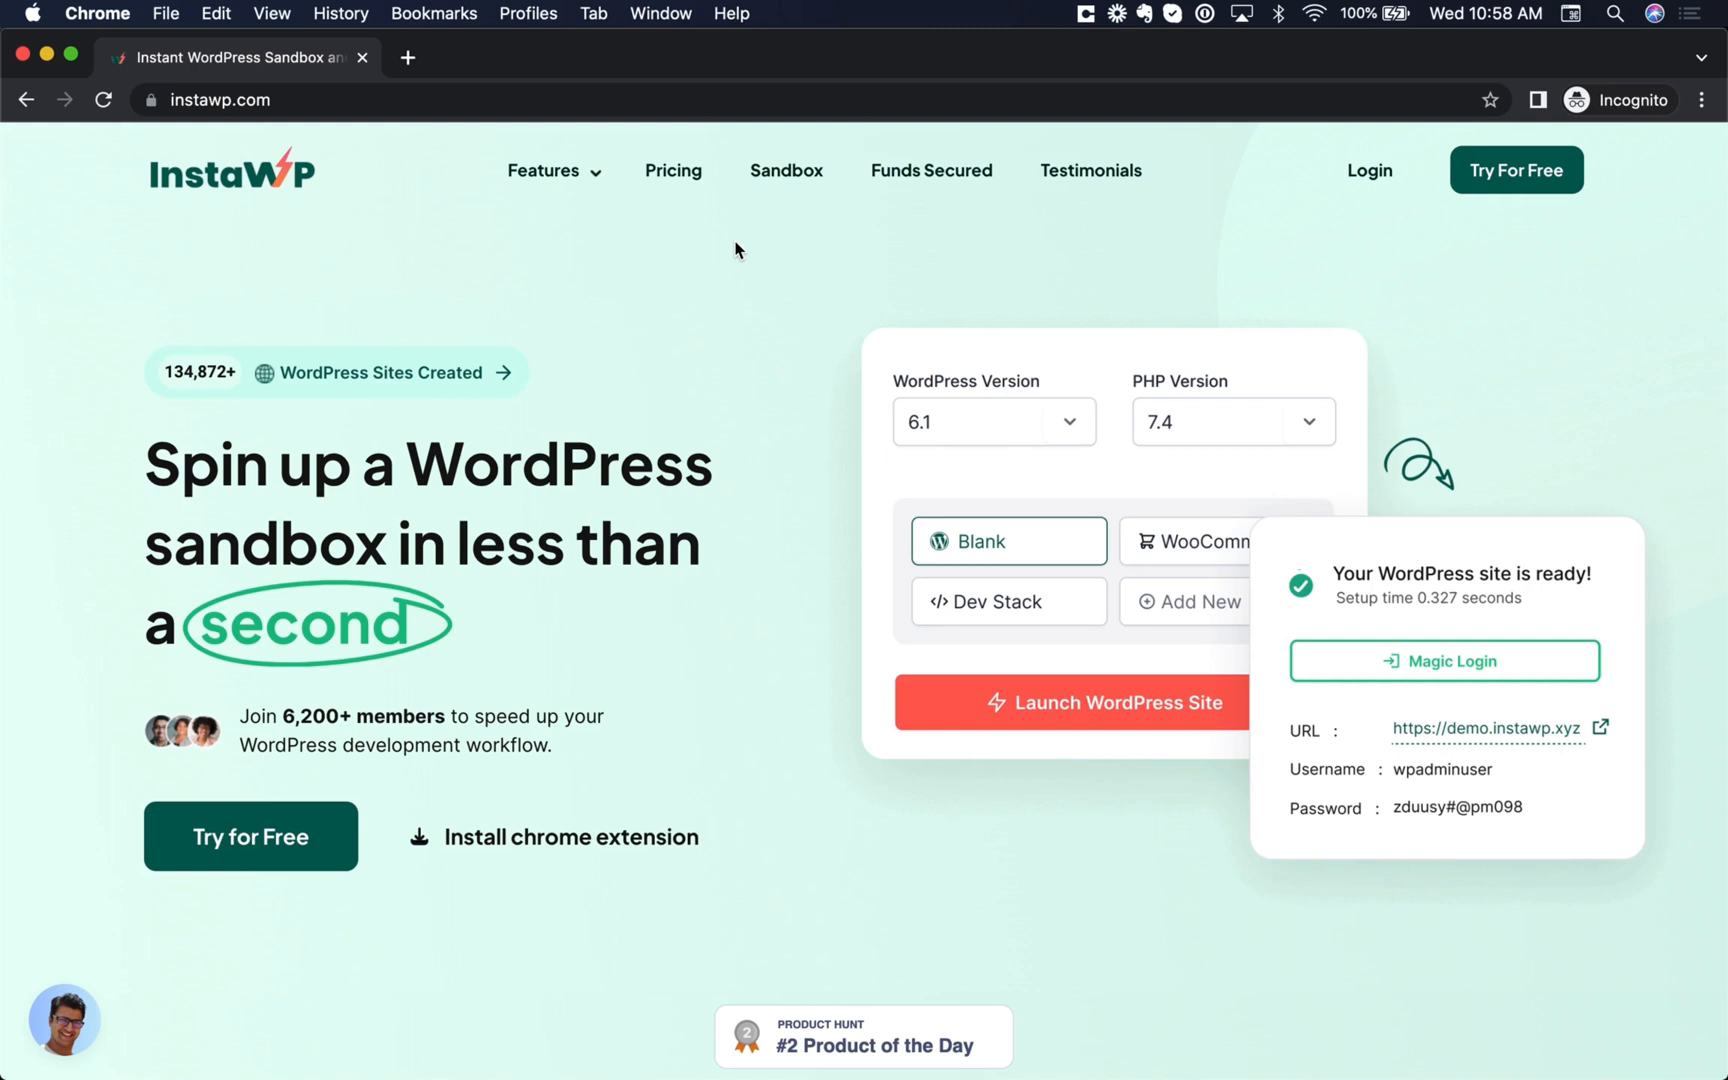
mouse_move(606, 268)
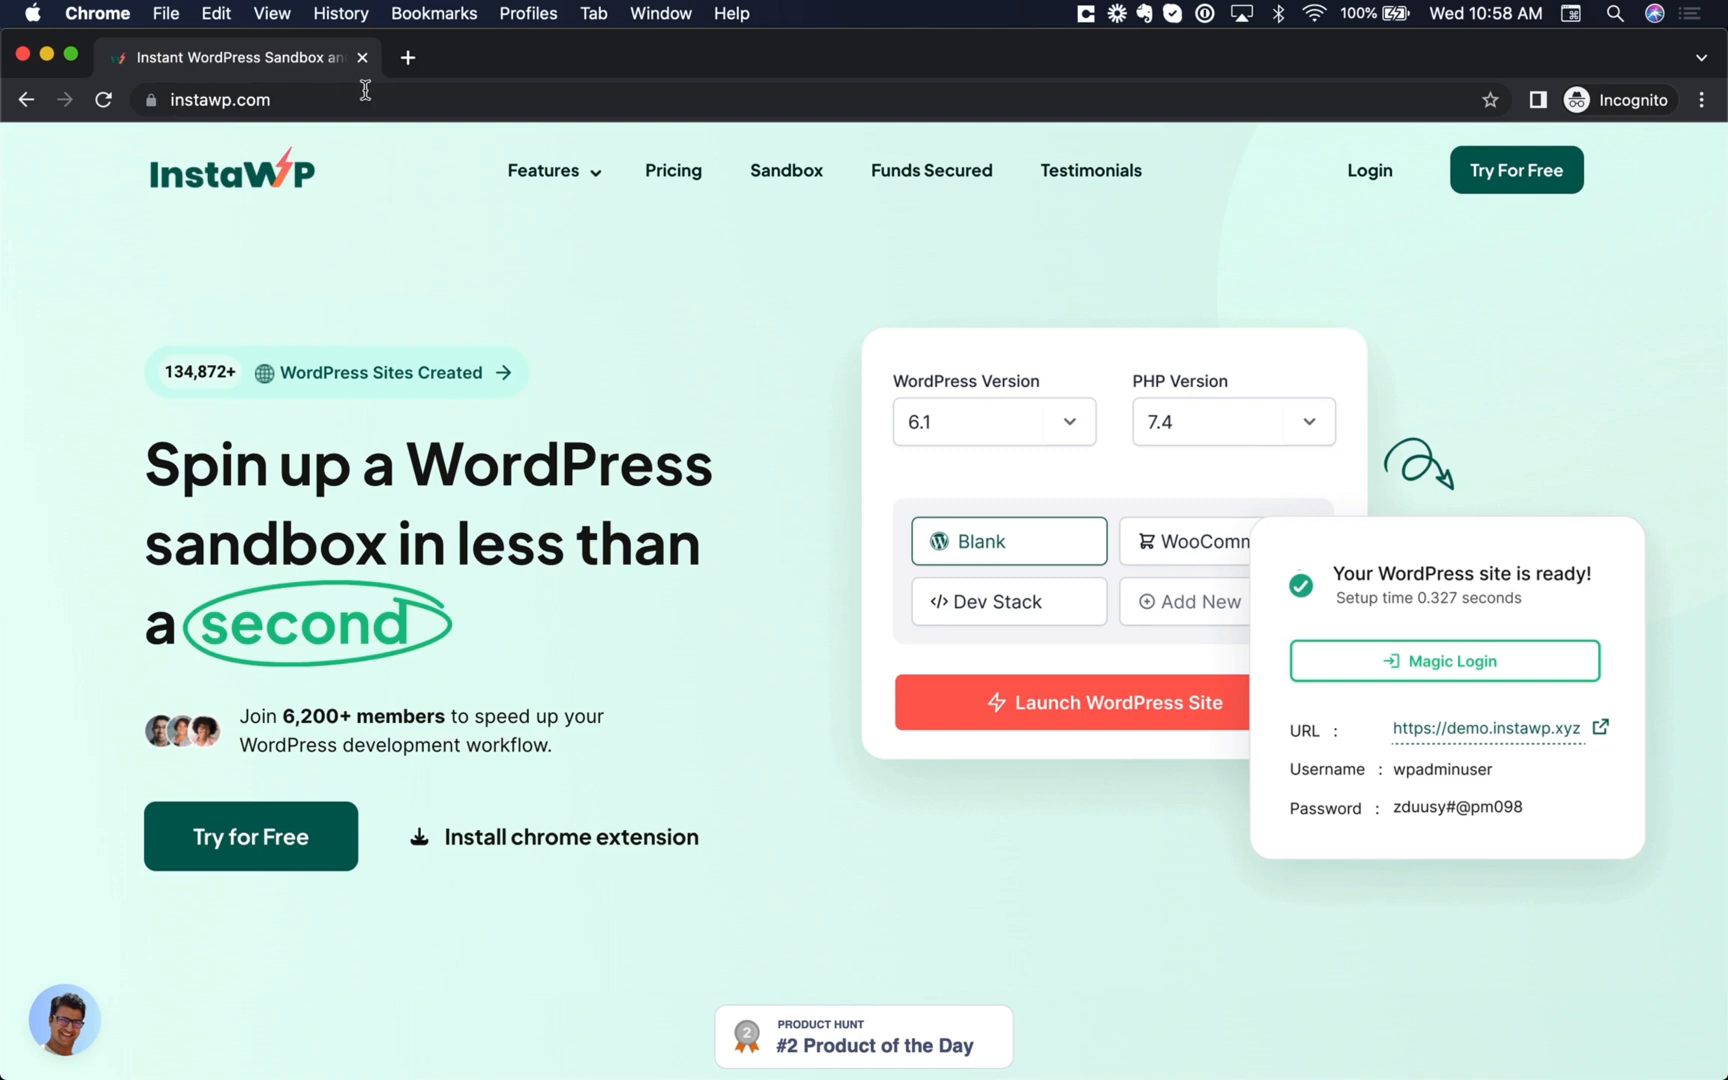
mouse_move(552, 350)
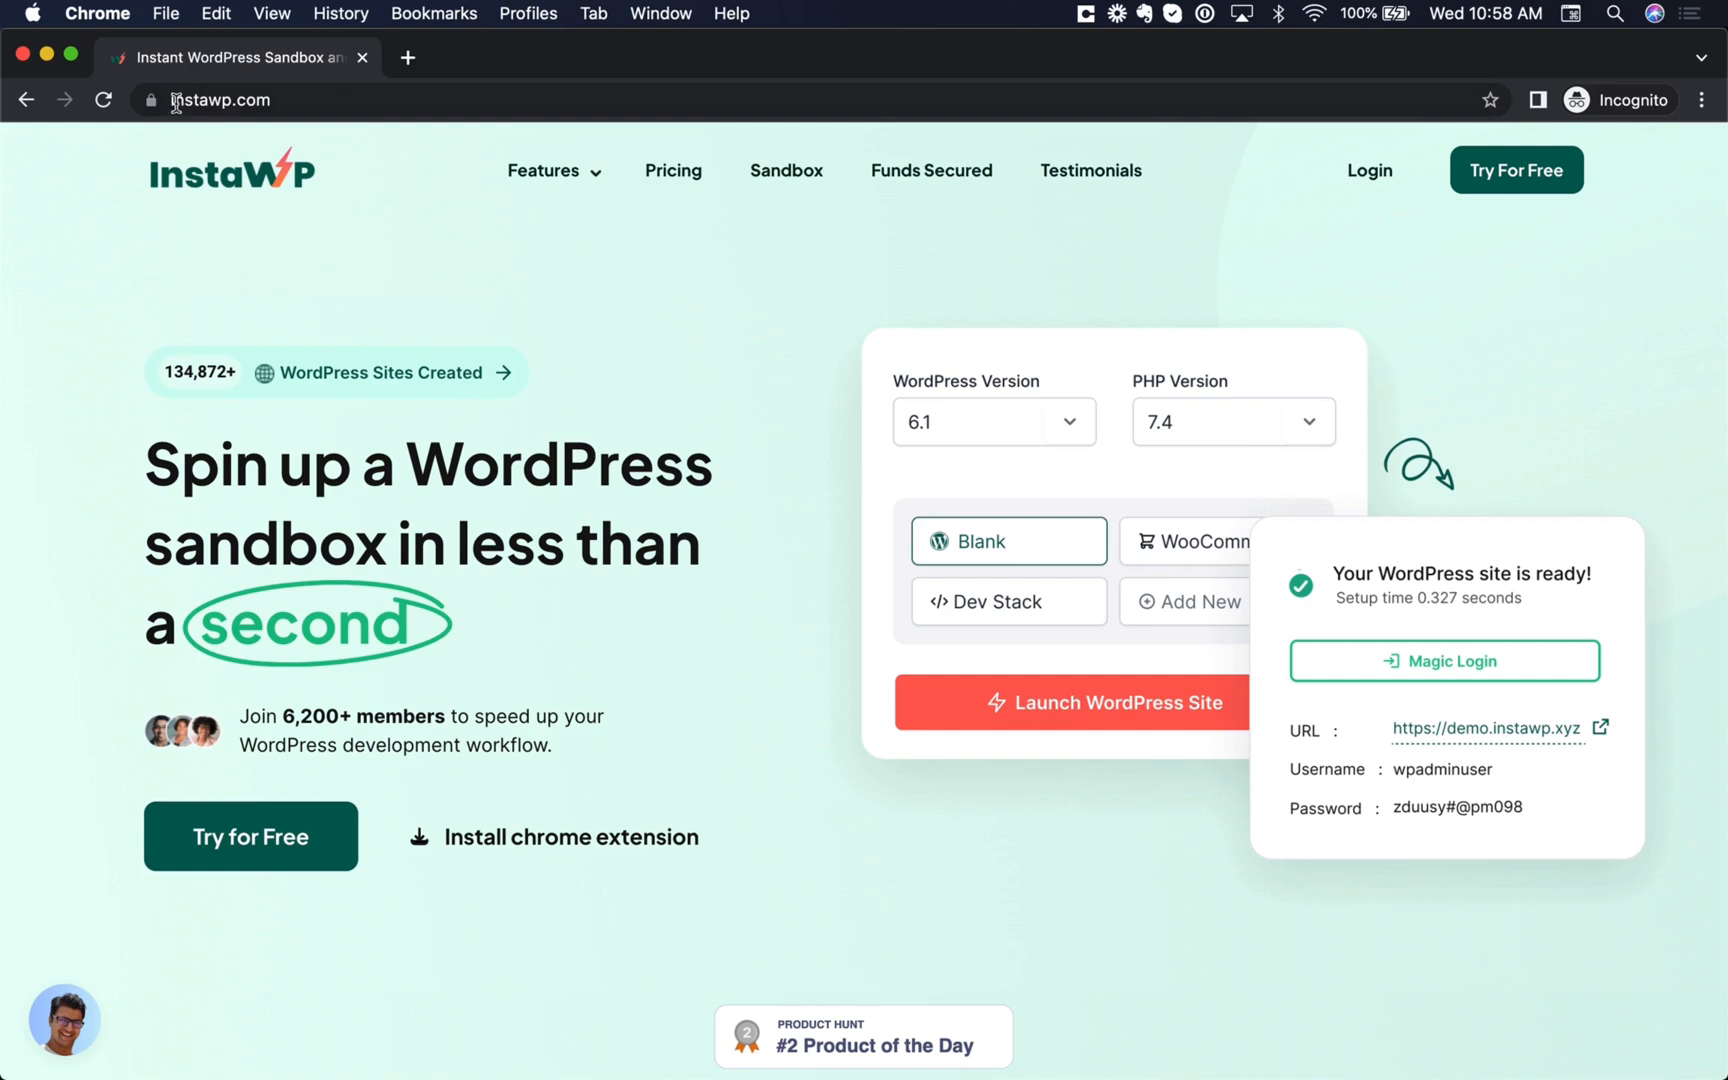
- Start a free InstaWP sandbox from the homepage's Try for Free button
click(251, 836)
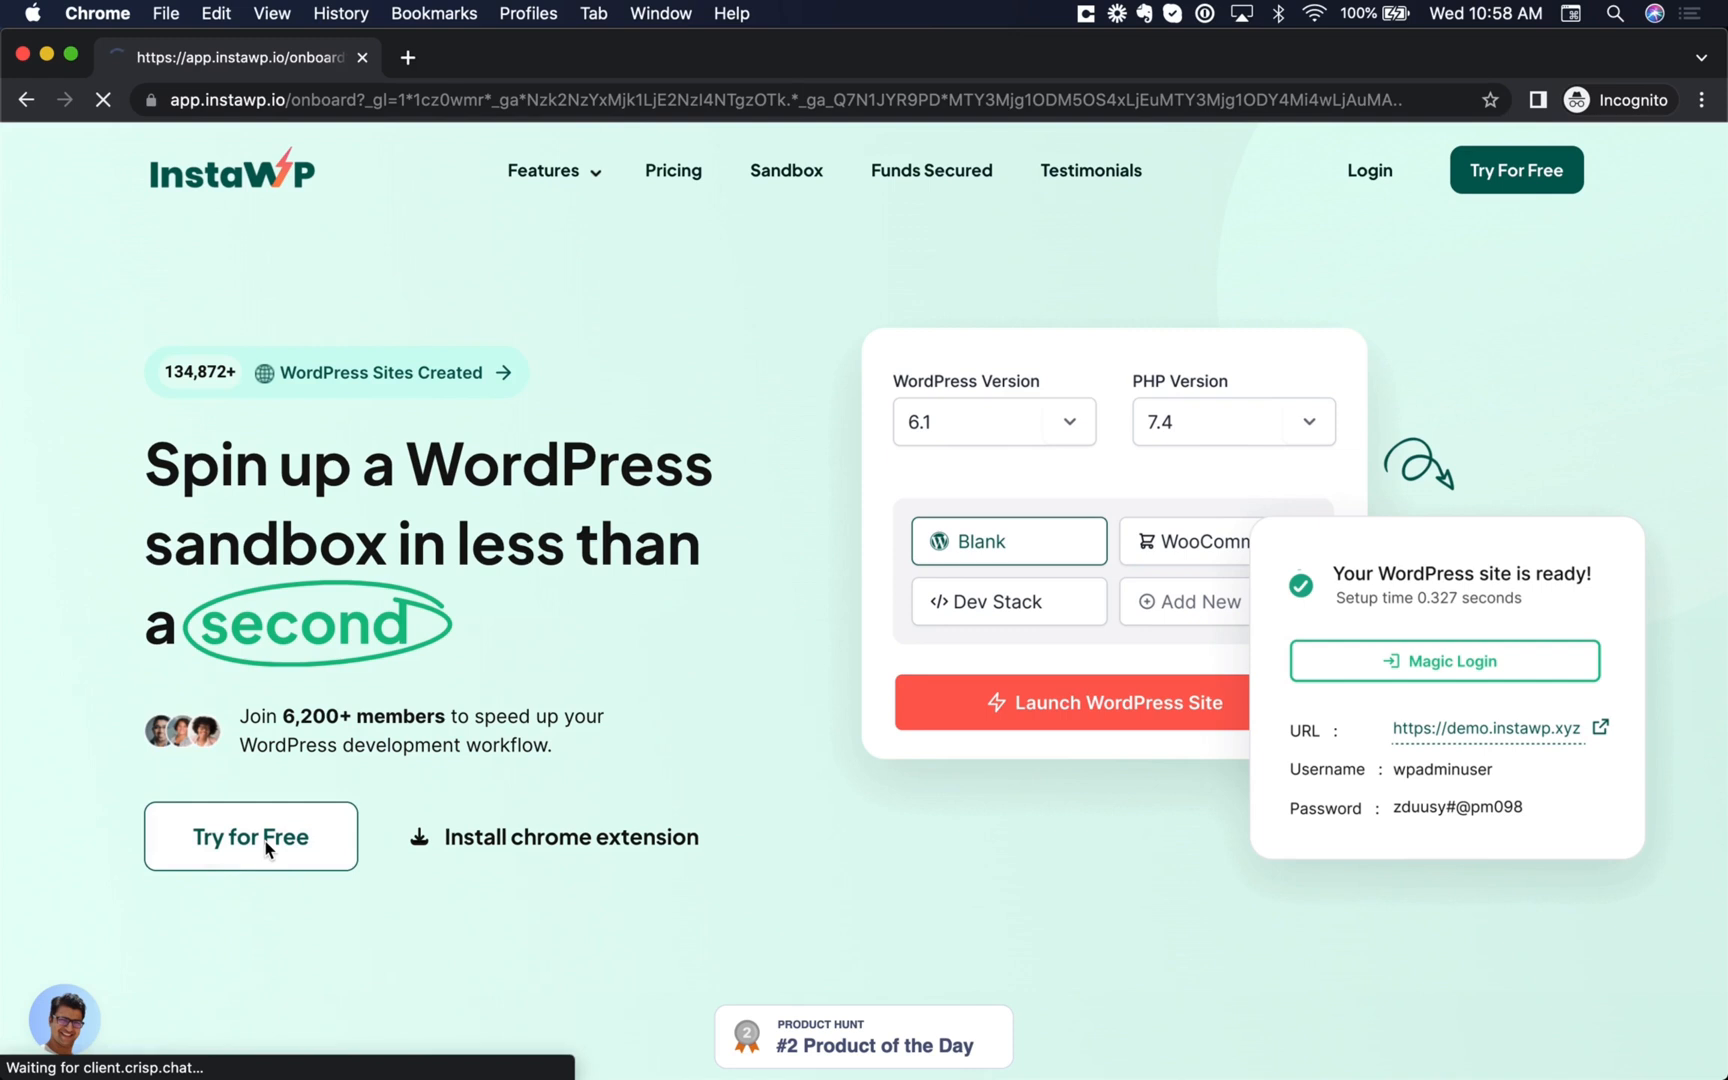
click(250, 837)
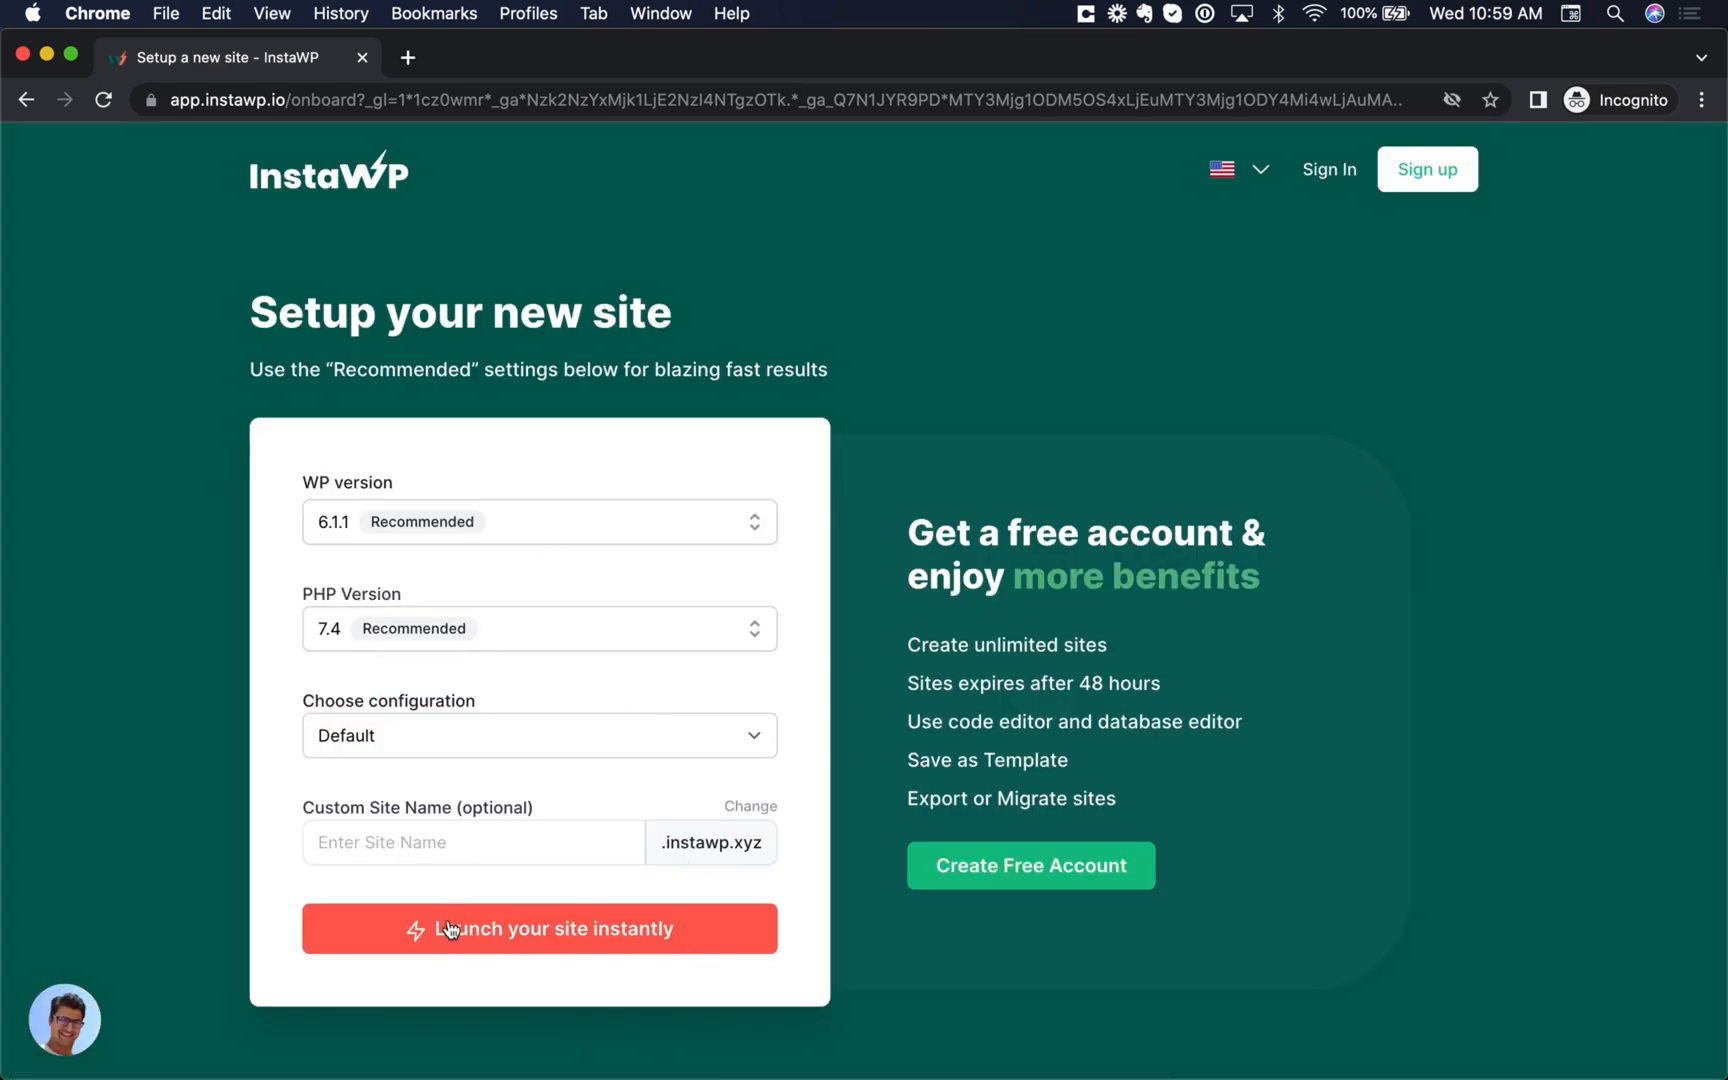
mouse_move(656, 962)
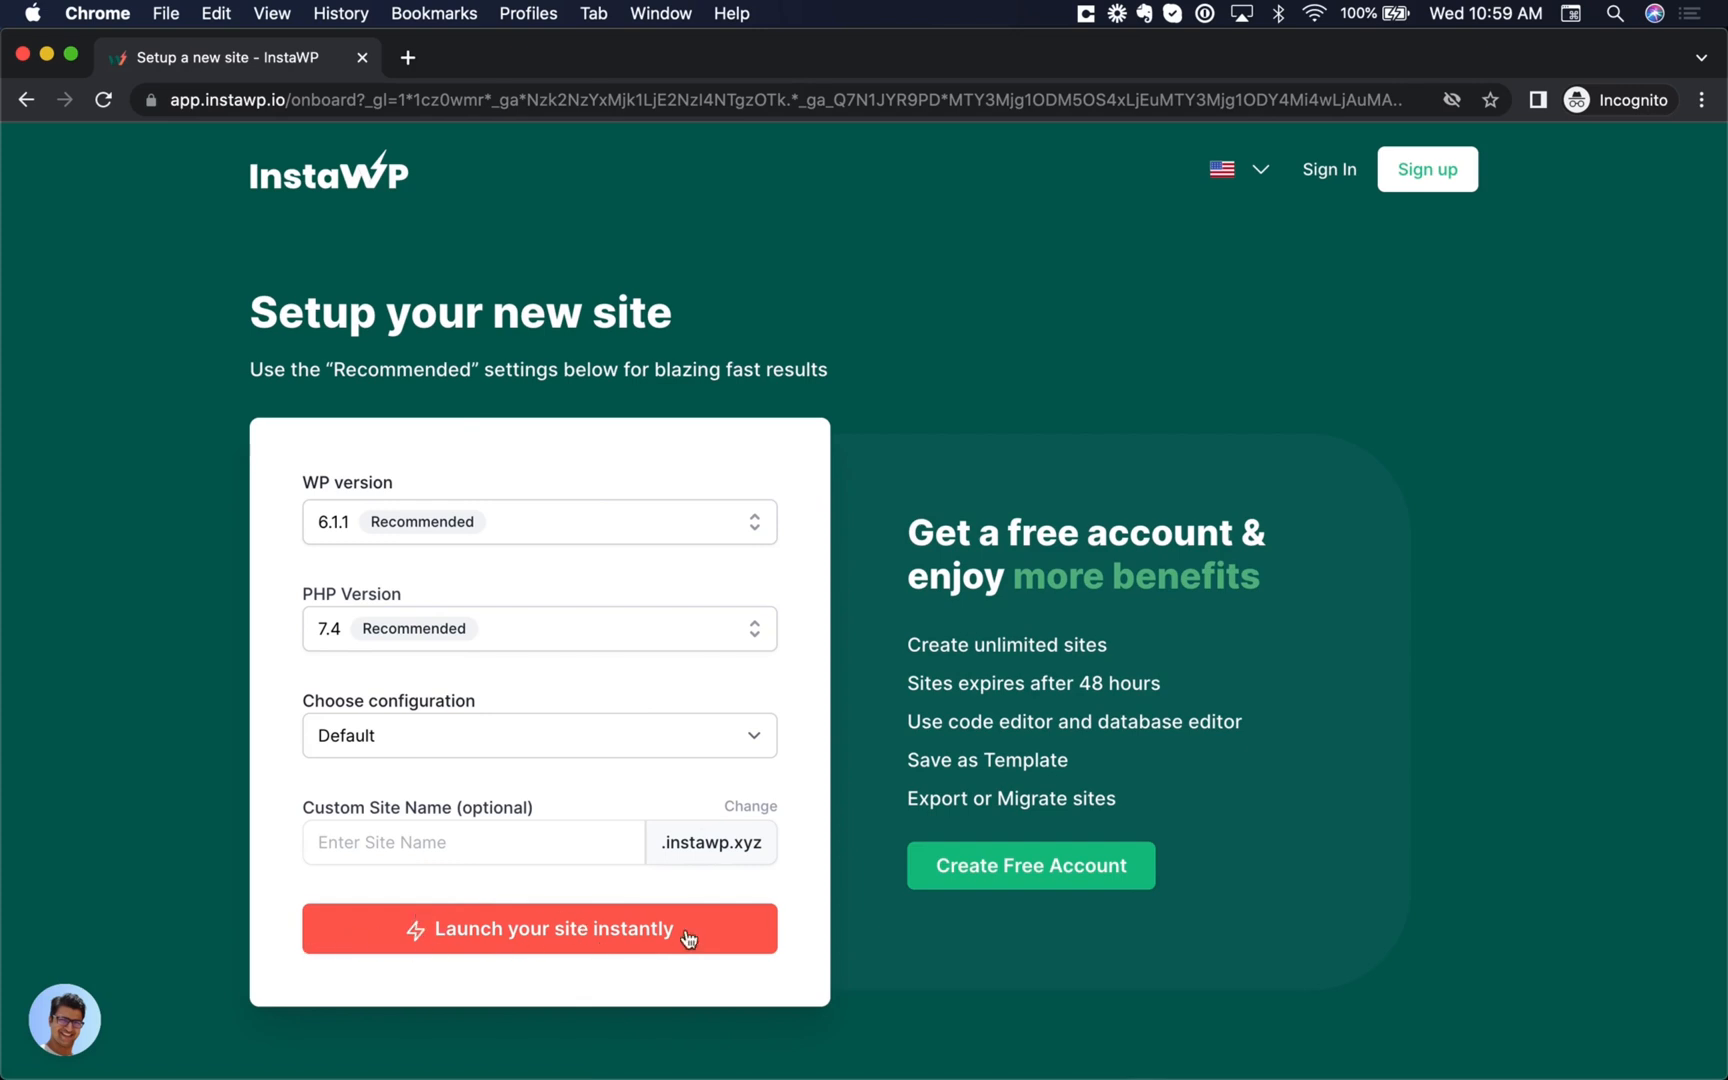
mouse_move(623, 995)
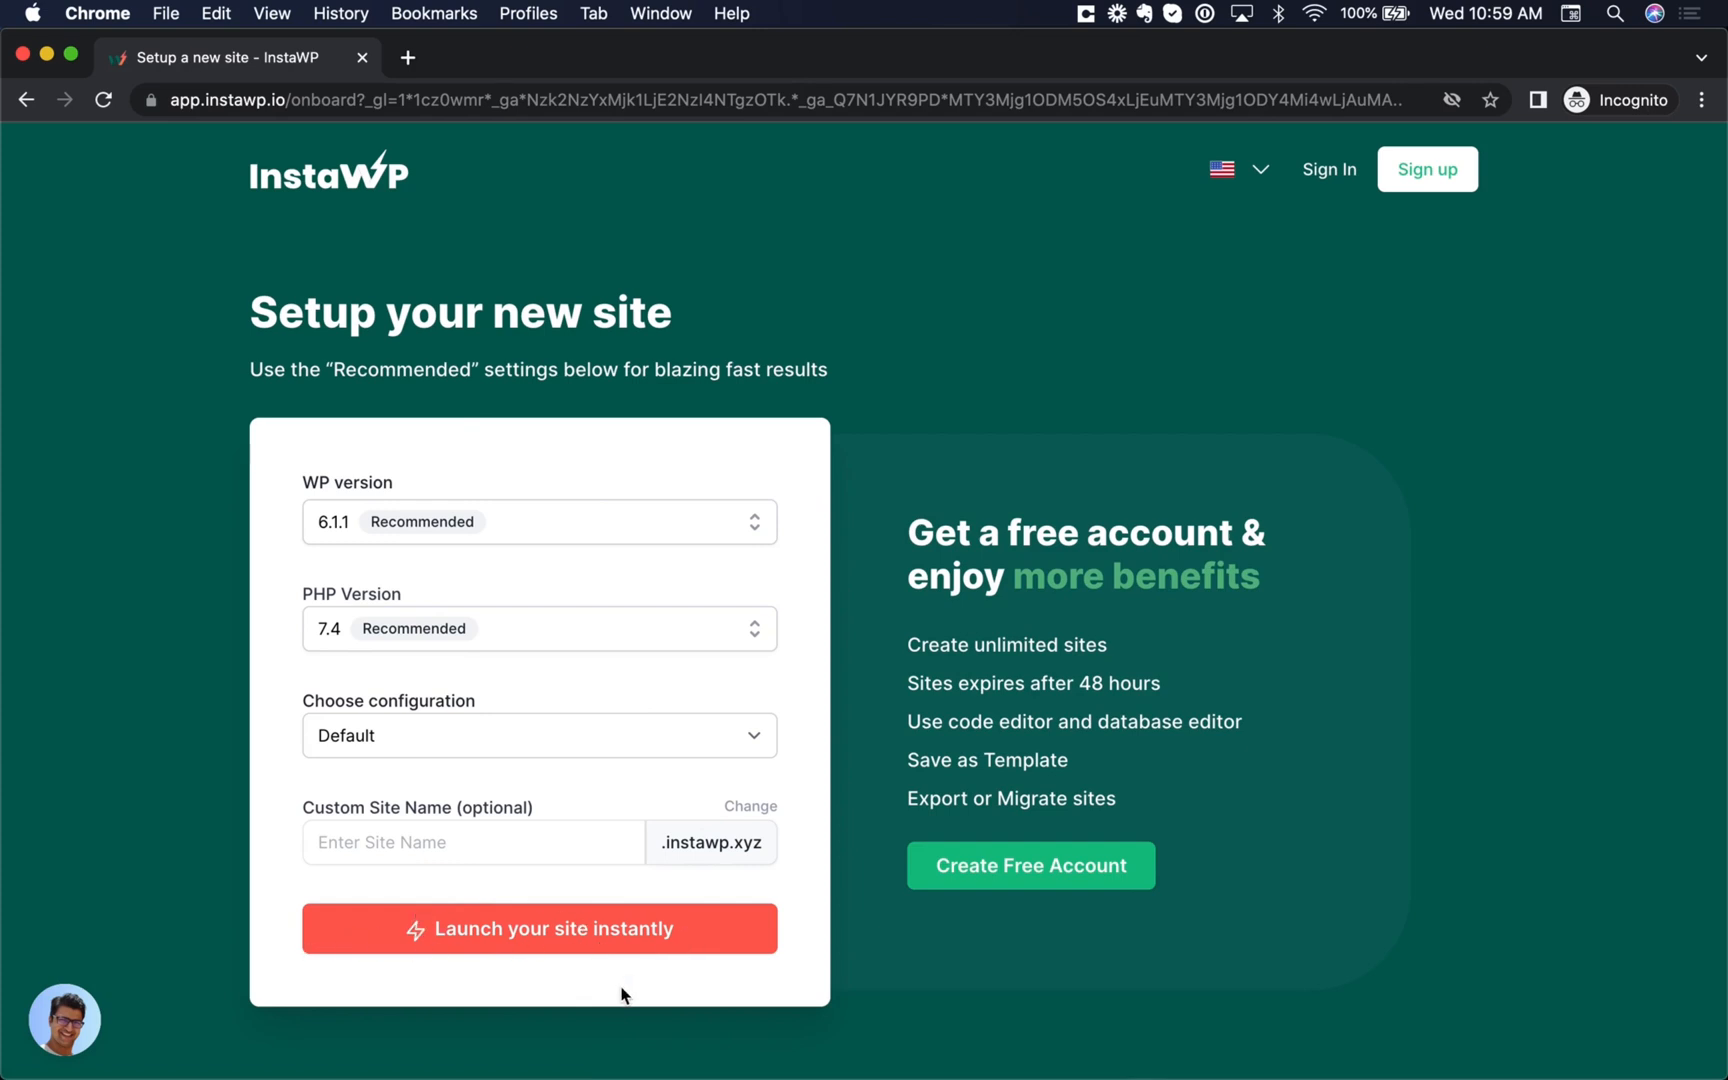
mouse_move(951, 645)
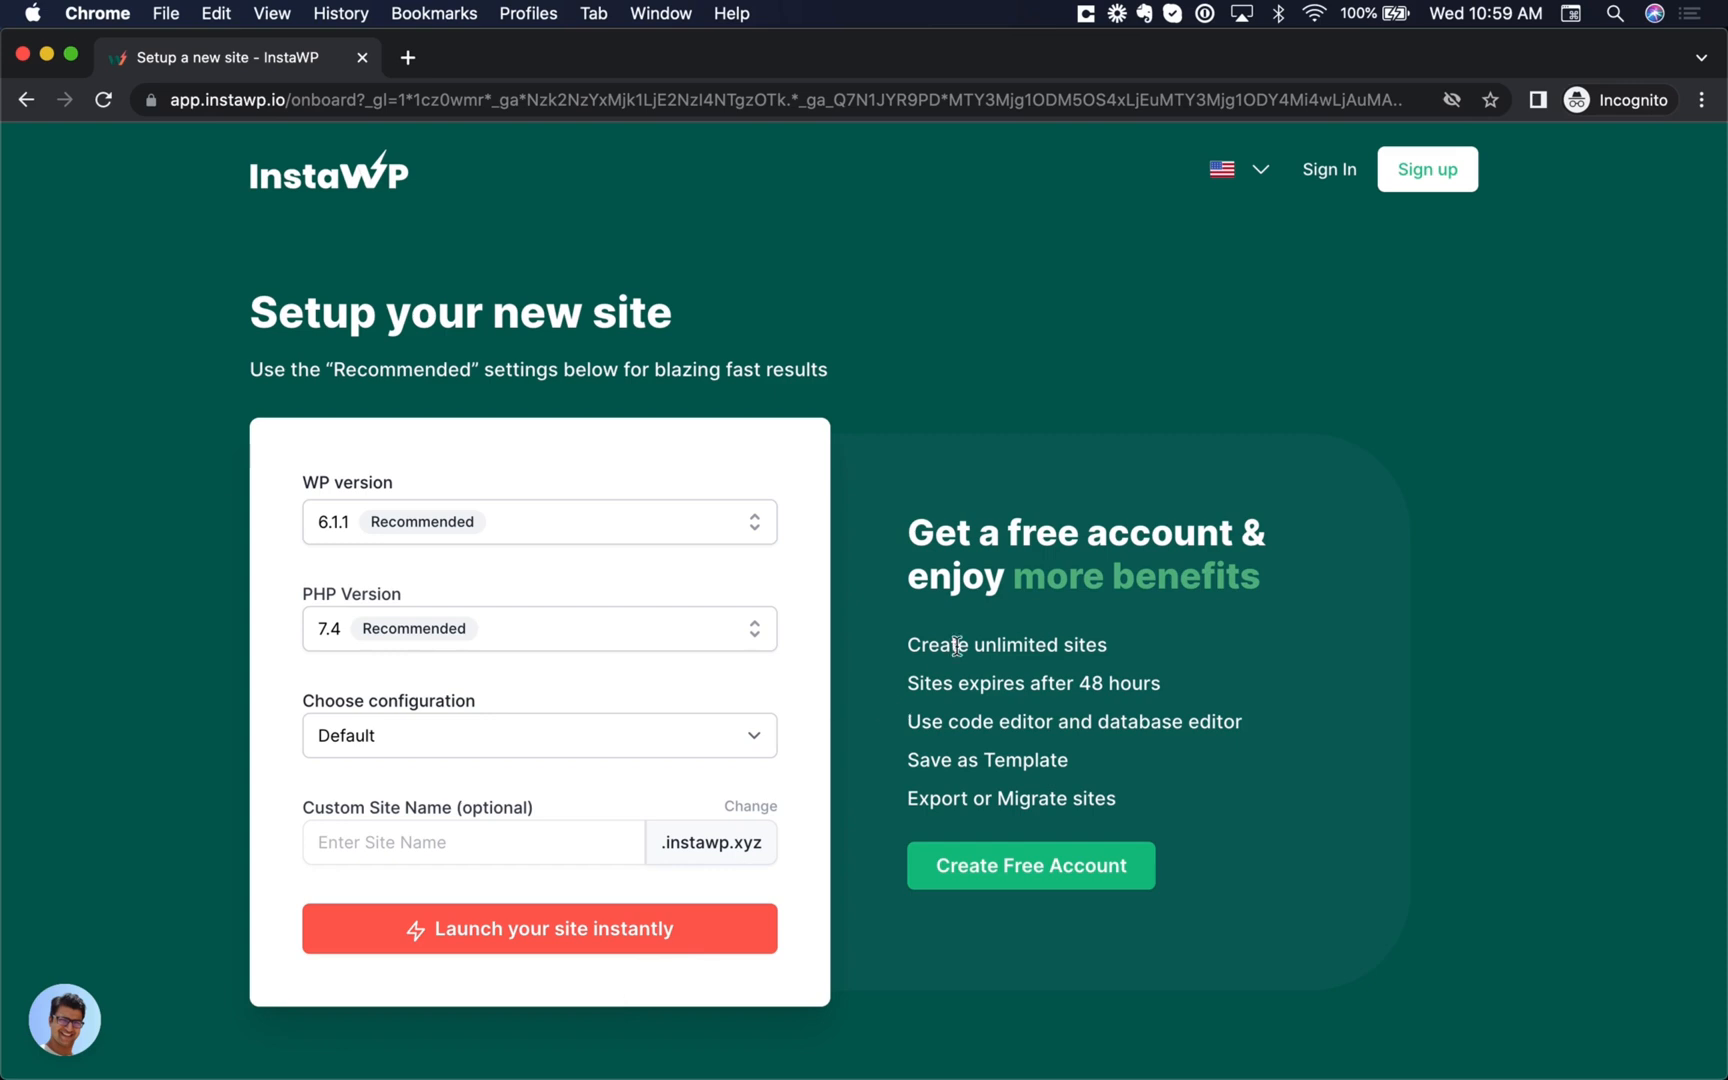
mouse_move(981, 711)
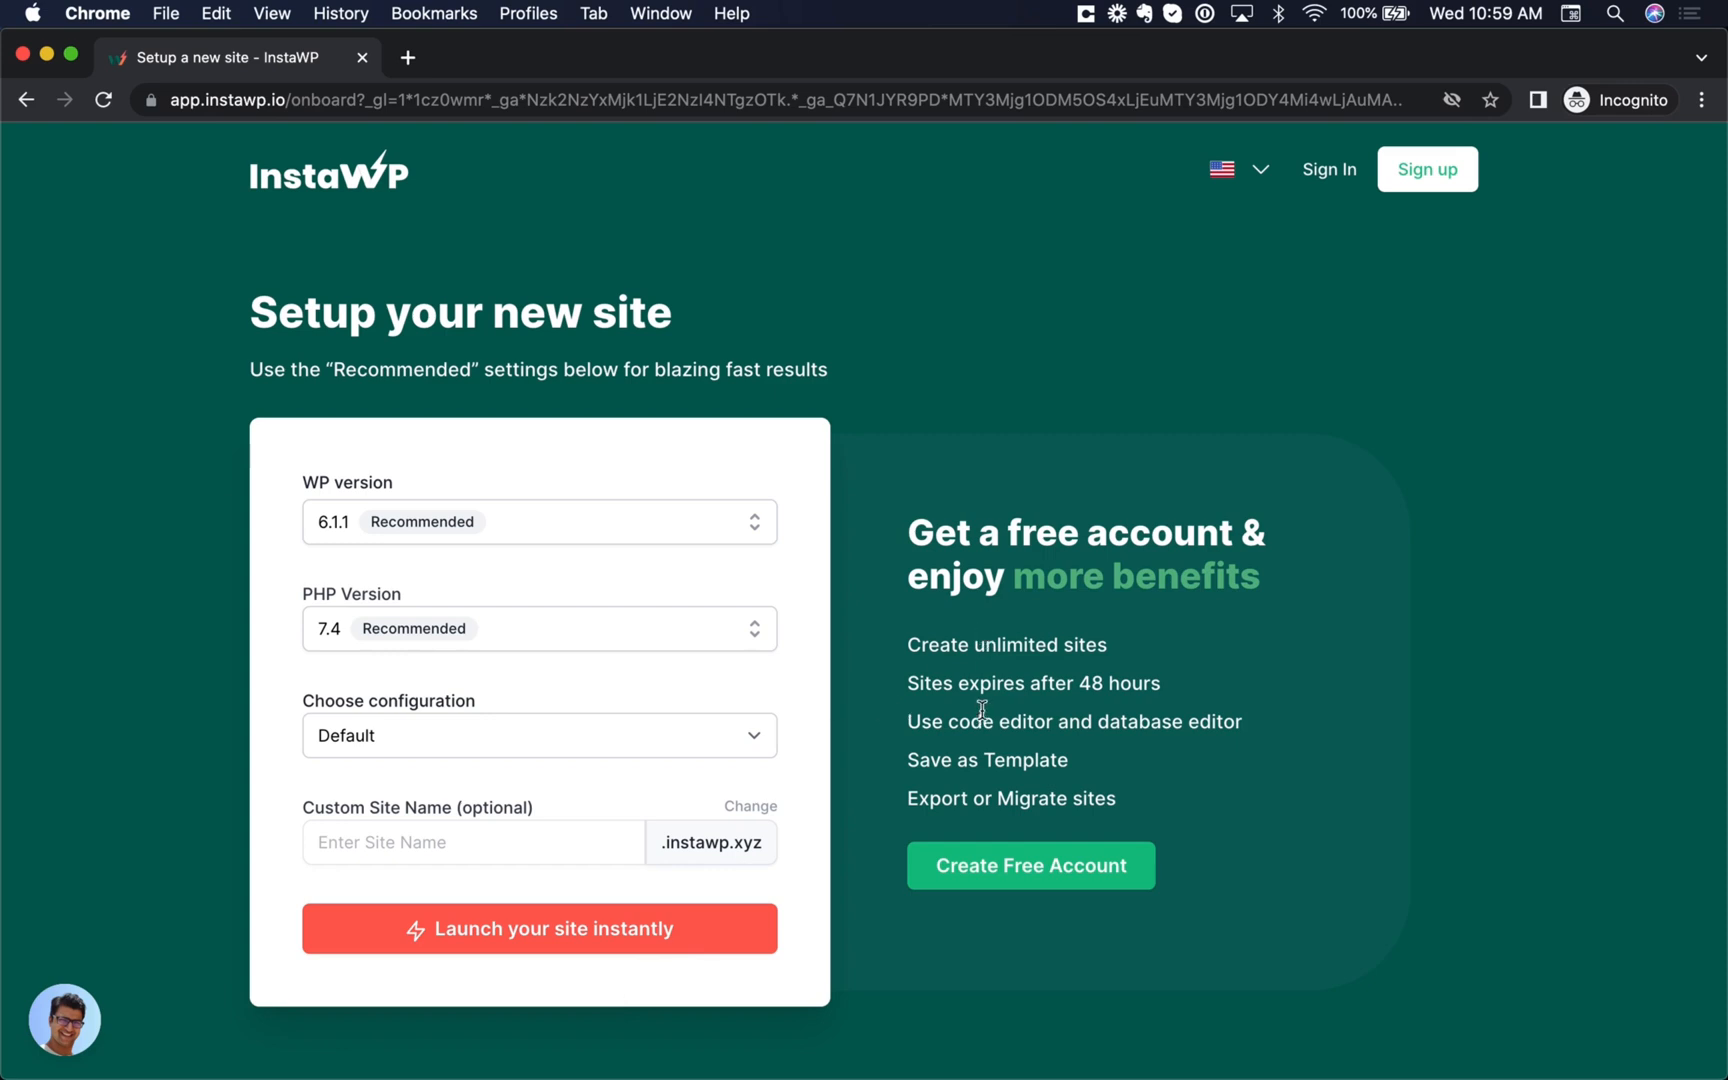
mouse_move(910, 683)
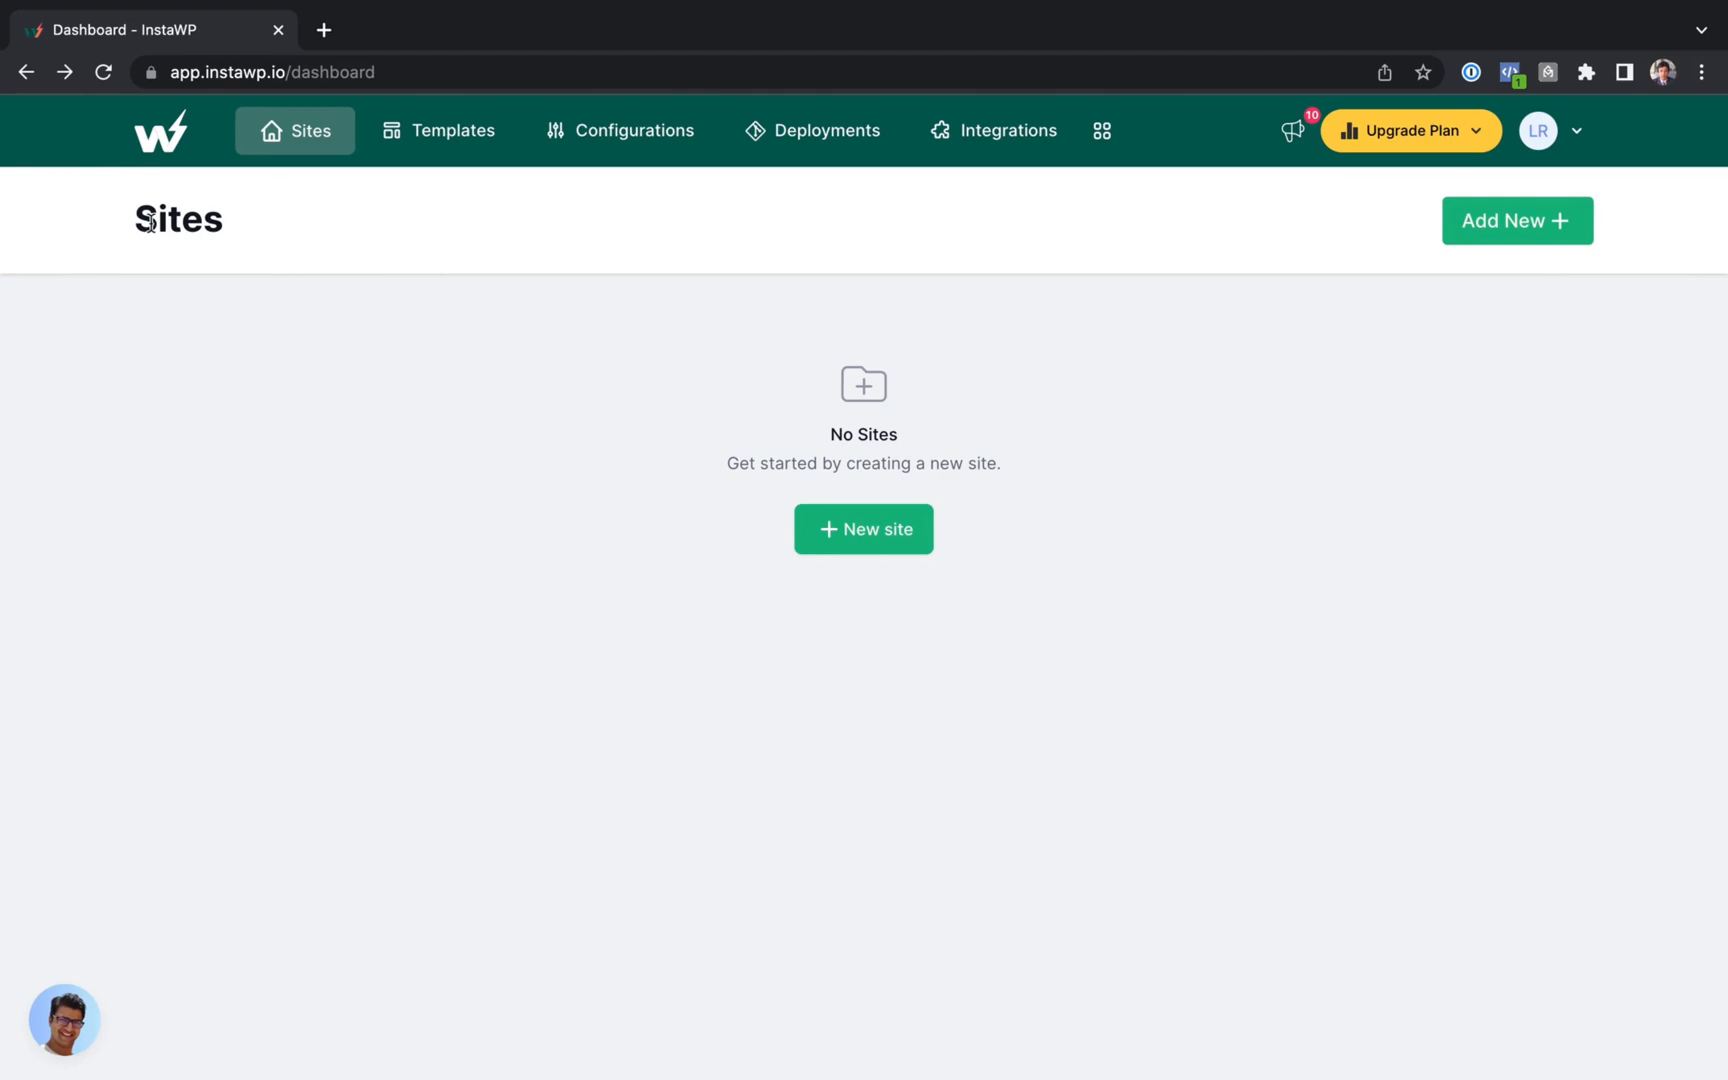
mouse_move(337, 167)
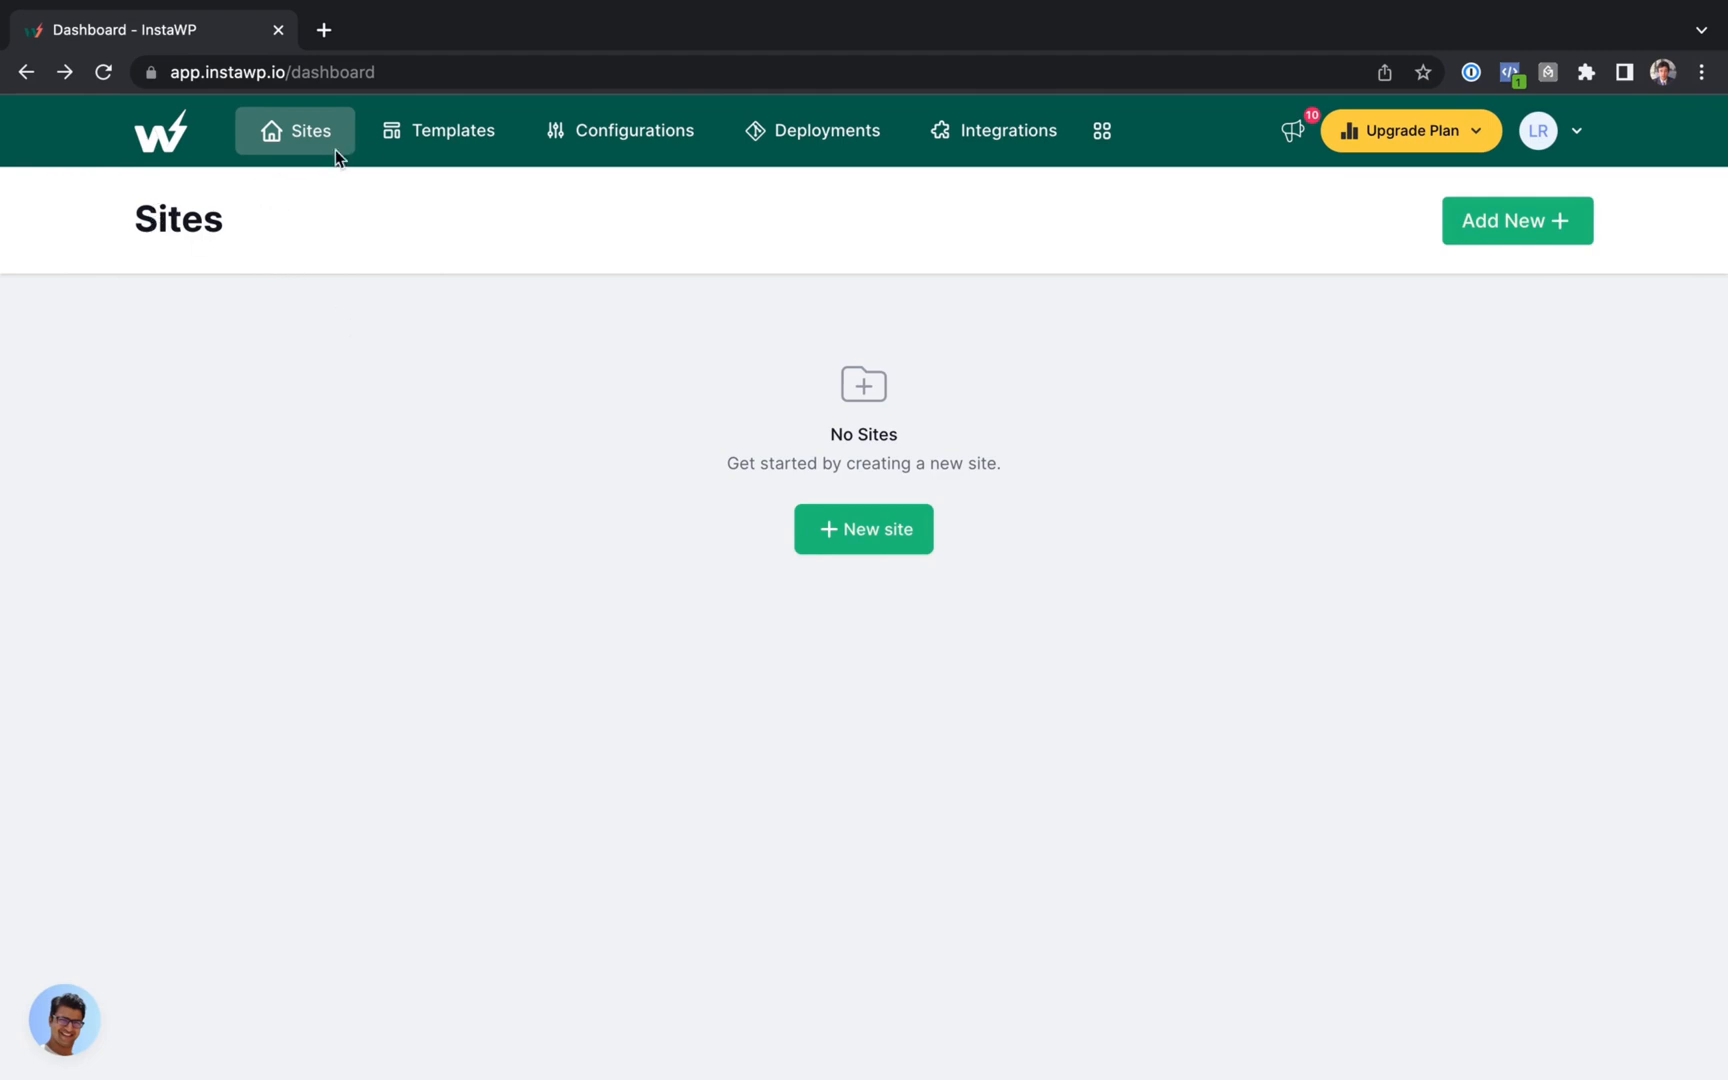
- Create the toand-magic-namo site with default settings and magic-login to its WordPress admin
click(863, 529)
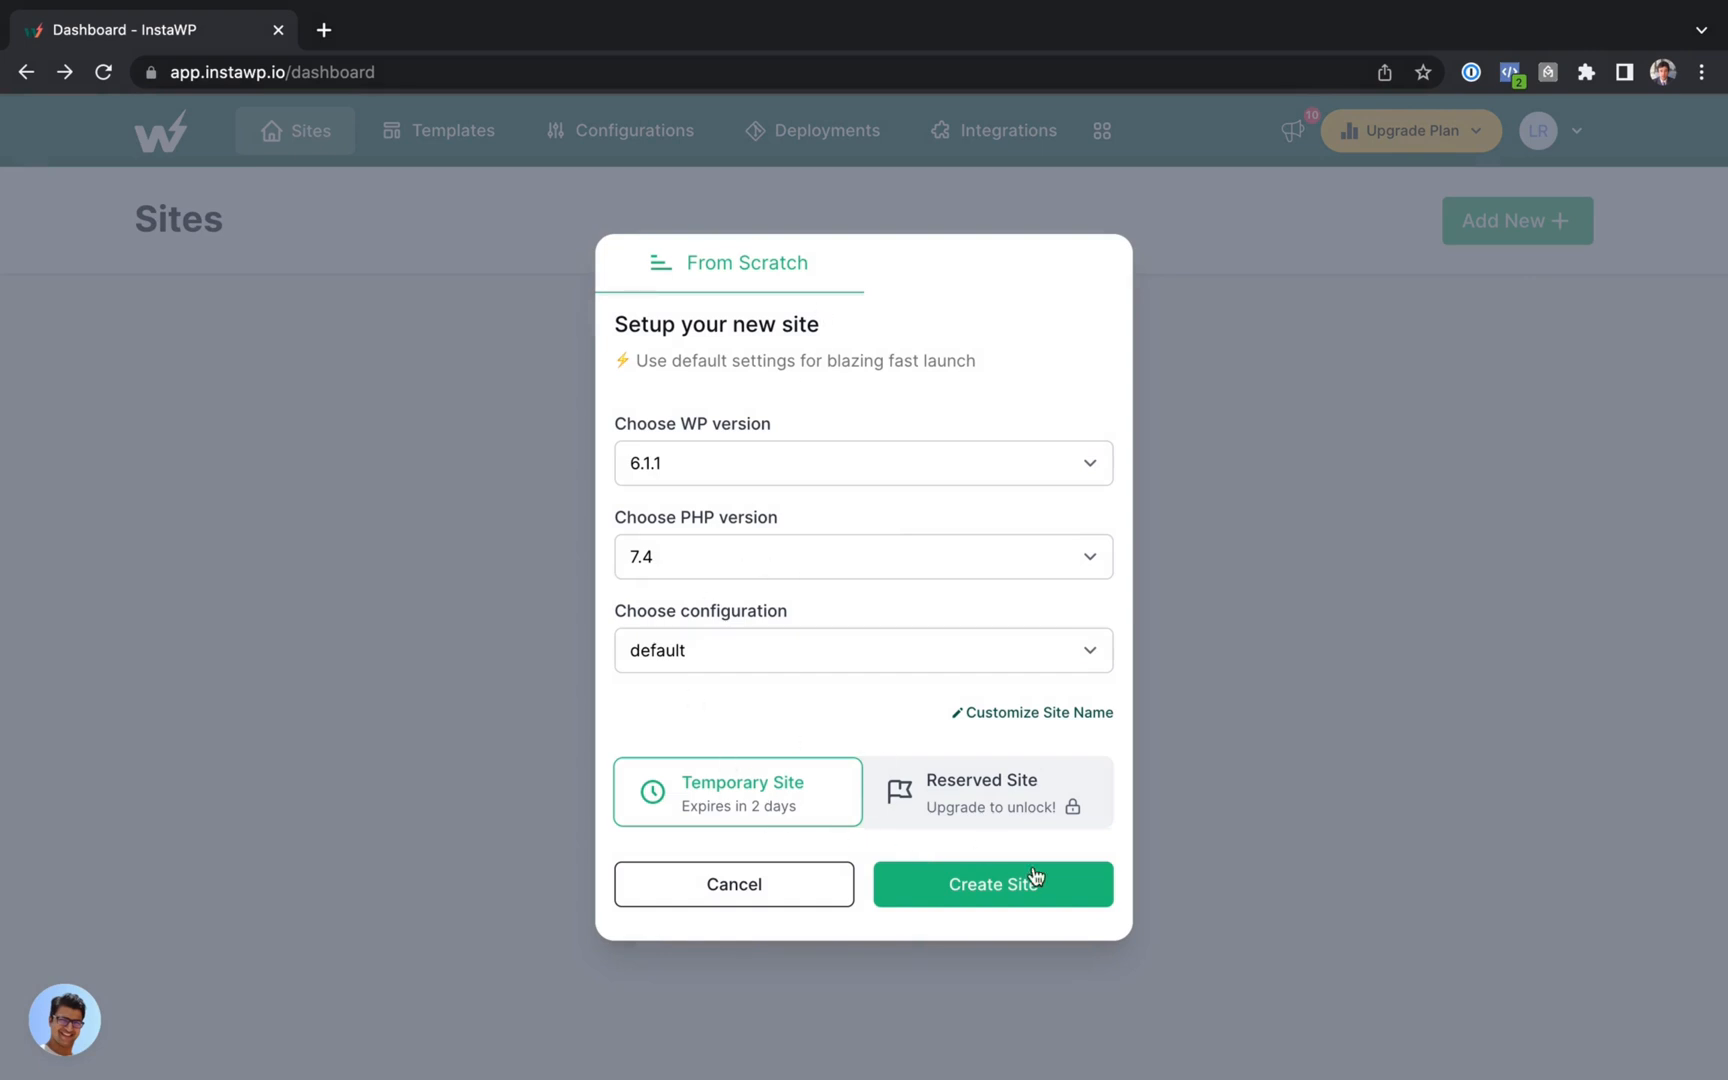
click(993, 884)
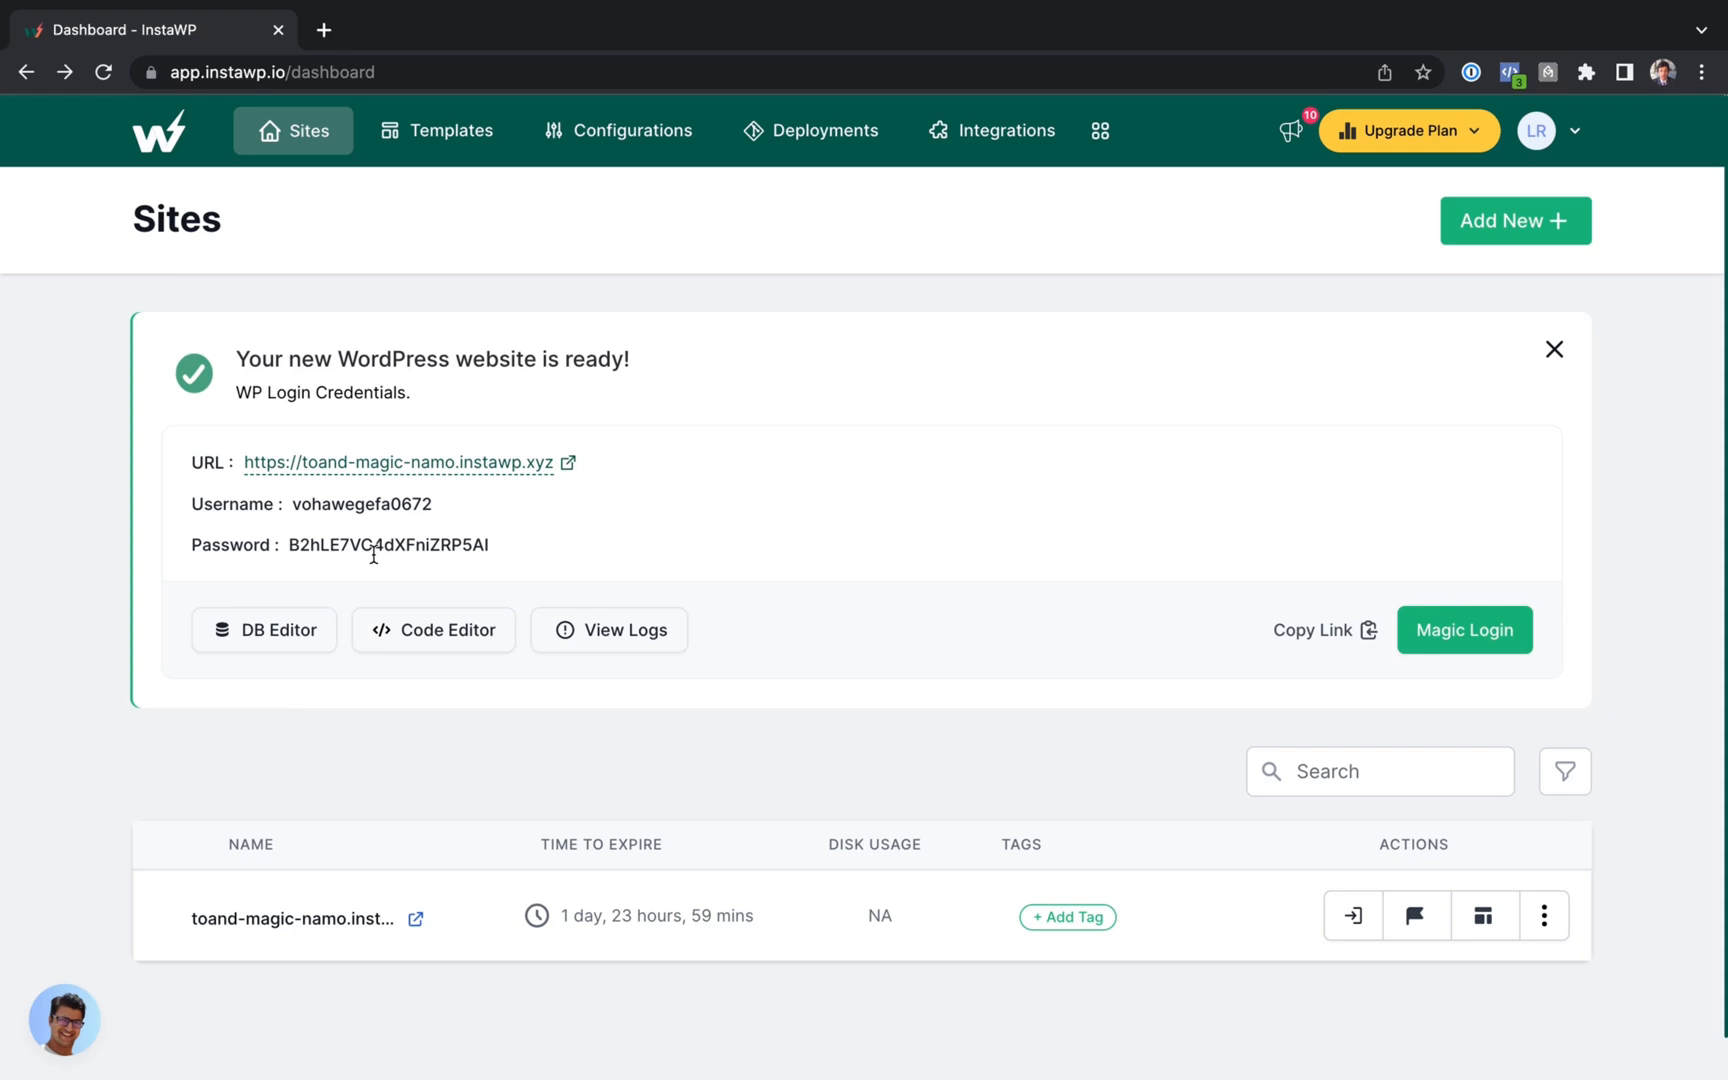
mouse_move(1500, 657)
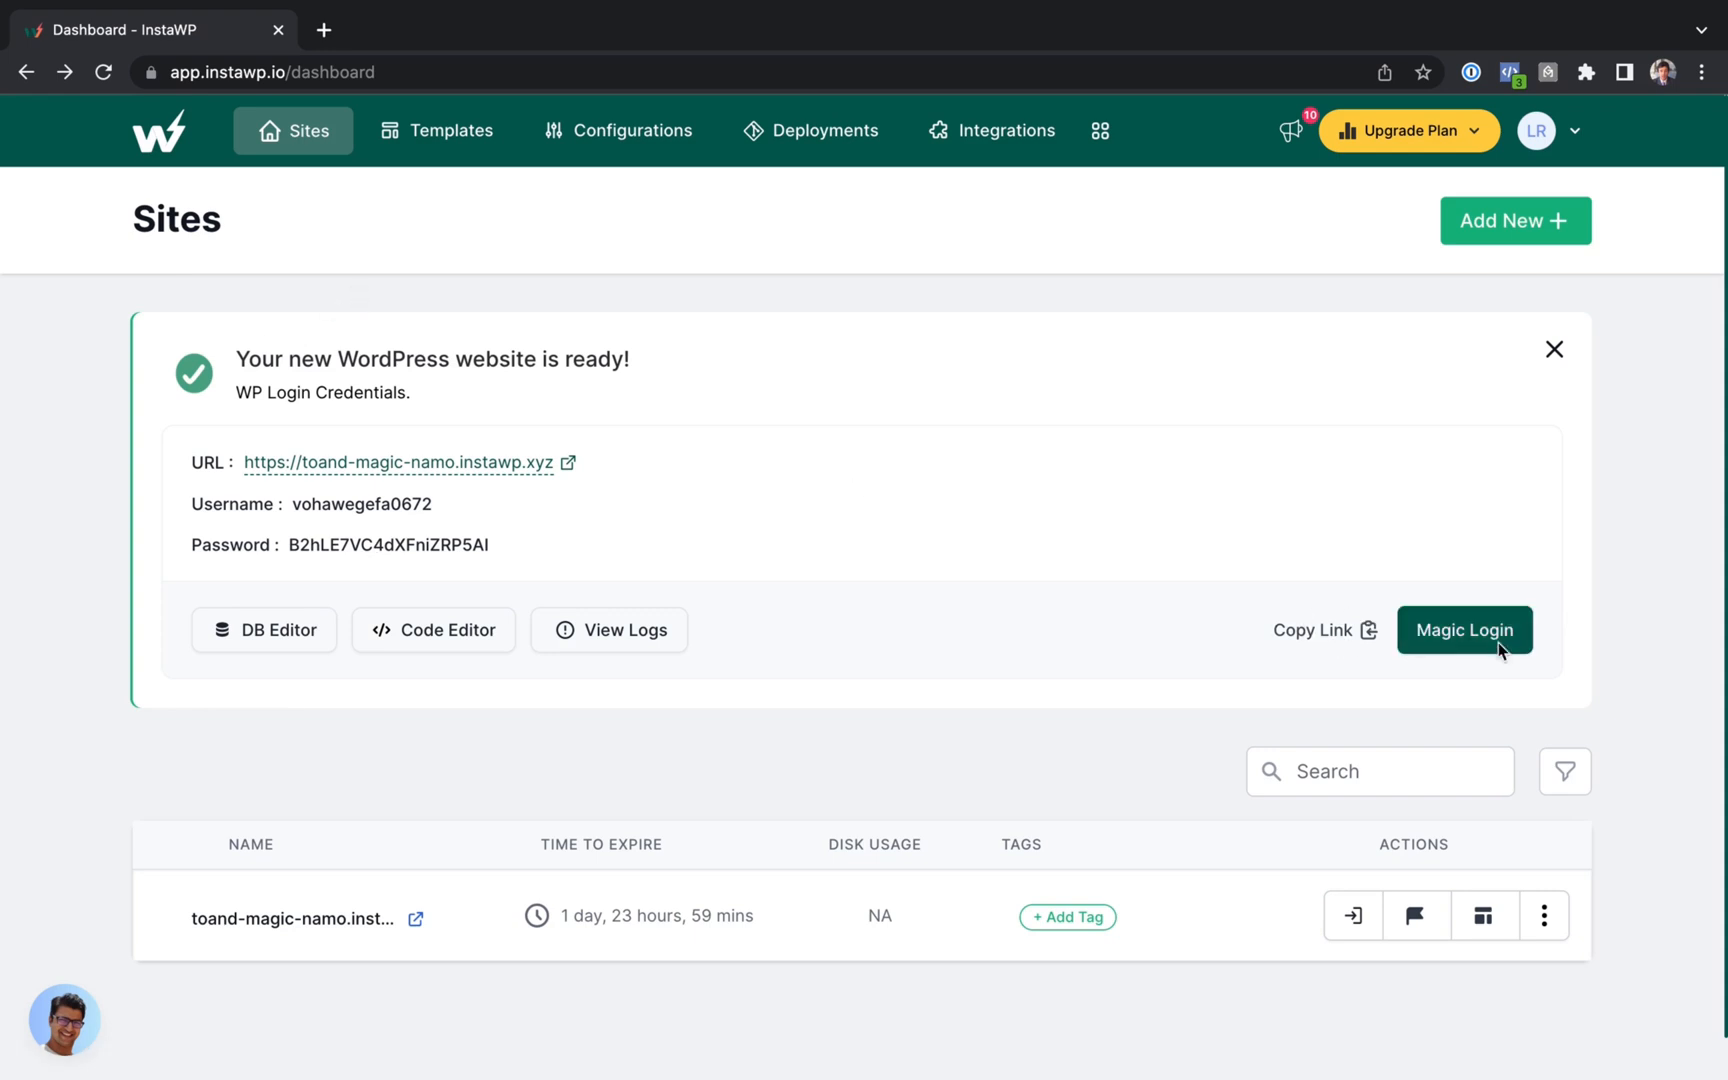
click(1465, 630)
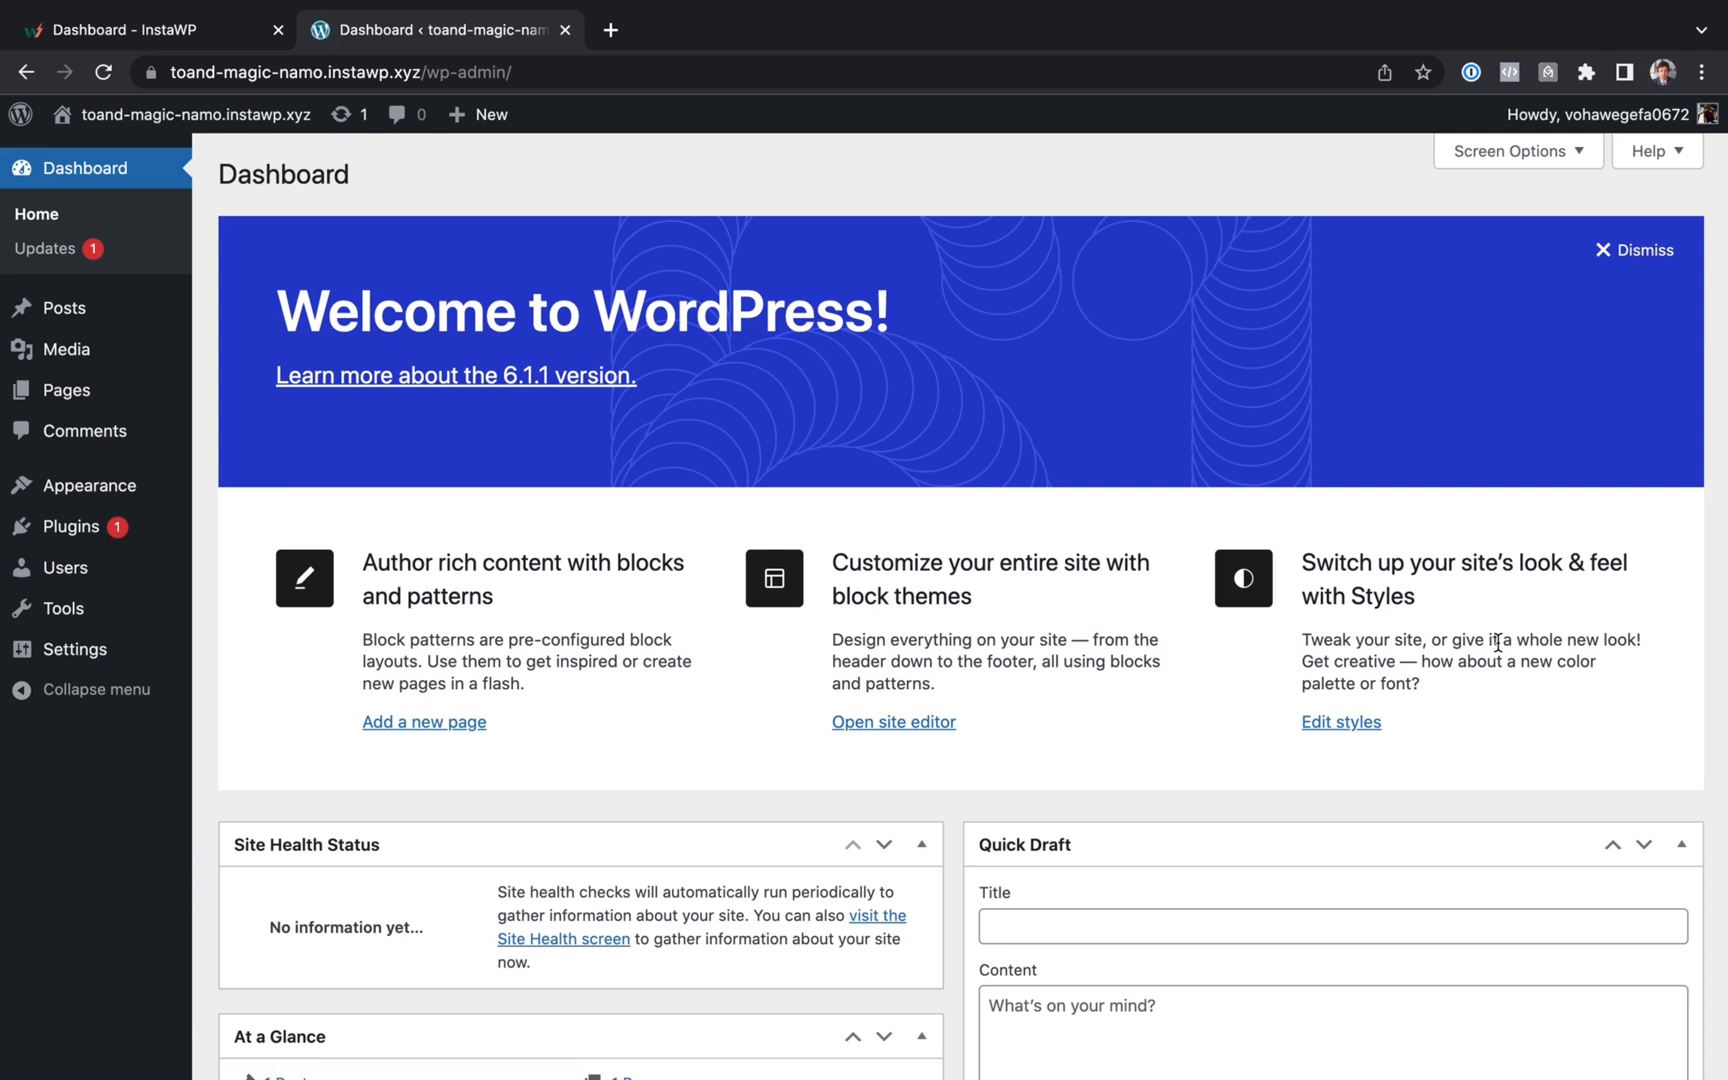
mouse_move(1600, 290)
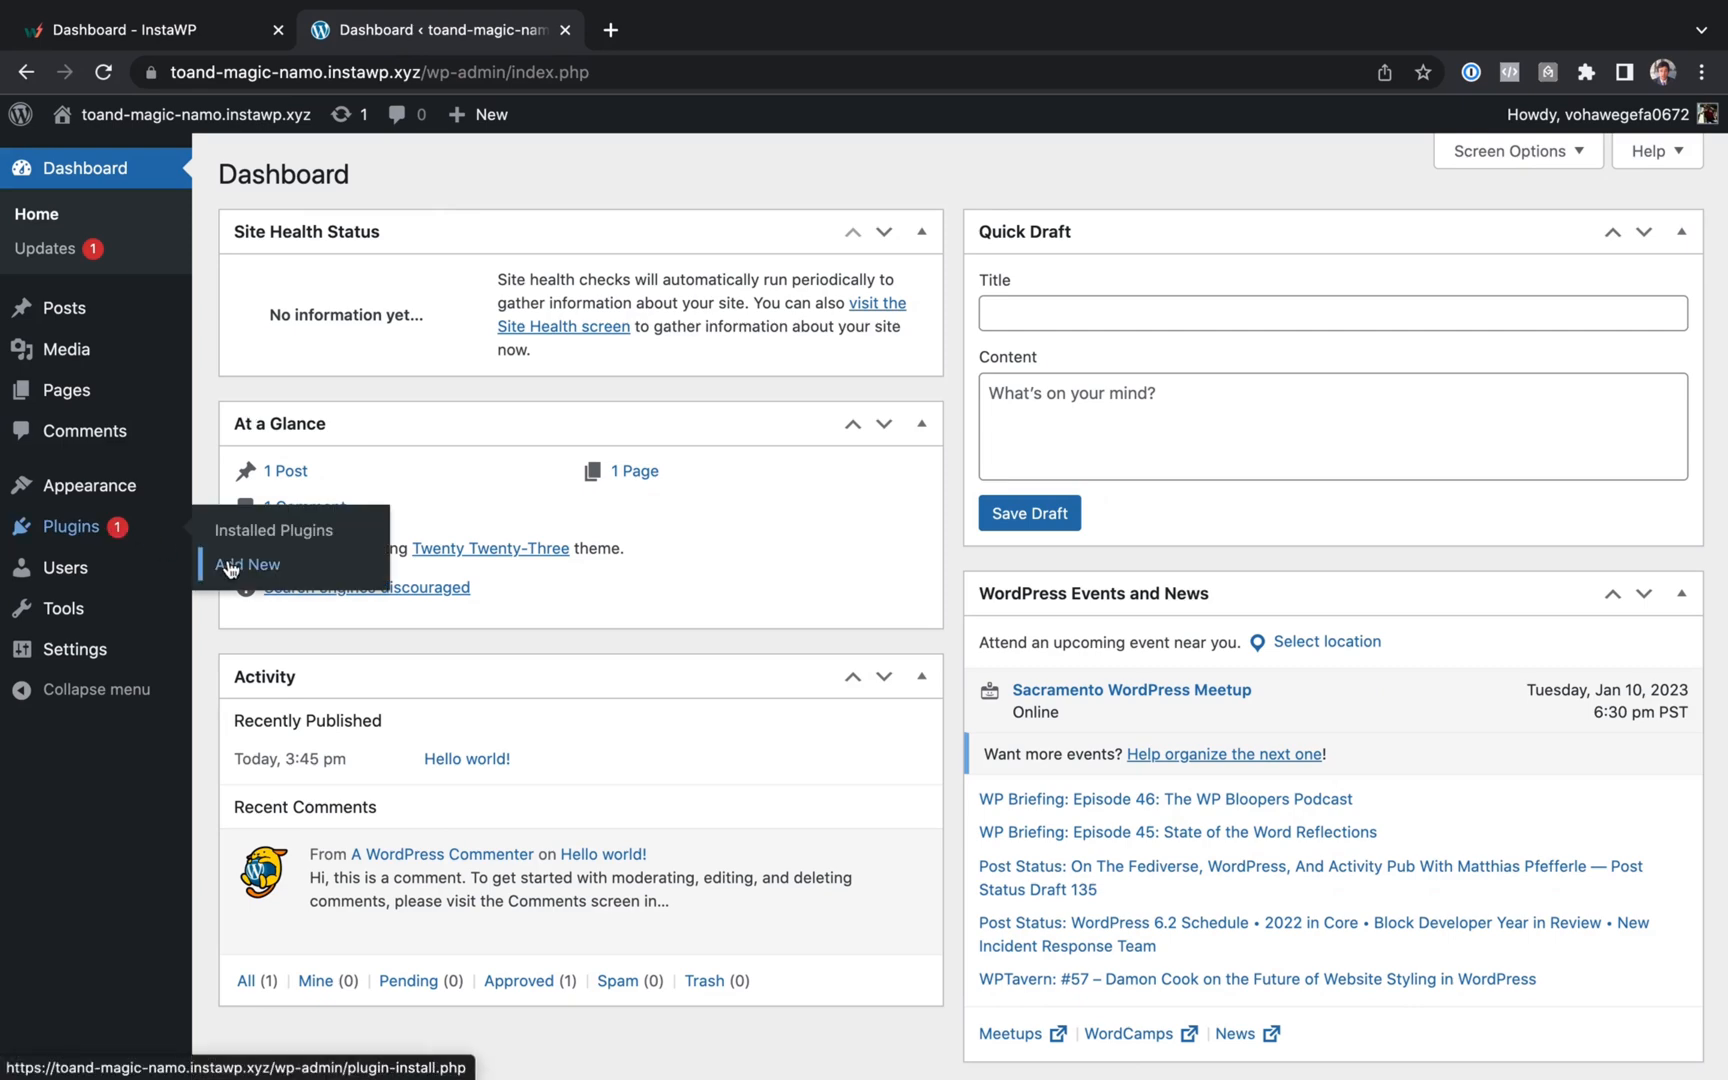
- Upload the Breakdance v1.2-rc.1 zip, install it, and activate the plugin
click(247, 565)
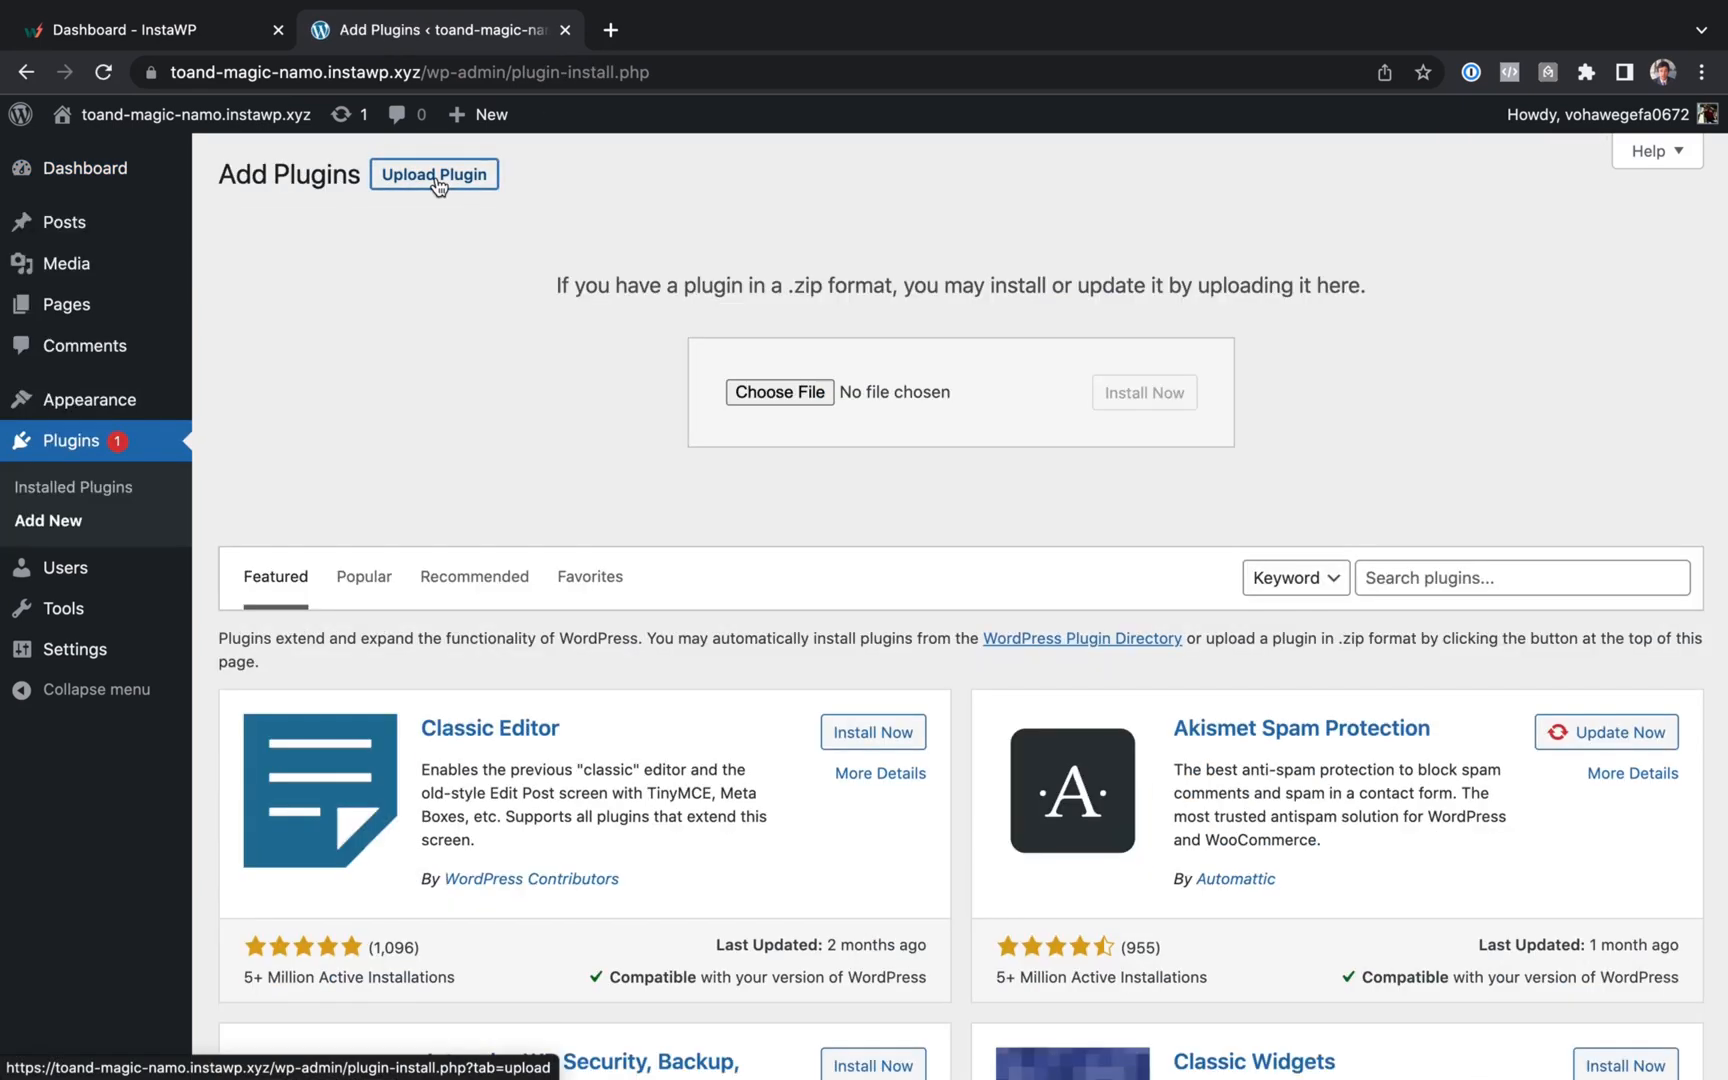
click(780, 392)
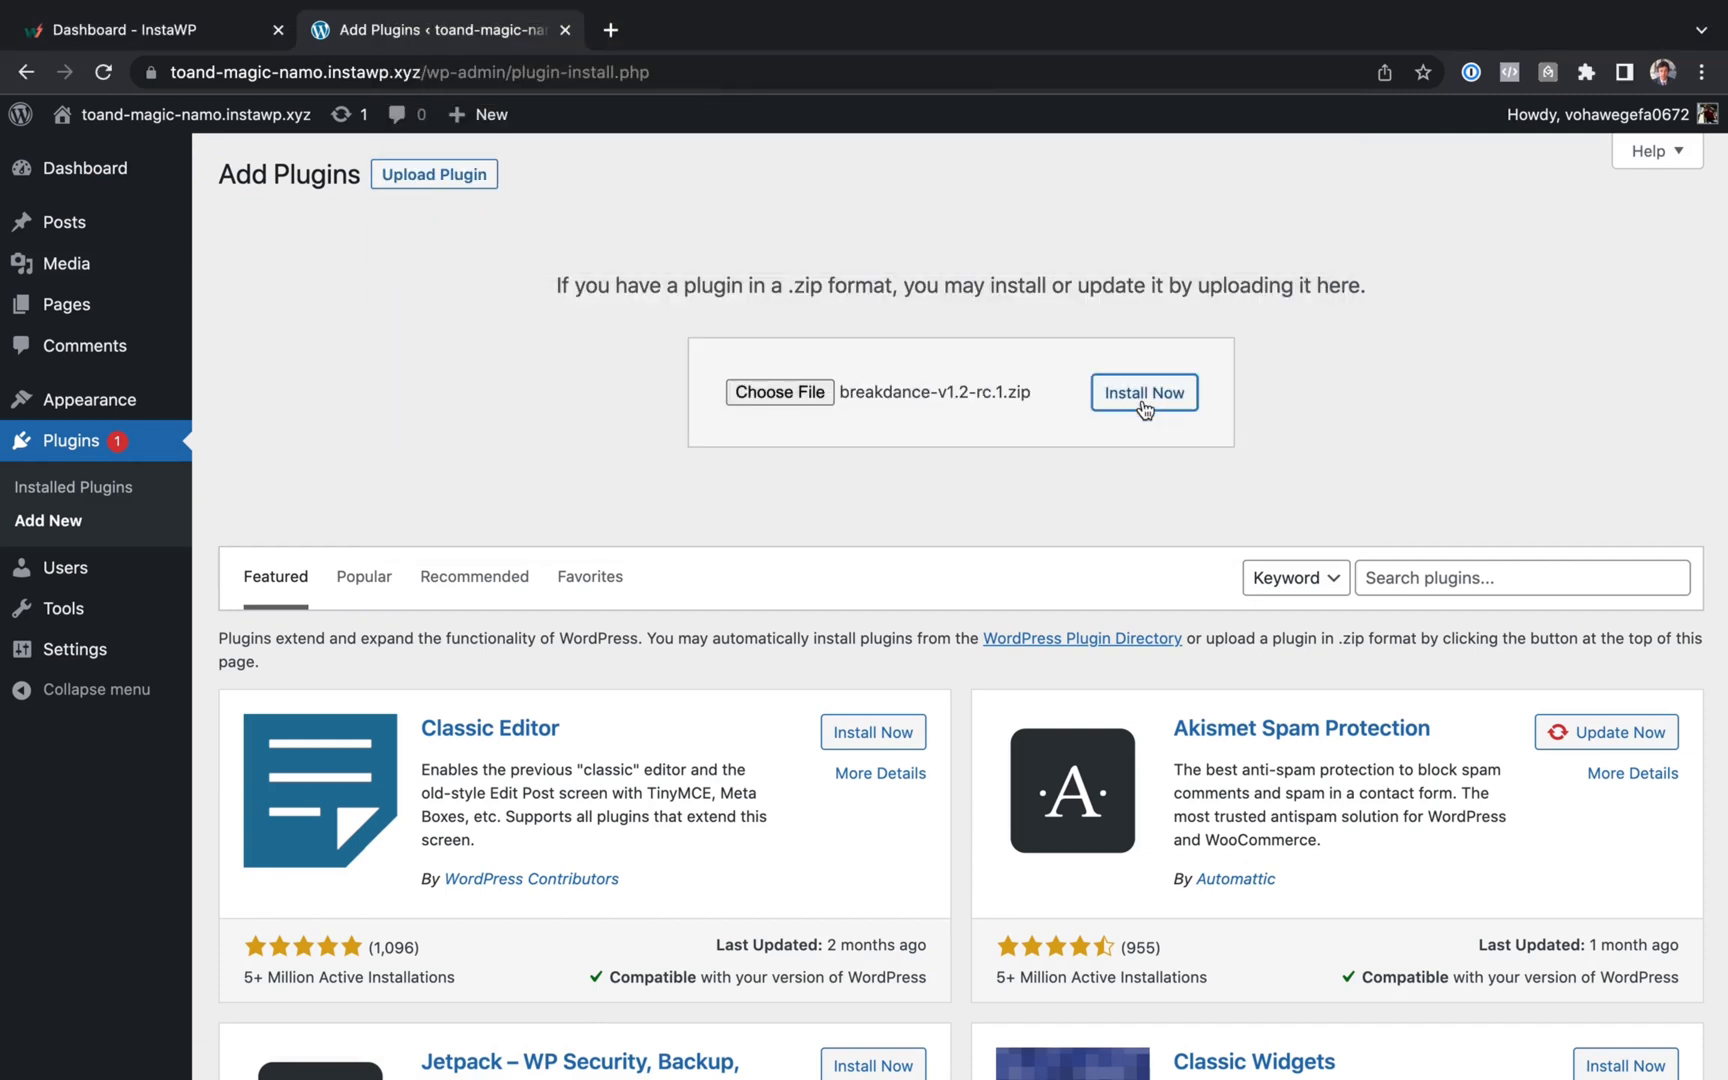
click(1144, 392)
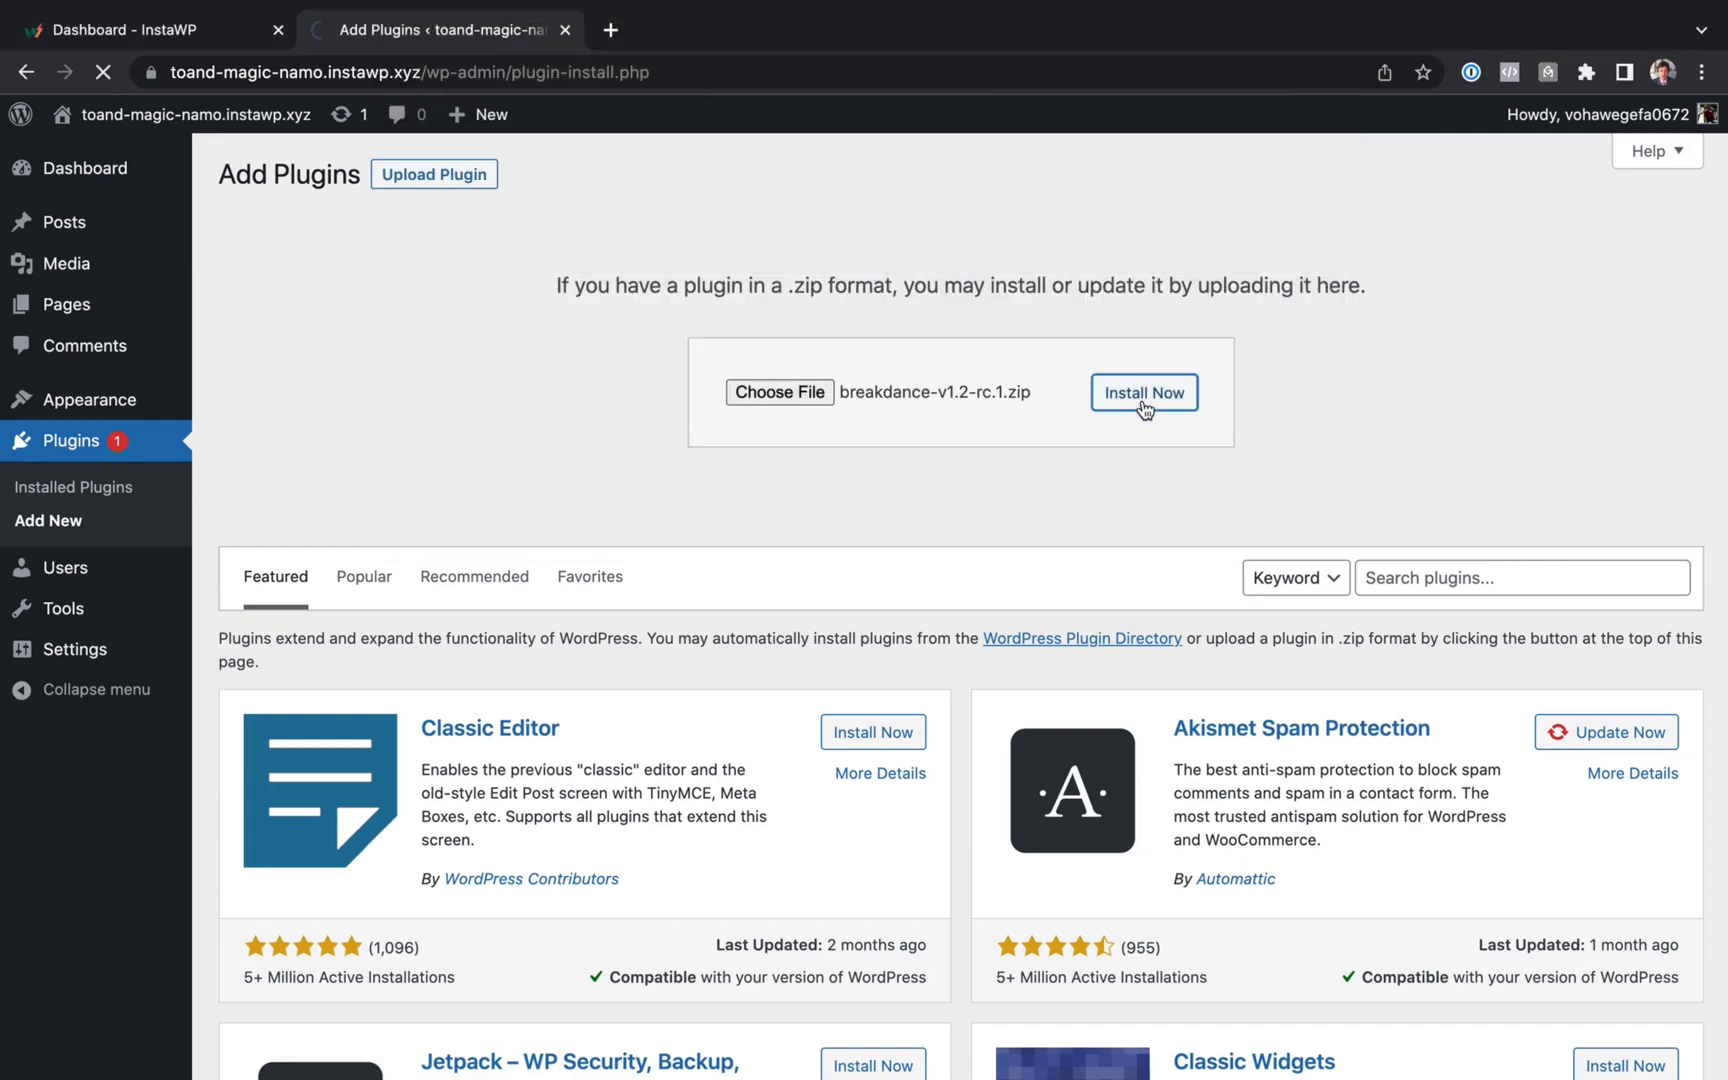
click(1144, 393)
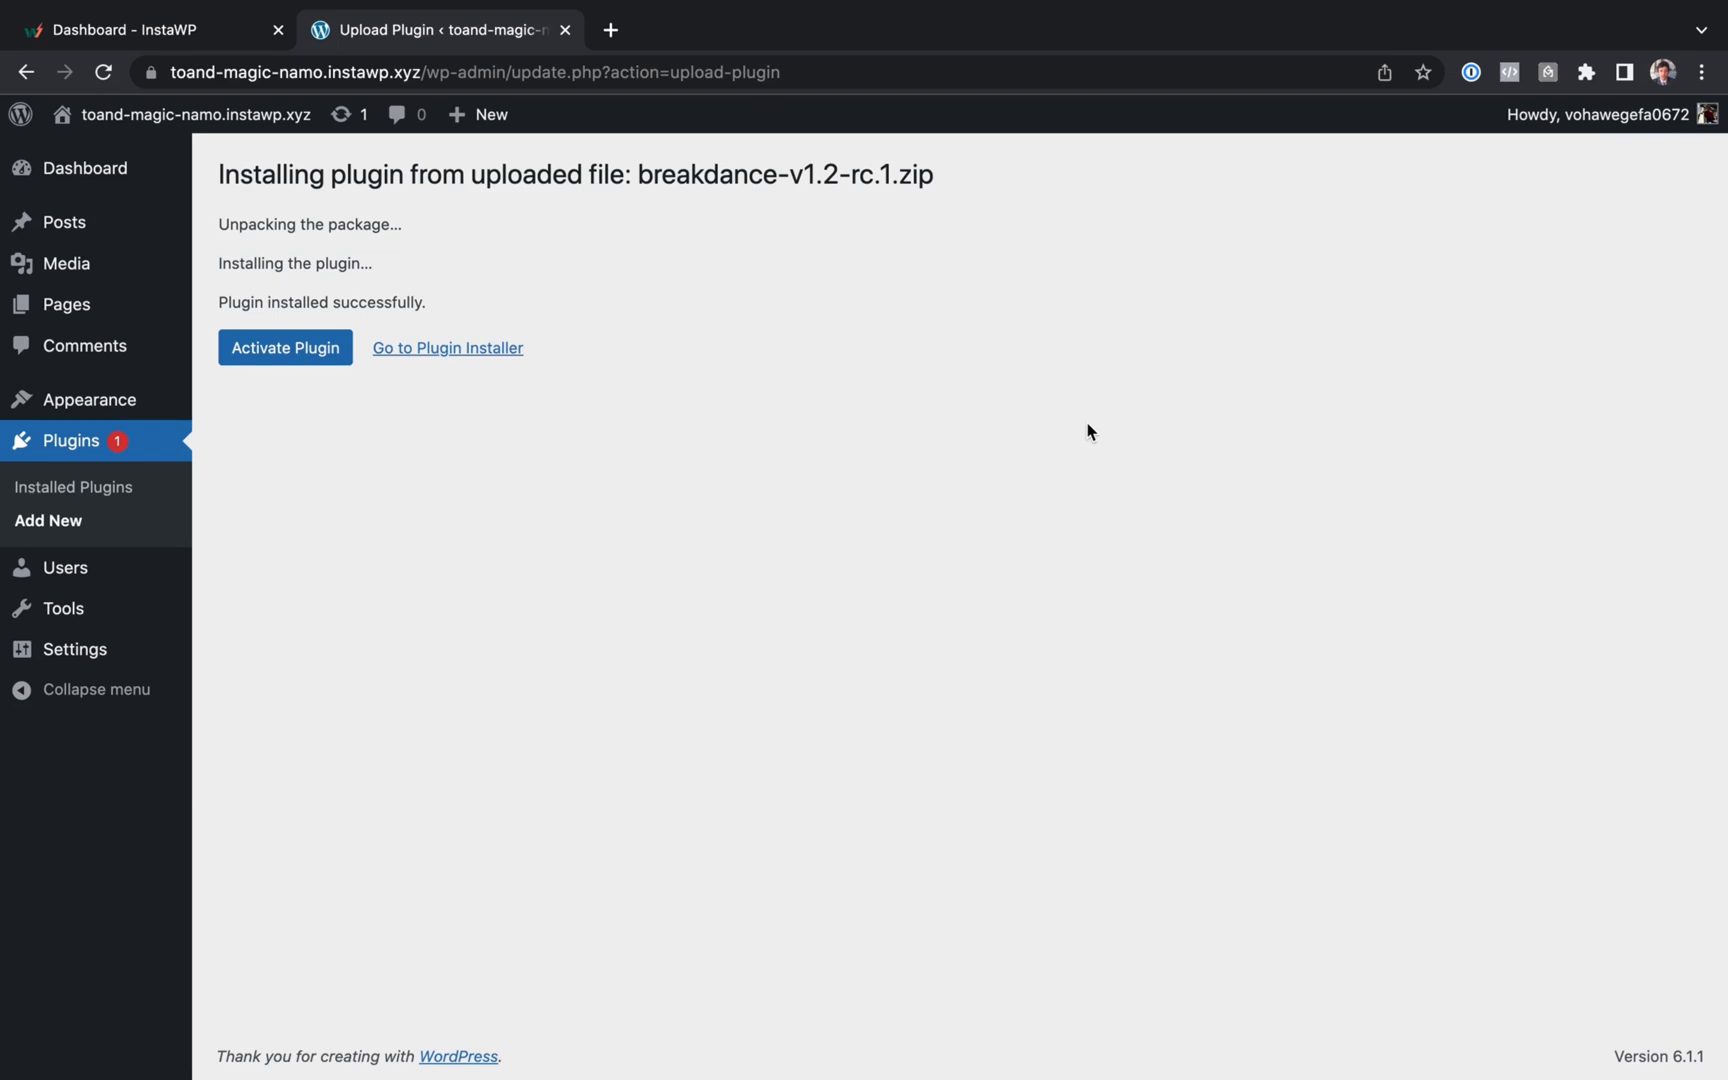
click(284, 347)
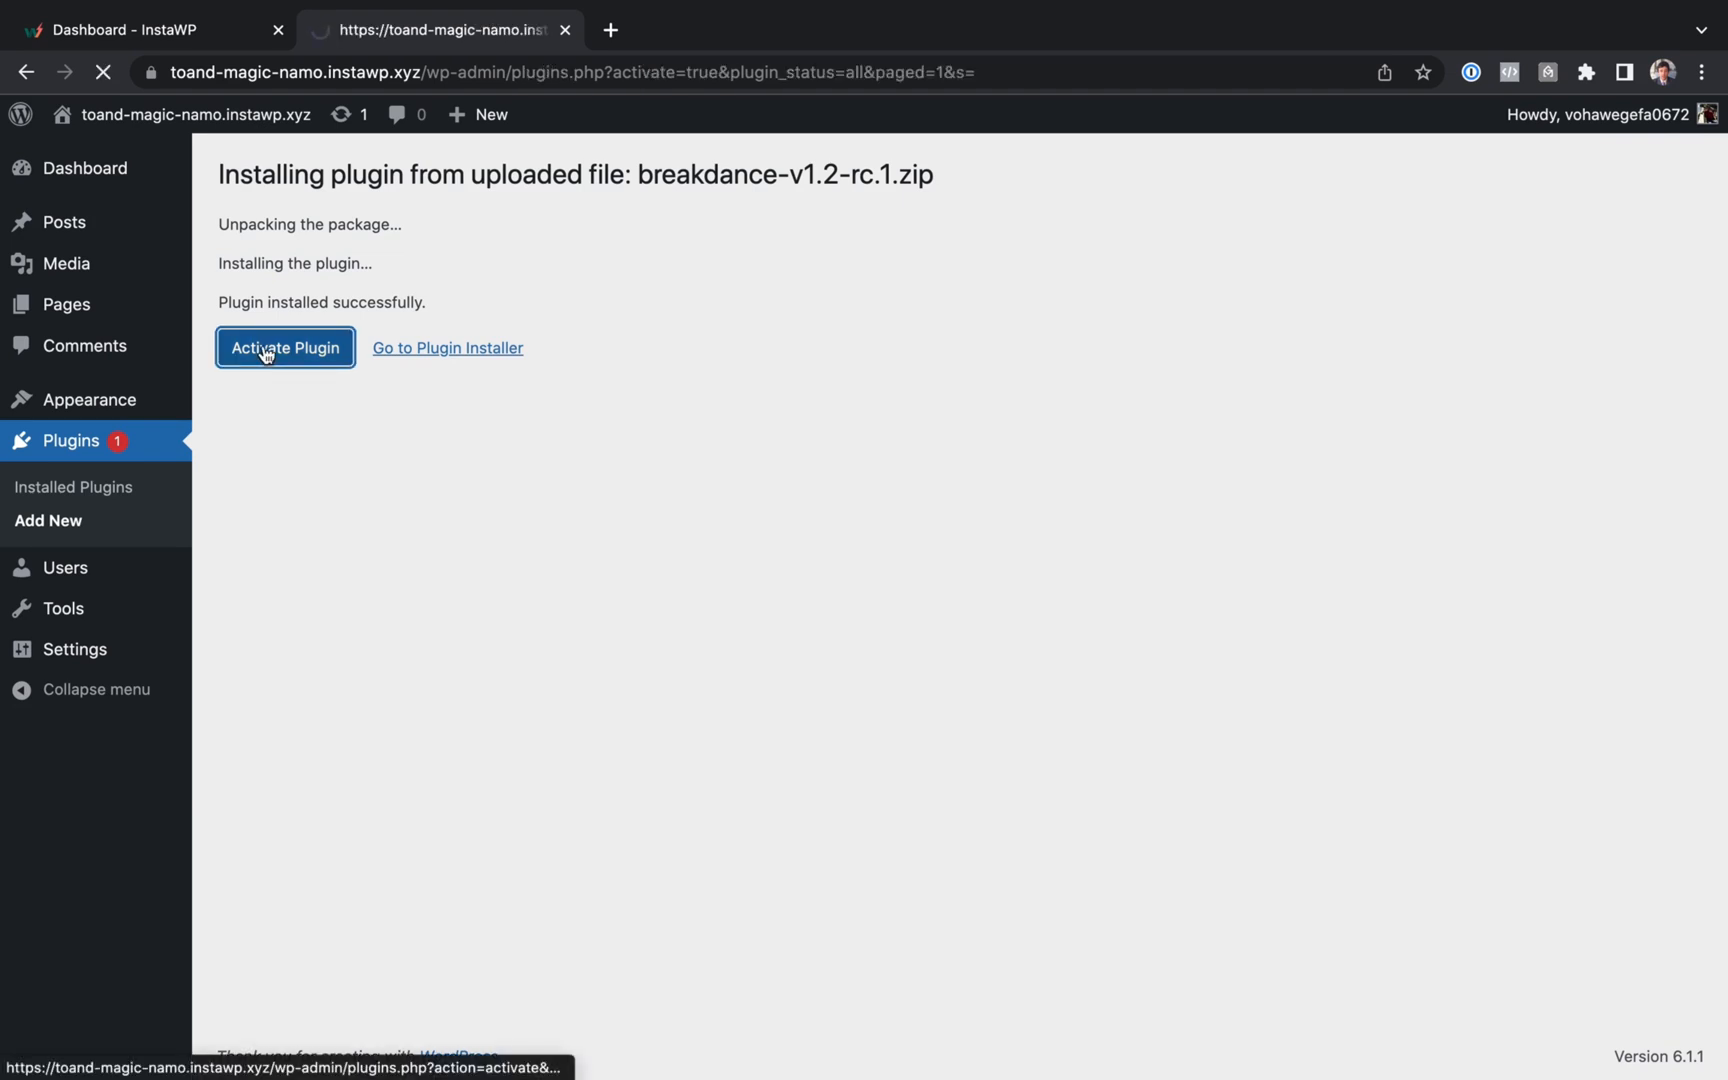
click(284, 347)
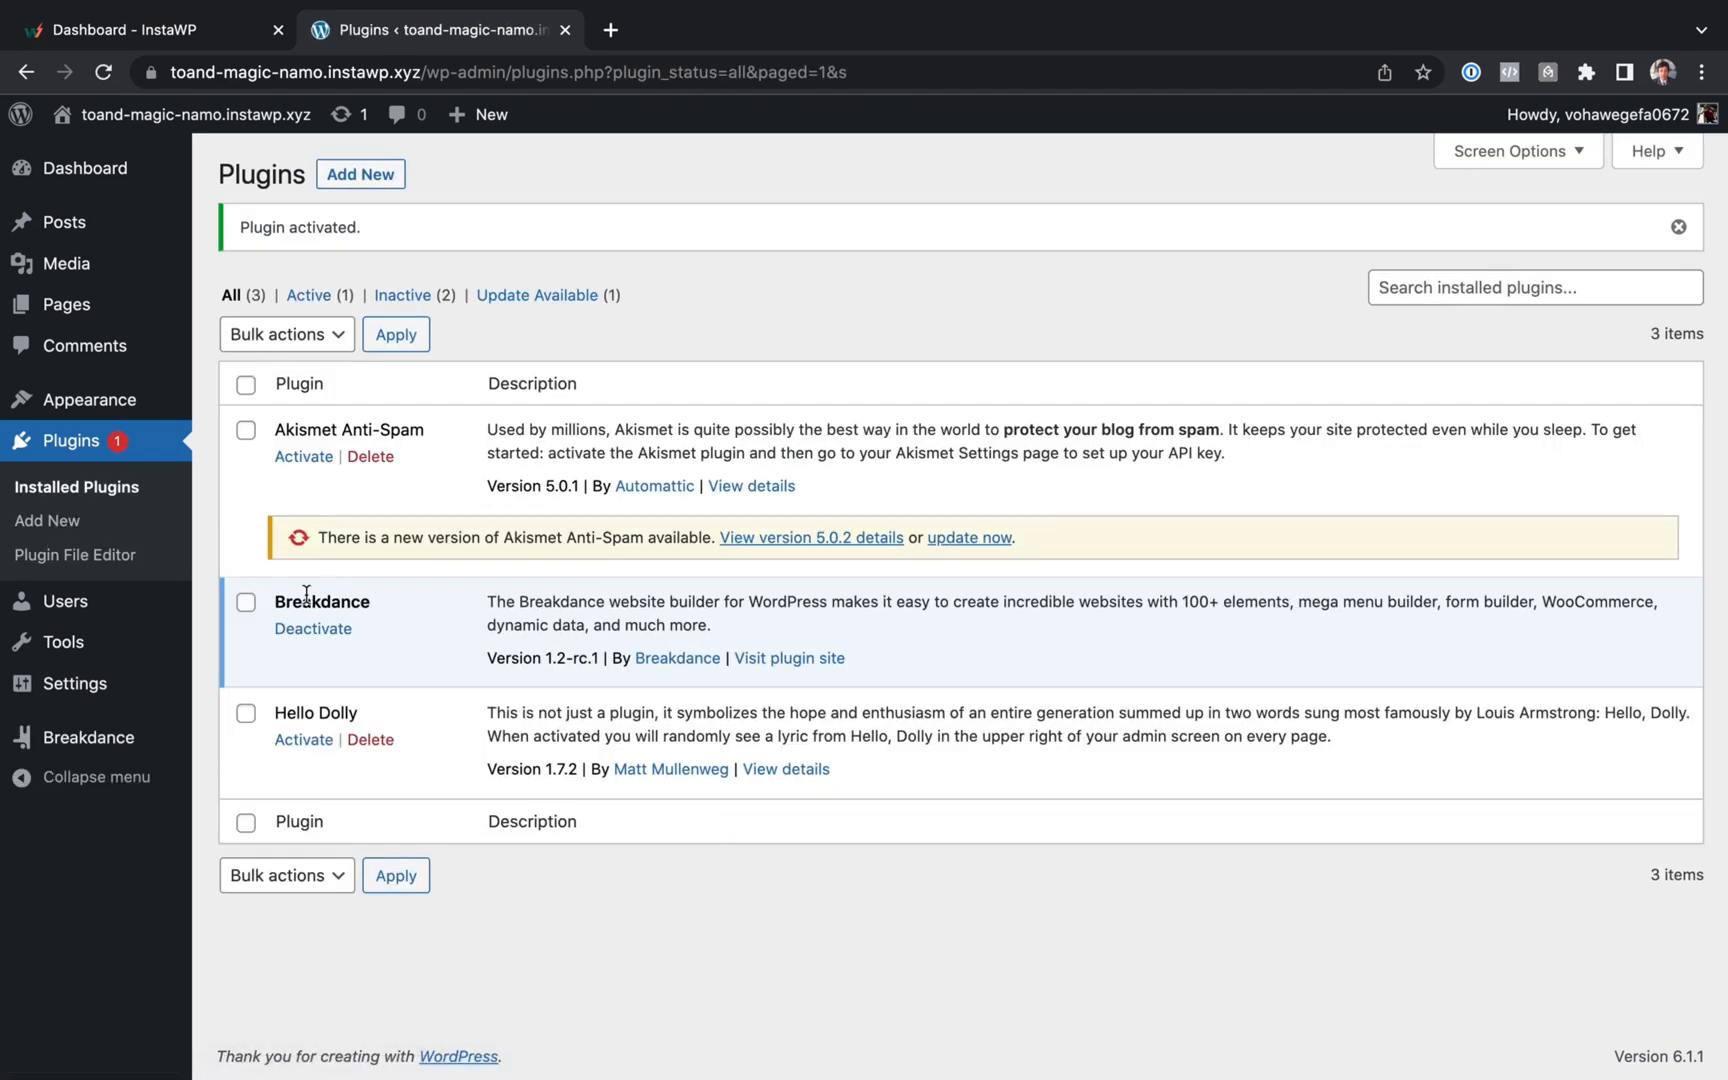
- Add a new page titled 'Design Library' and launch it in Breakdance
click(62, 305)
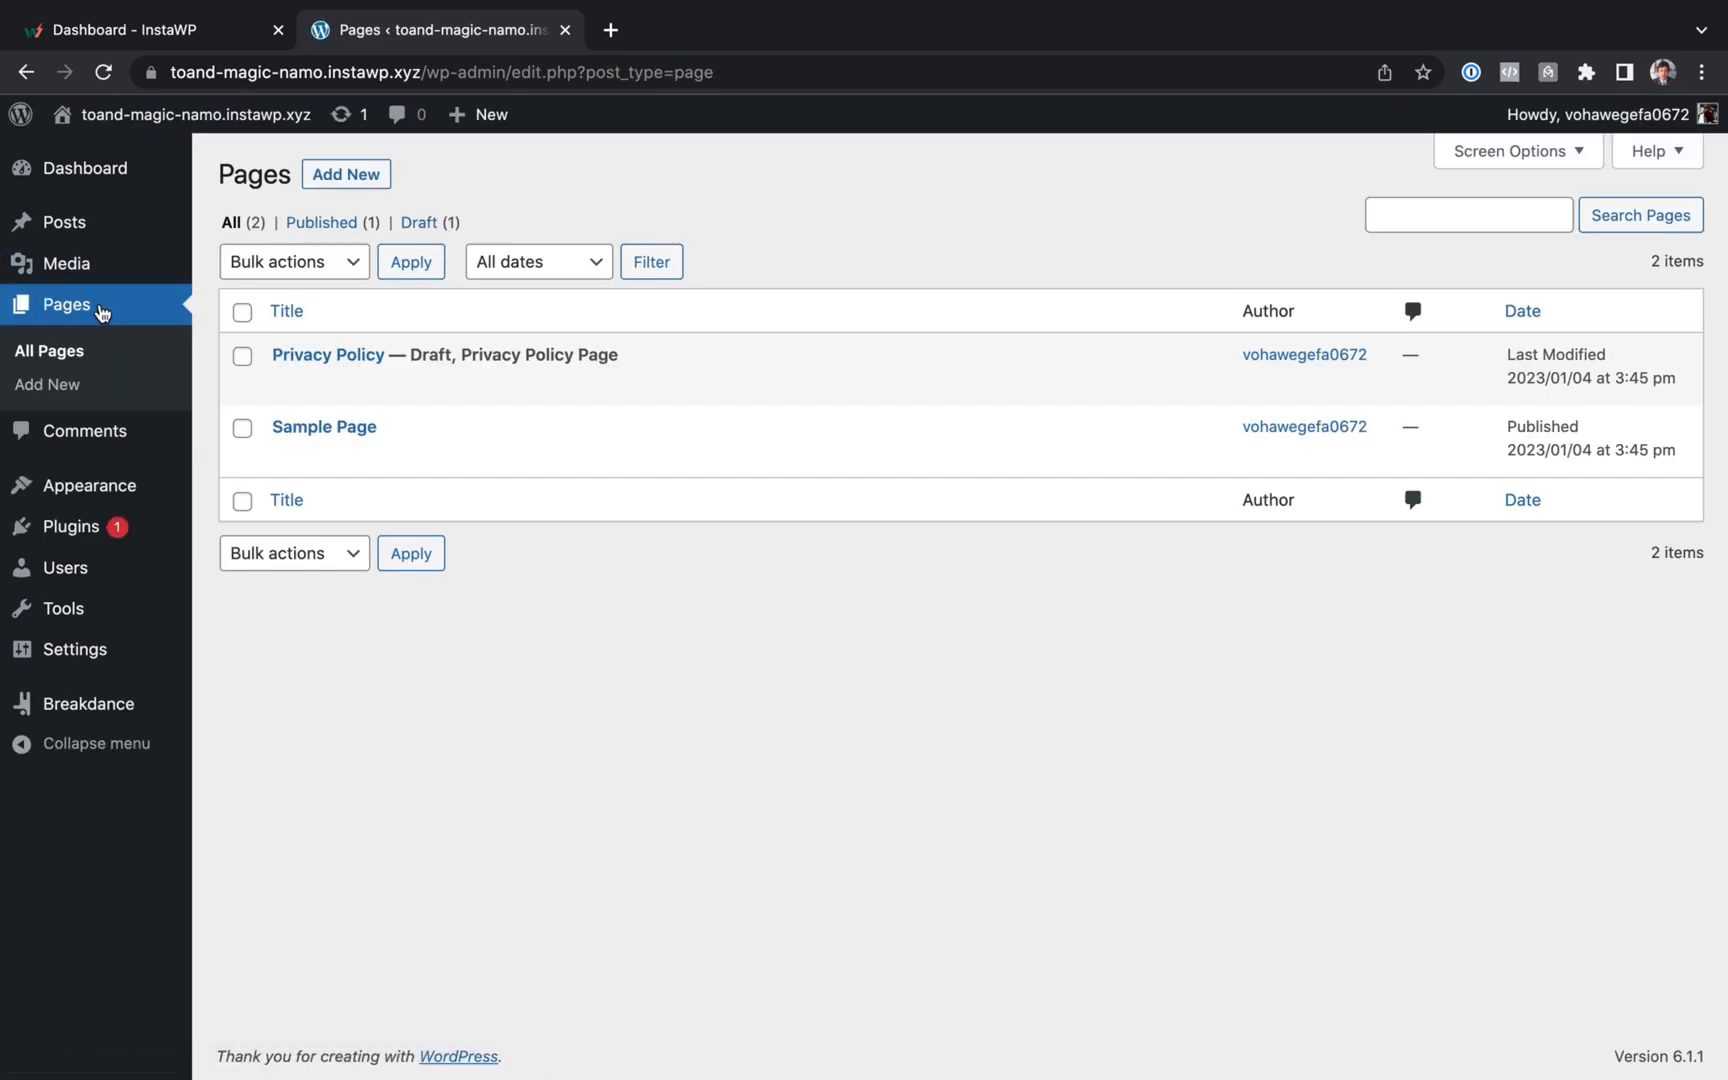
click(345, 174)
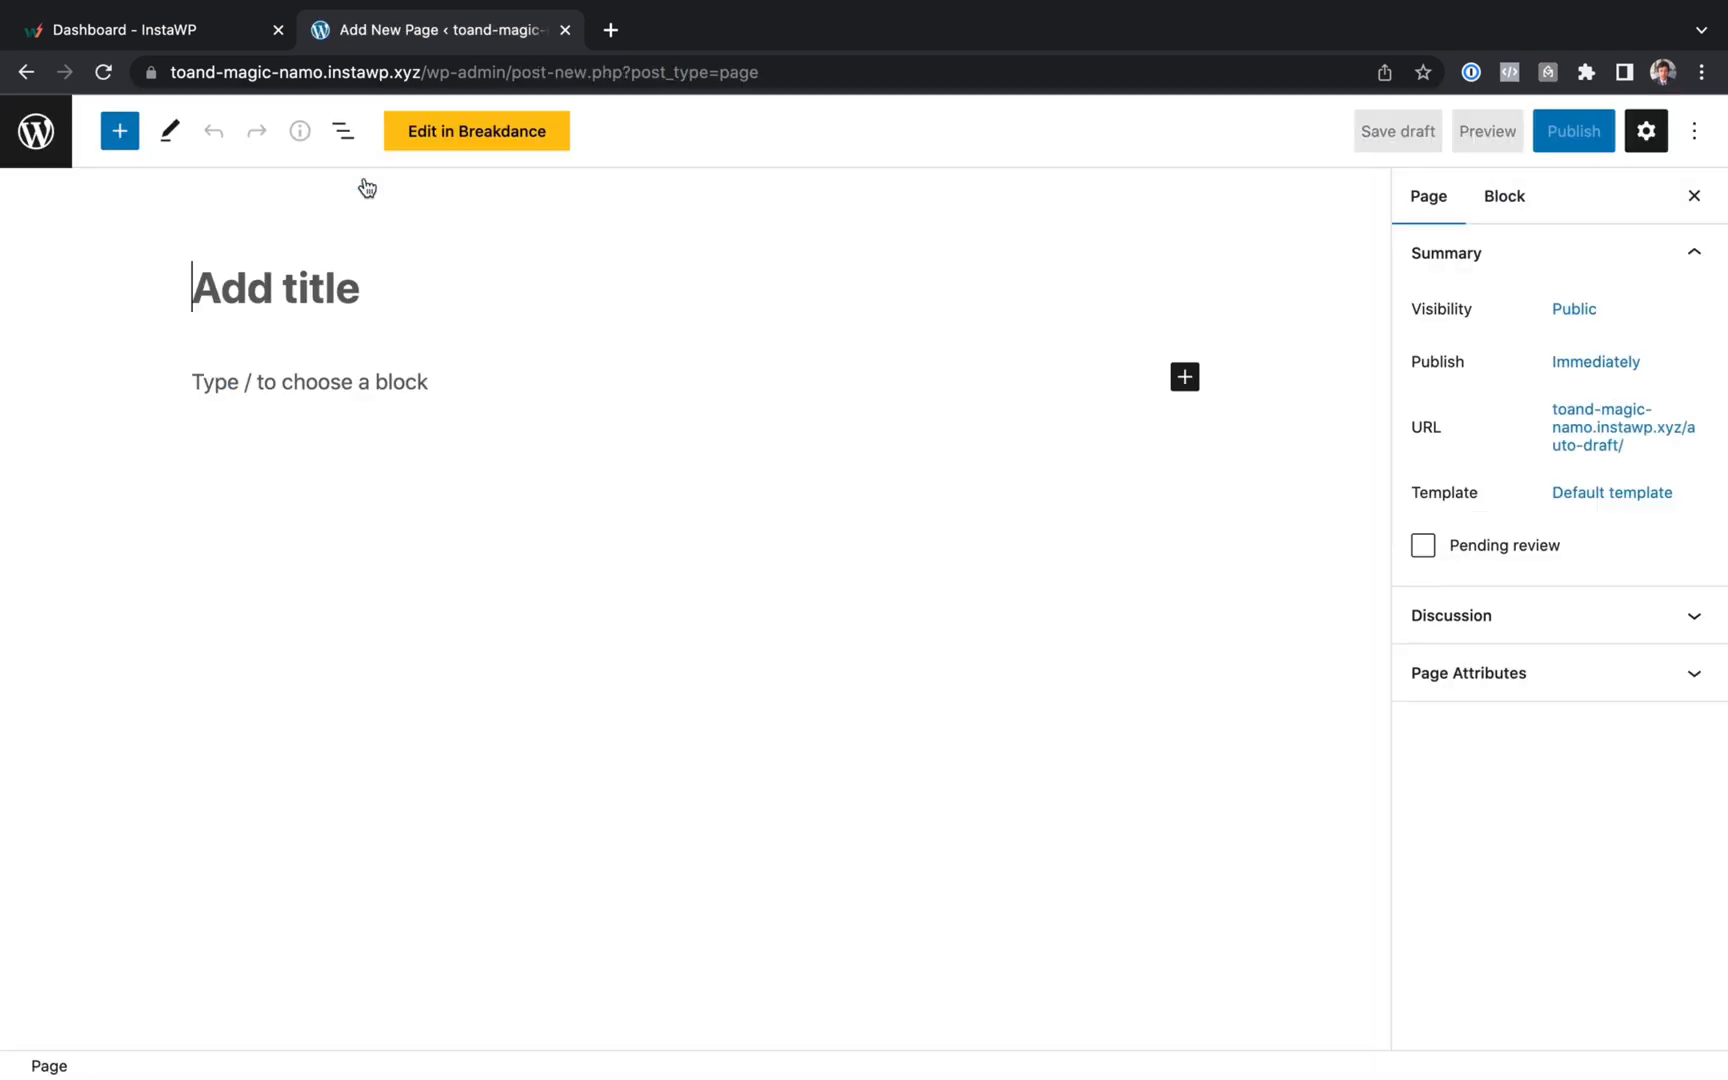
text(Design Library)
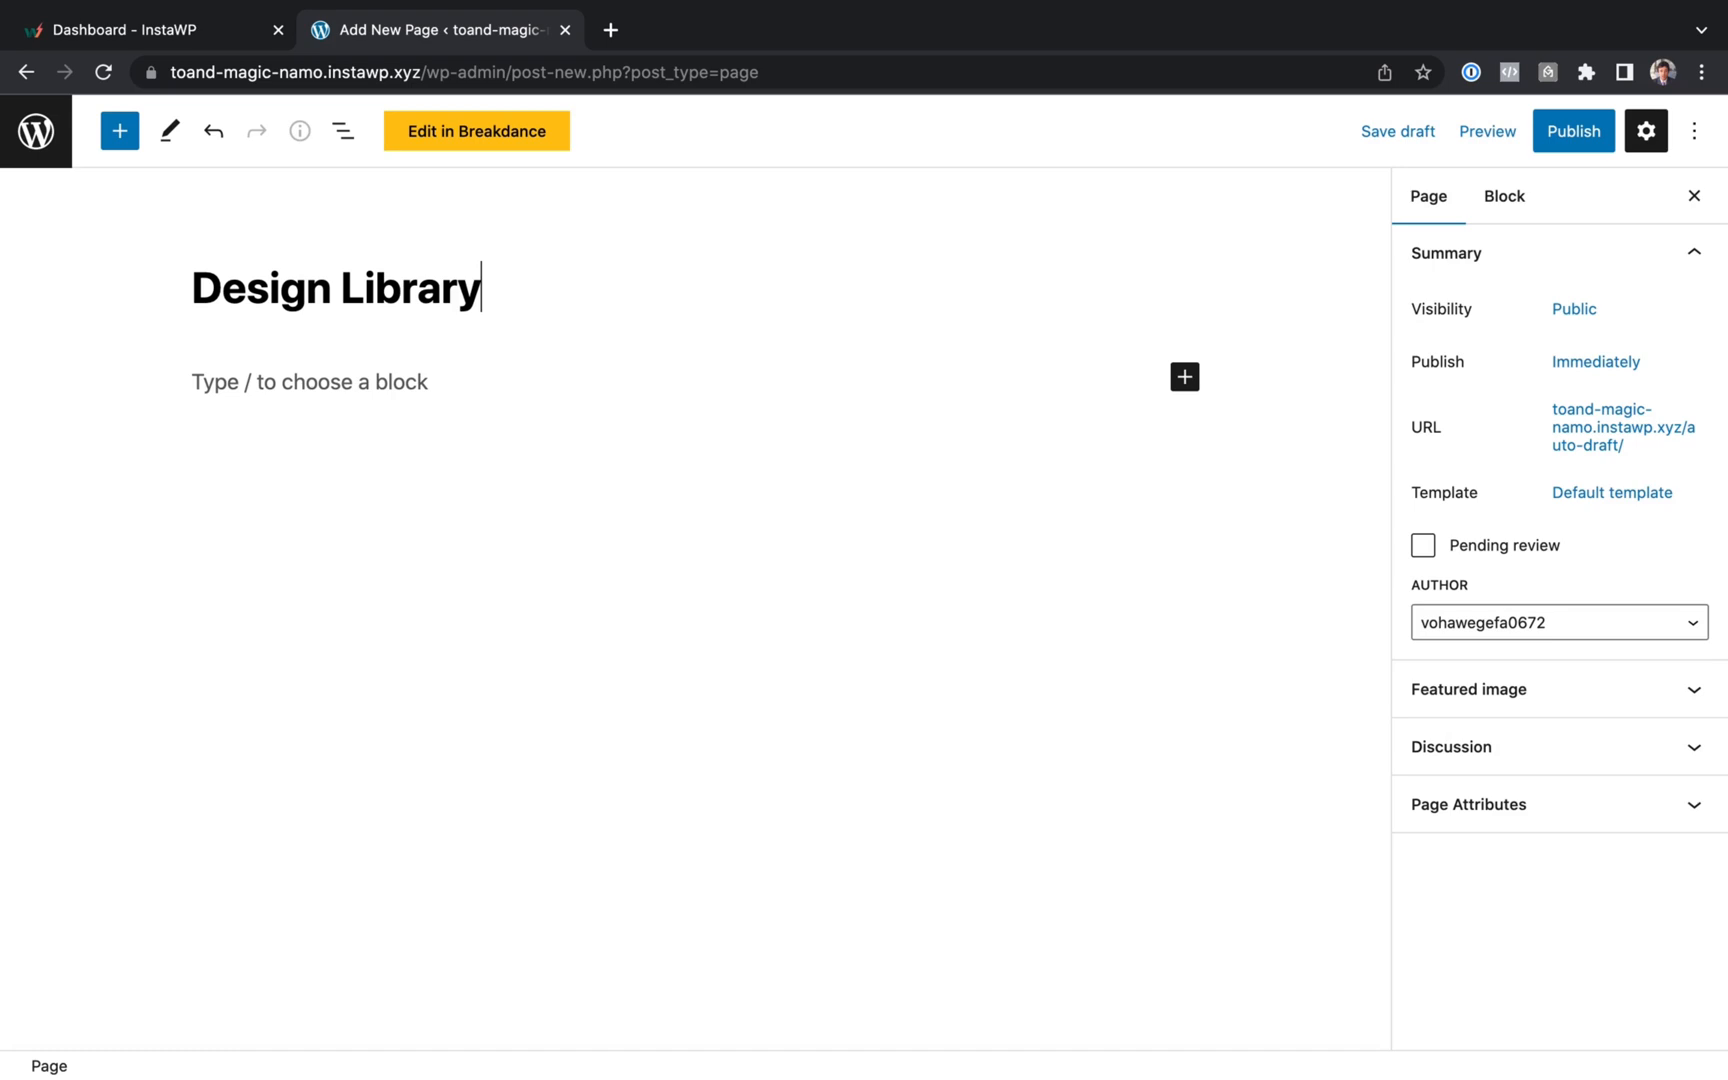
click(476, 131)
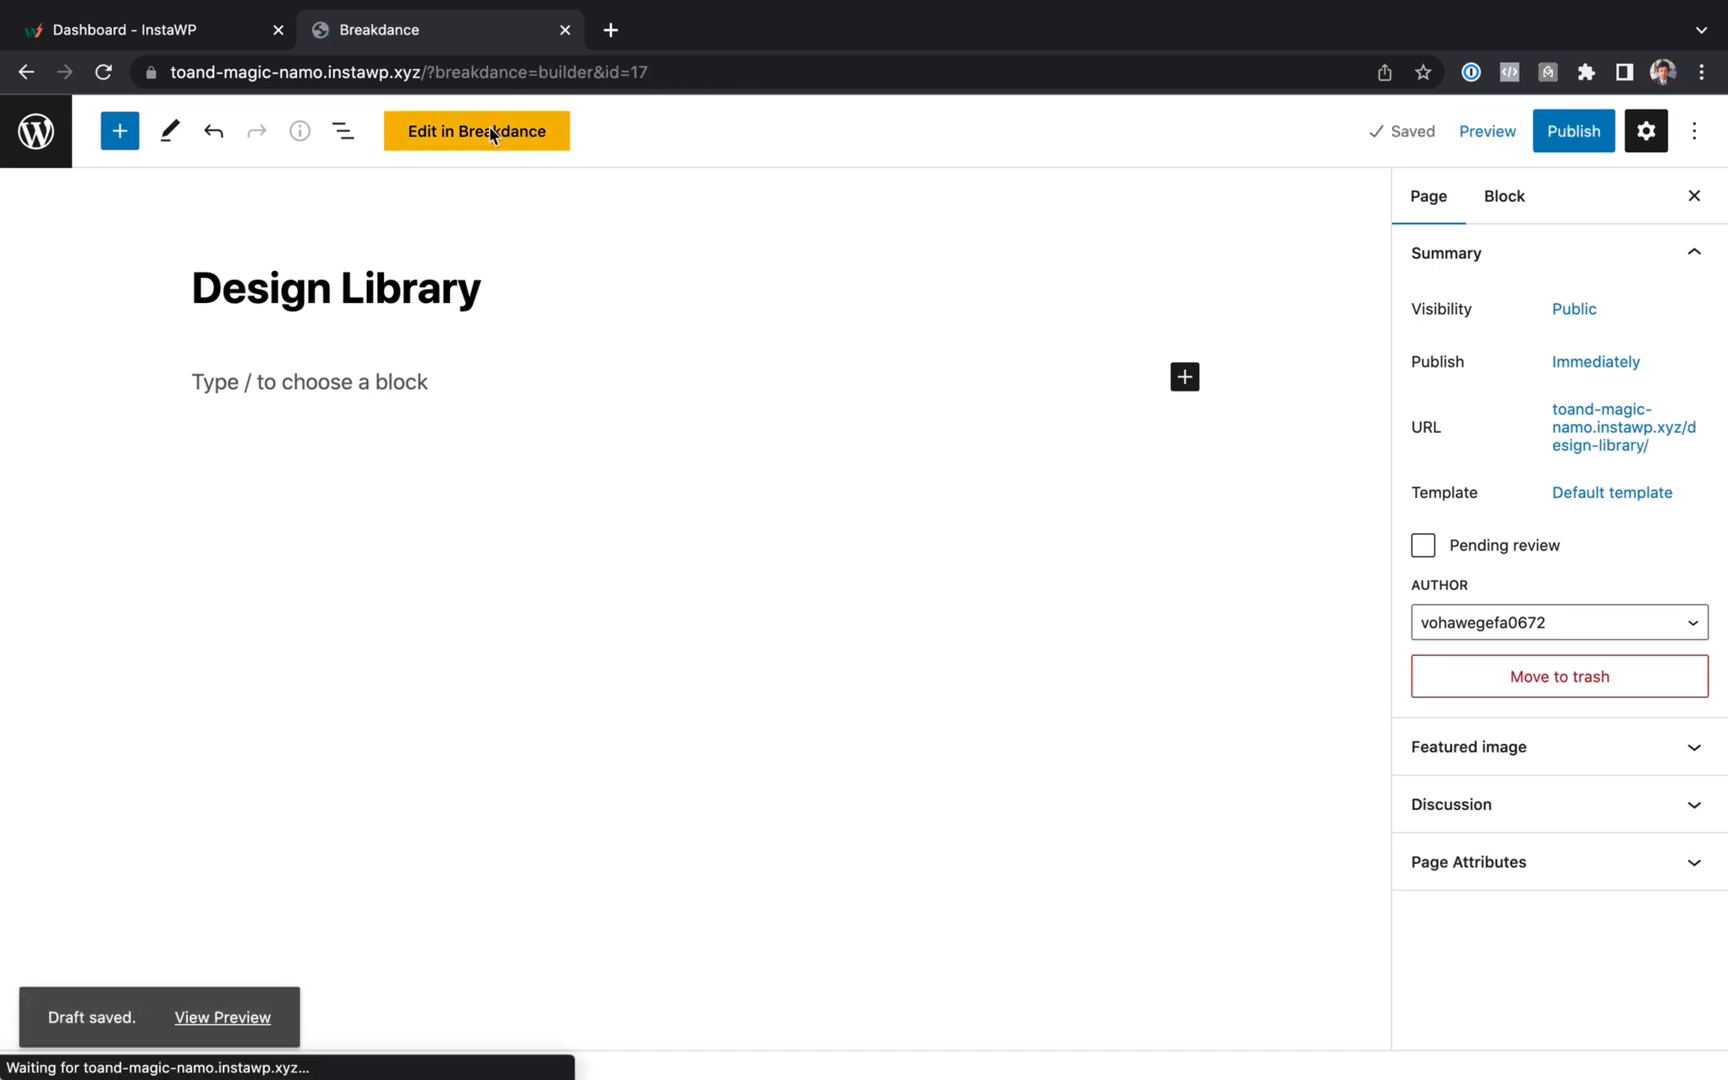
- Glance at the InstaWP dashboard tab showing 71 MB, then return to the Breakdance editor
click(140, 29)
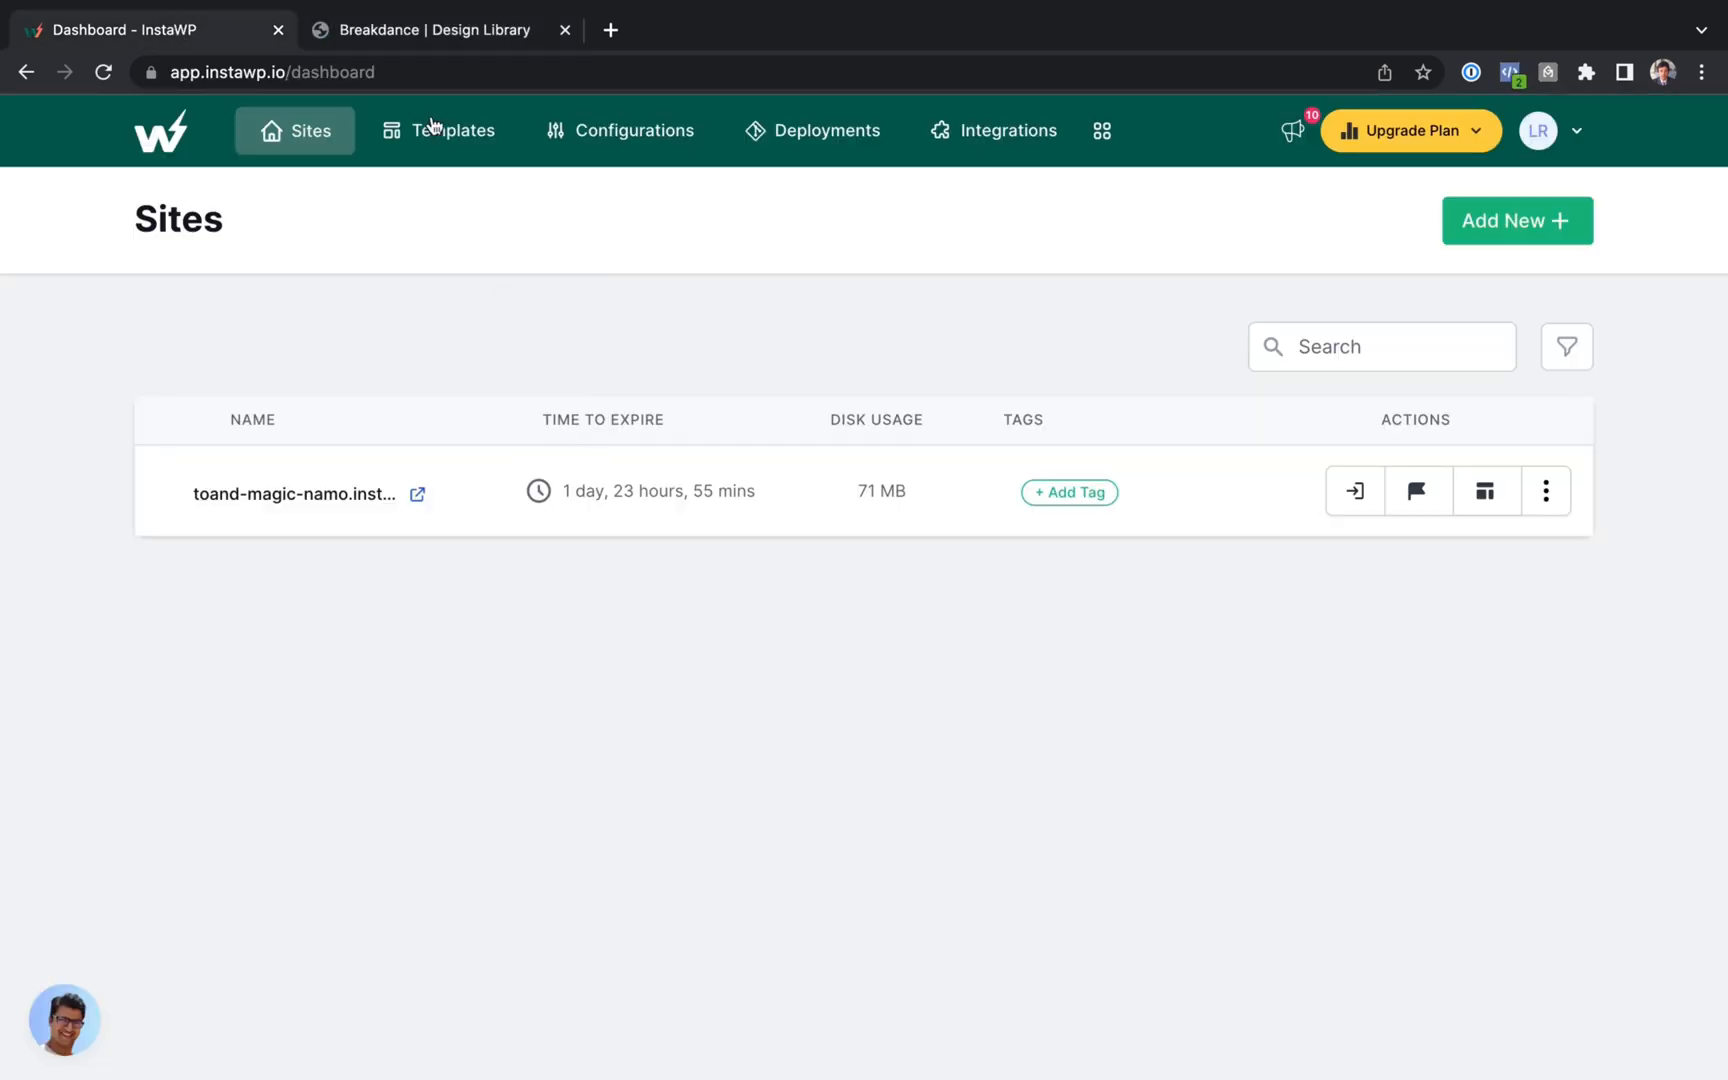
mouse_move(421, 131)
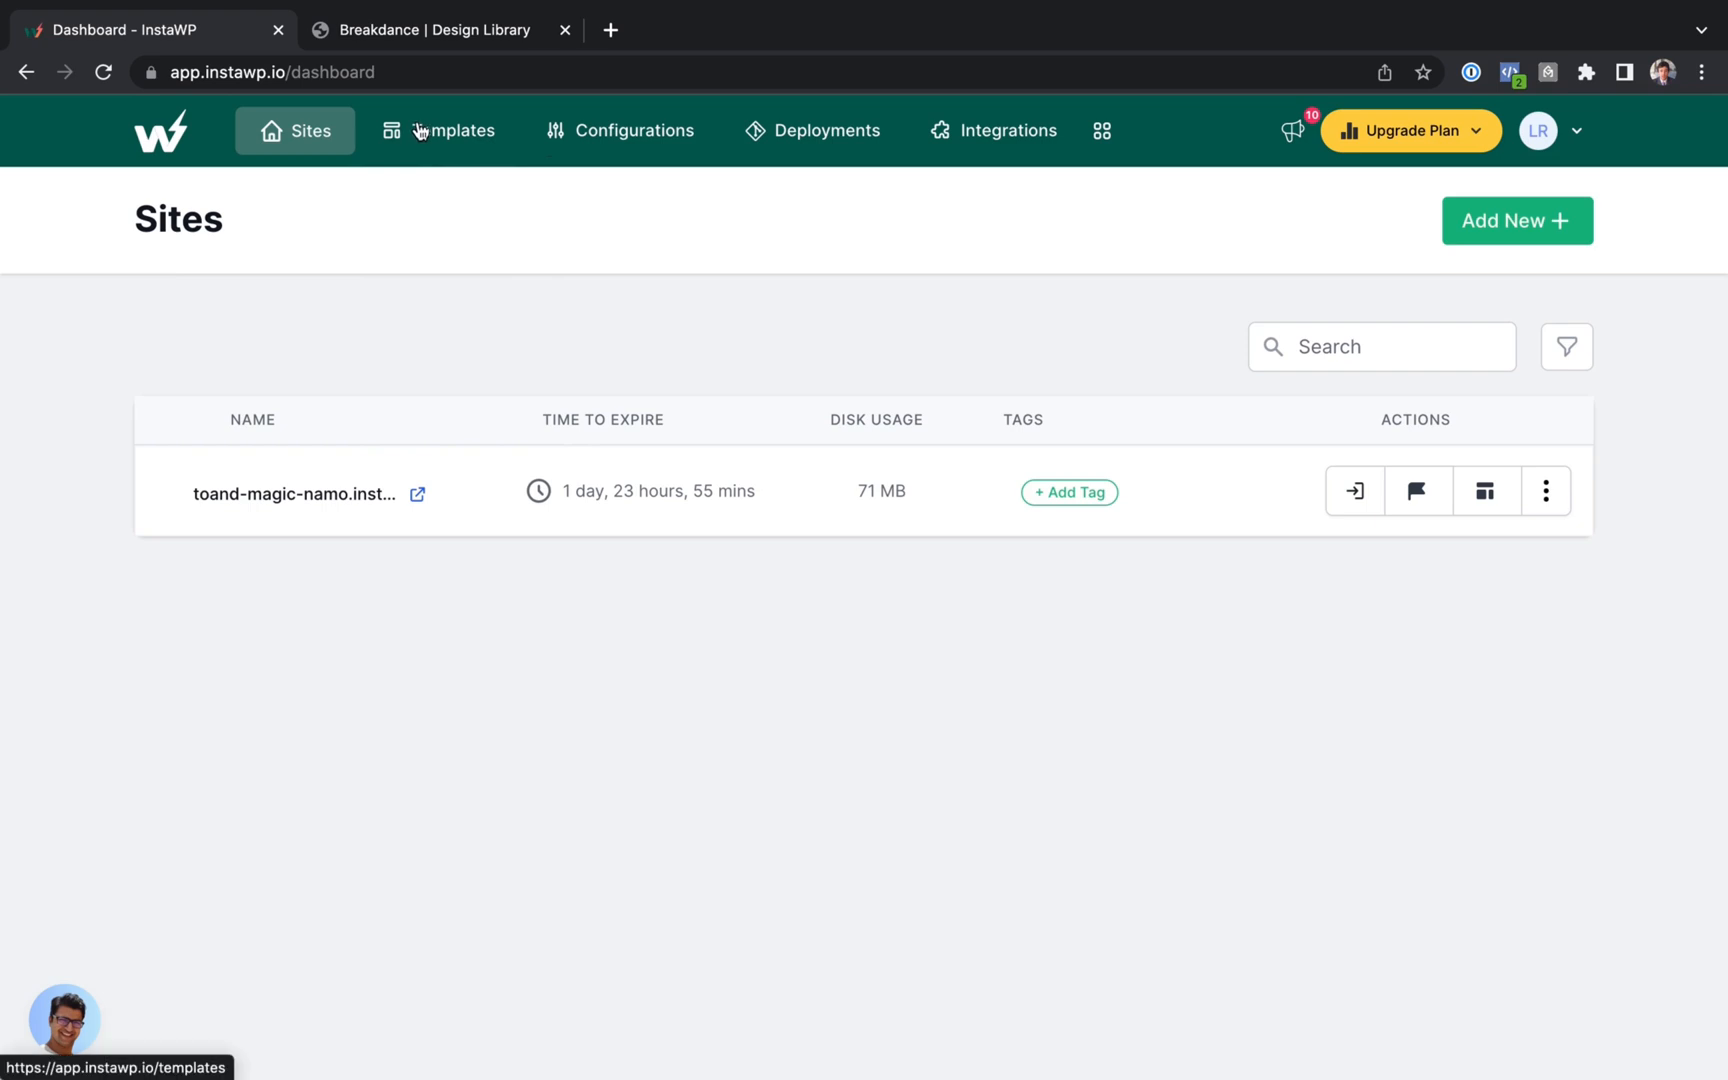
mouse_move(226, 96)
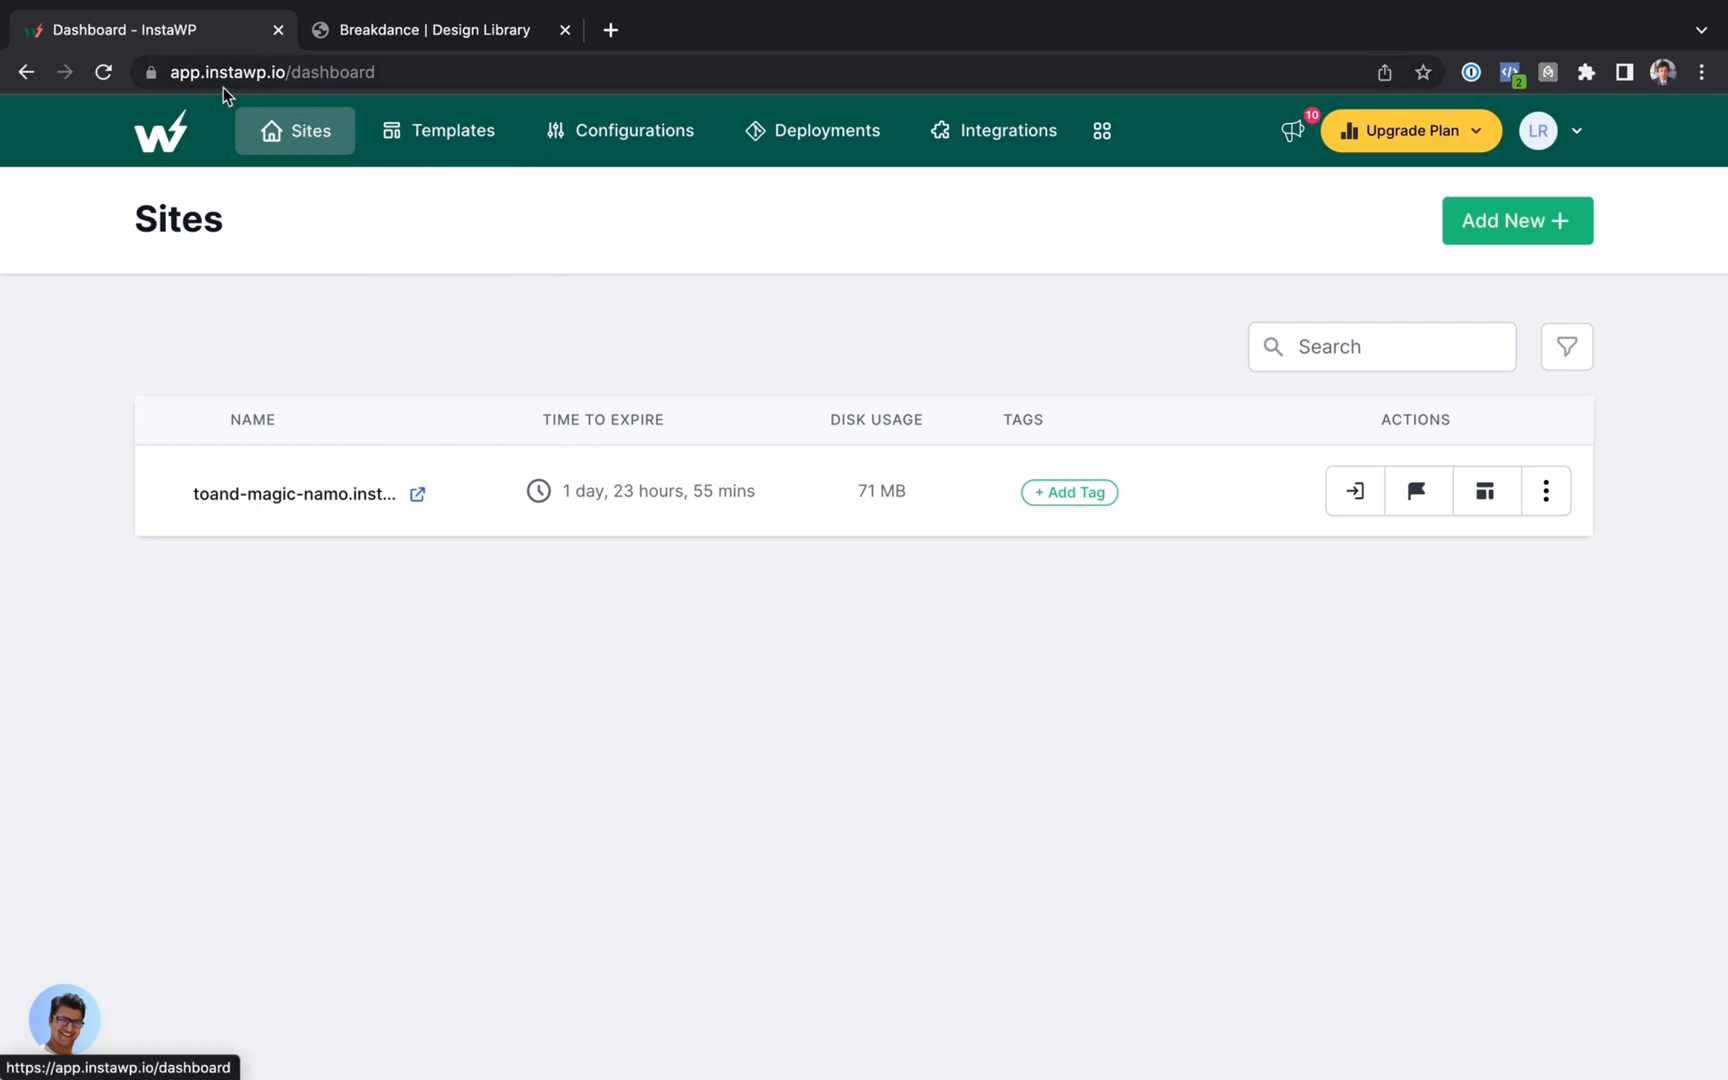
mouse_move(723, 369)
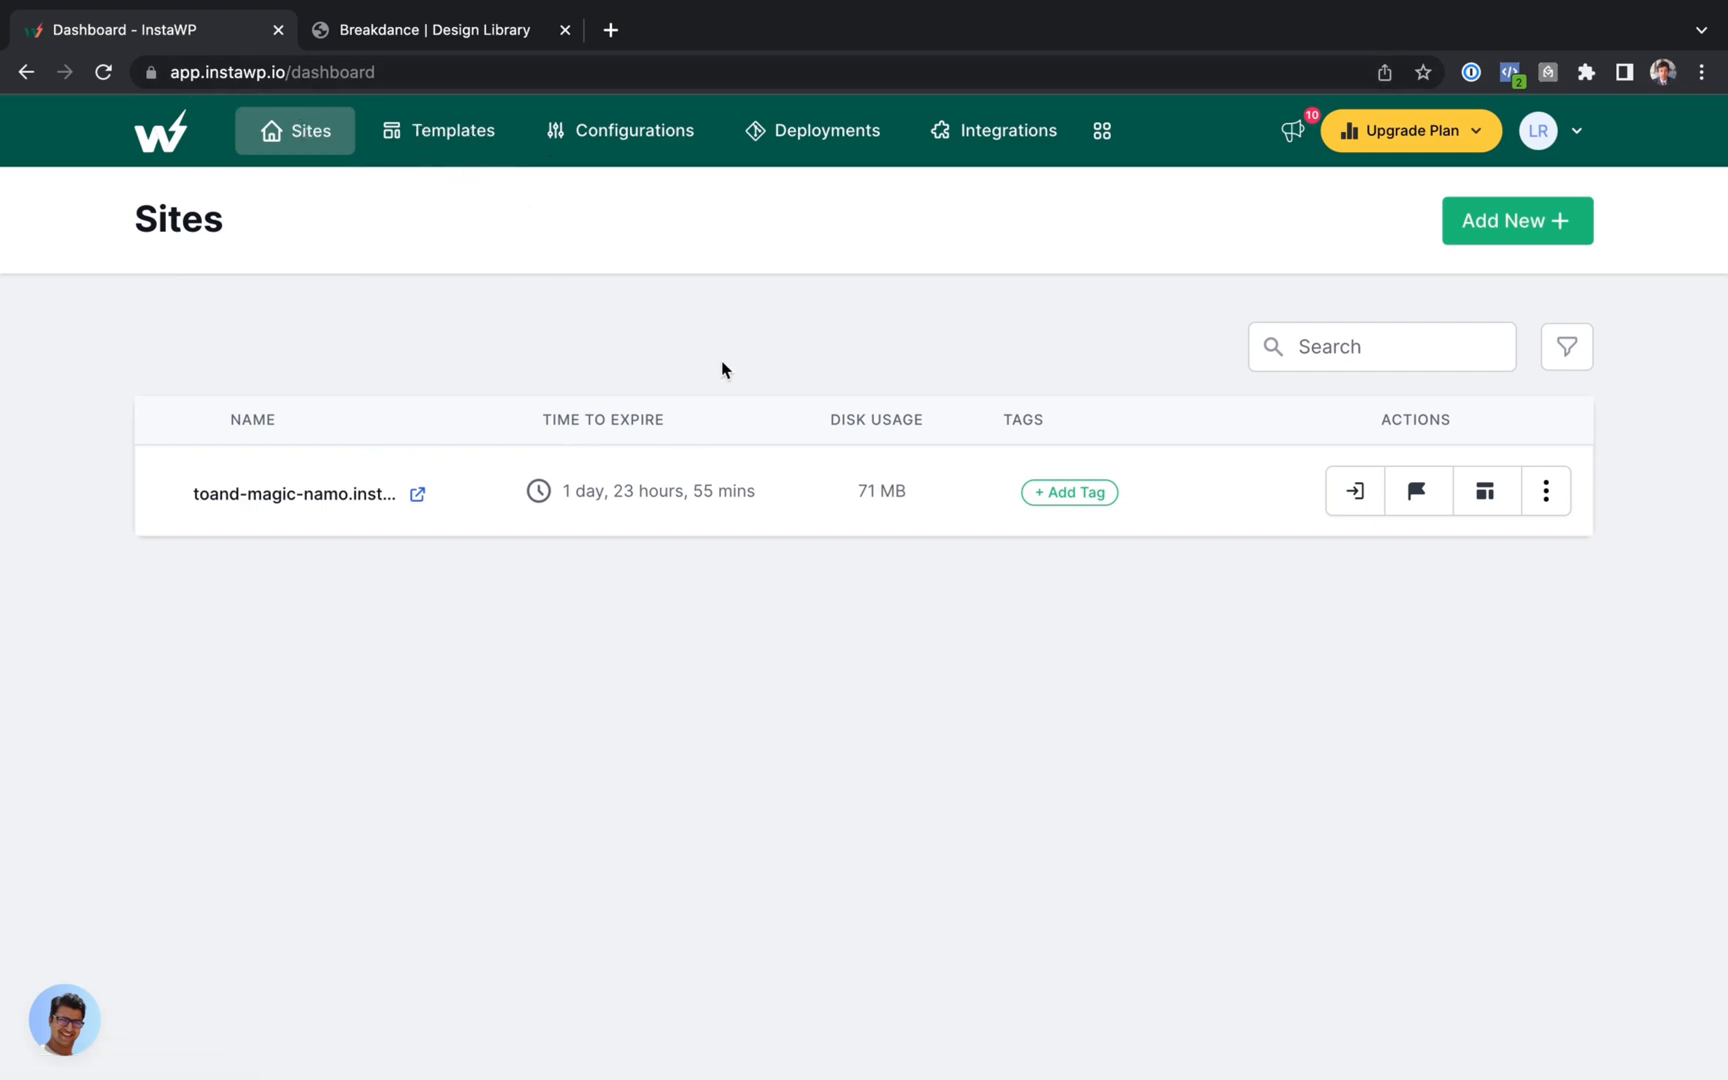
click(433, 30)
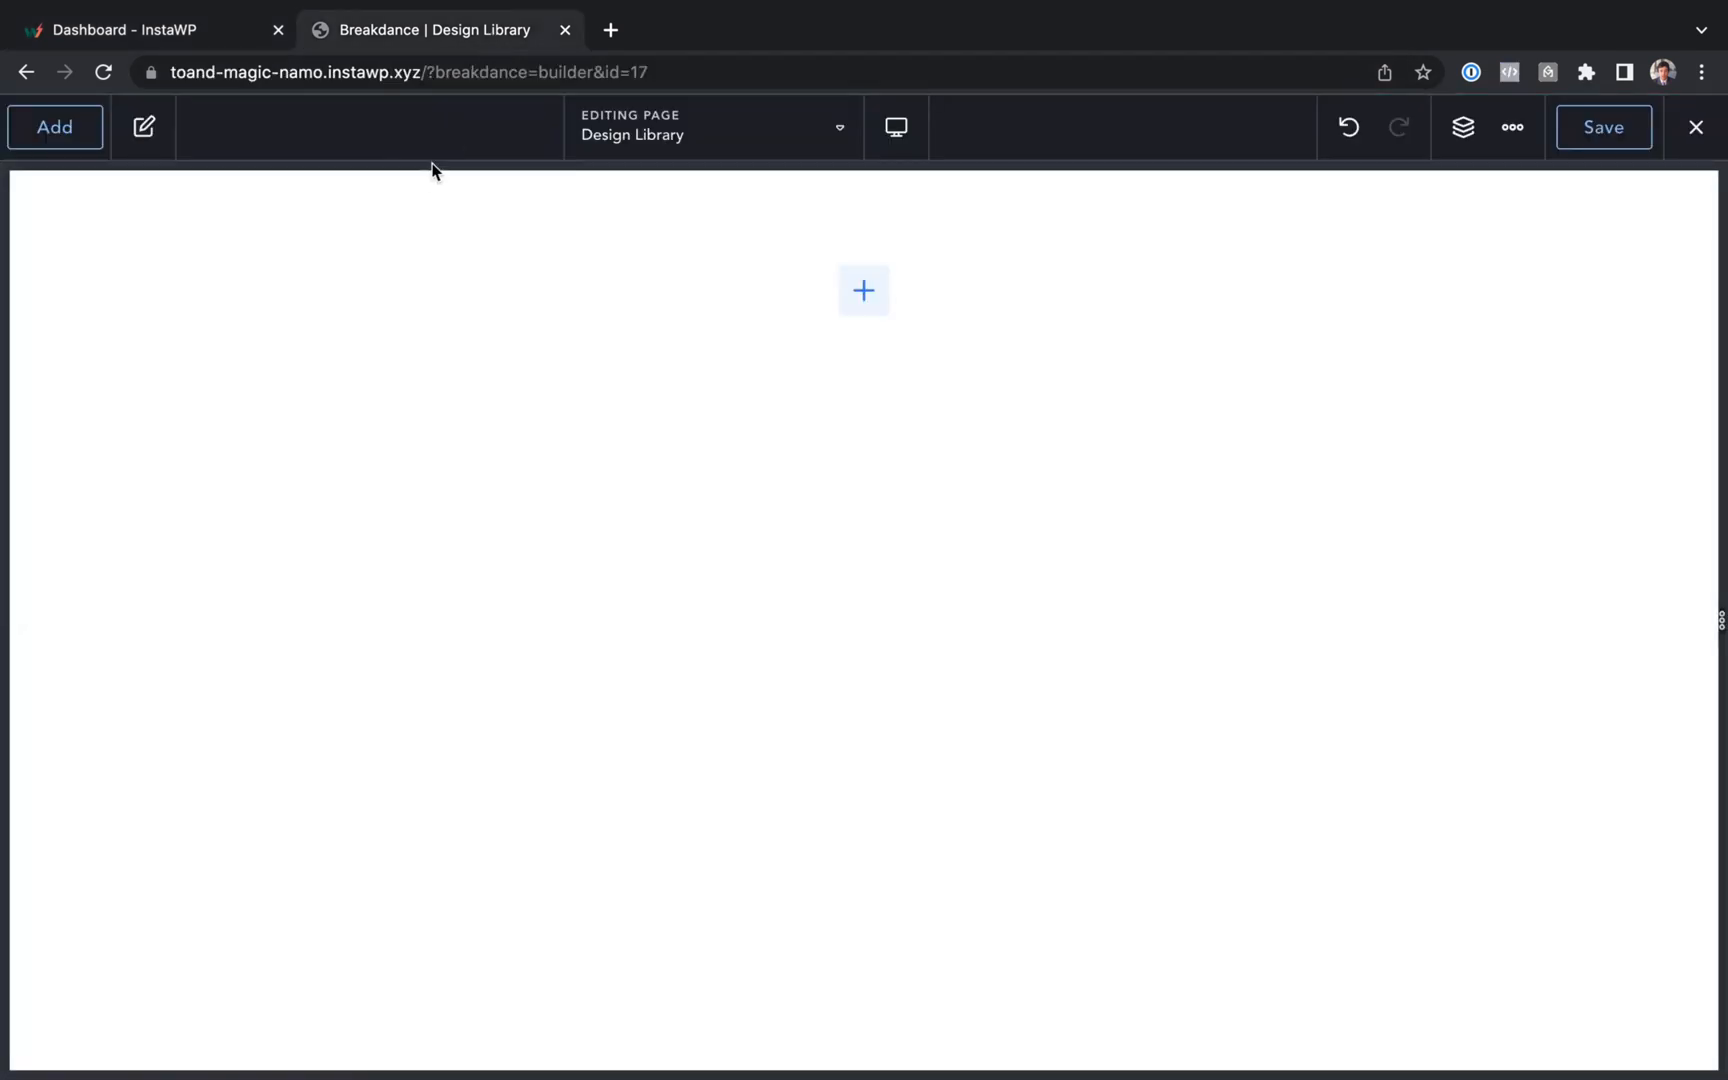
- Search the Breakdance library and add the second Samba header and Watch Video Now hero
click(54, 126)
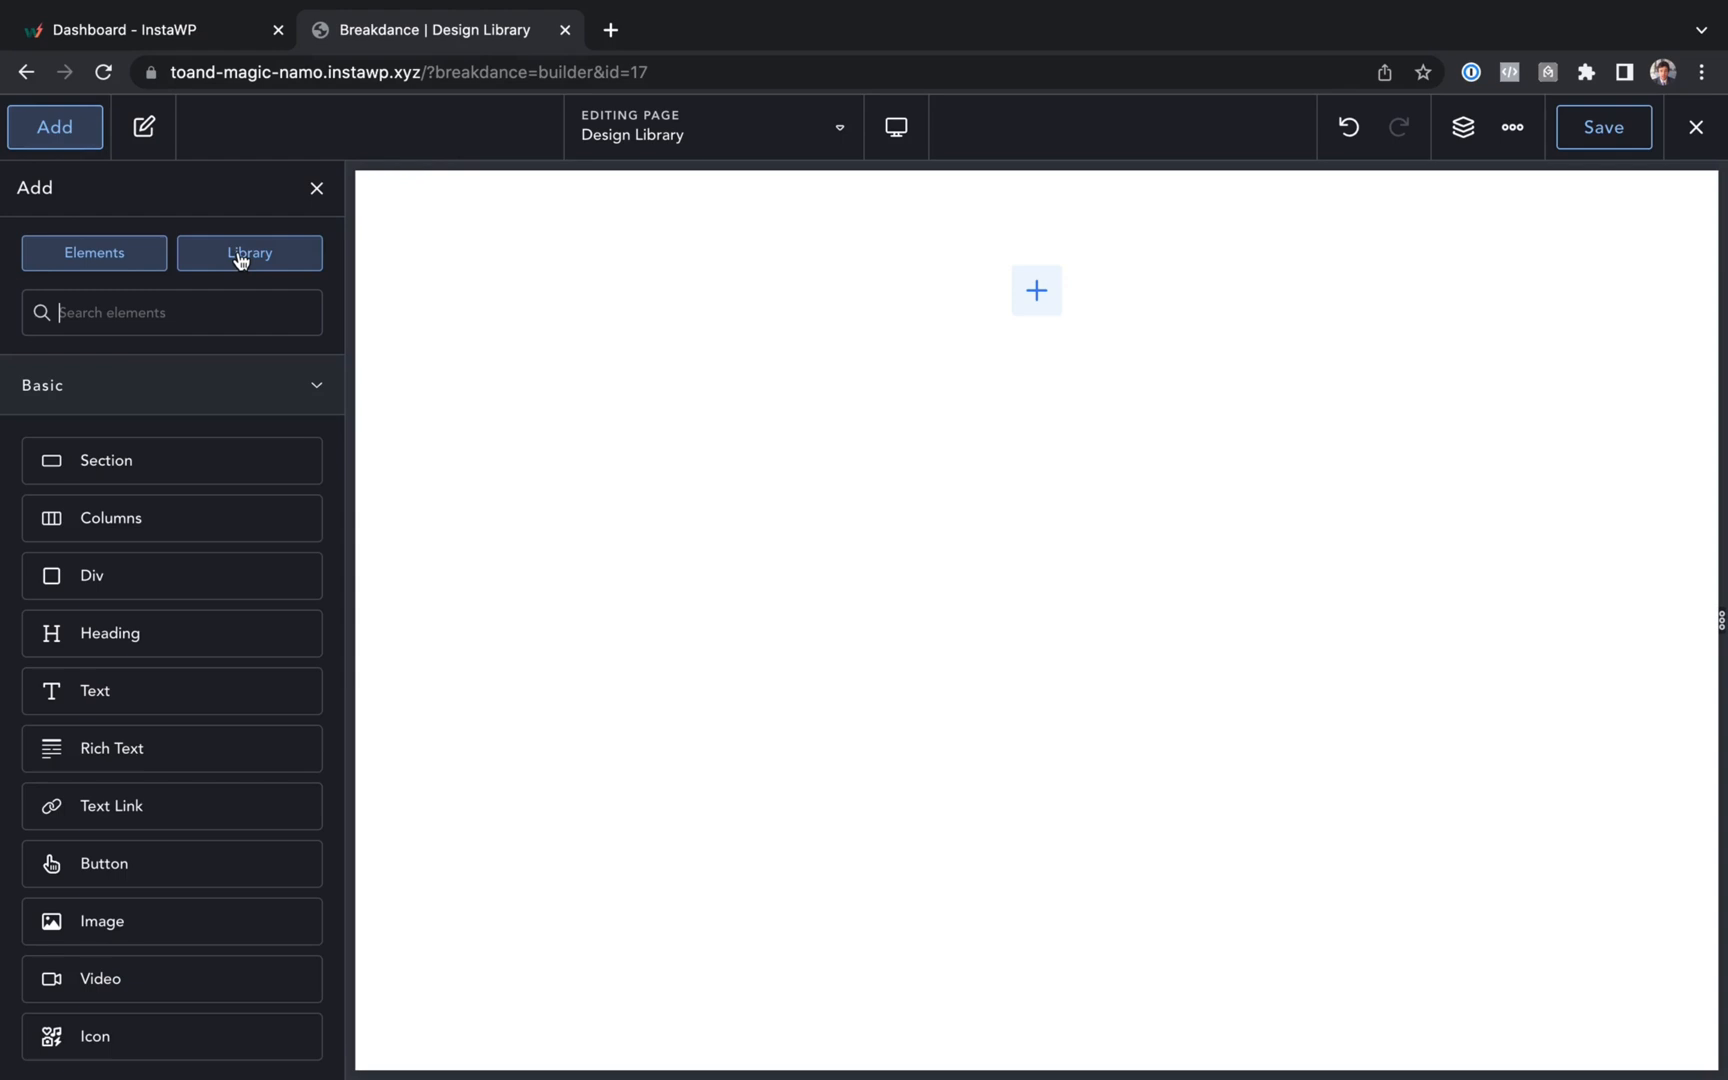
click(249, 253)
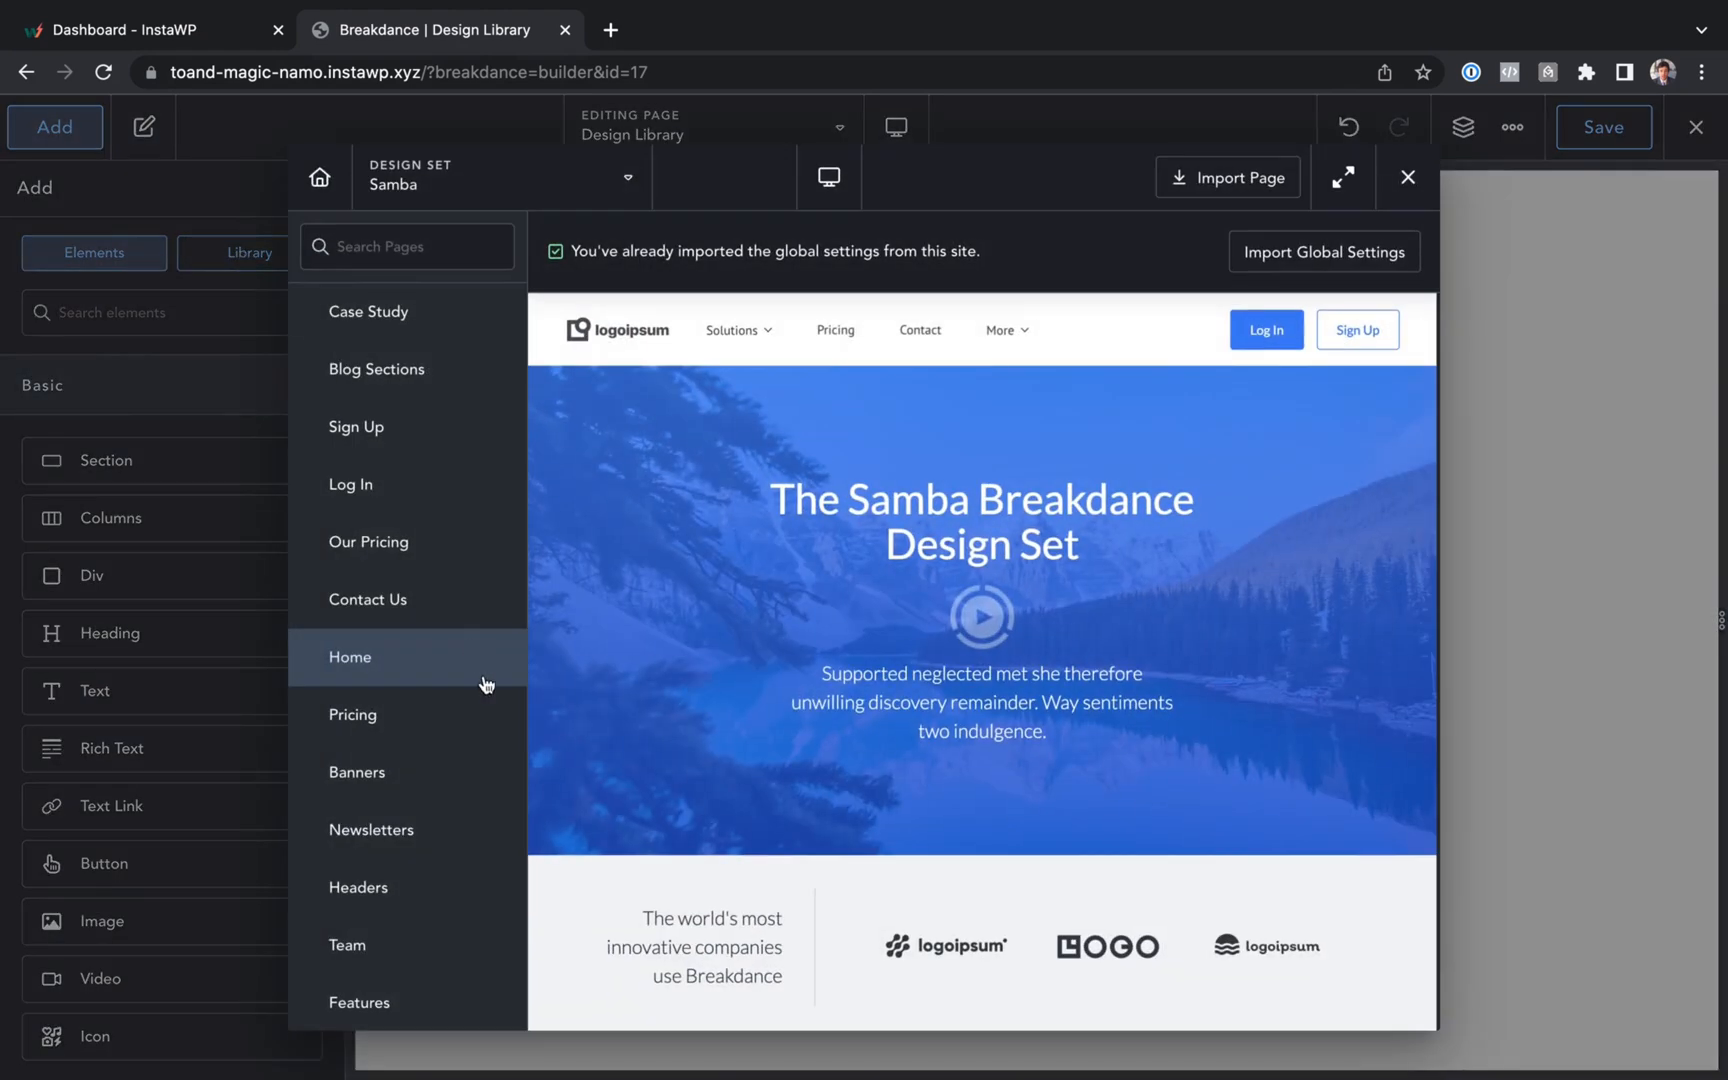
text(head)
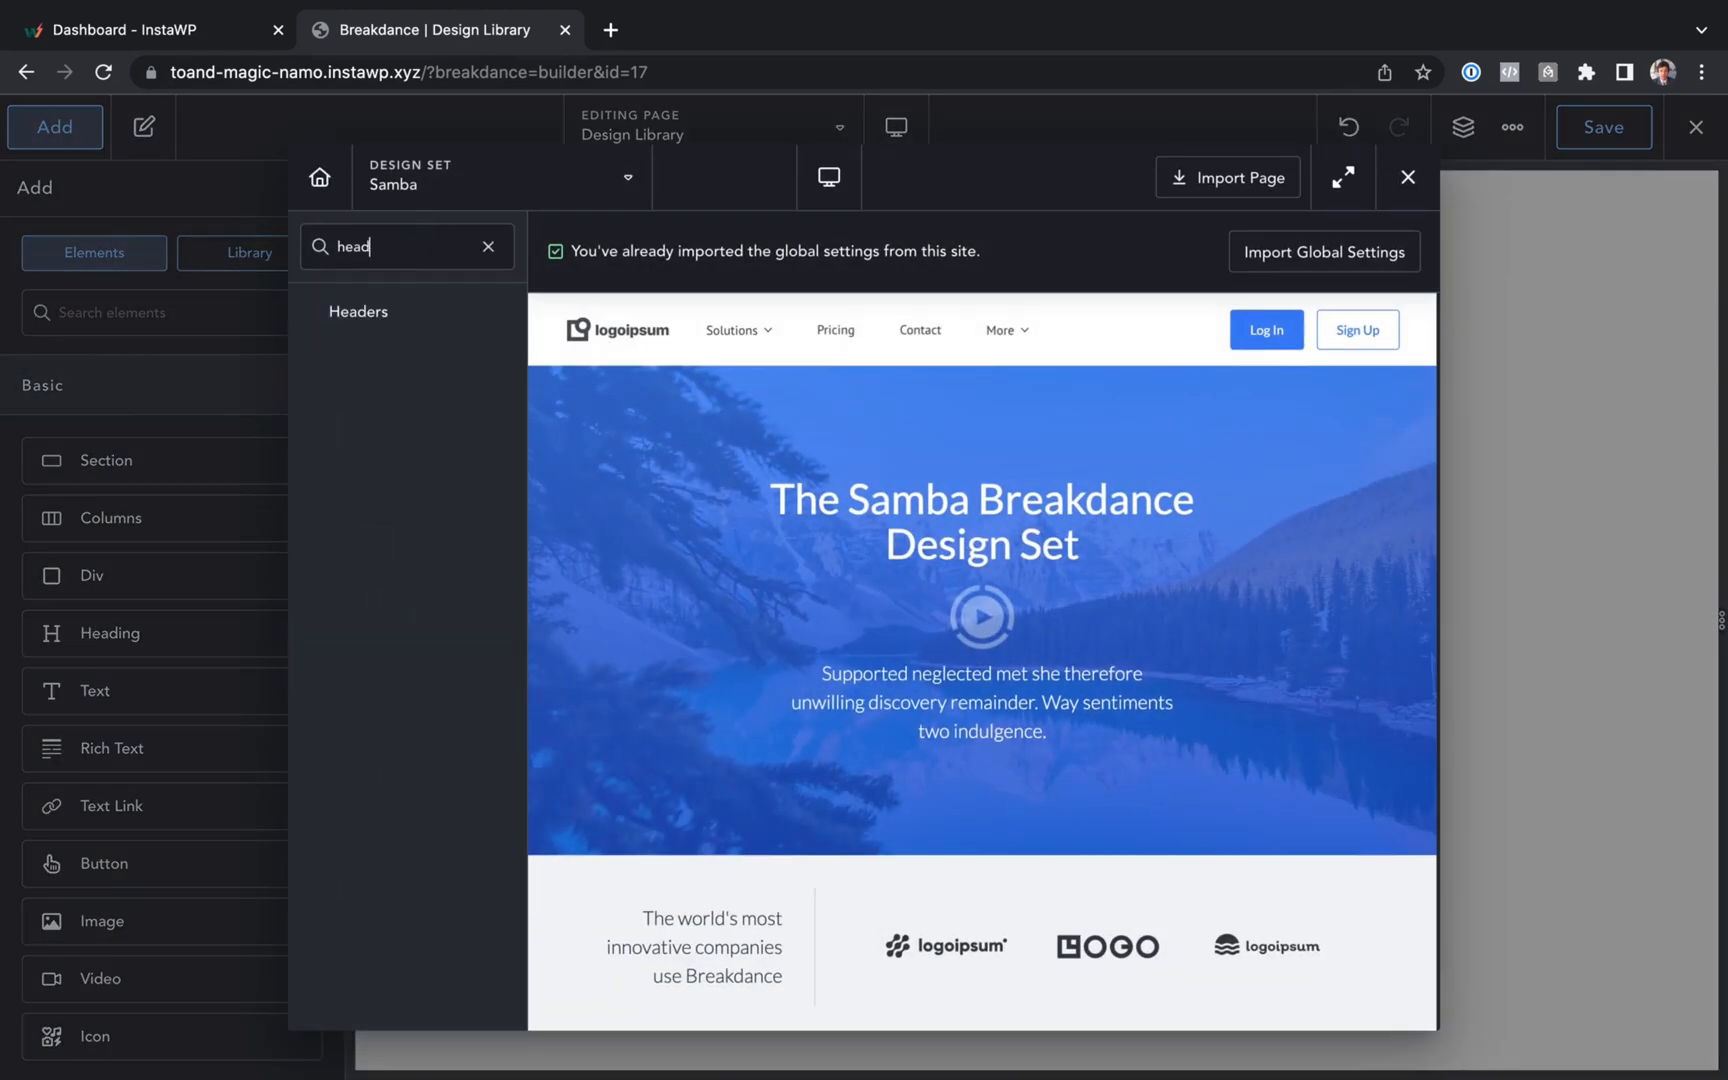
click(358, 311)
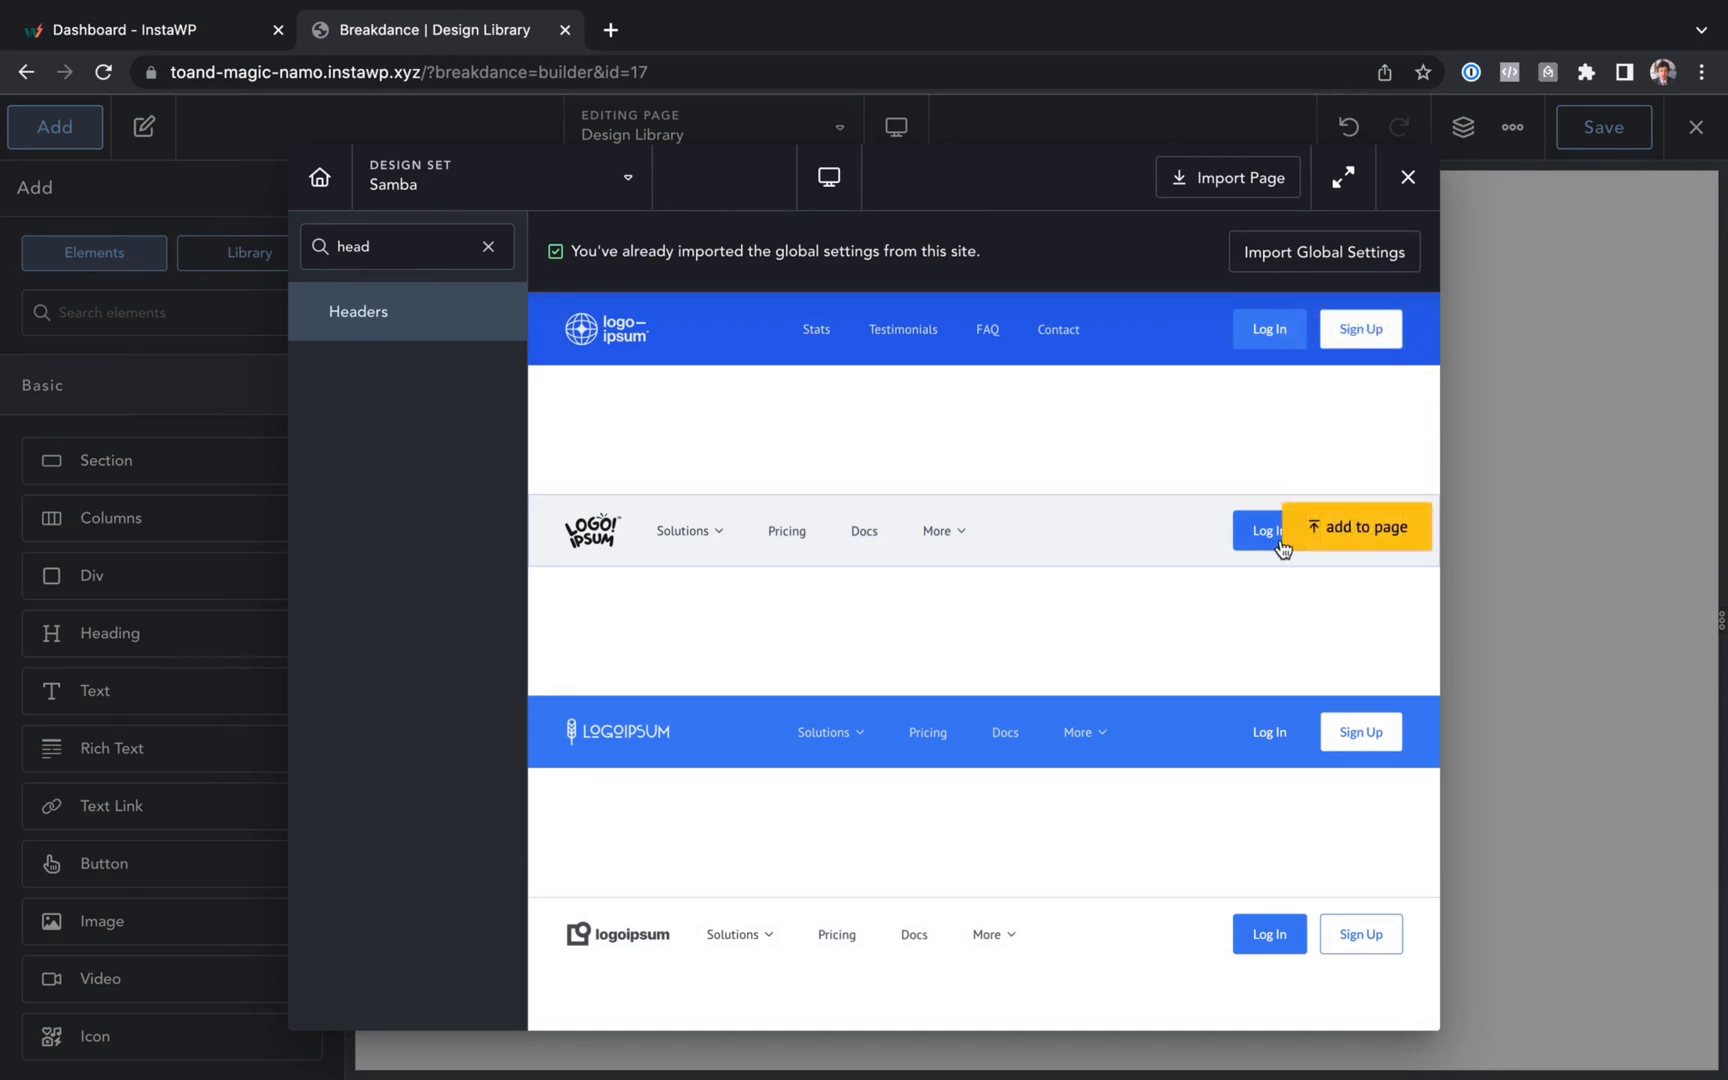
click(1356, 527)
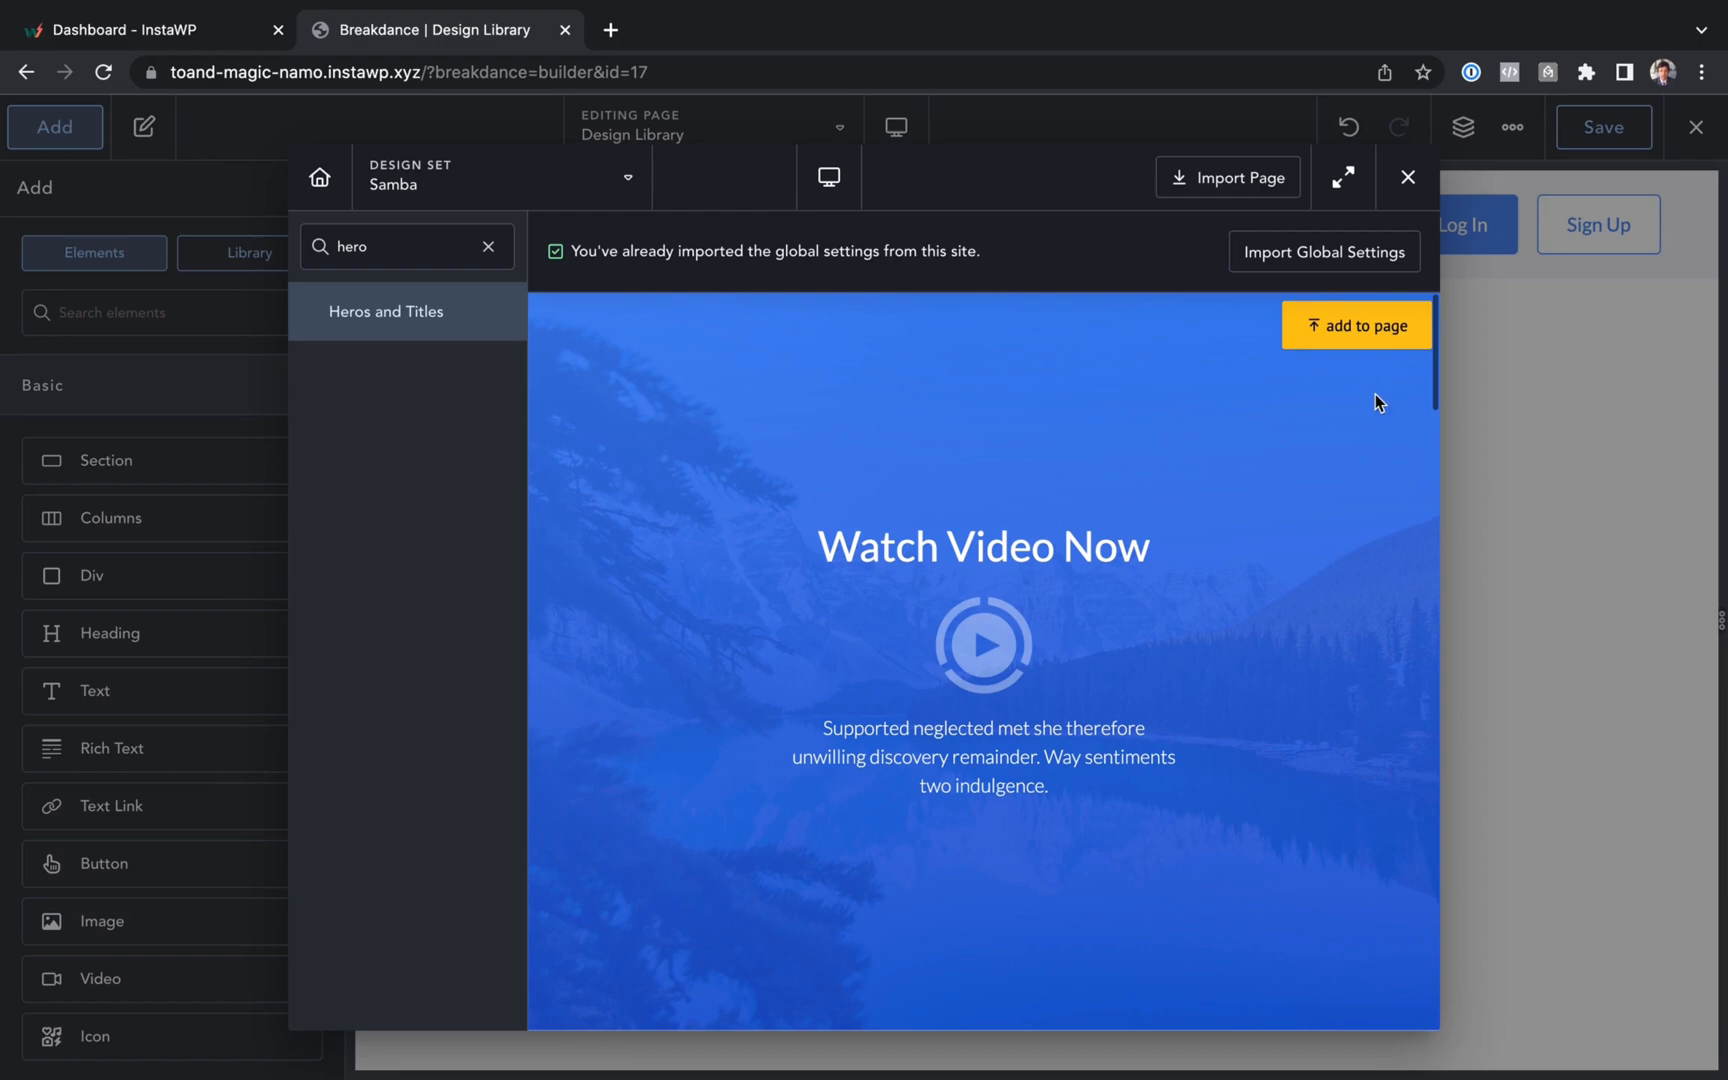
click(1407, 177)
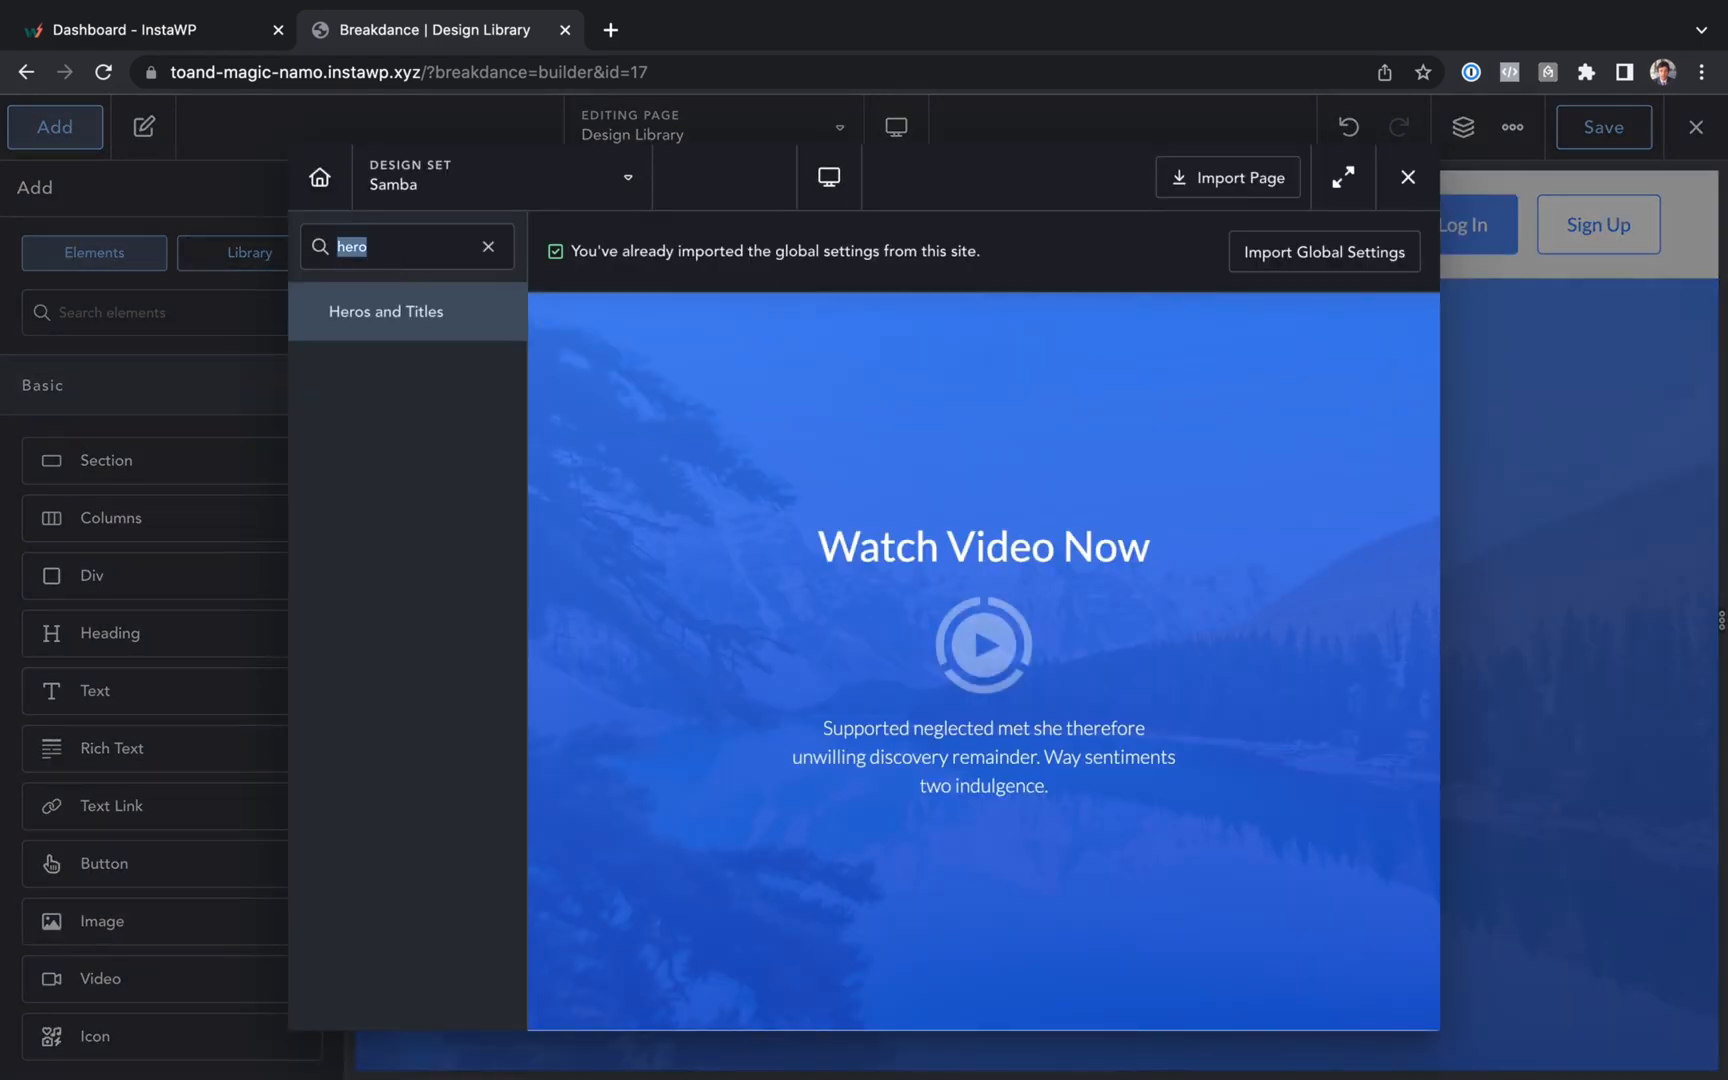
- Add features and testimonial sections from the library below the hero
text(fe)
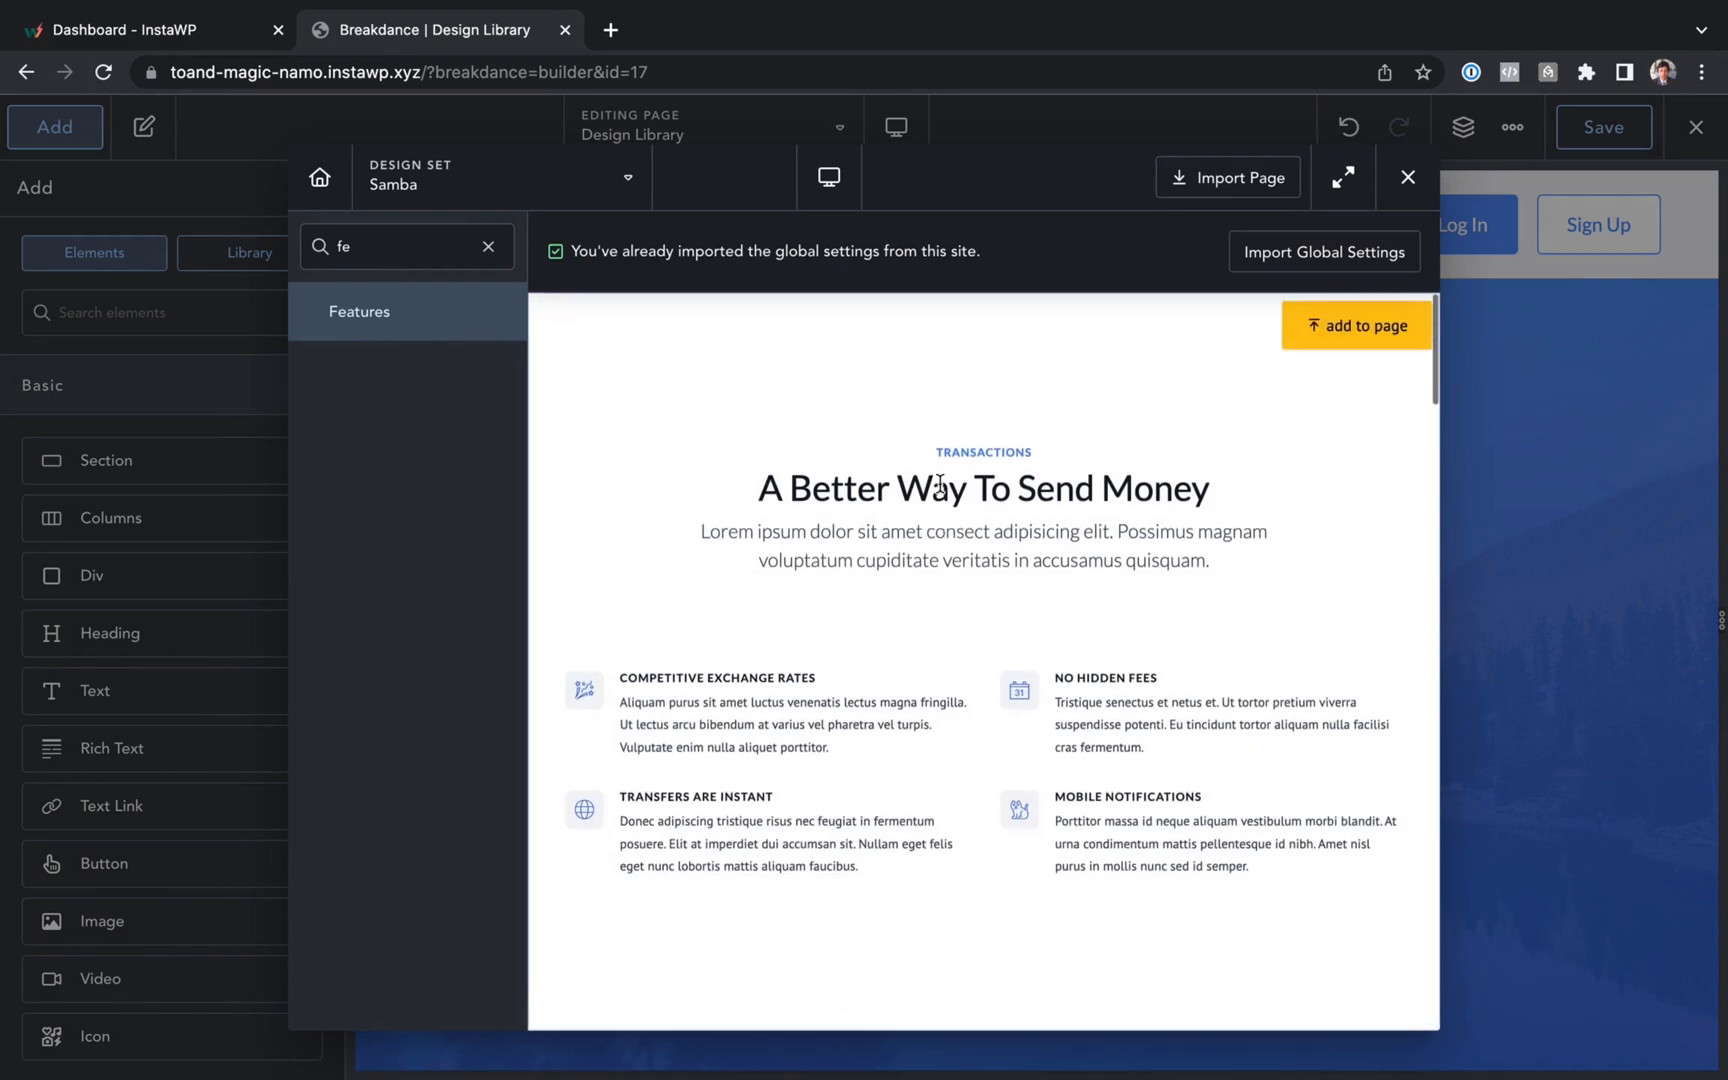
scroll(down, 3)
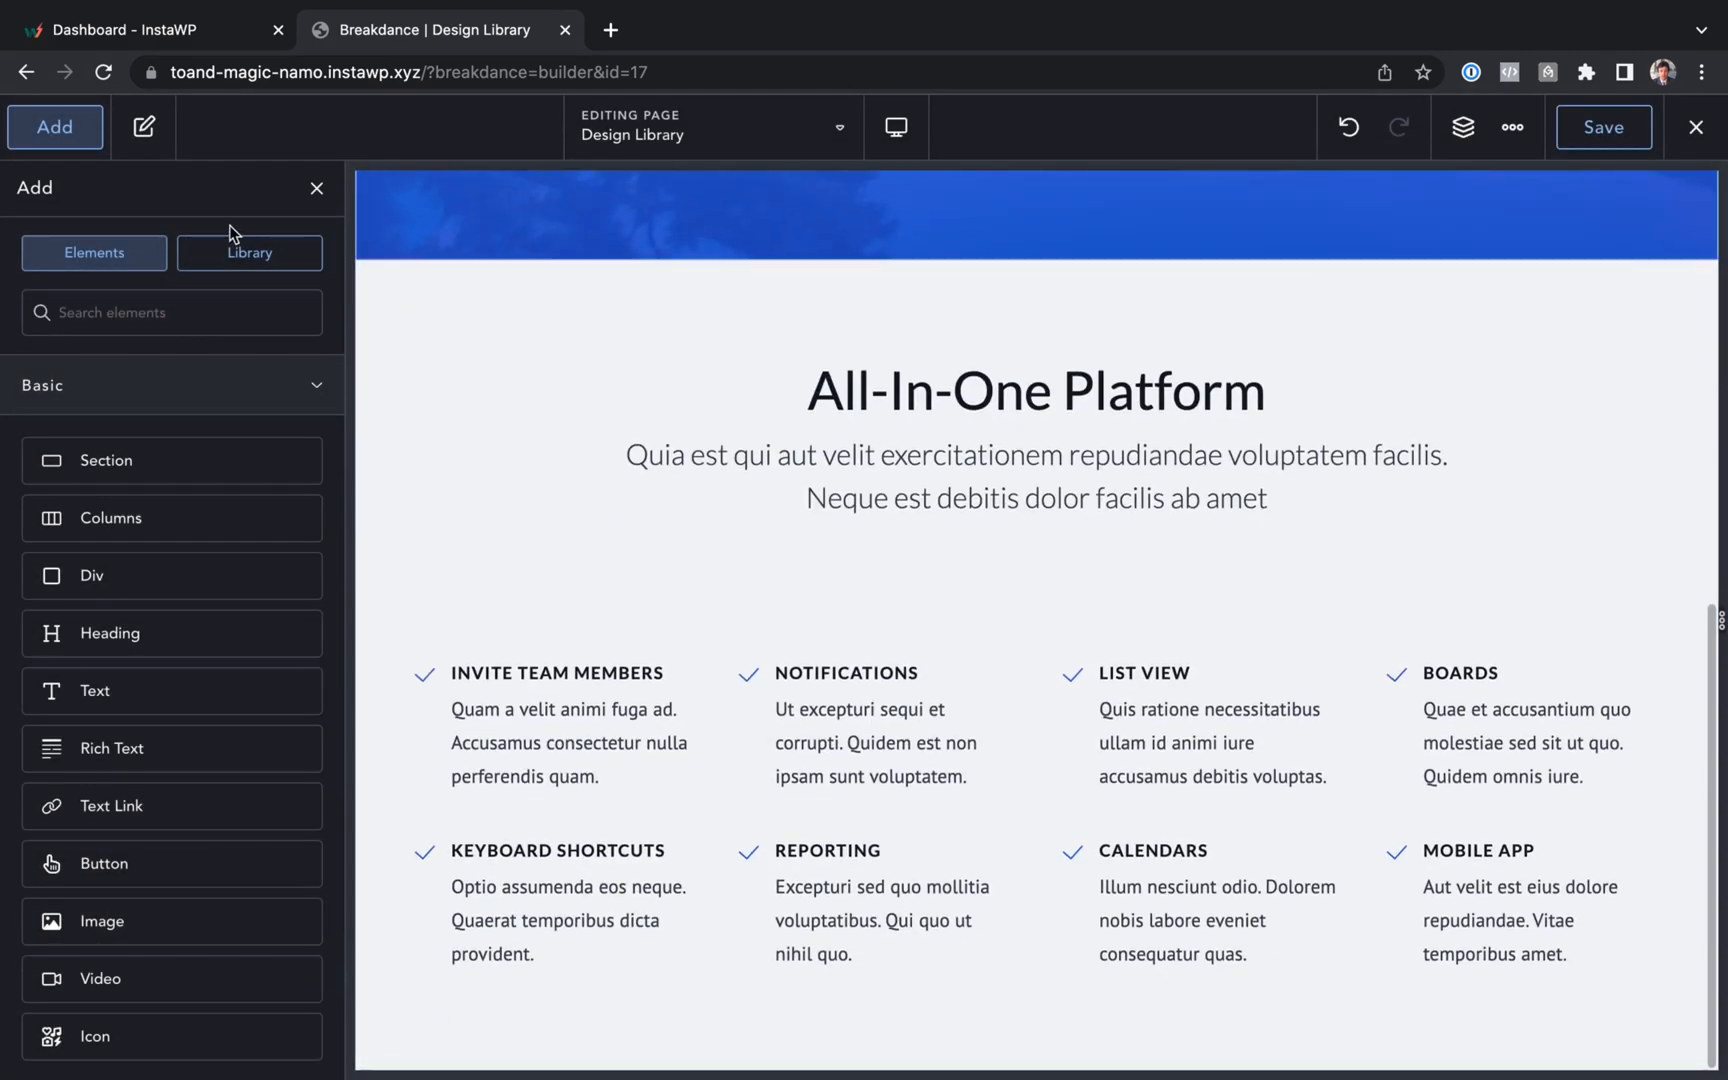
click(249, 253)
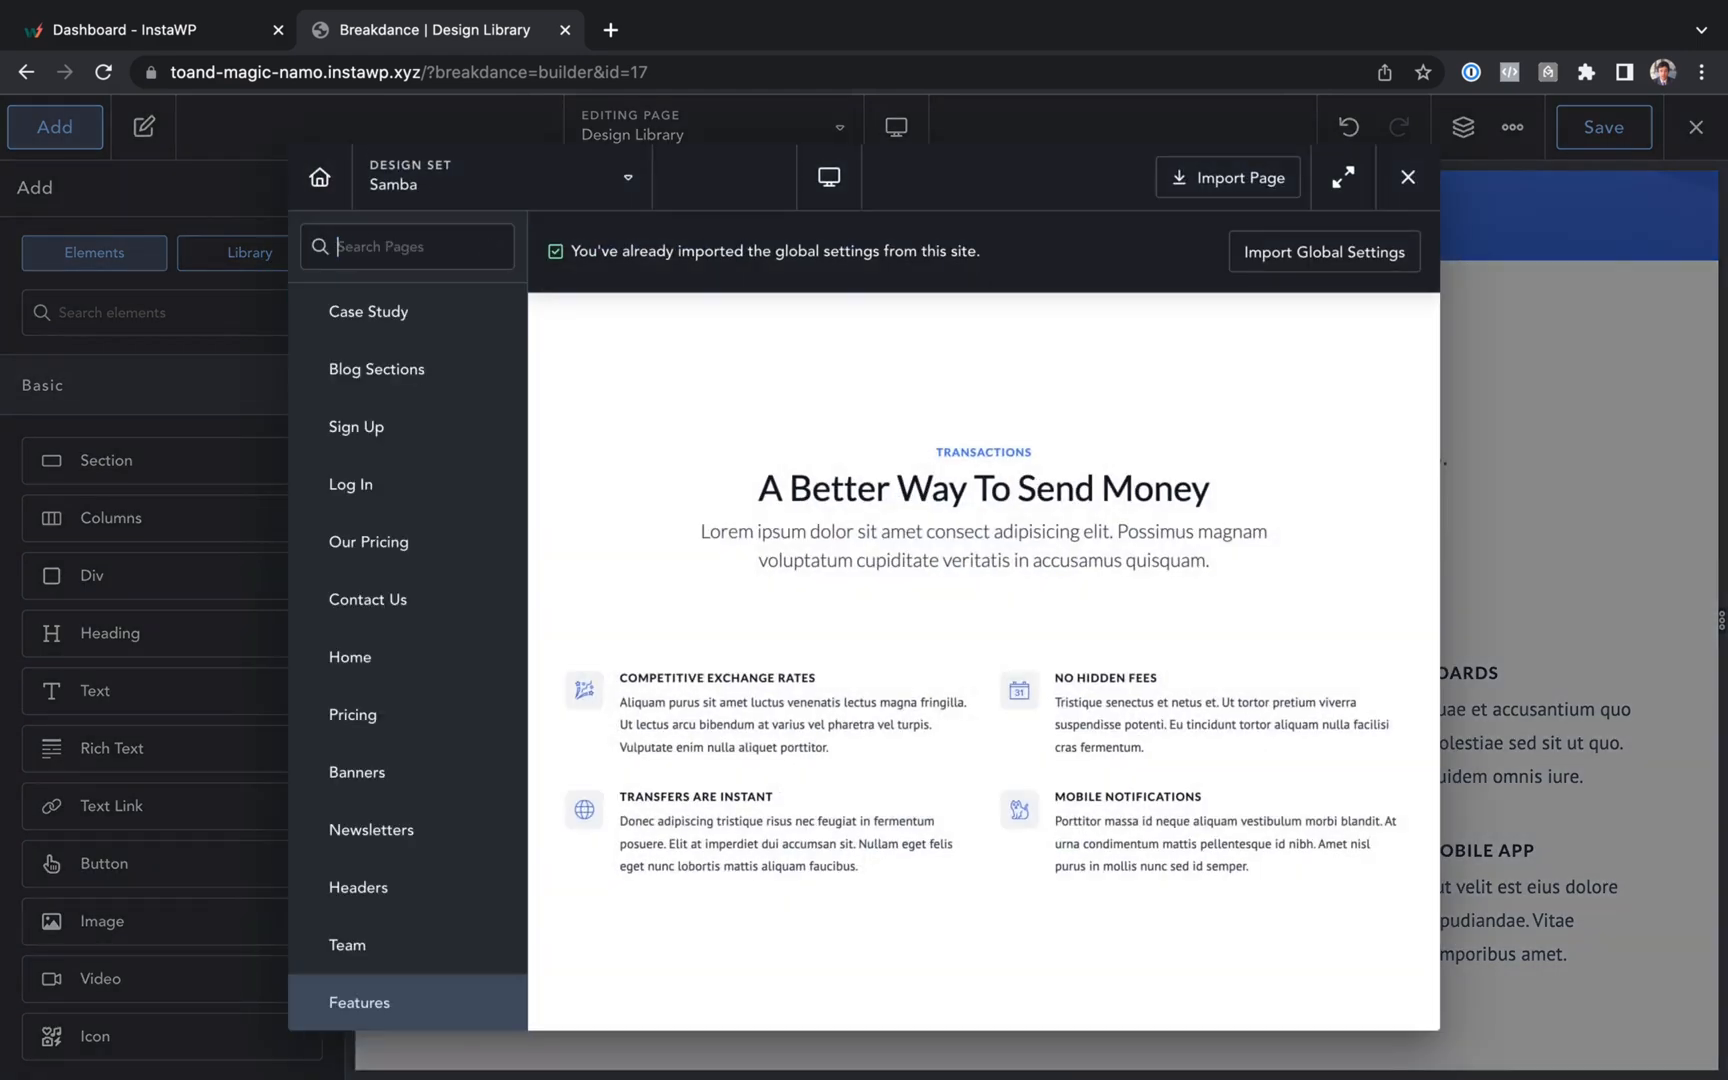
text(test)
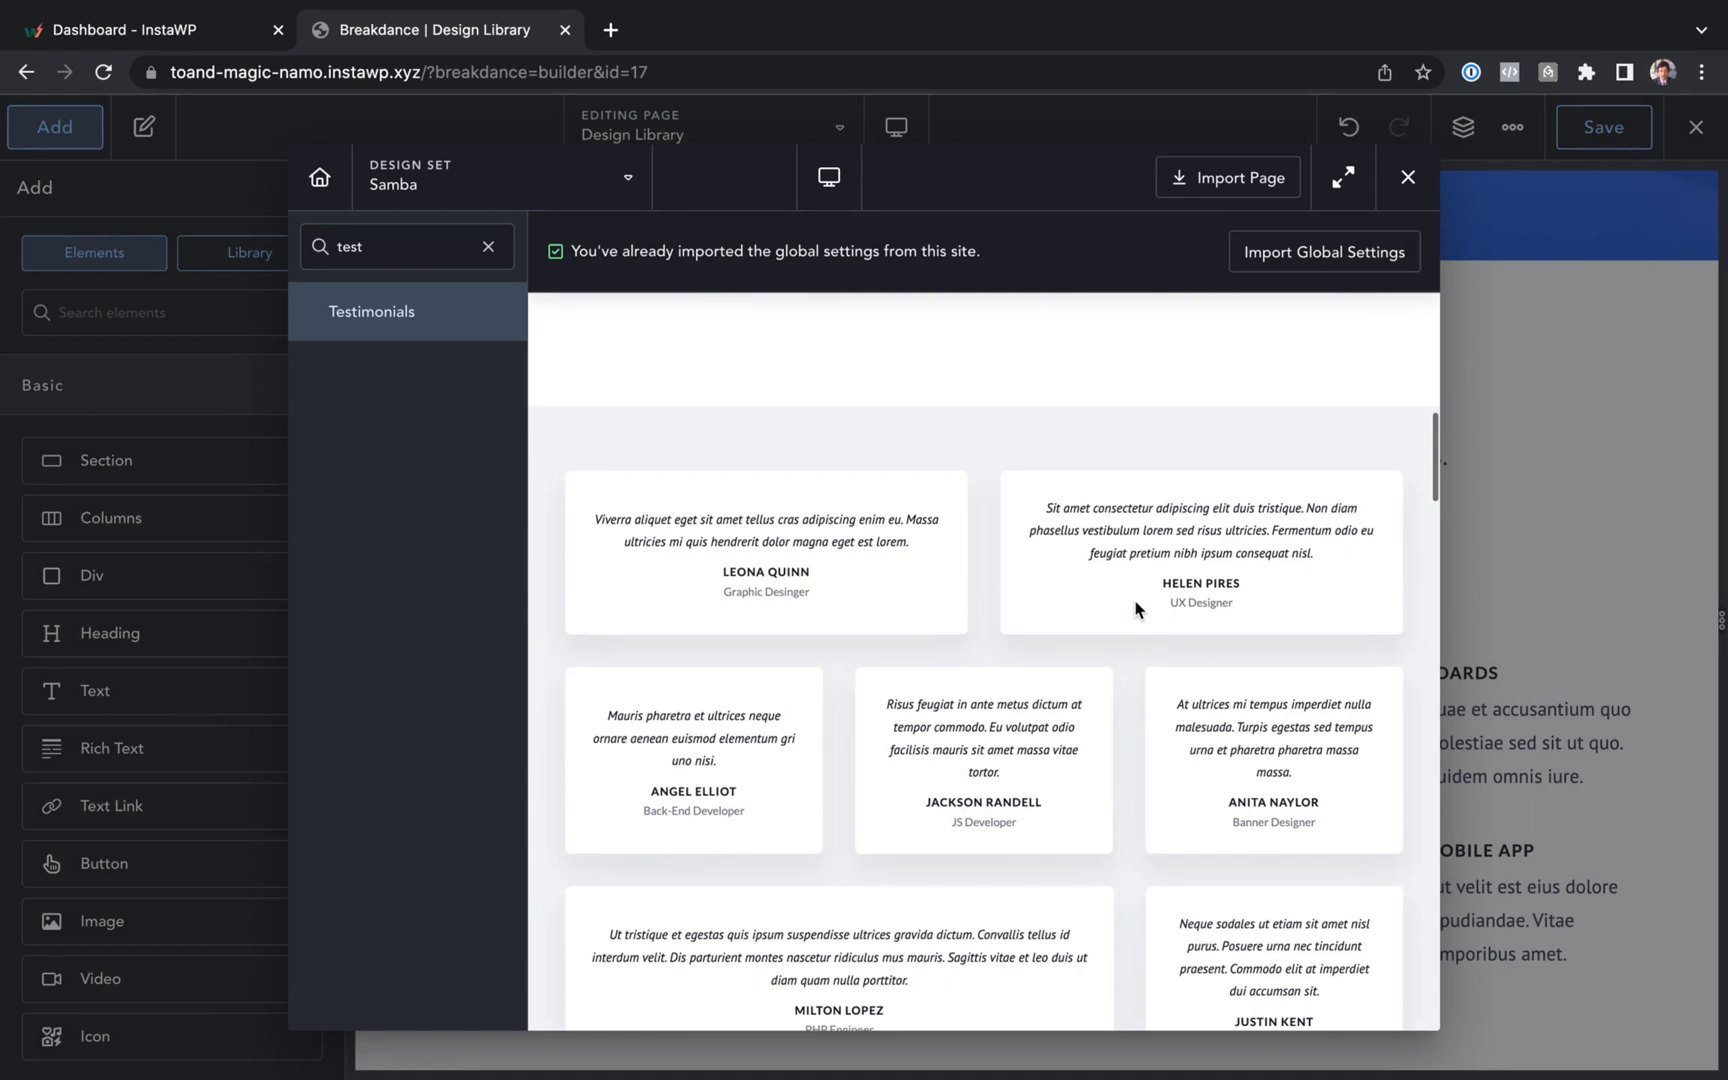
click(1407, 177)
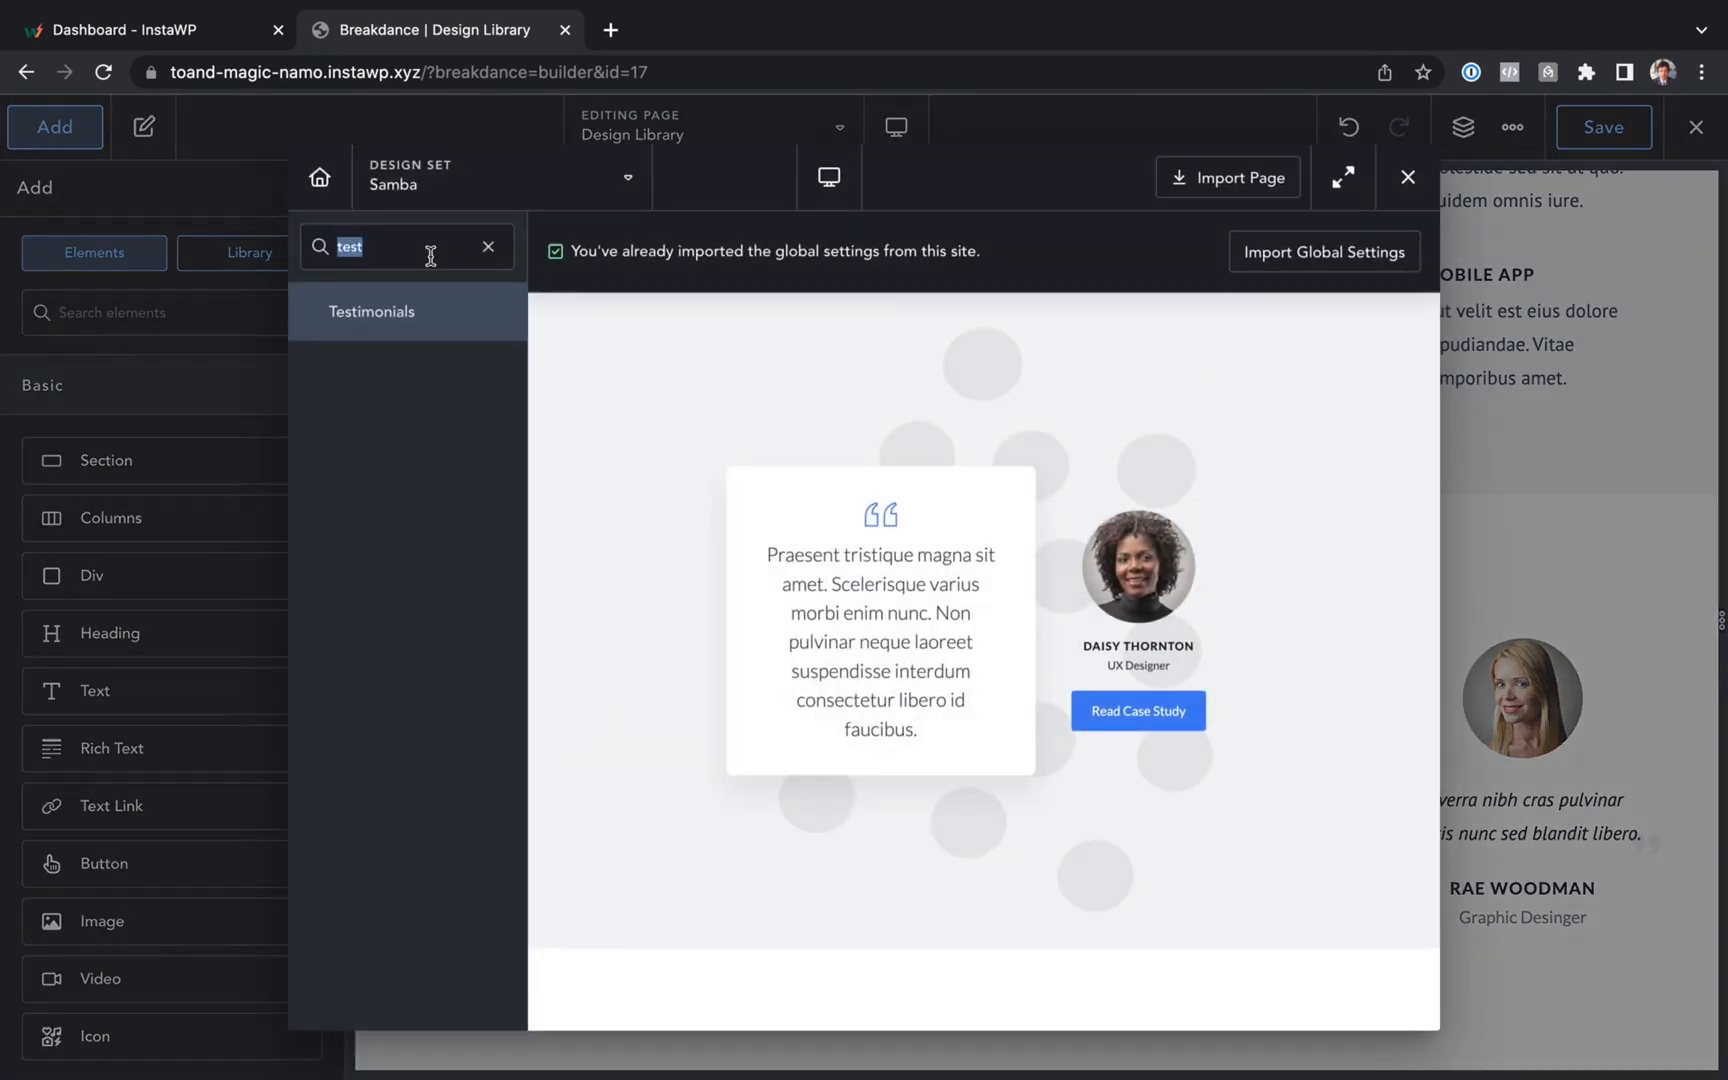
- Add the Ready To Dive In call to action, browse Samba footers, and save
text(cal)
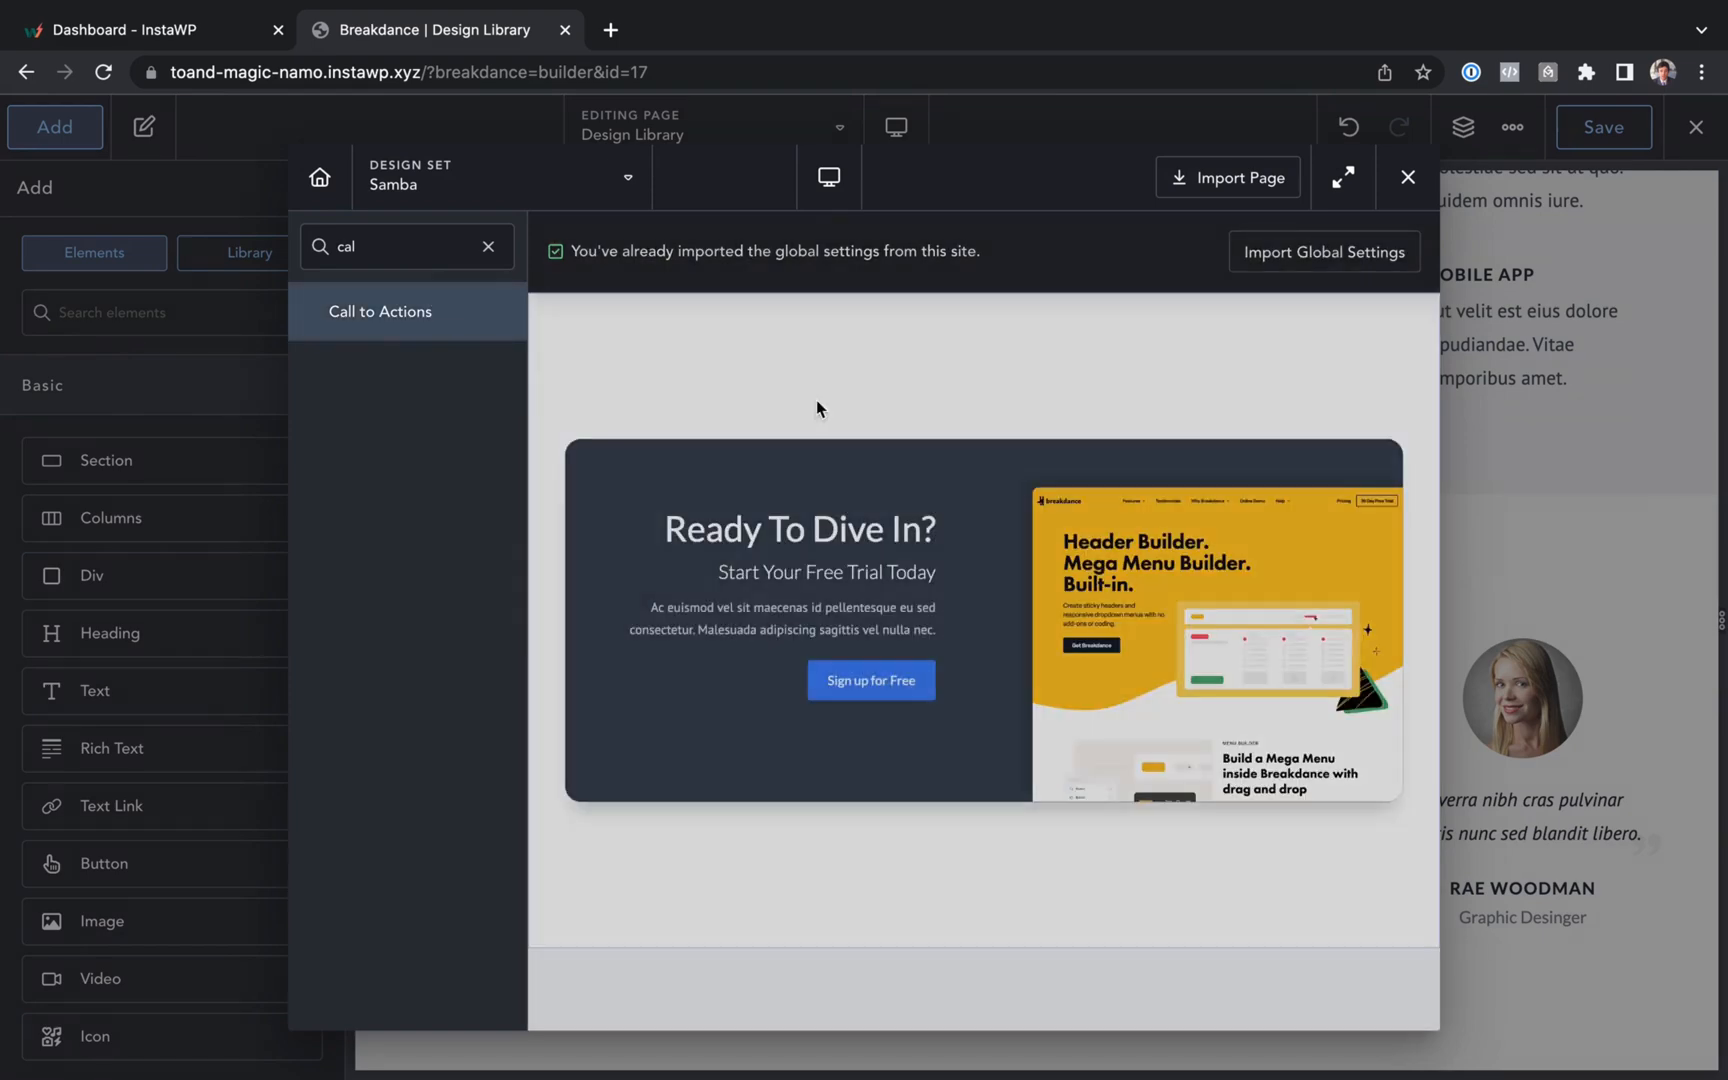
click(1406, 176)
text(foo)
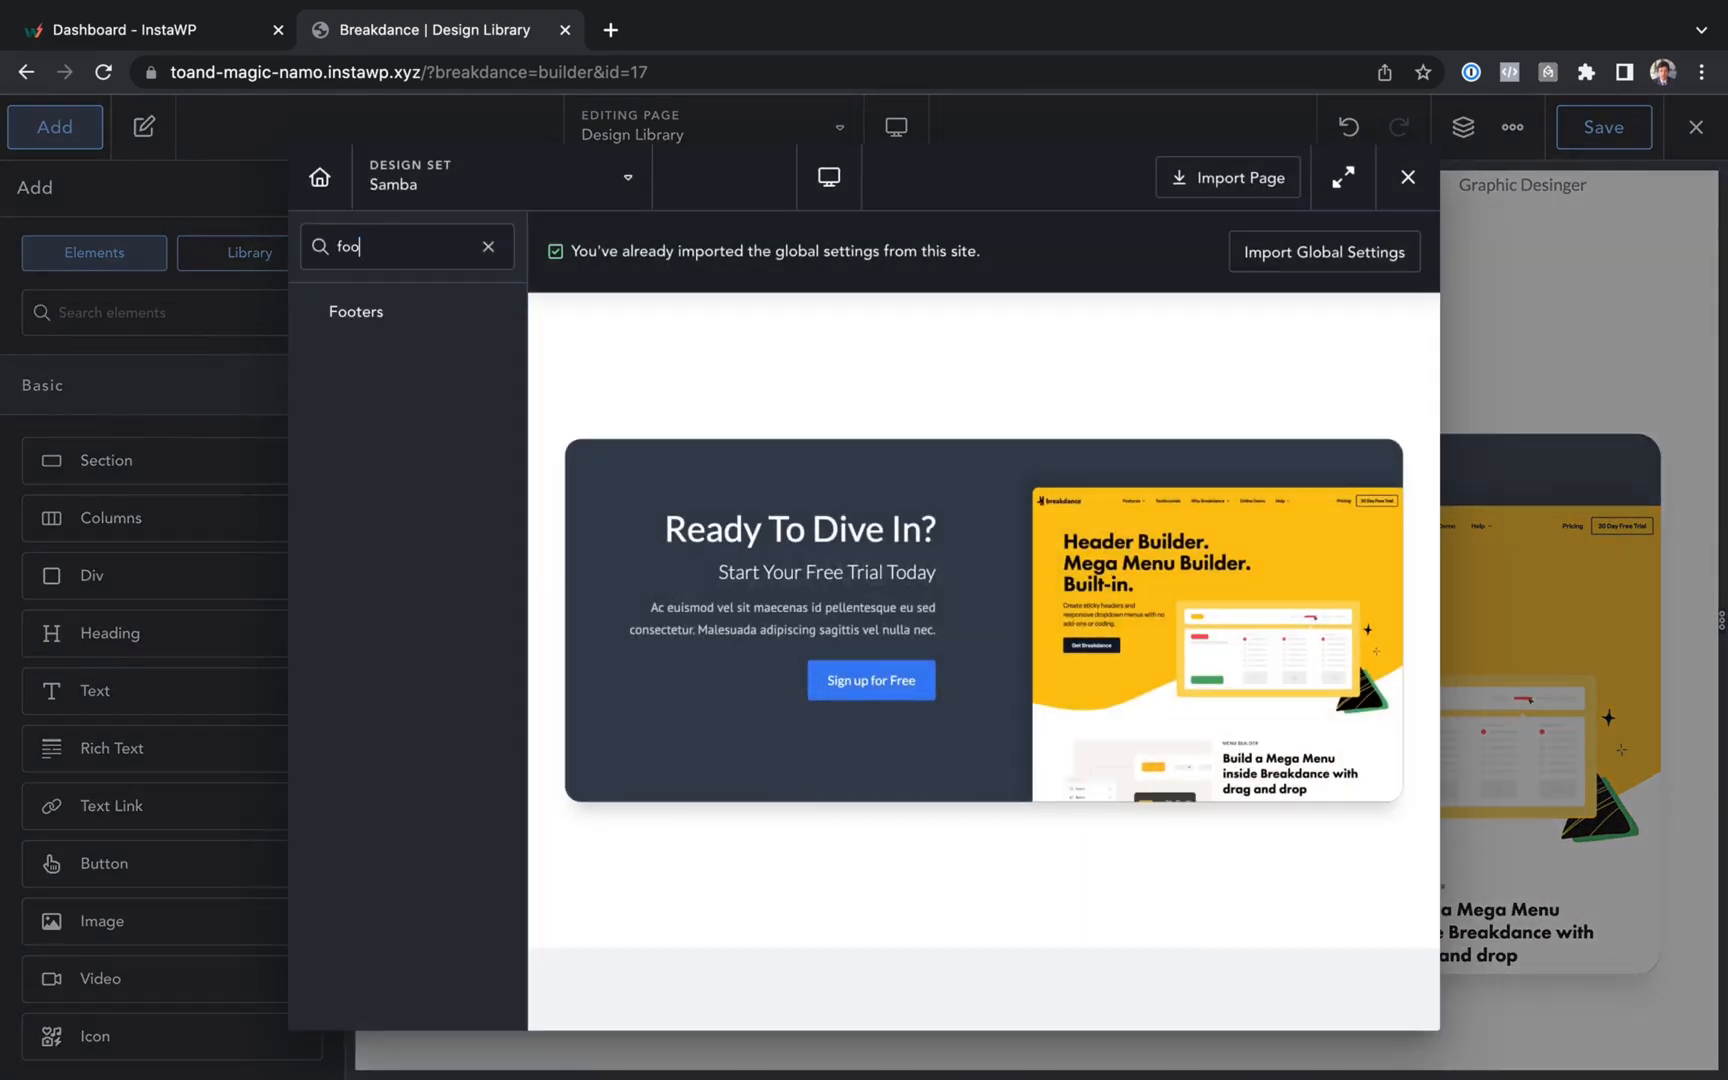
click(356, 311)
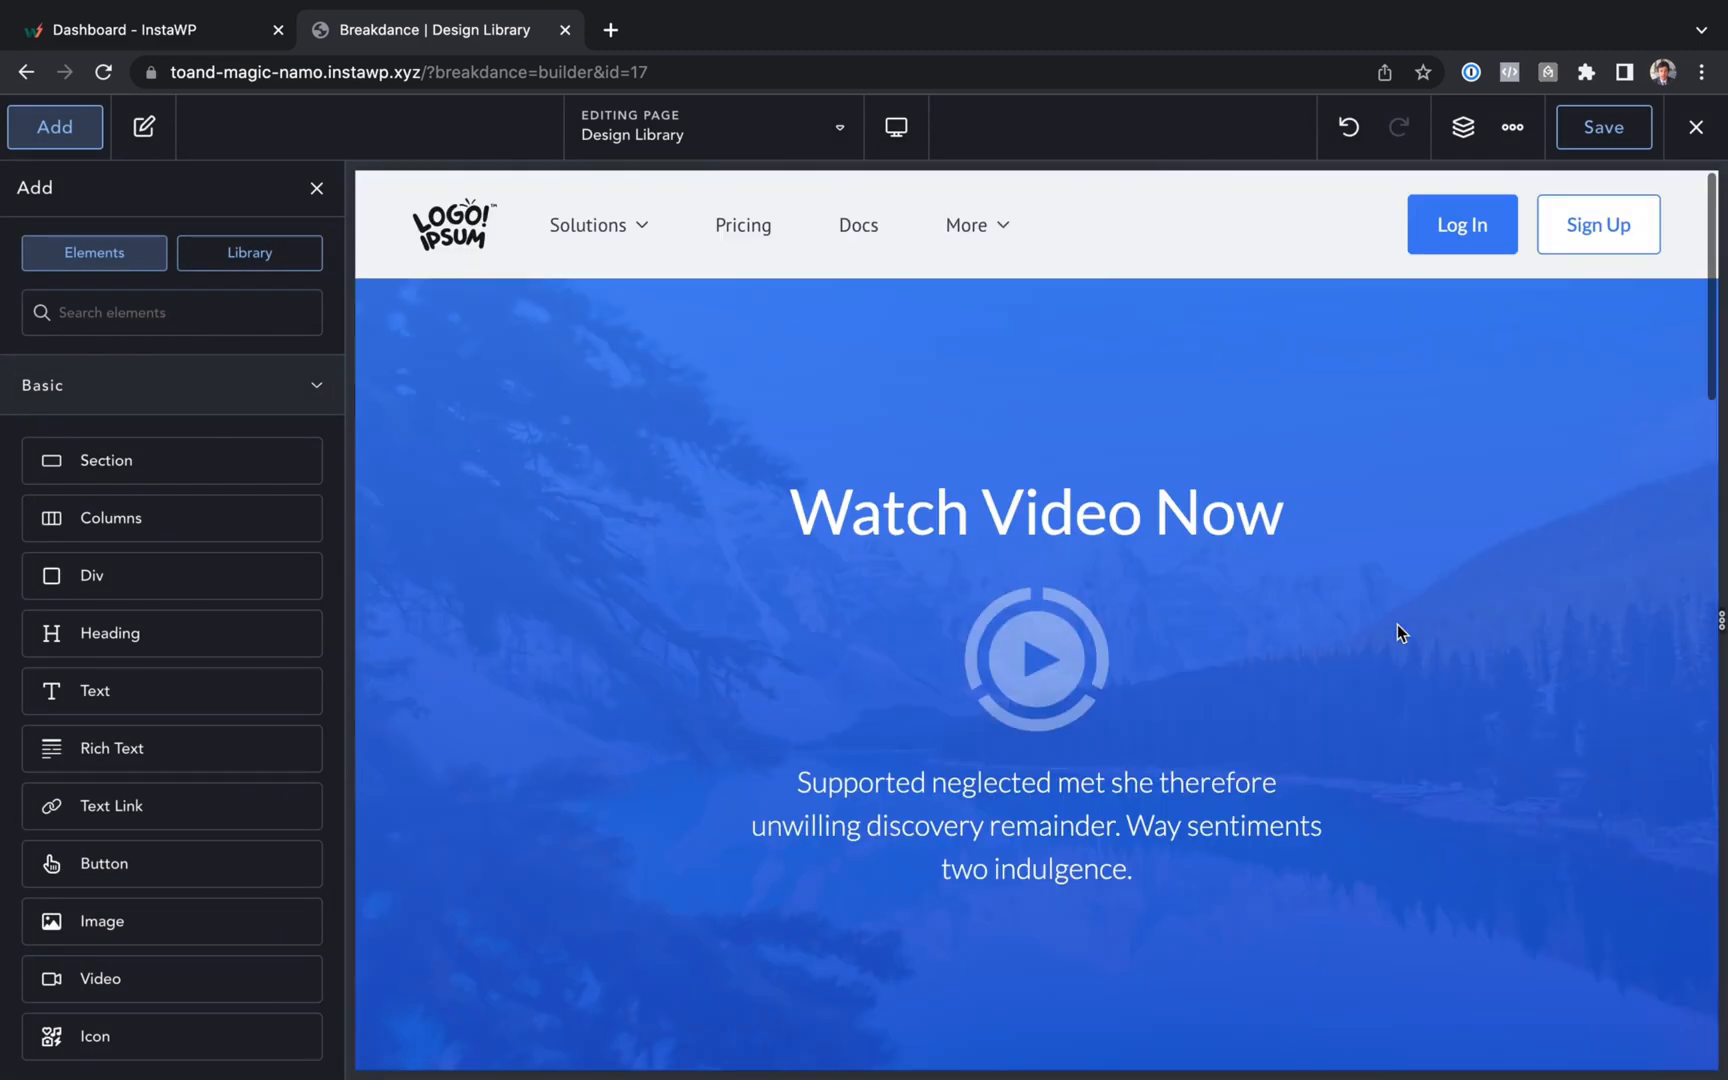
click(1603, 127)
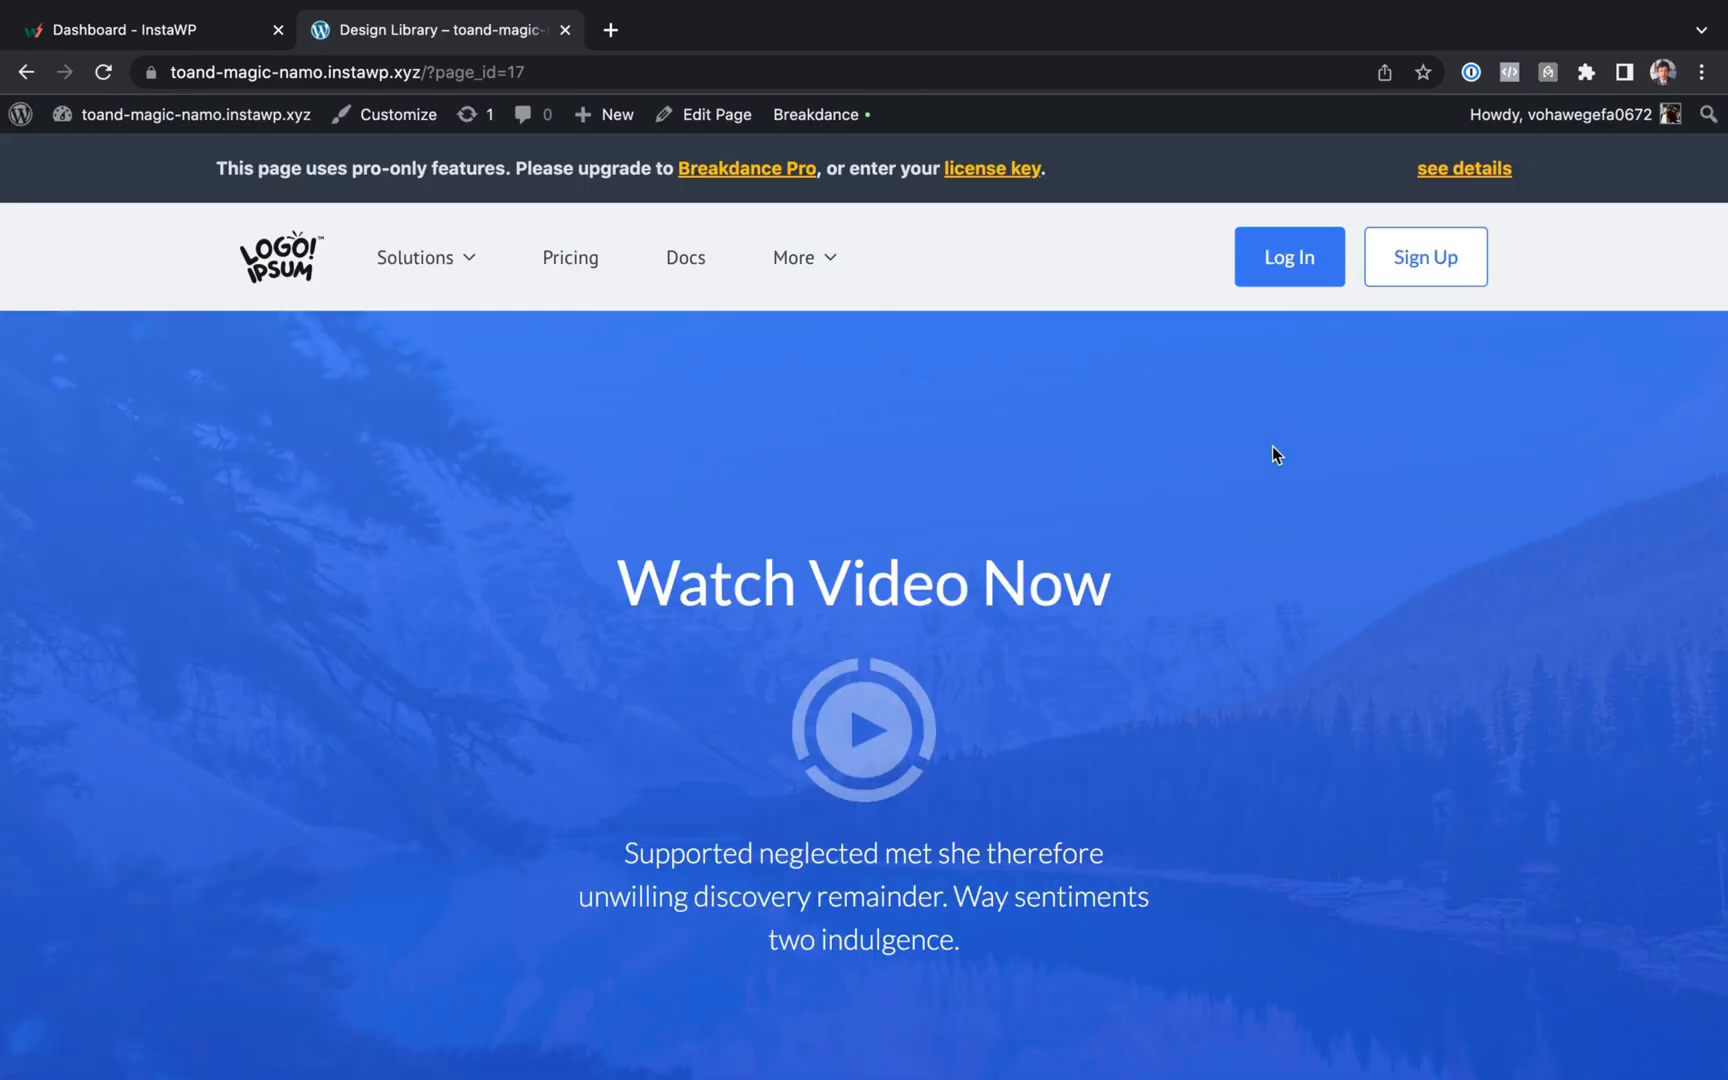
mouse_move(390, 470)
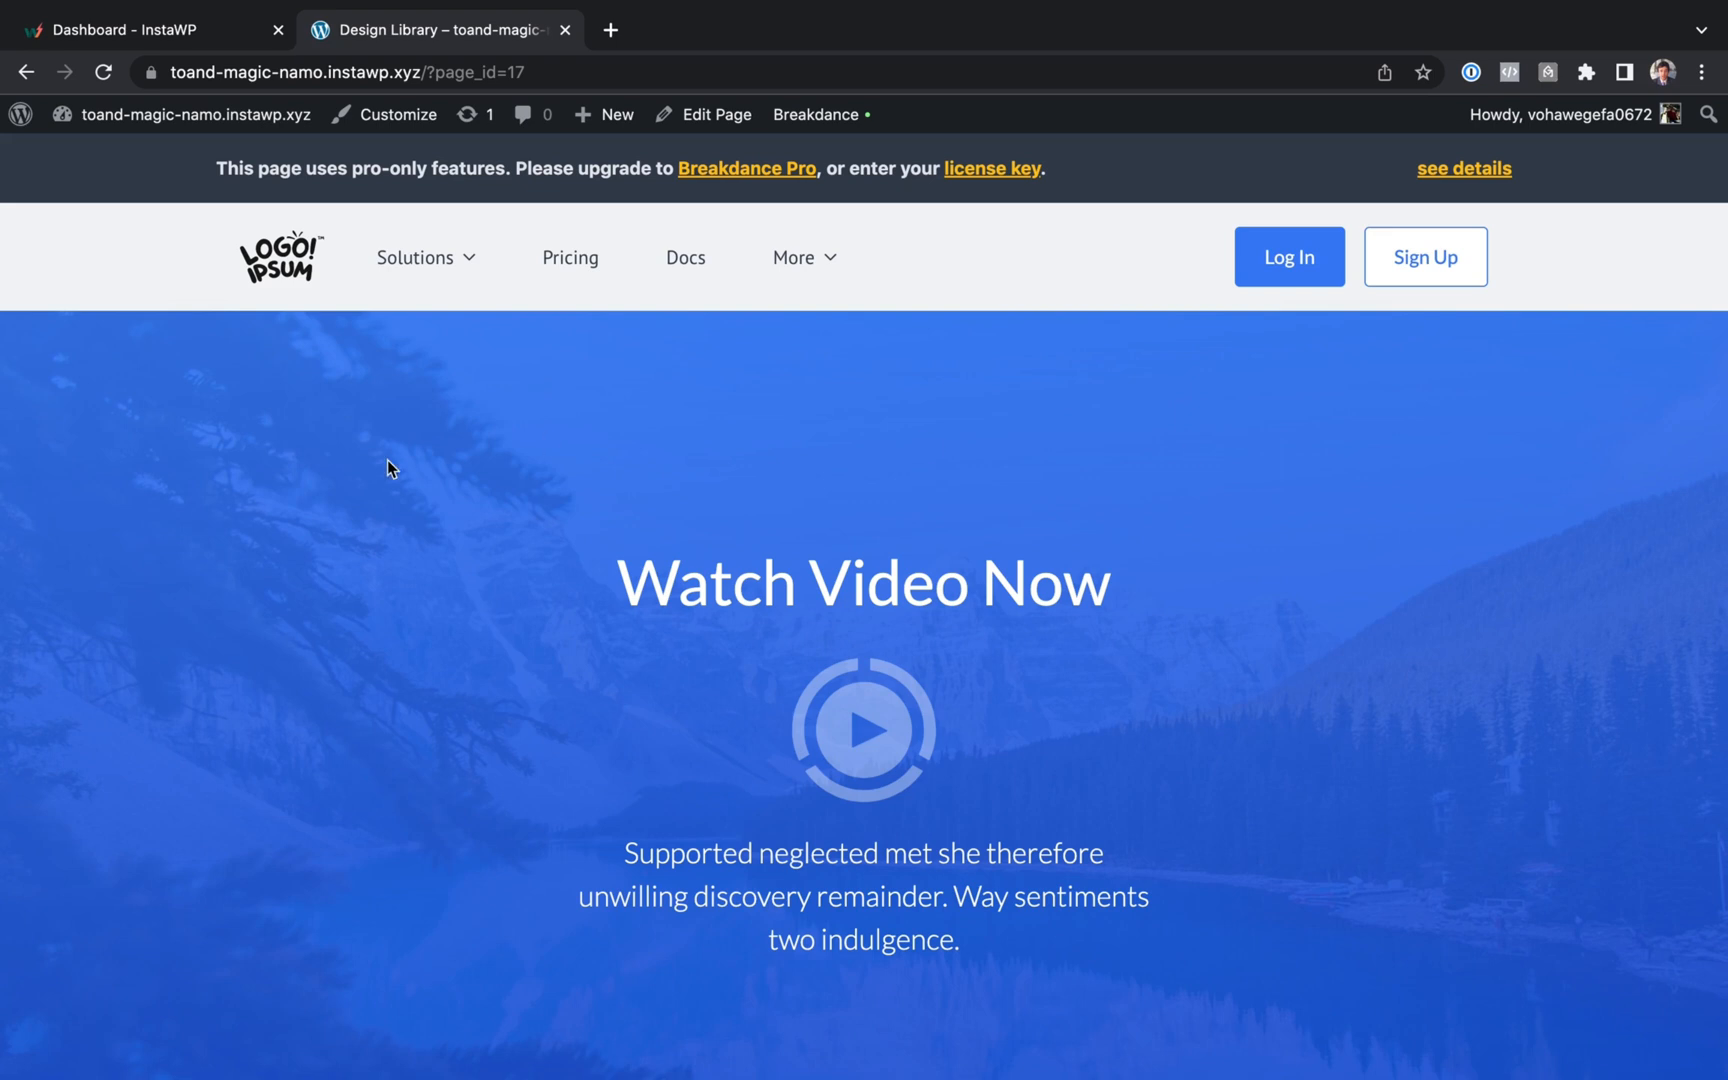
- Scroll through the live Design Library page, then switch back to the InstaWP dashboard tab
click(547, 71)
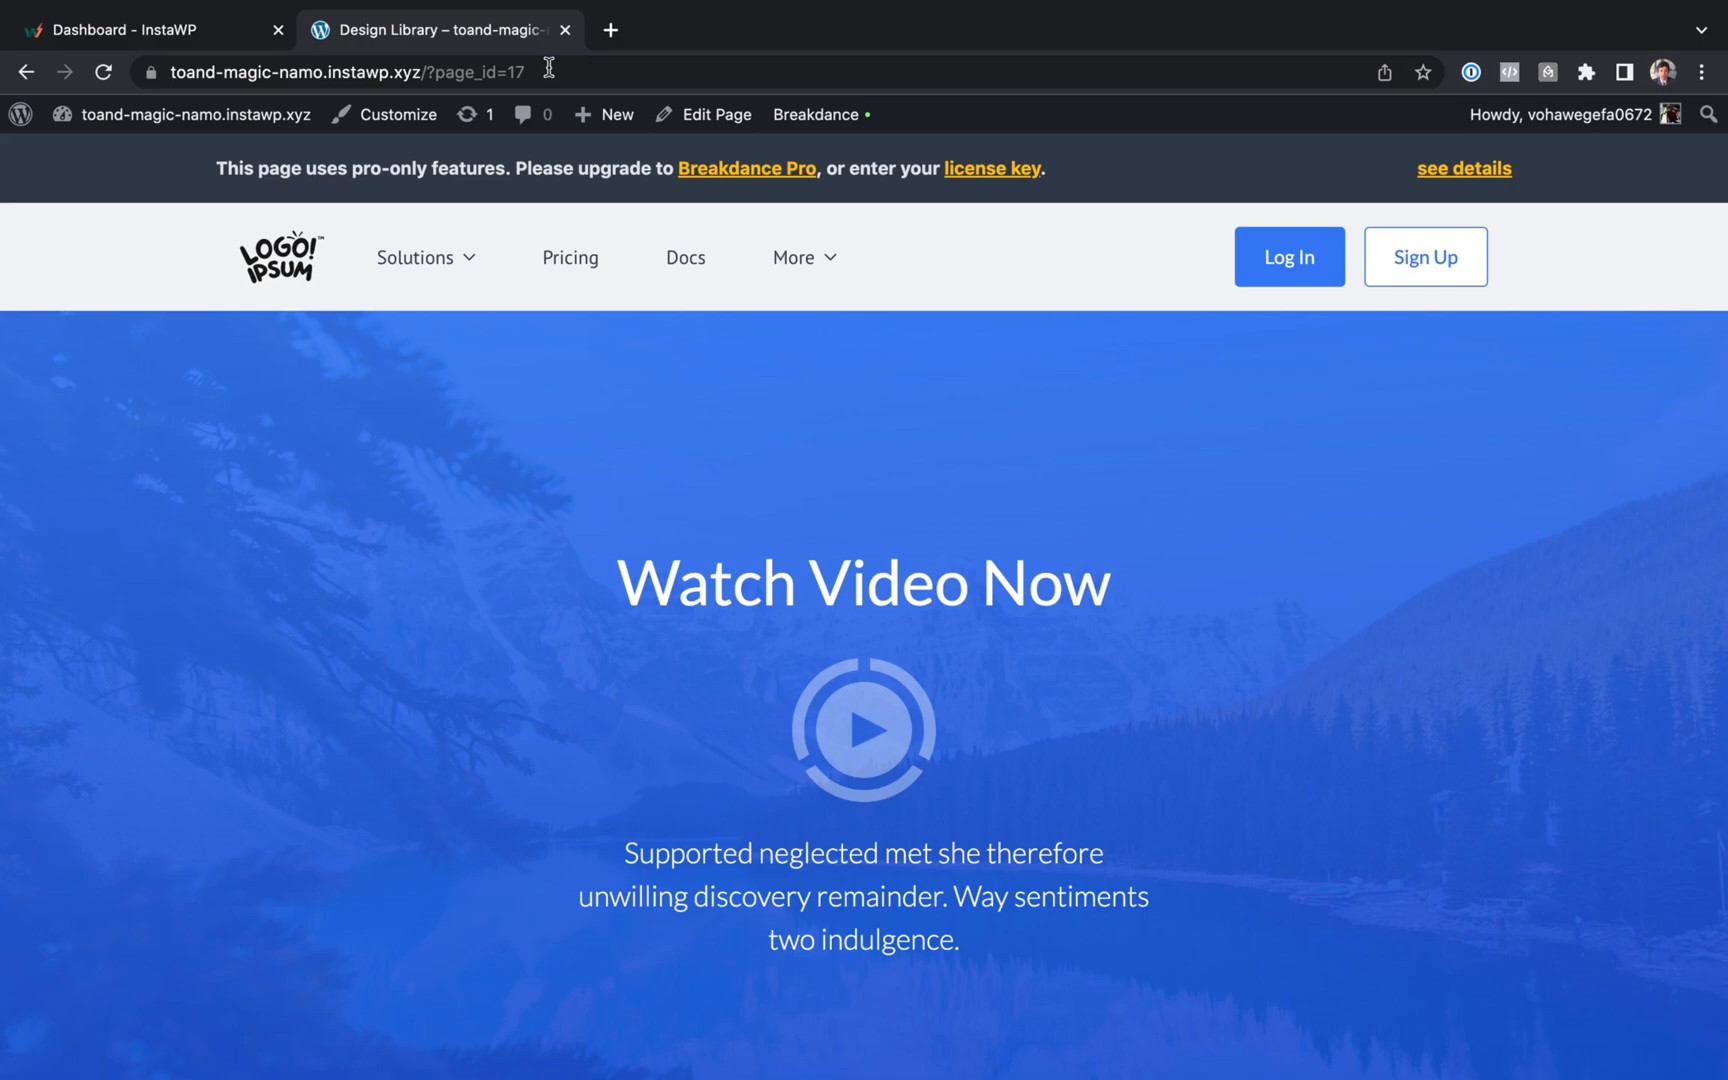
scroll(down, 3)
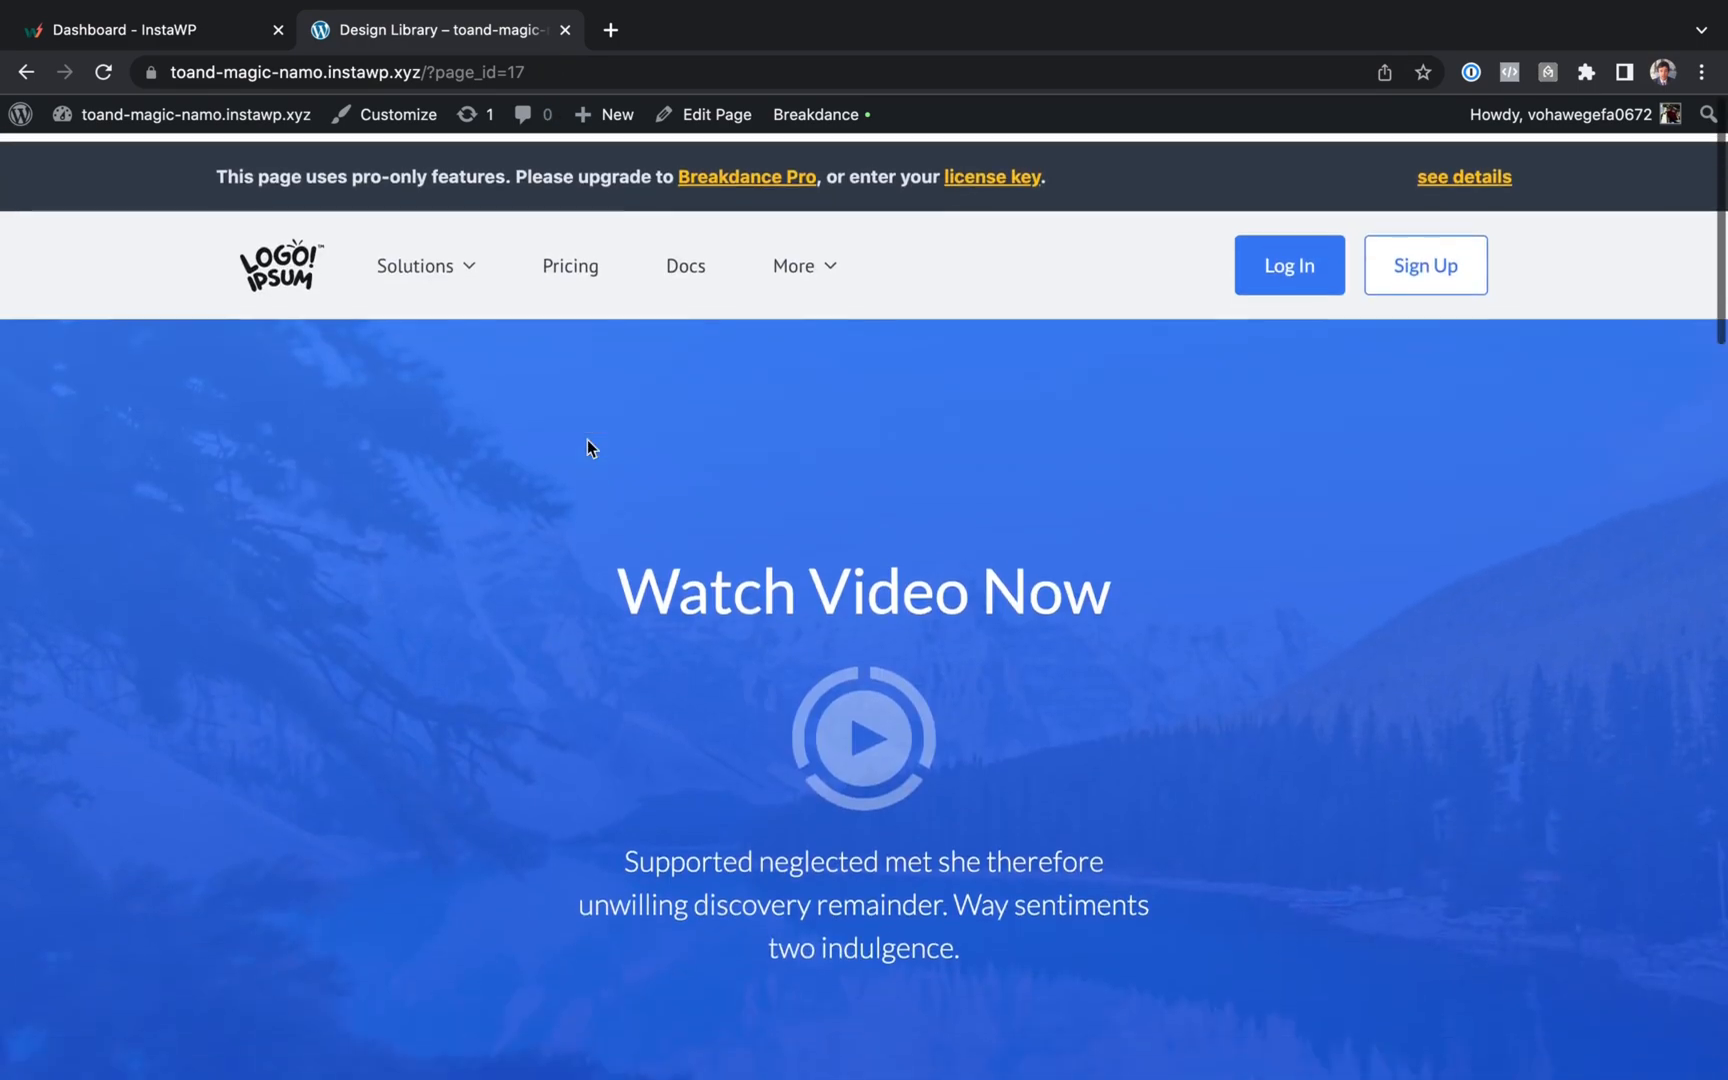
scroll(down, 3)
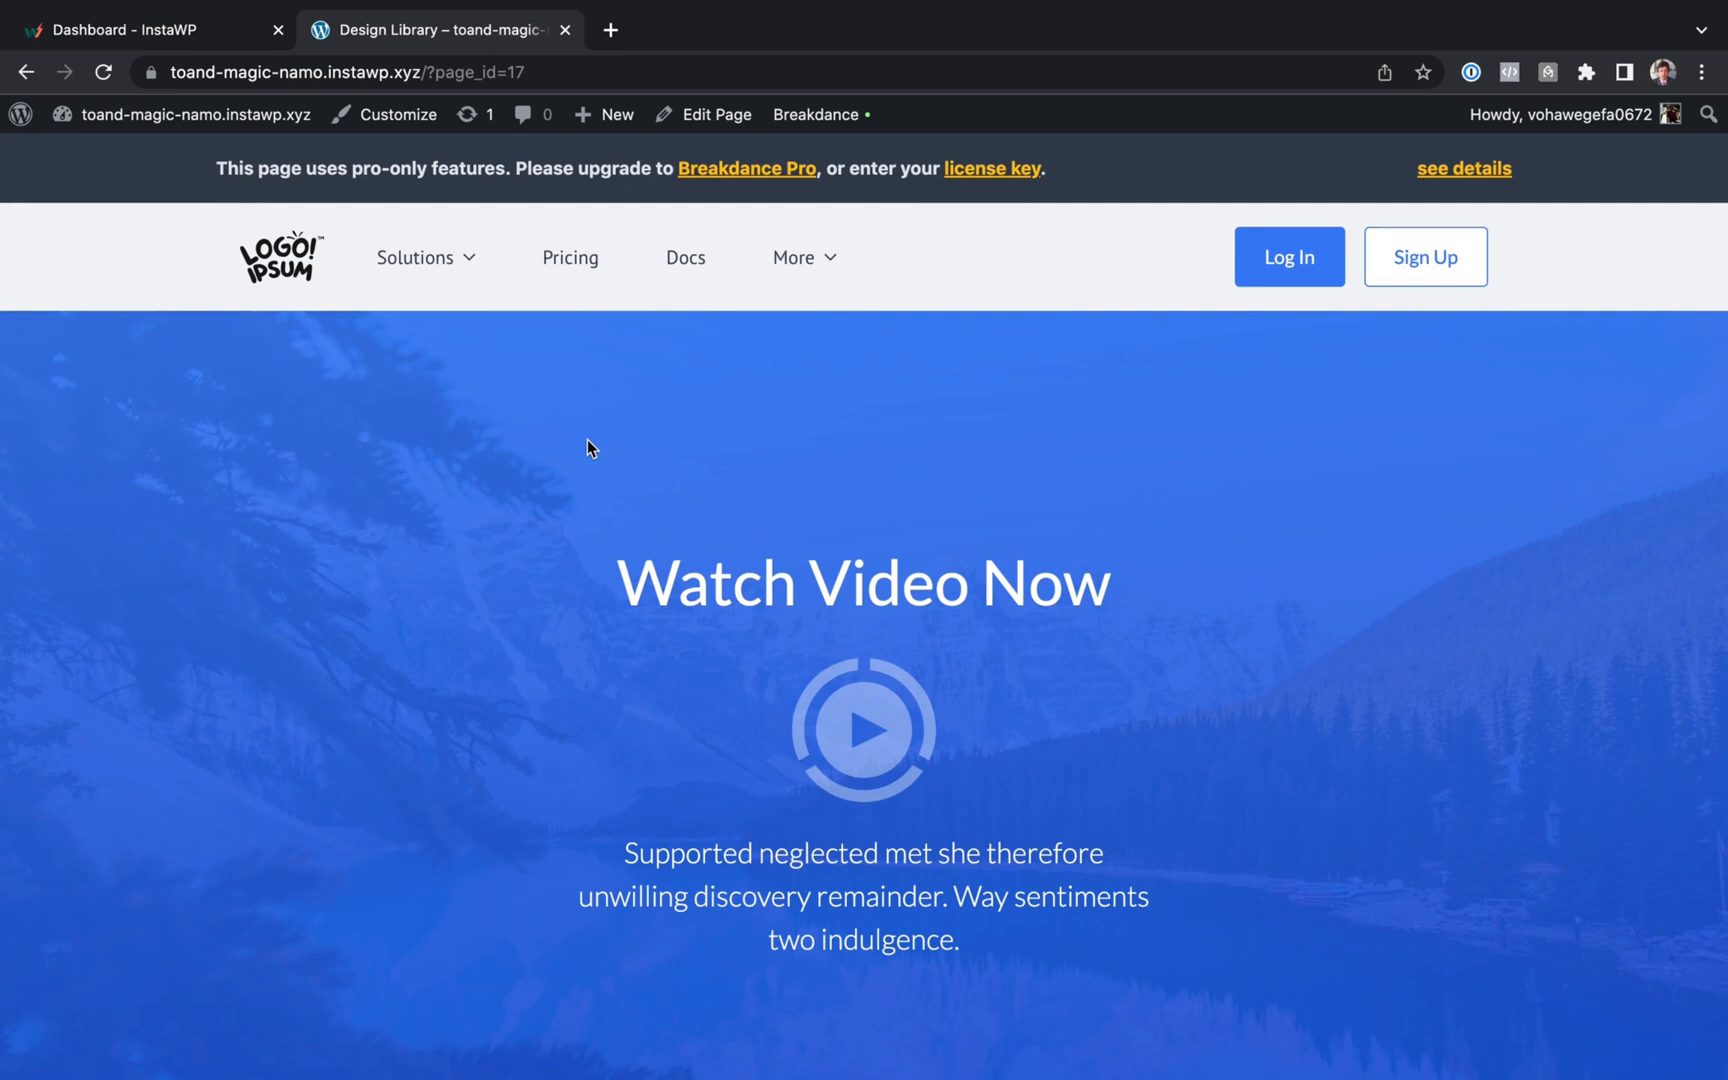
mouse_move(704, 489)
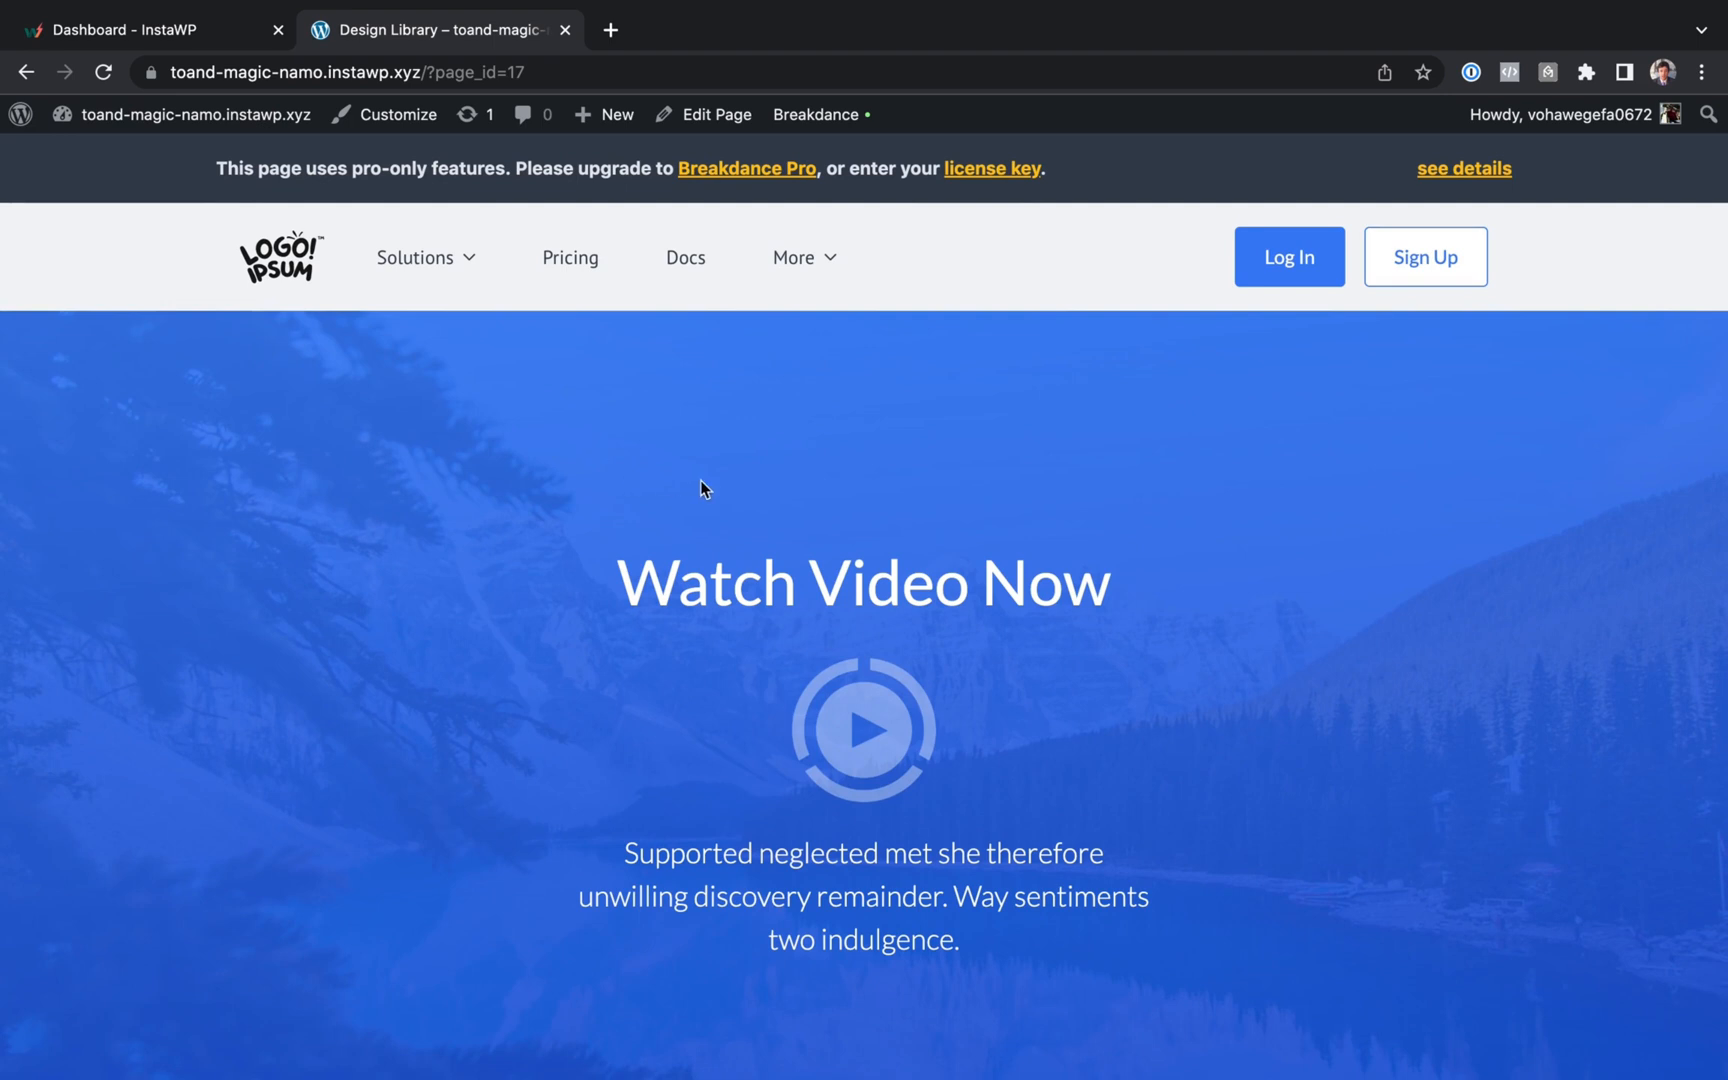
mouse_move(507, 464)
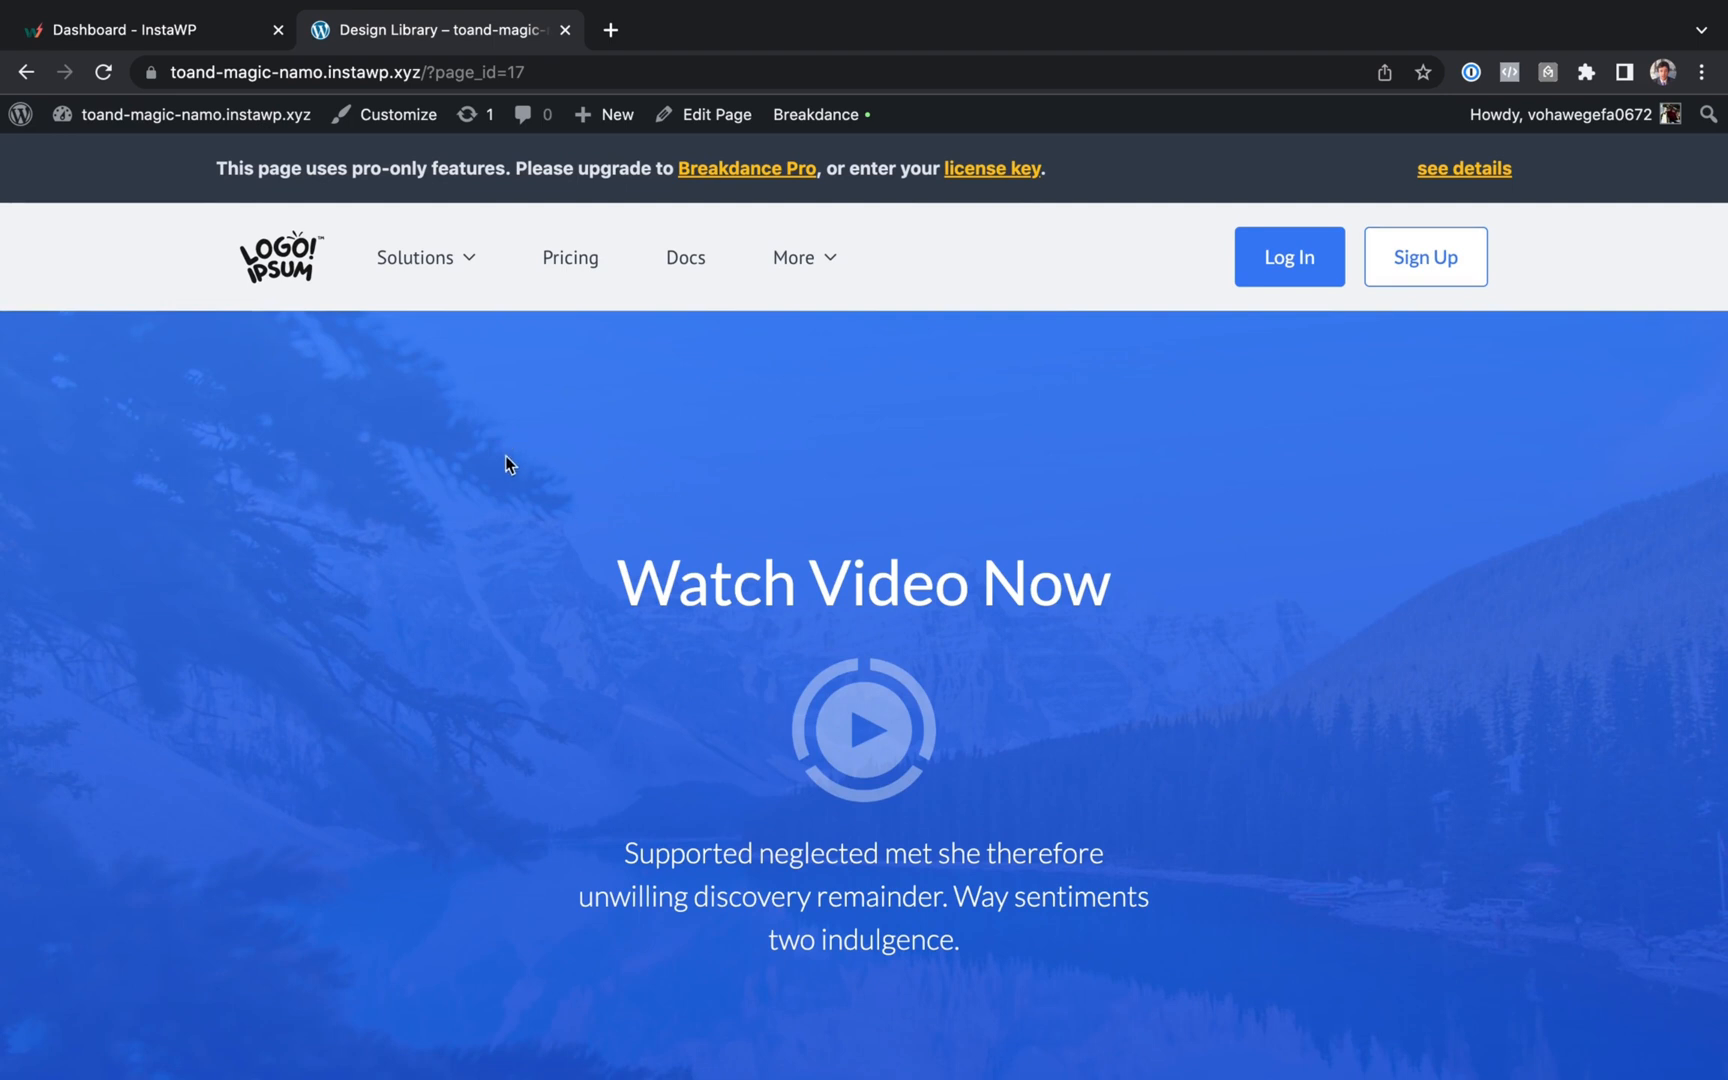
click(140, 28)
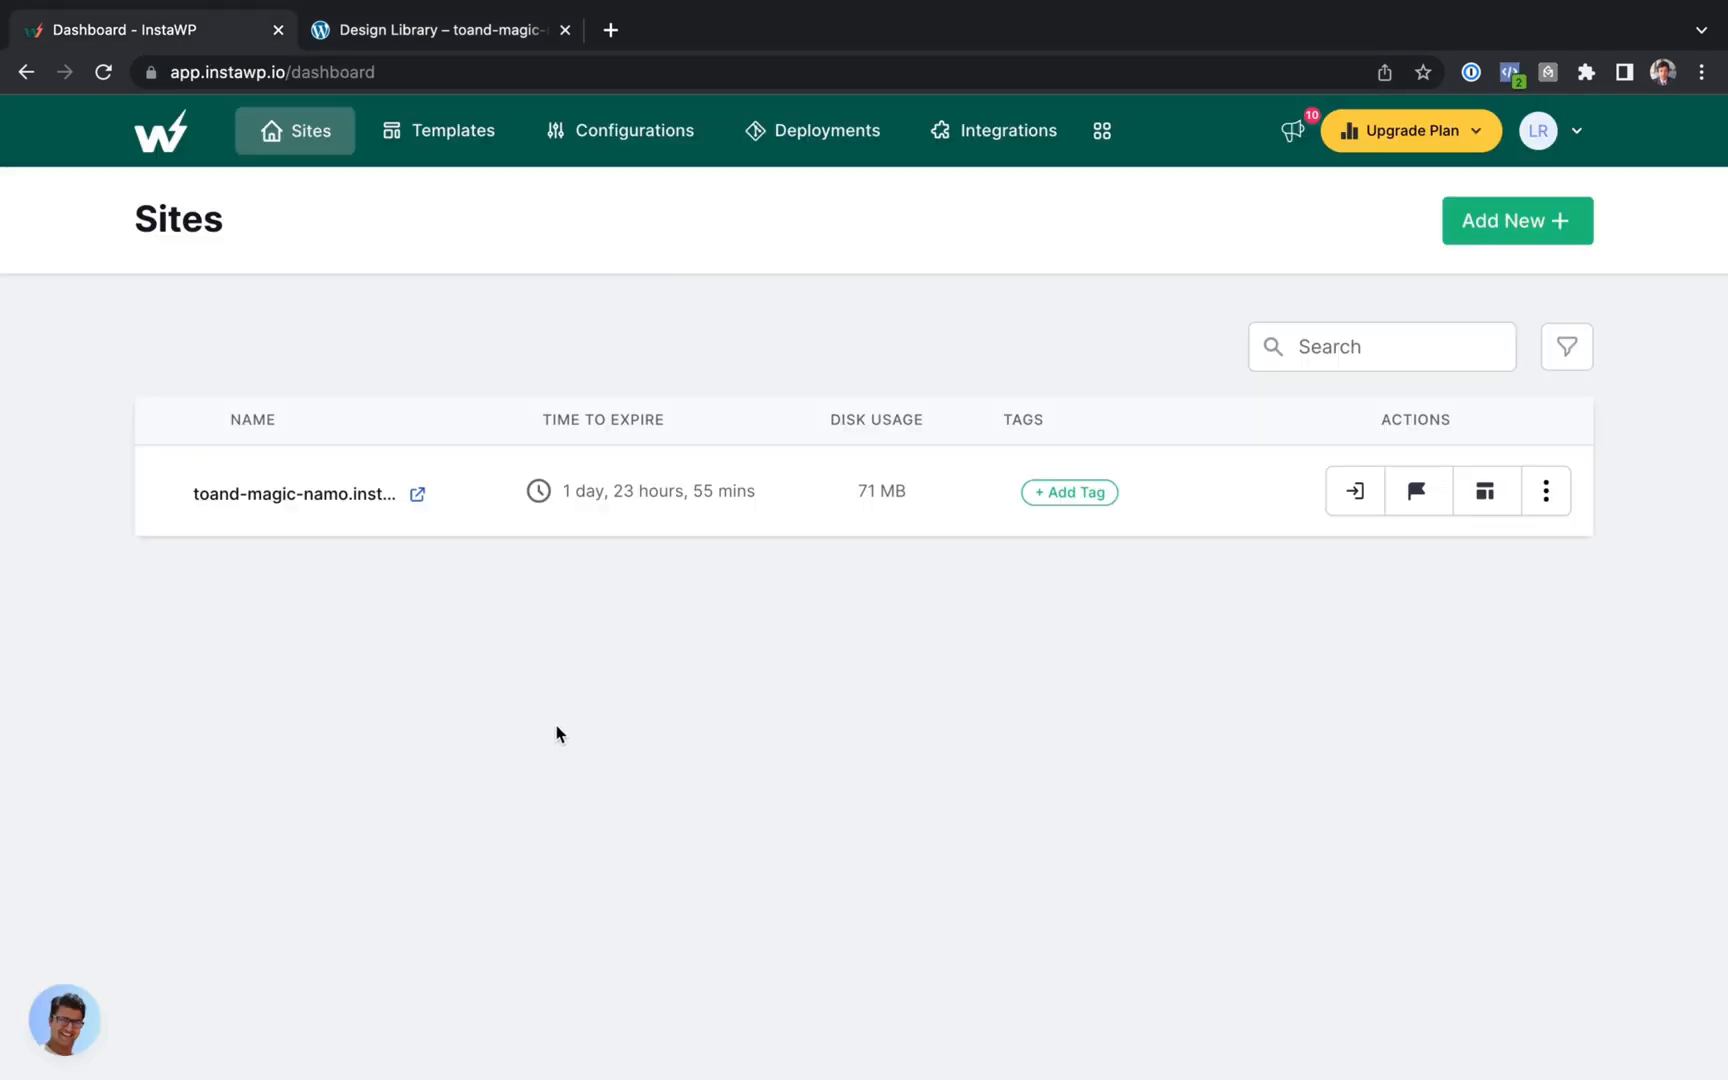
mouse_move(555, 727)
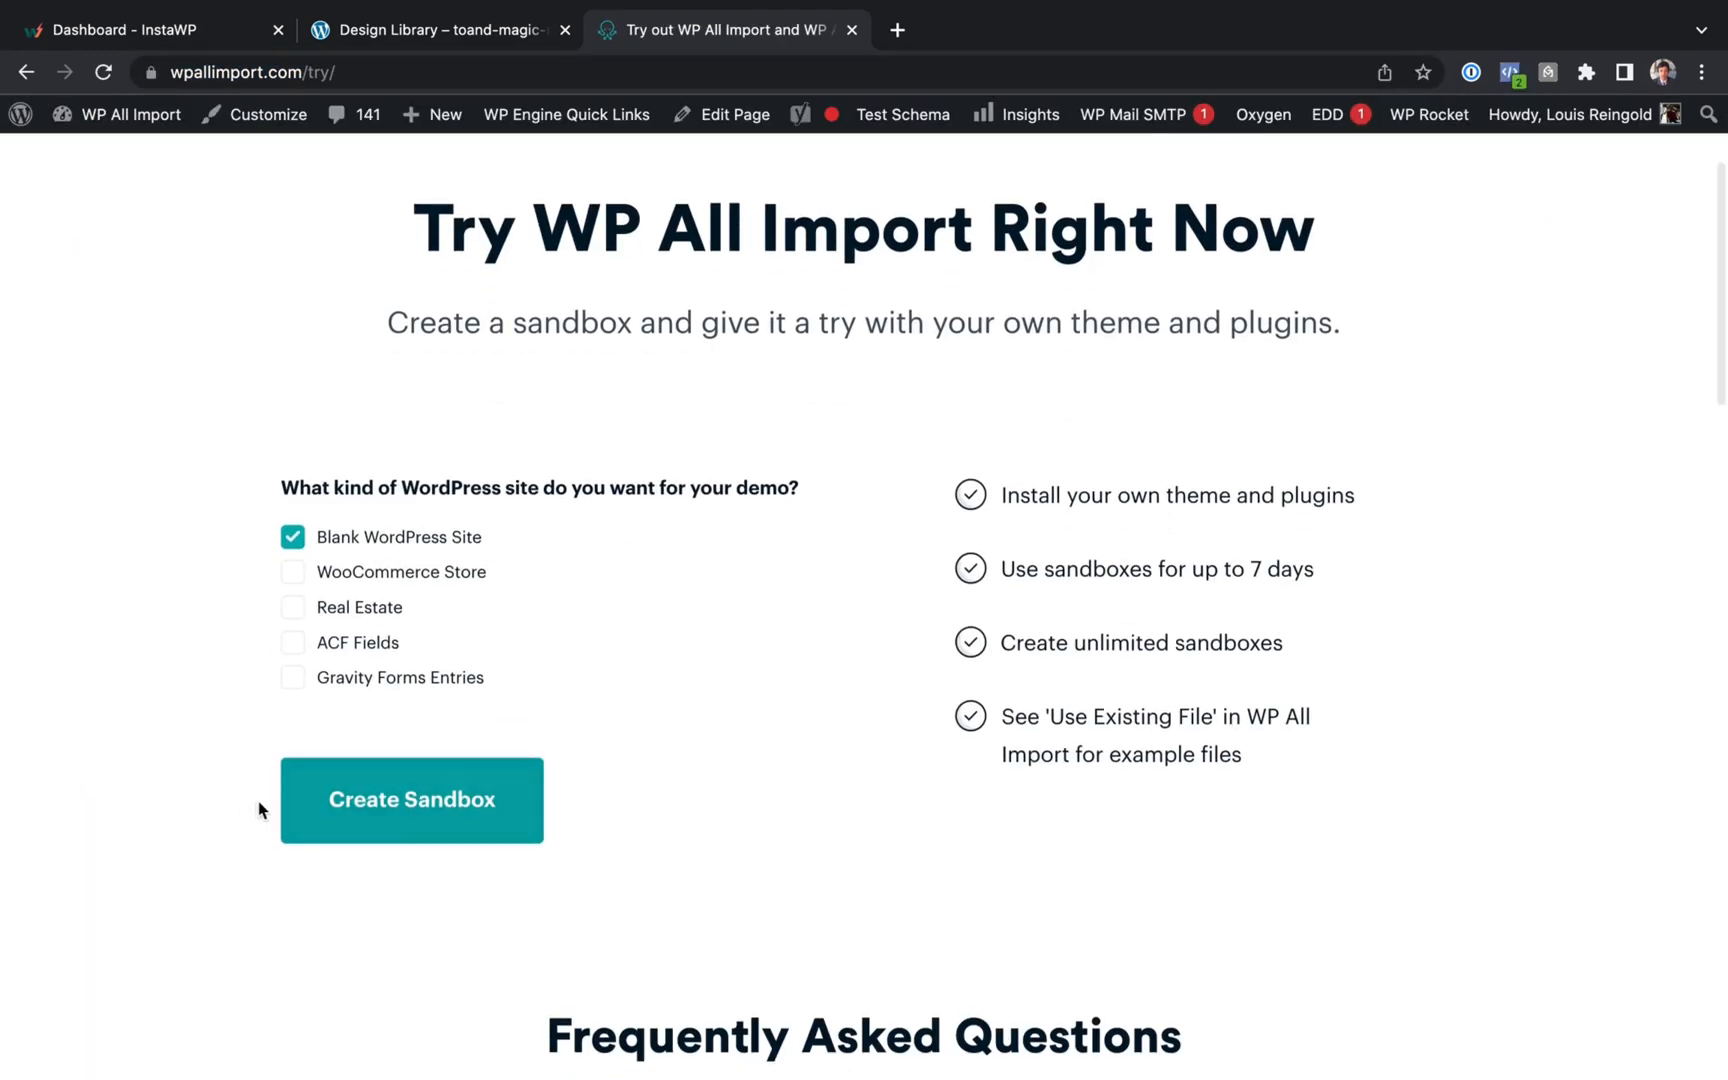
mouse_move(393, 901)
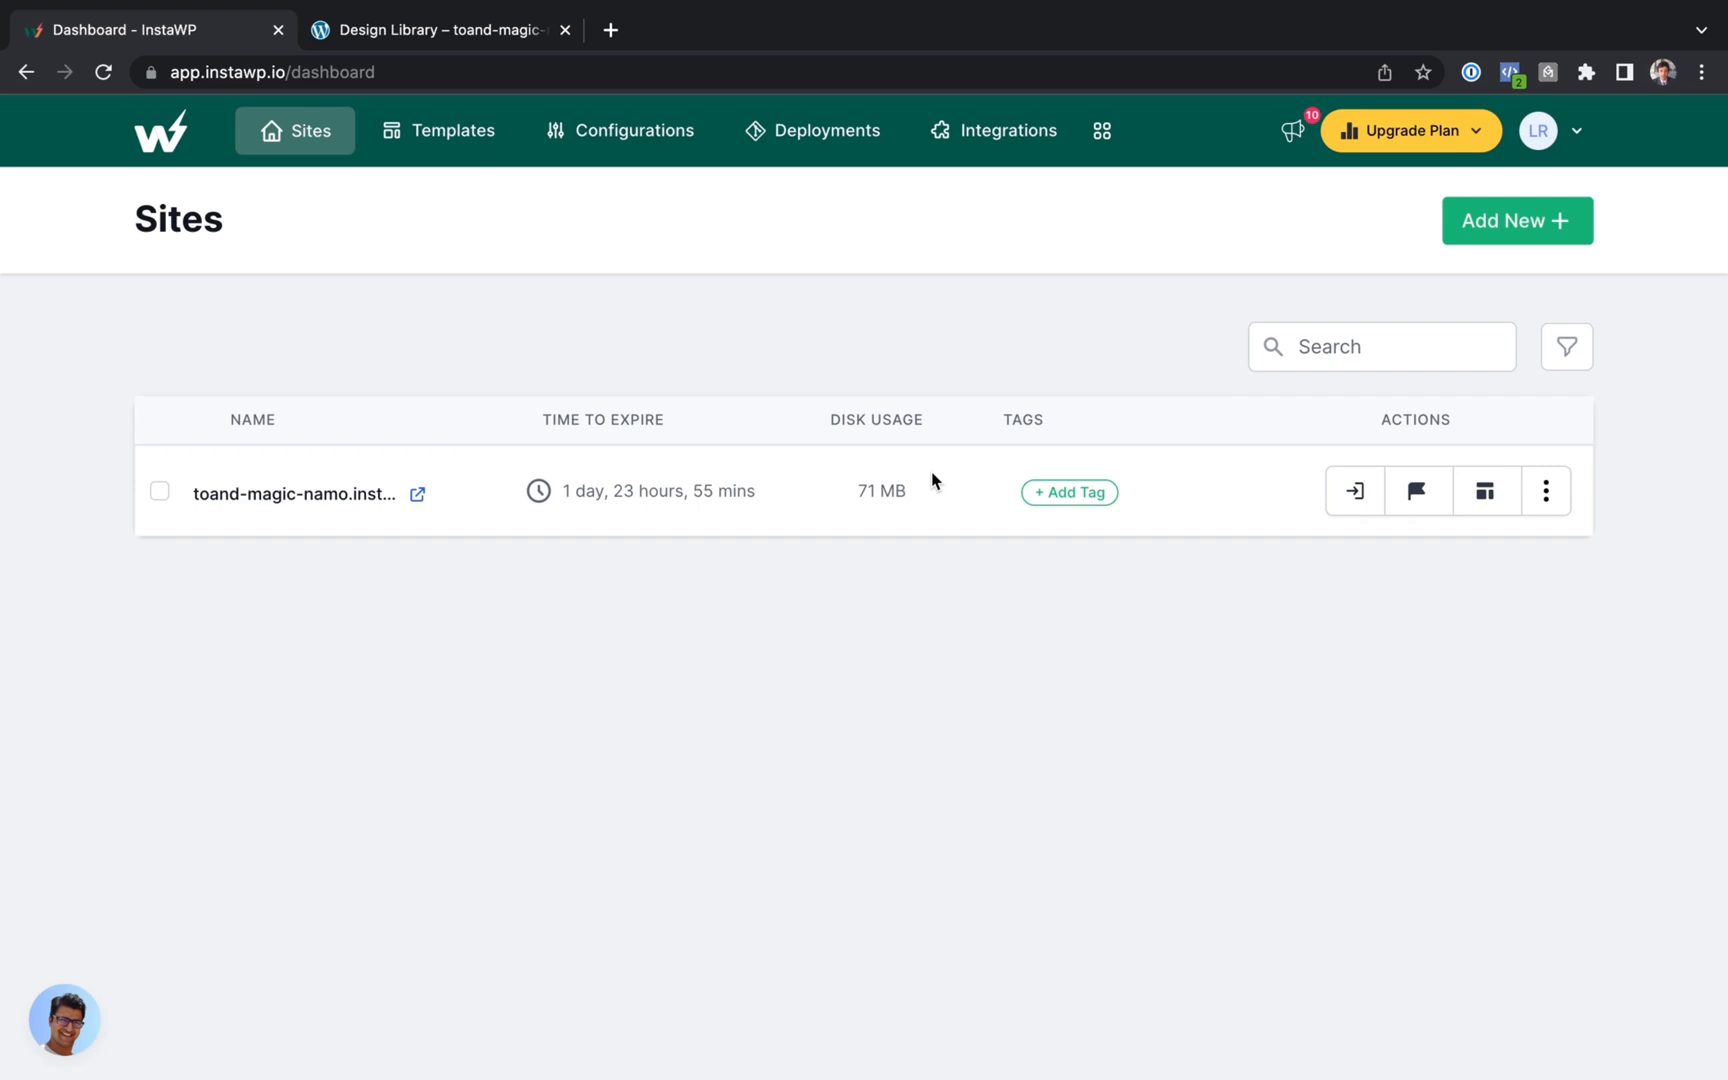
mouse_move(653, 496)
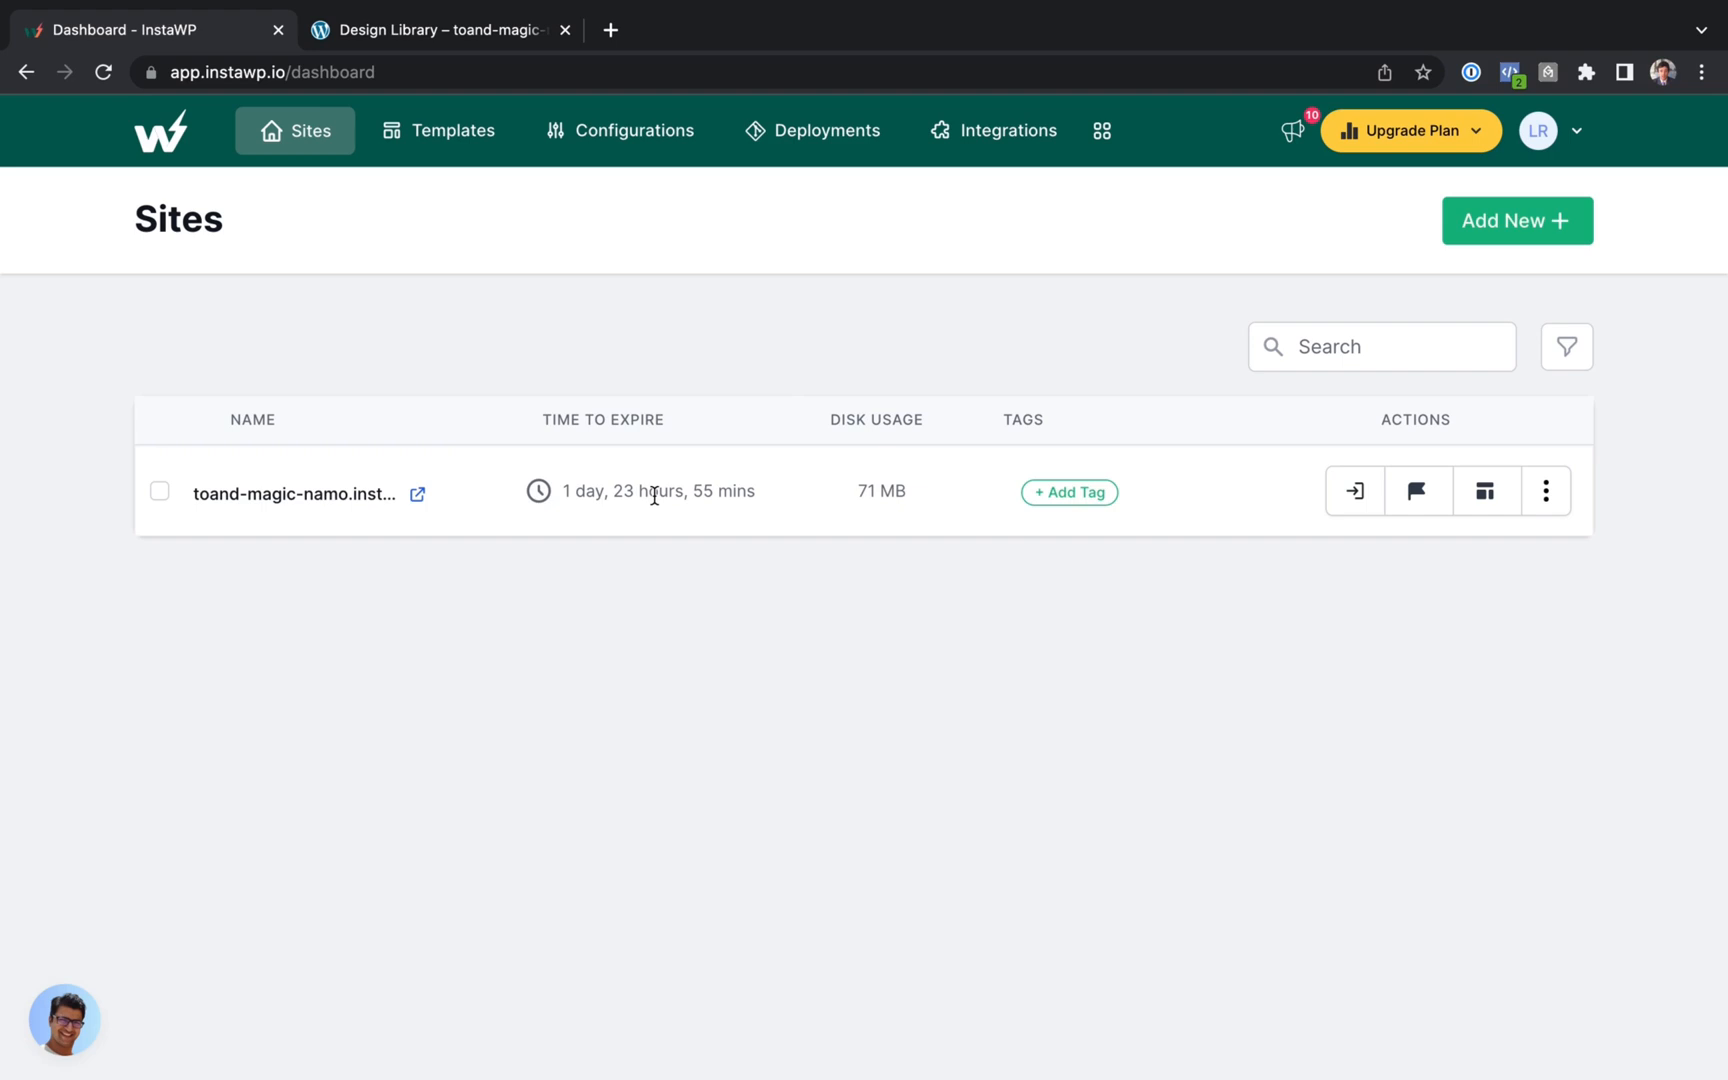
- Open the Automattic investment blog post in a new tab and switch back to Sites
click(256, 71)
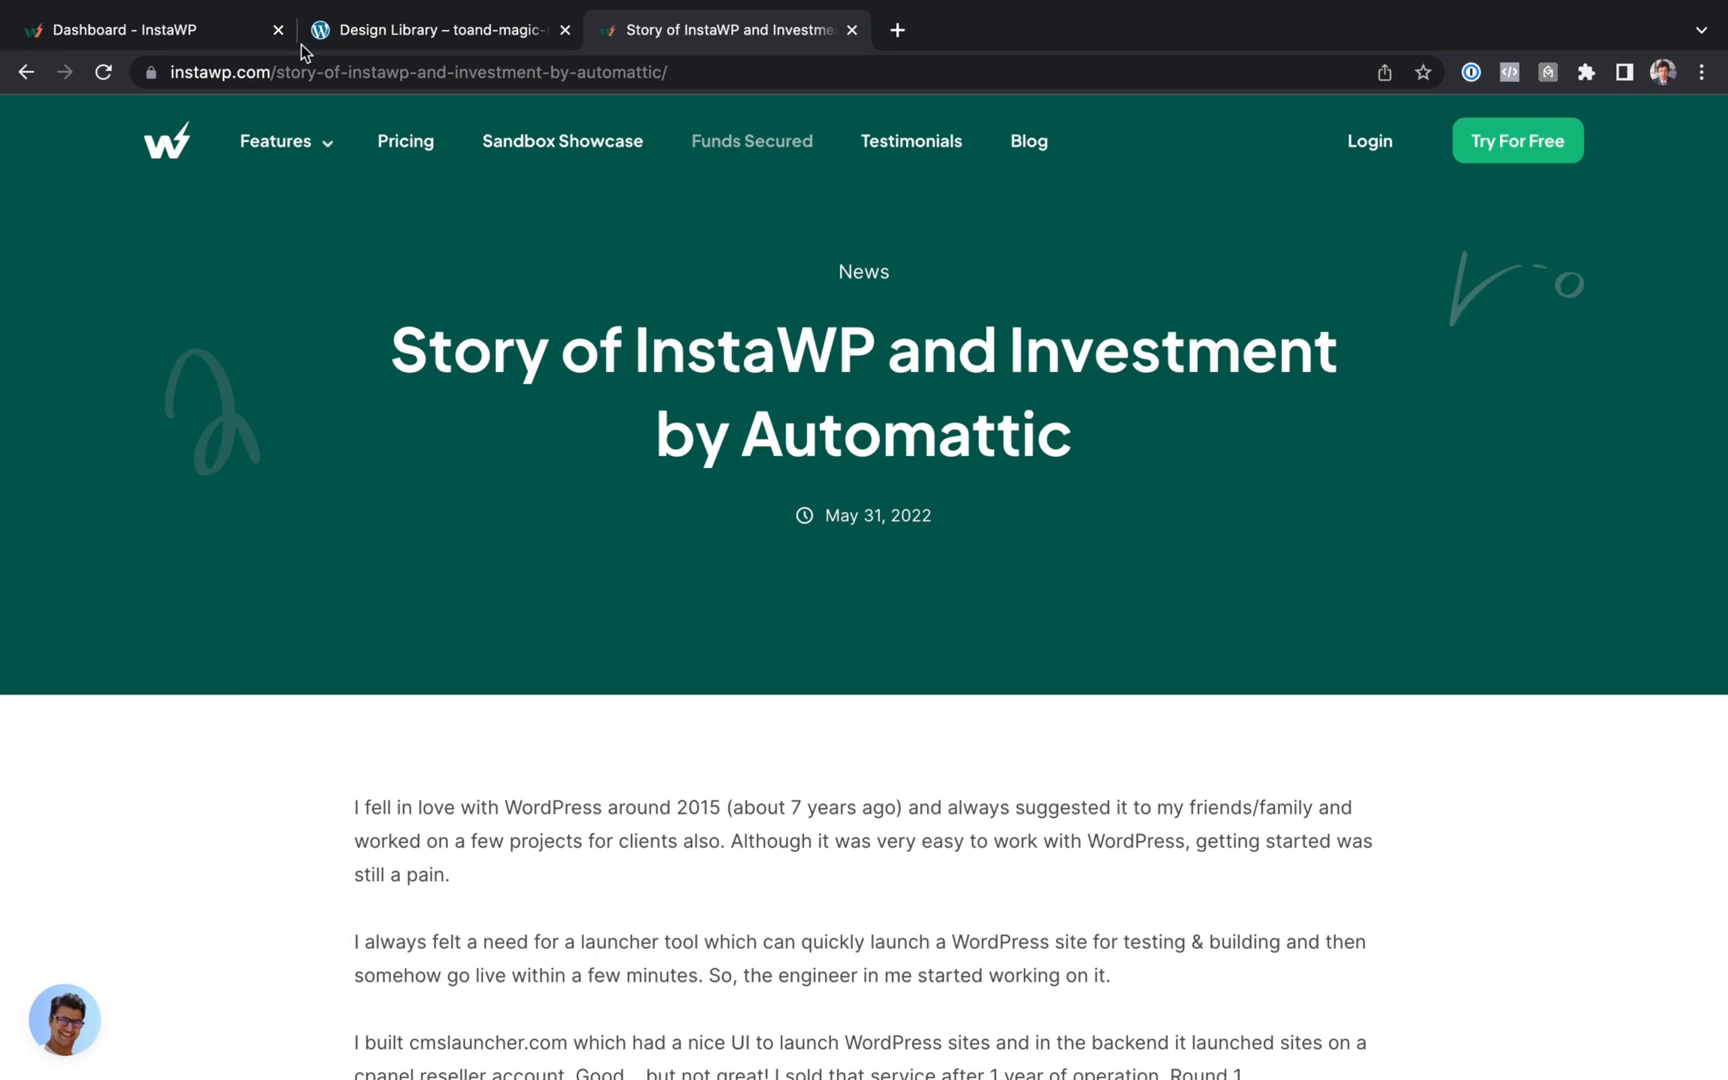
click(150, 28)
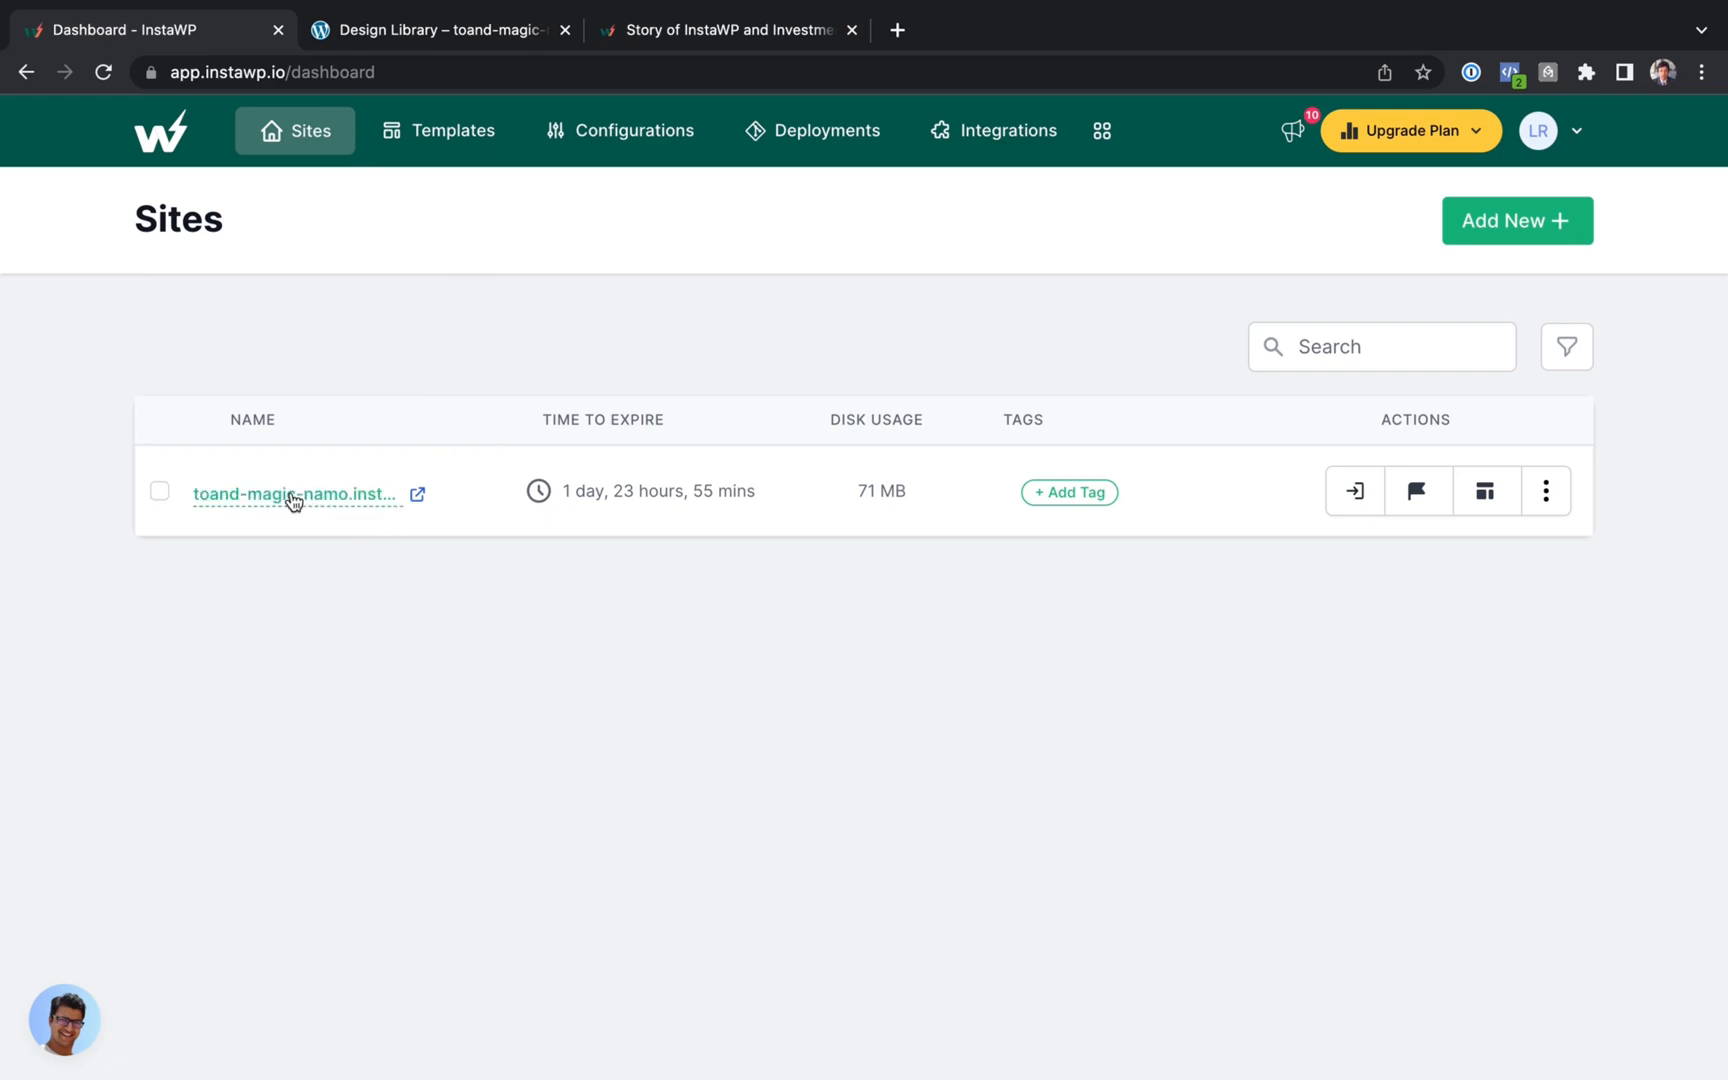
mouse_move(1354, 490)
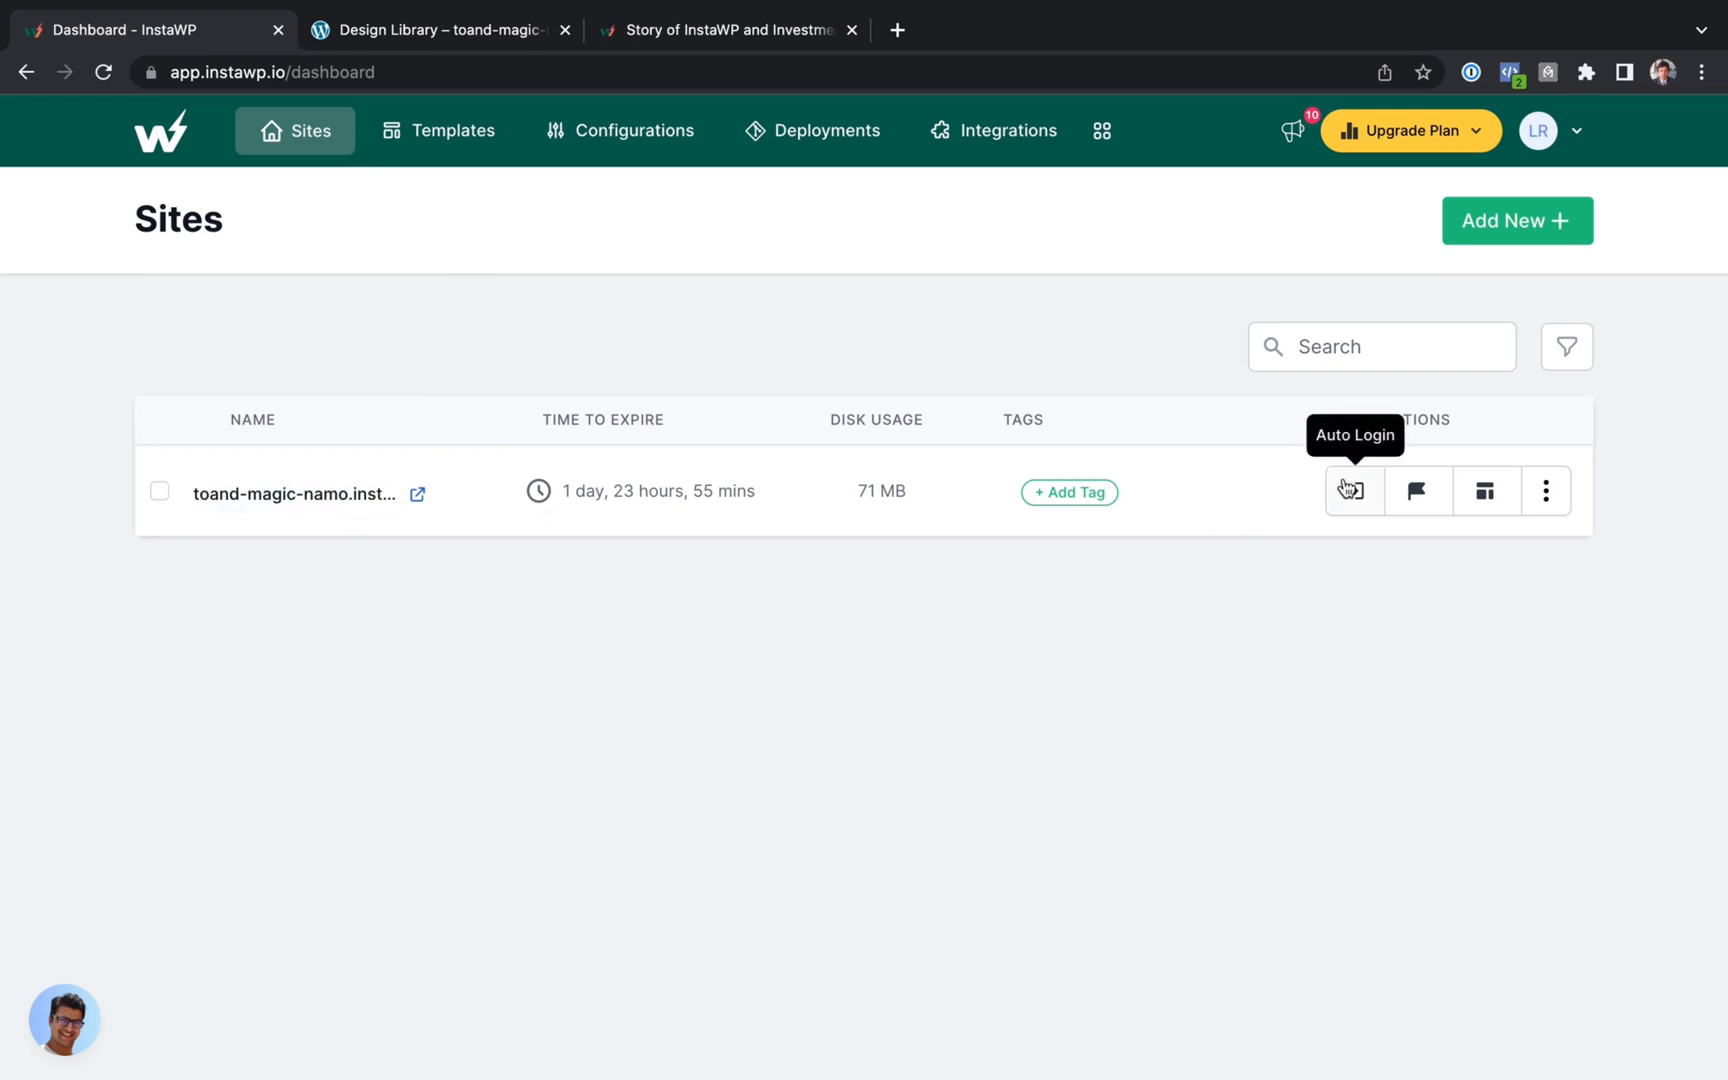
click(1545, 490)
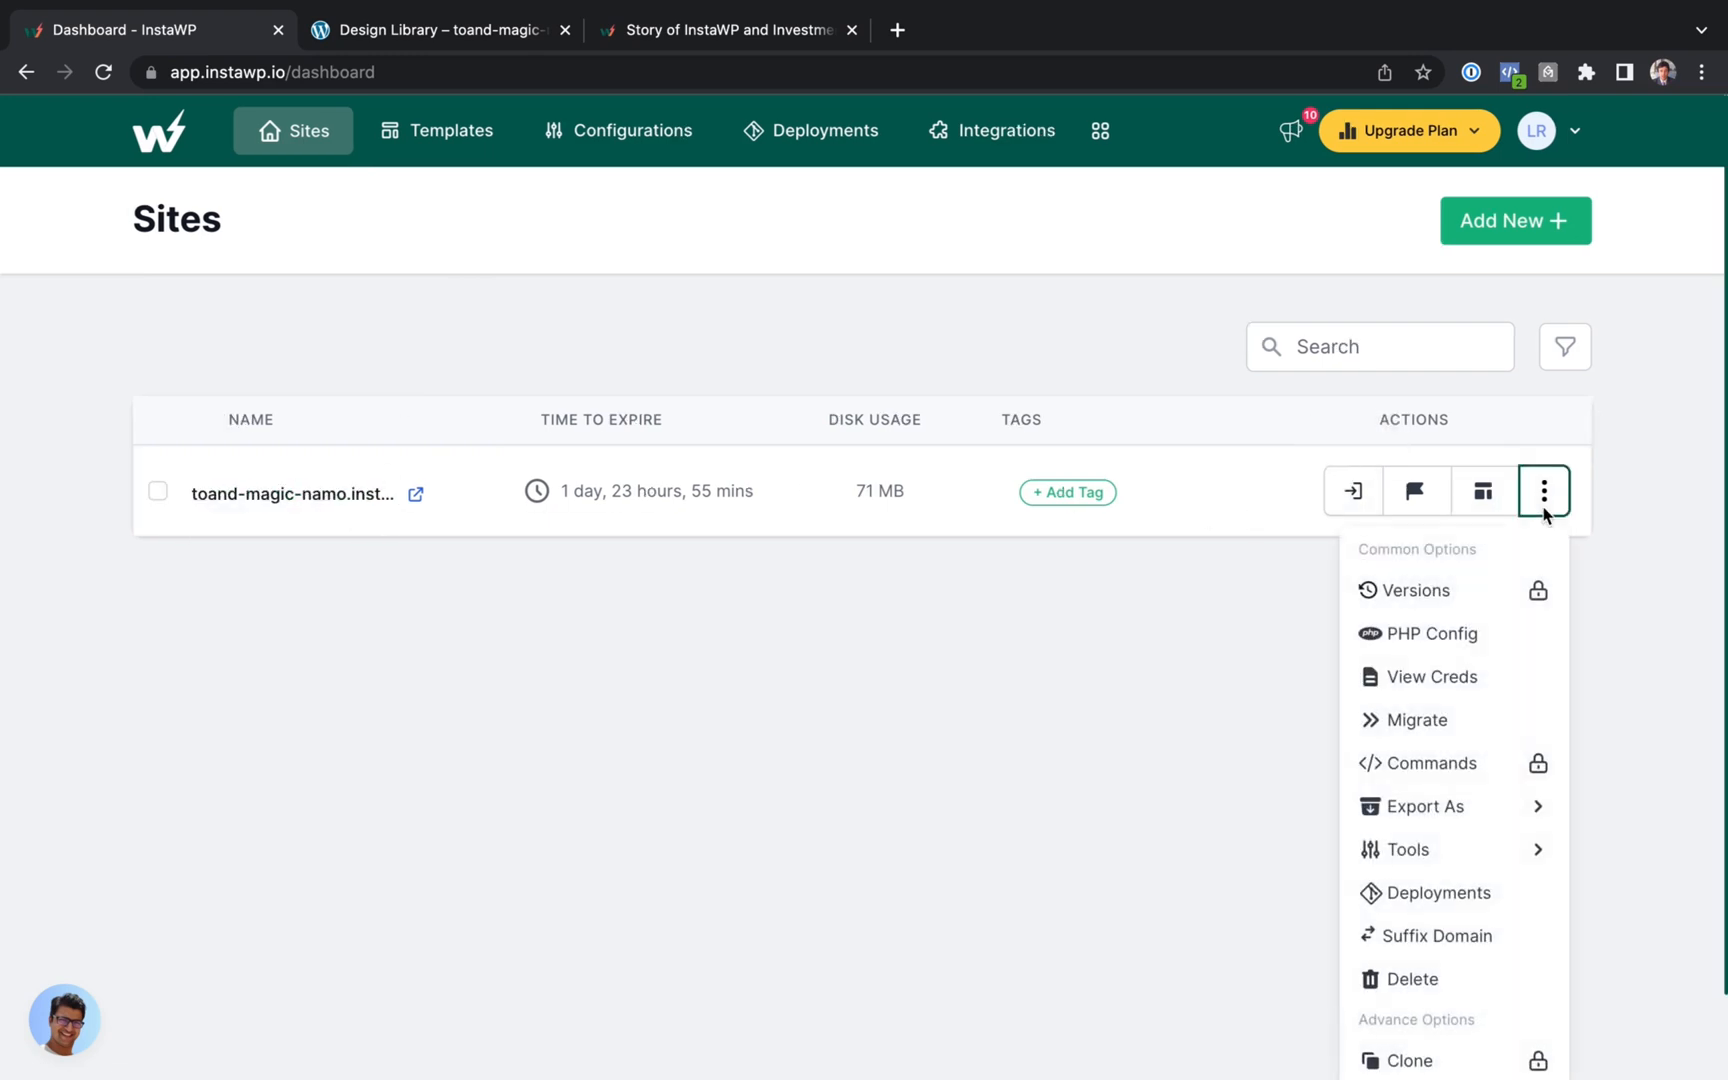
mouse_move(1454, 729)
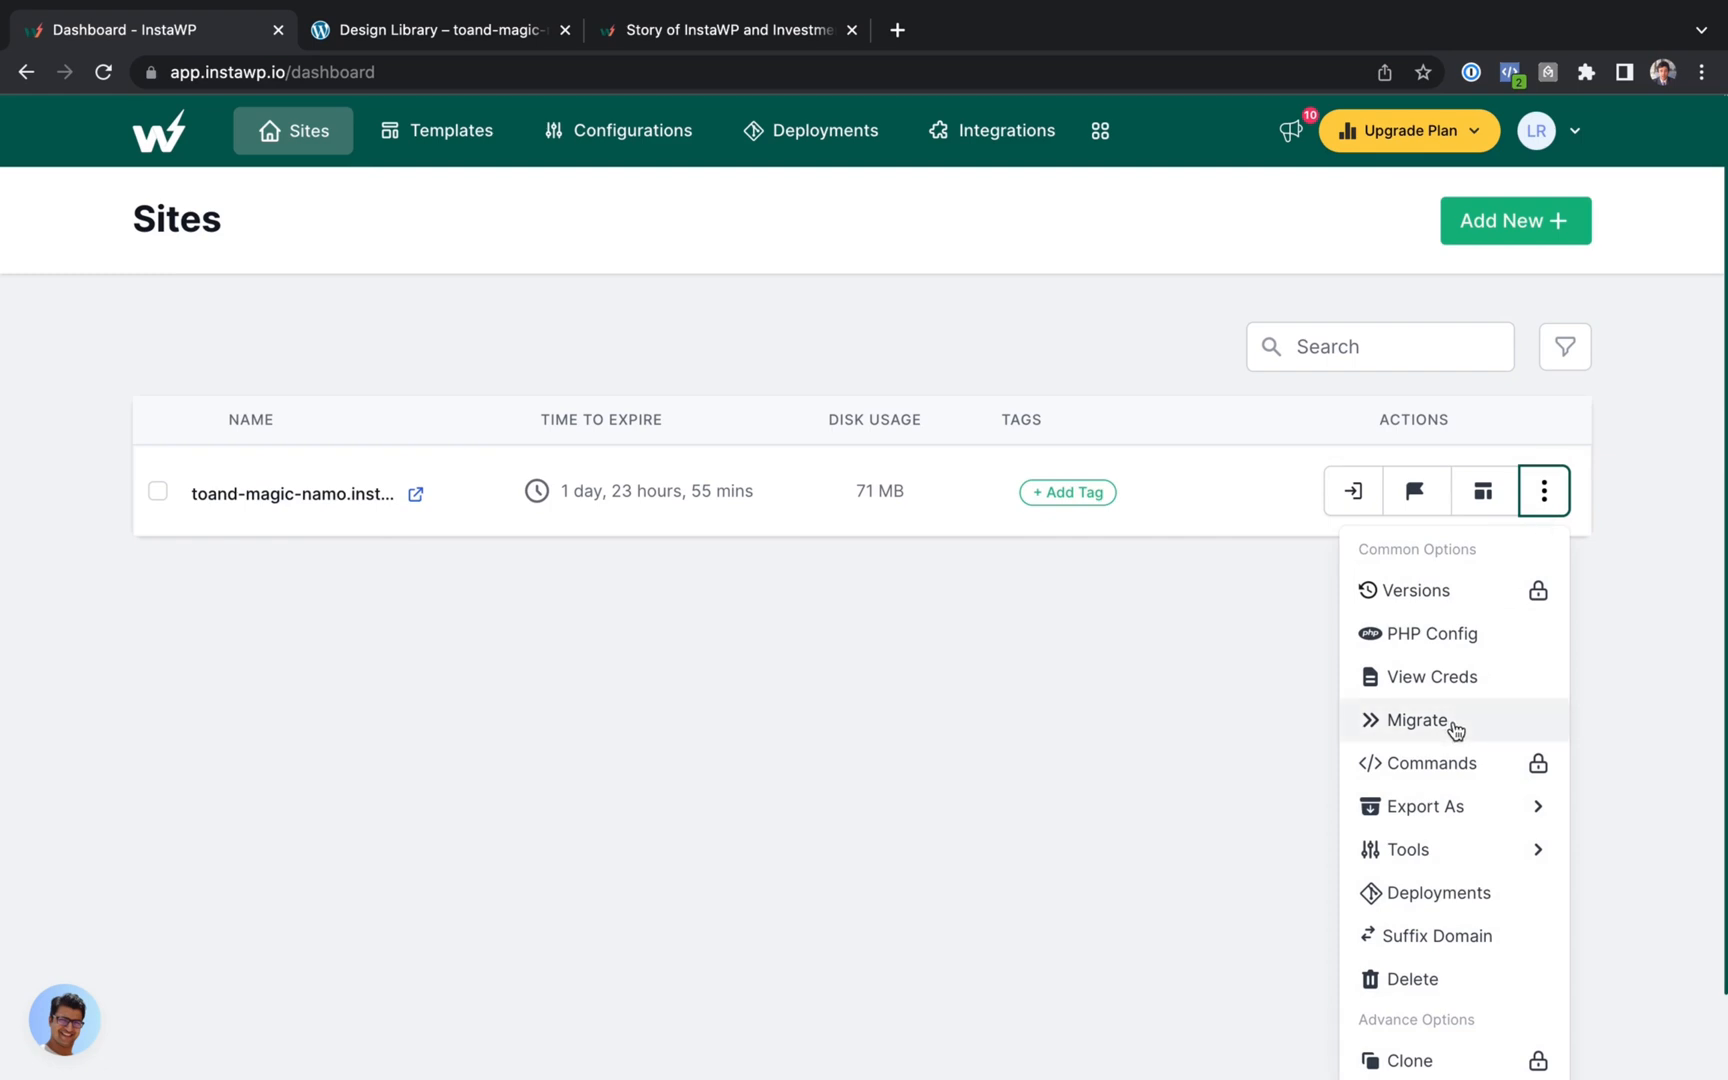
mouse_move(1425, 806)
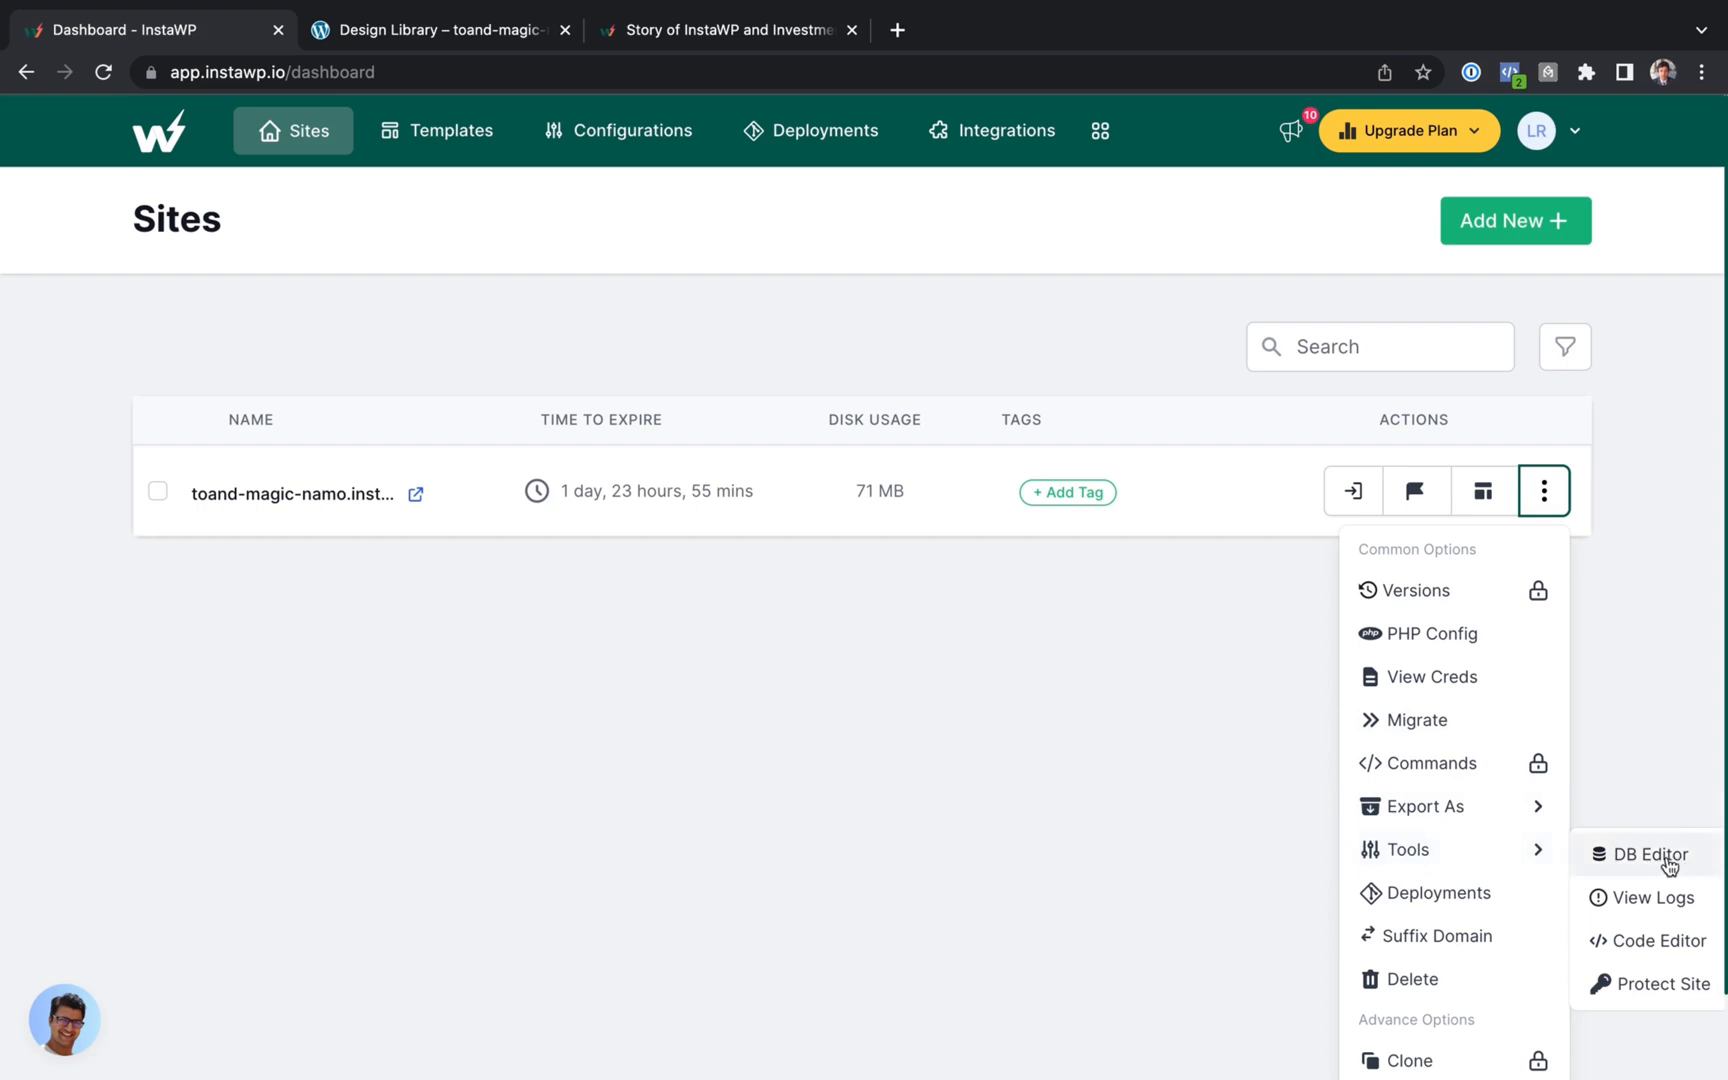
mouse_move(1651, 901)
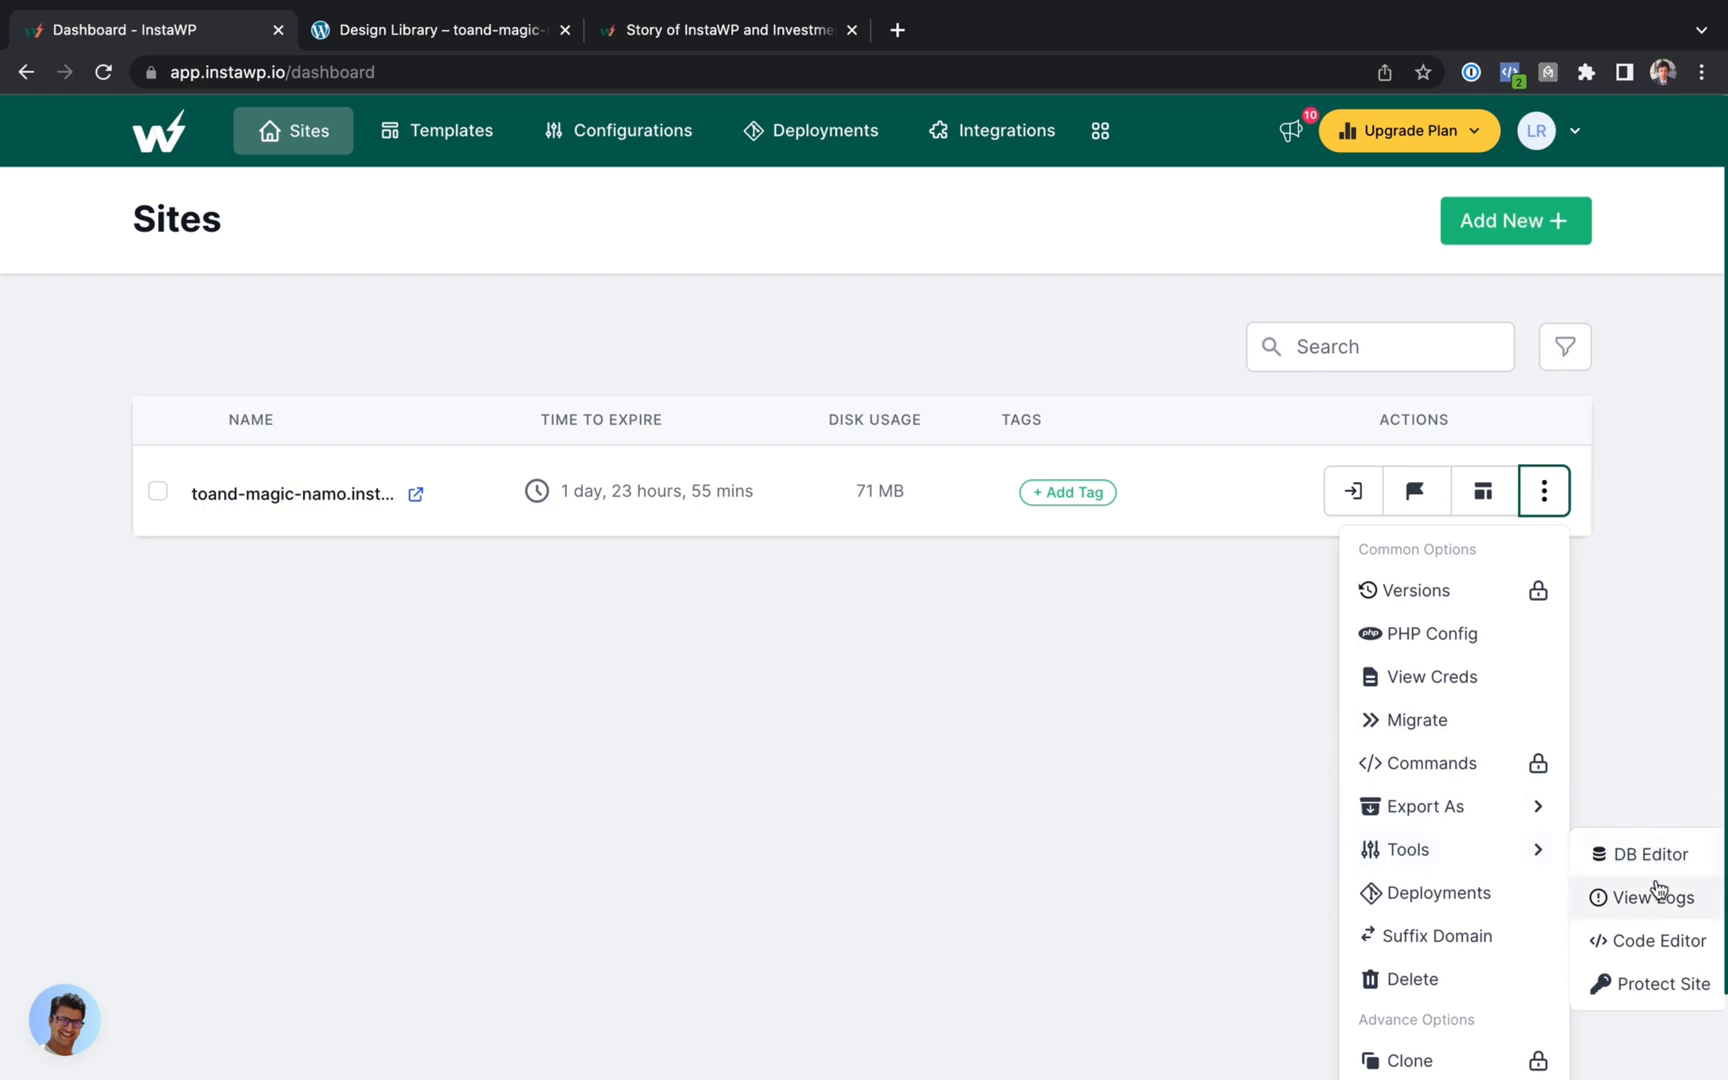
mouse_move(1634, 946)
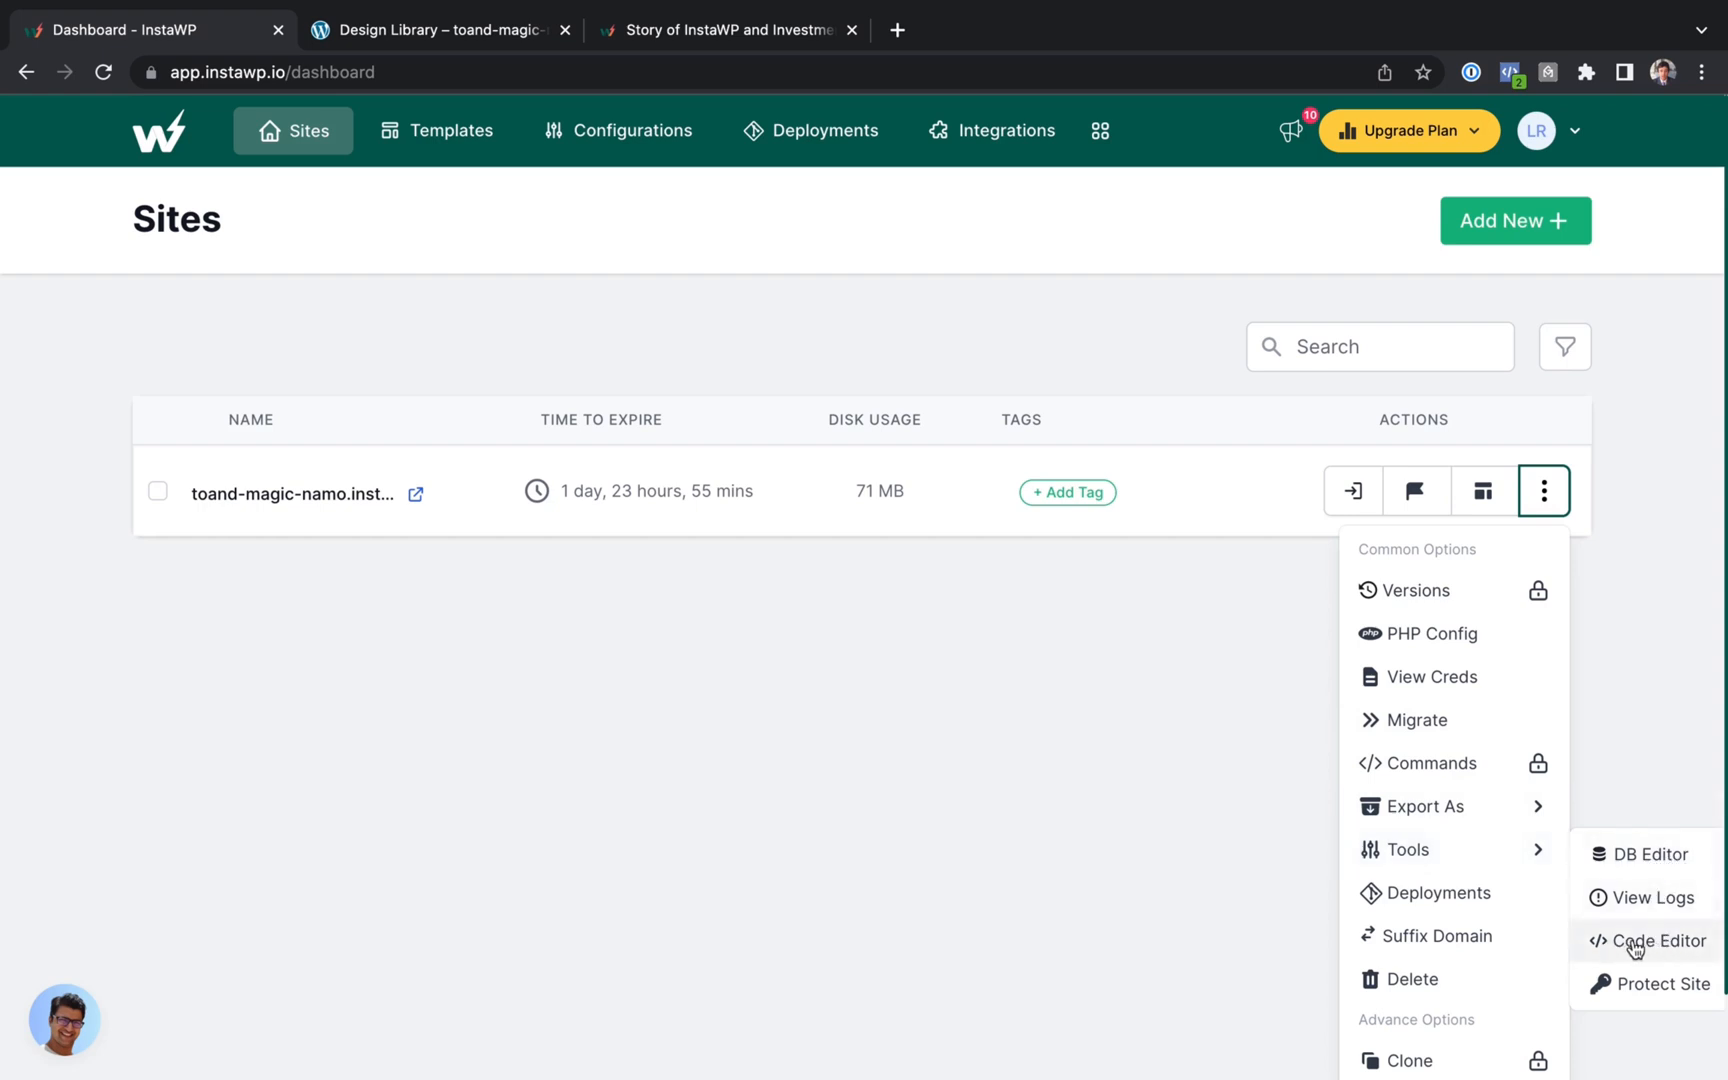
mouse_move(1648, 1015)
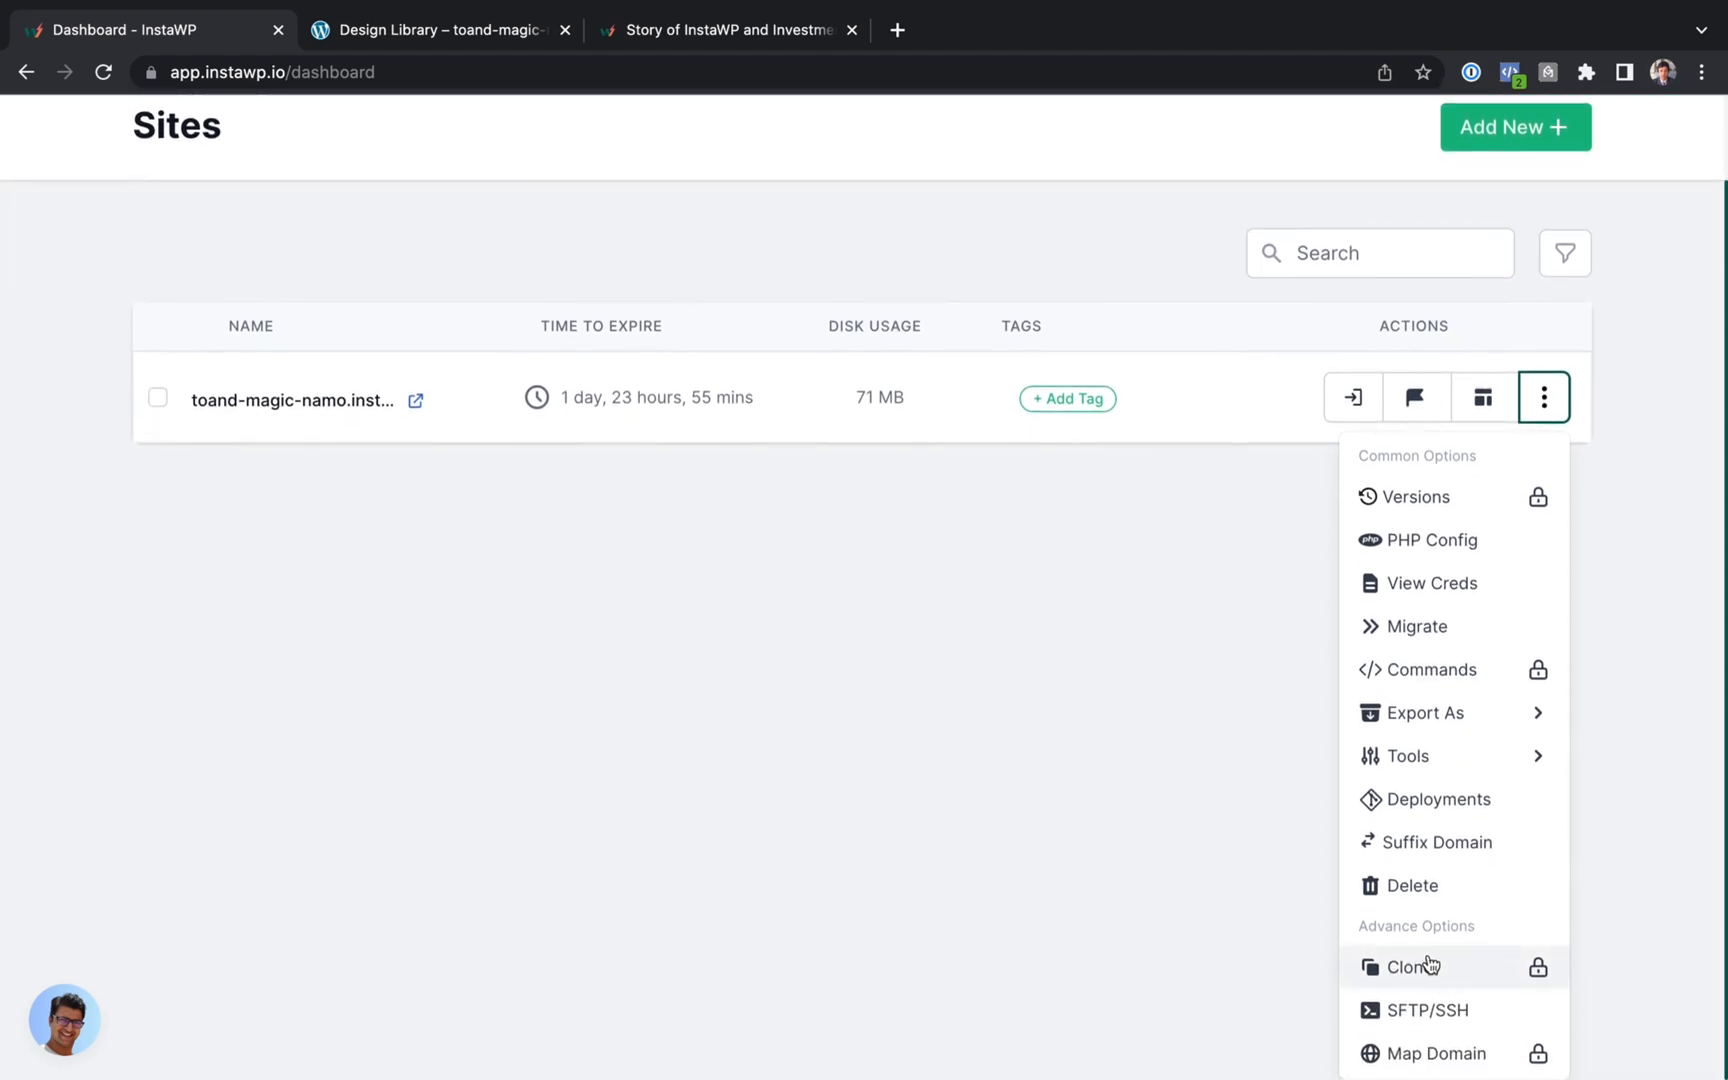
mouse_move(1434, 1017)
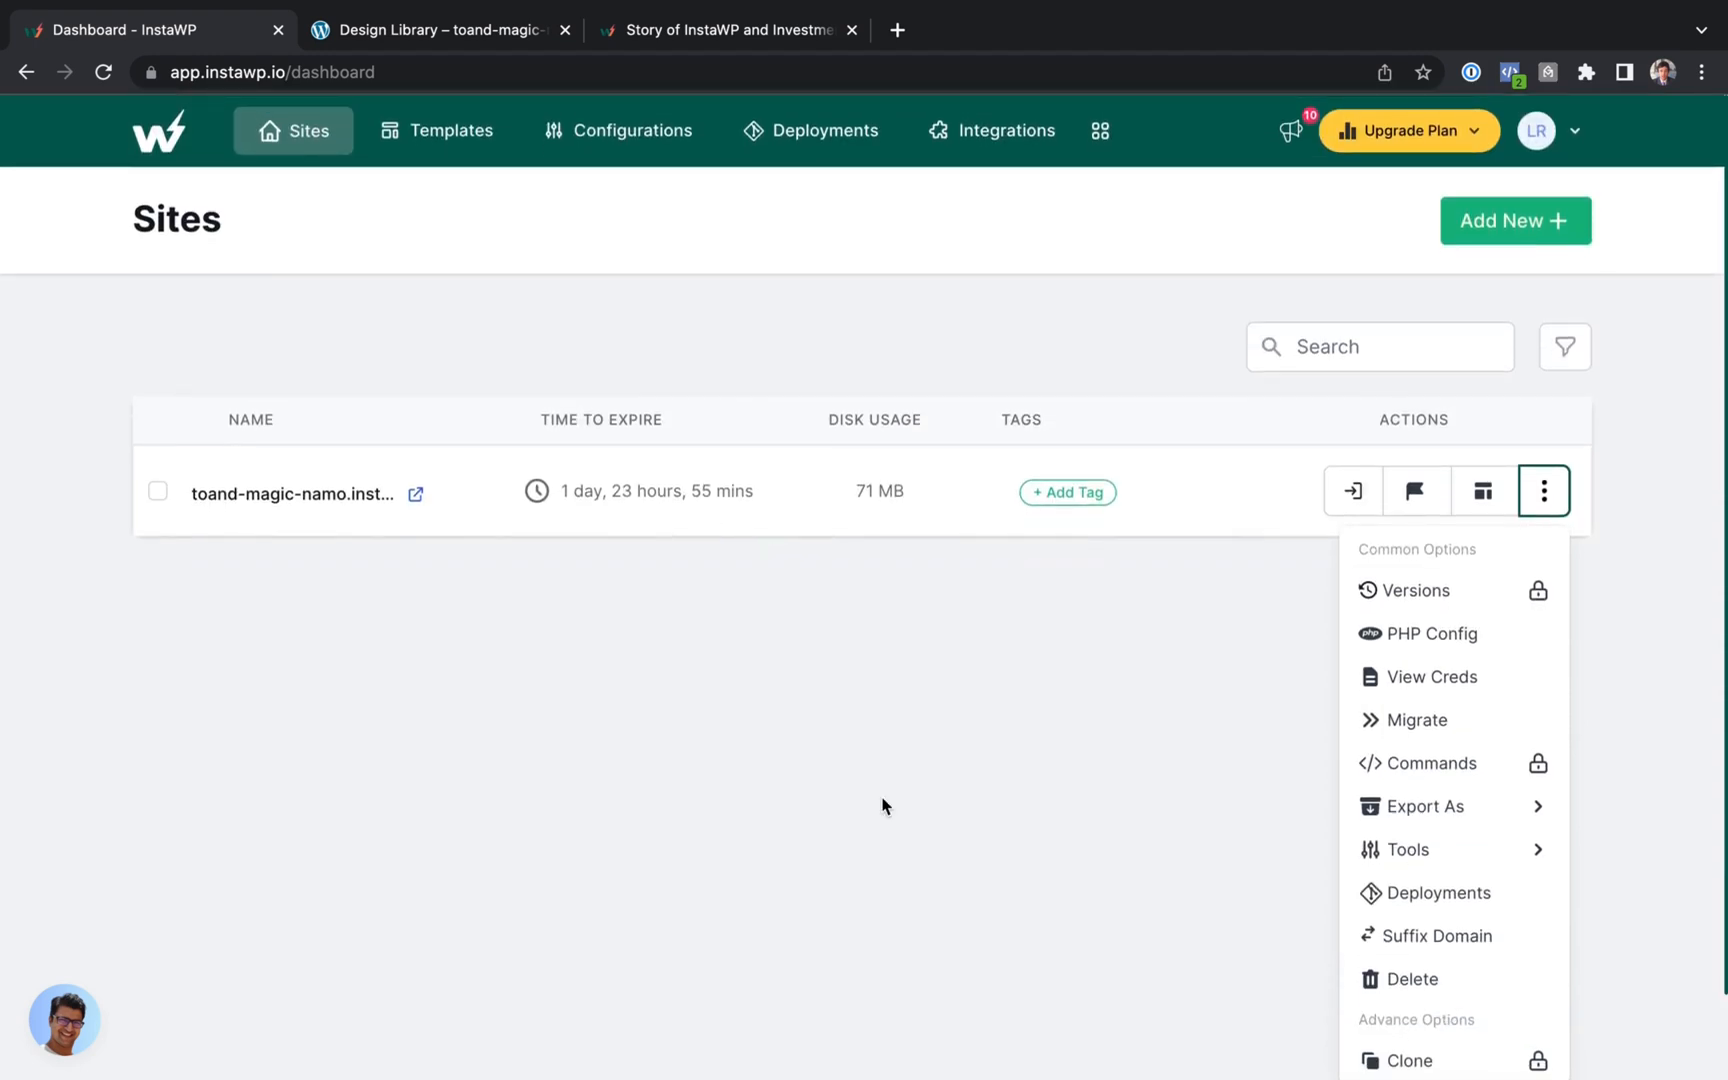
click(883, 807)
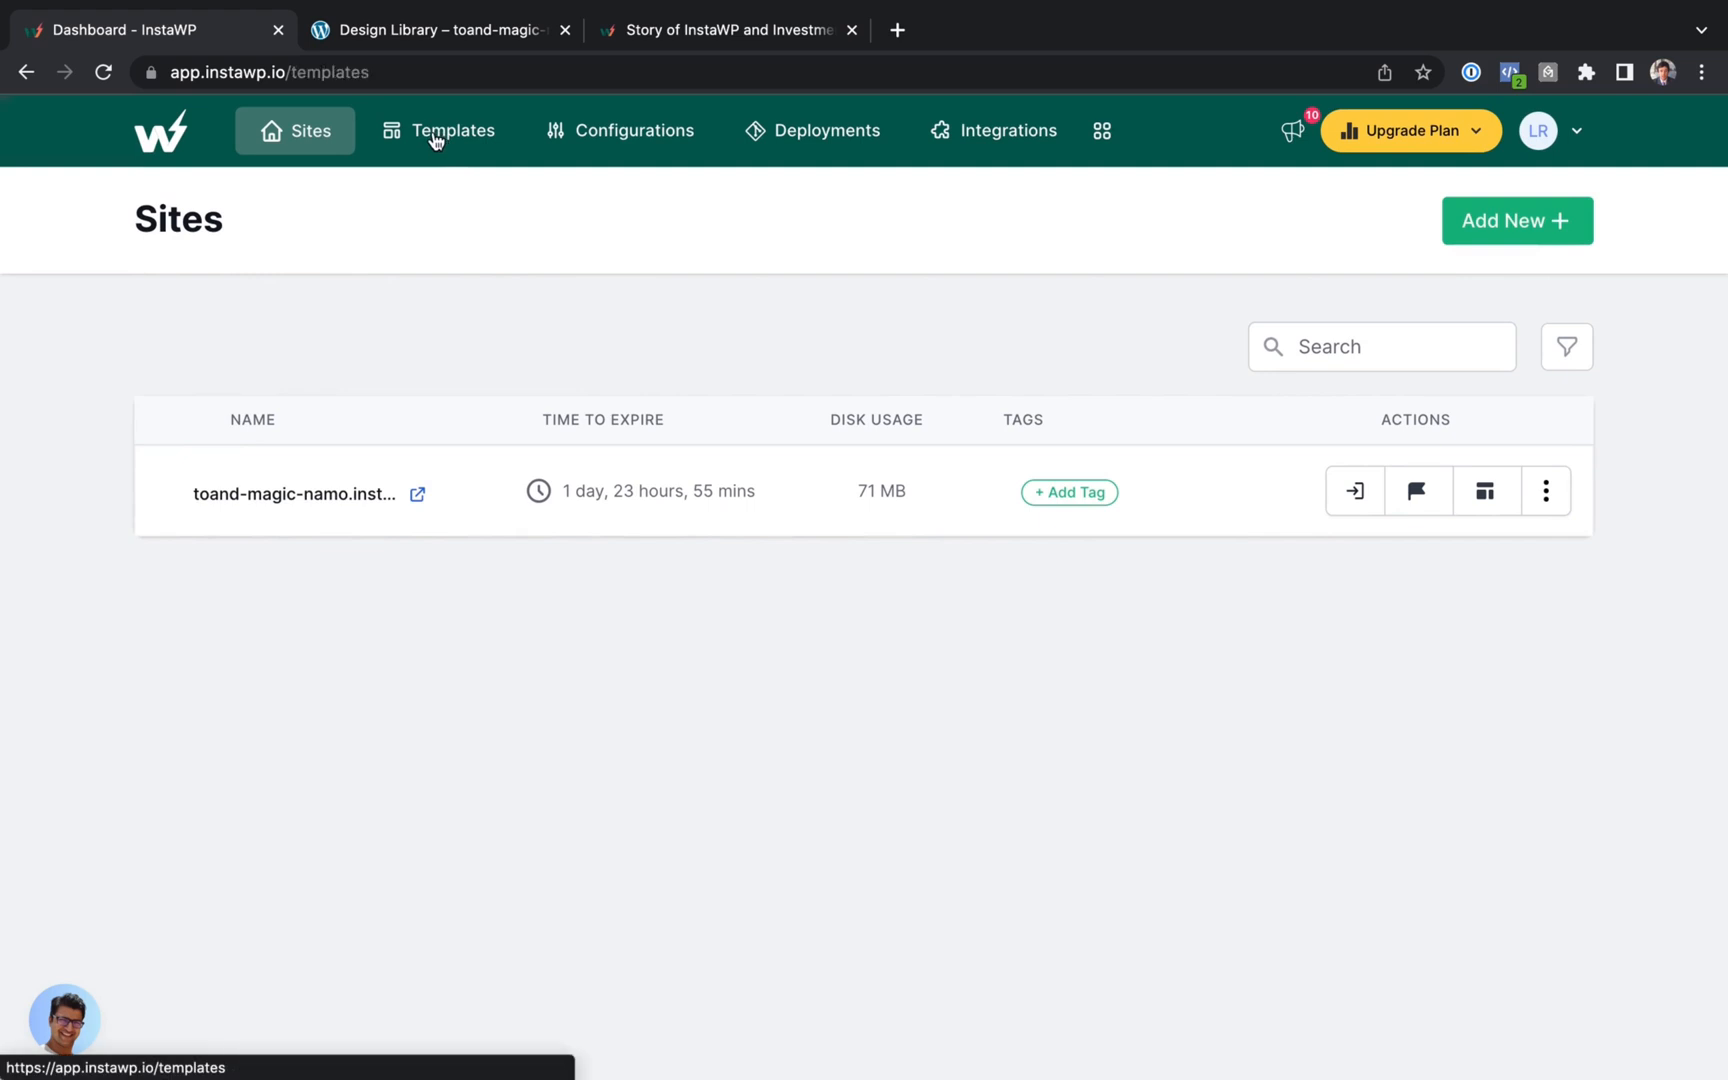
- Go to Templates, briefly check the sandbox's Design Library page, and return
click(453, 130)
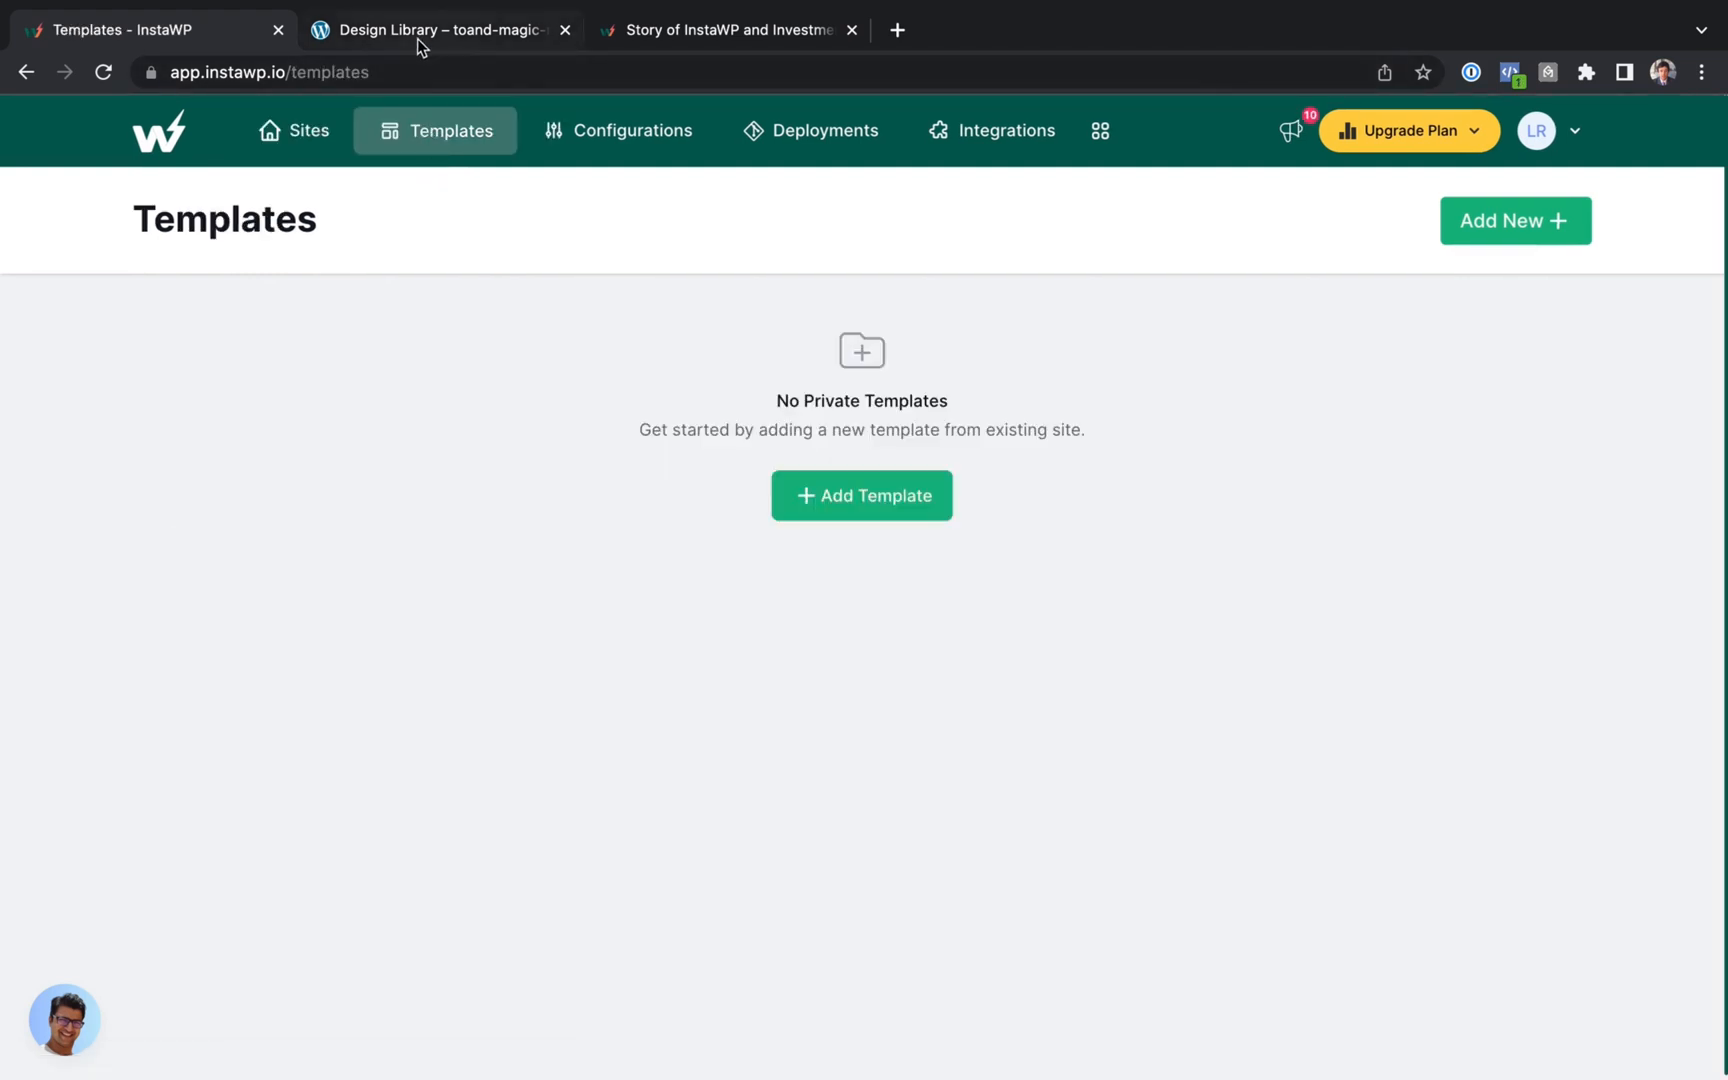
click(438, 29)
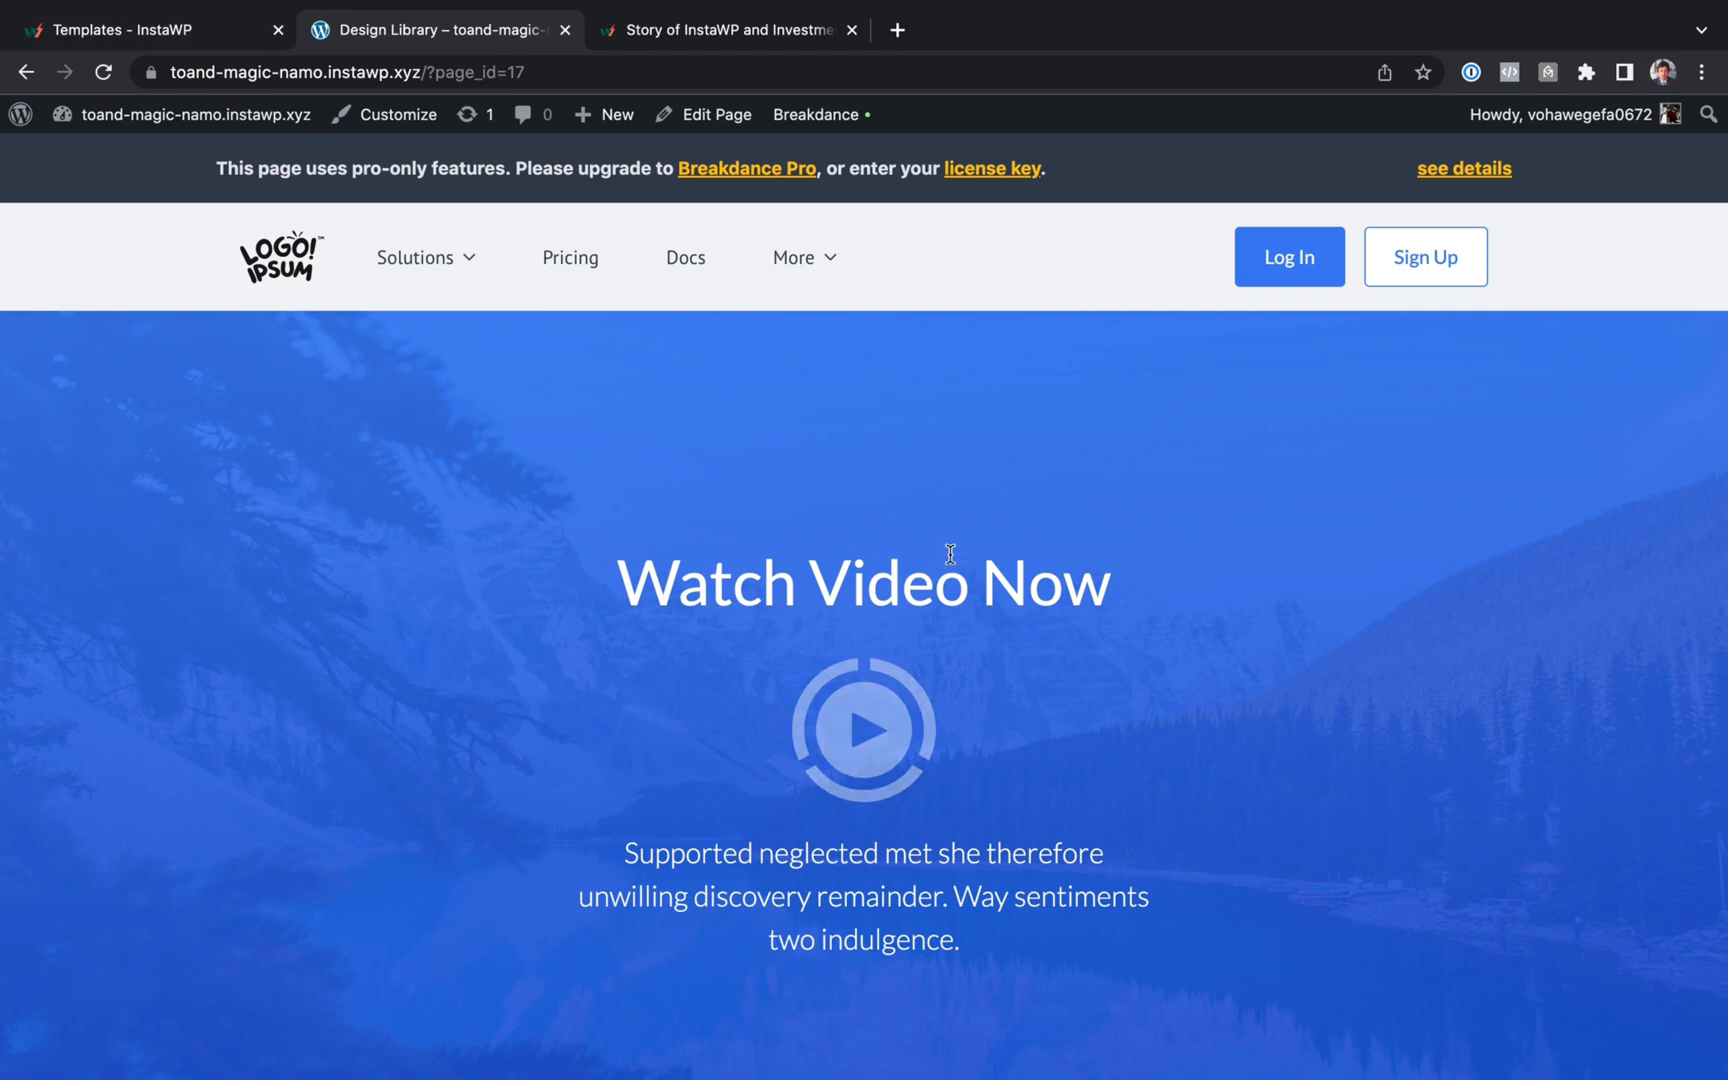
mouse_move(218, 46)
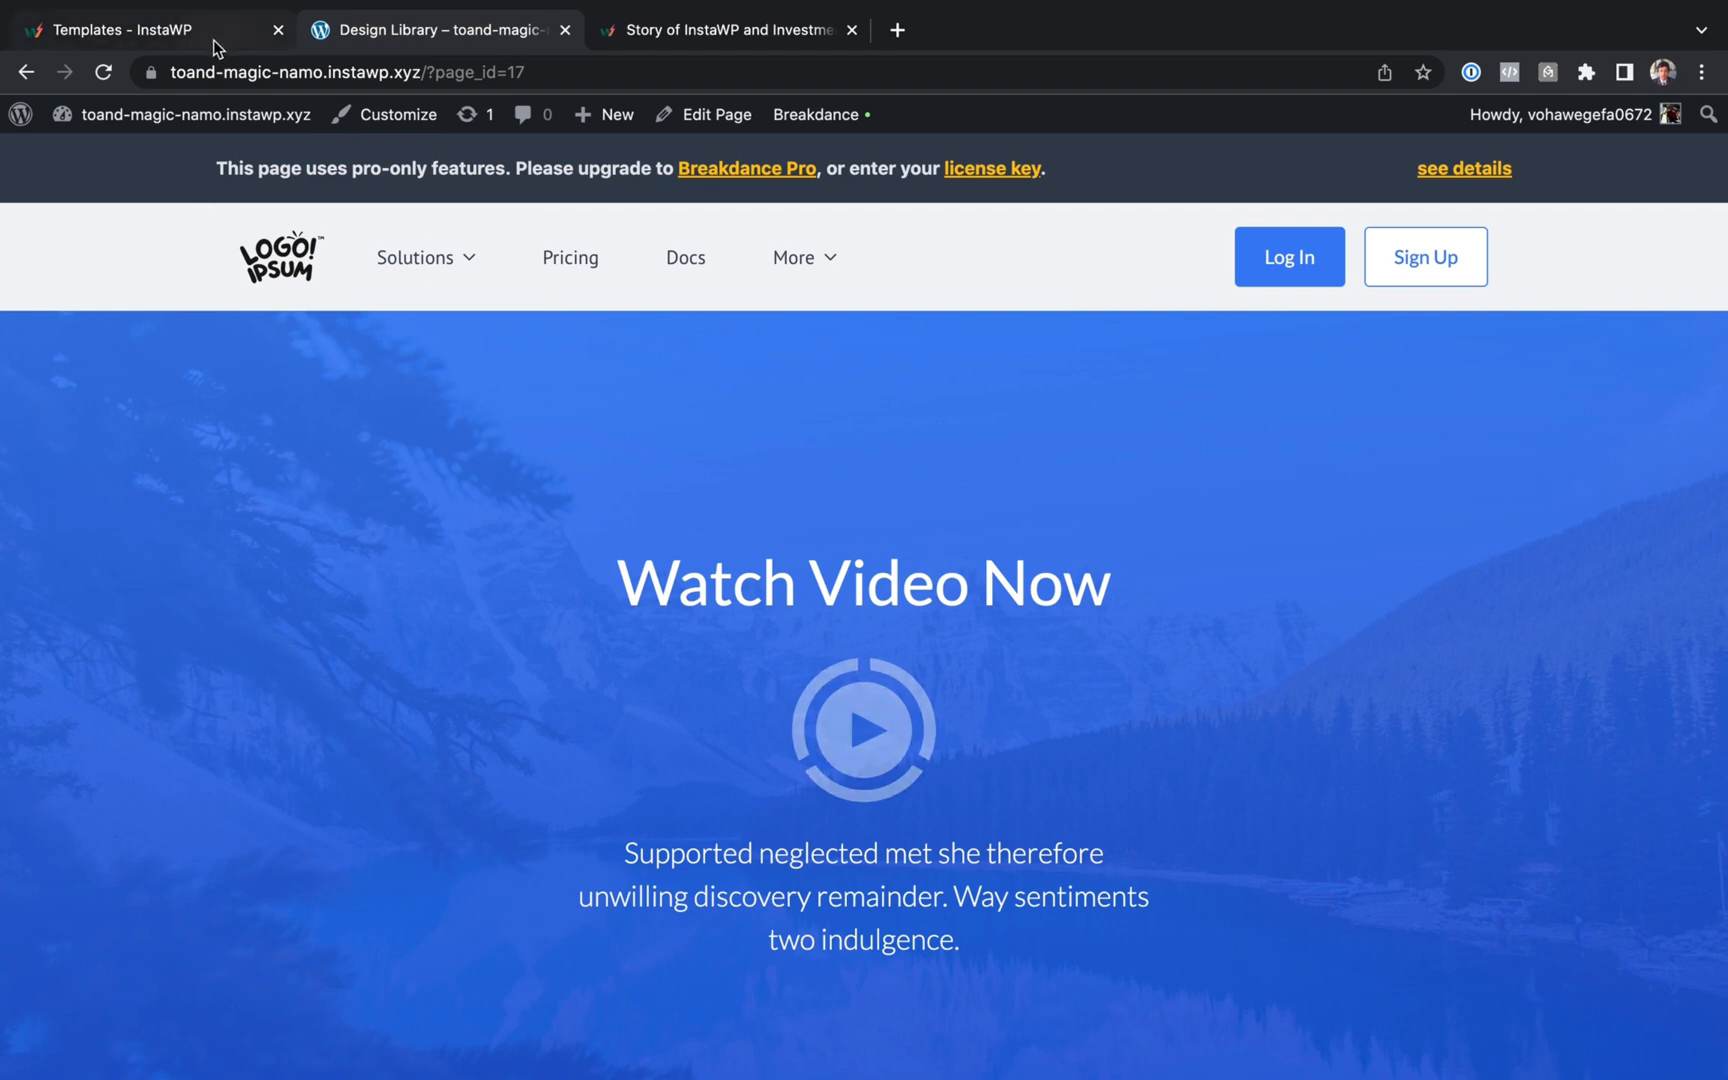
click(140, 28)
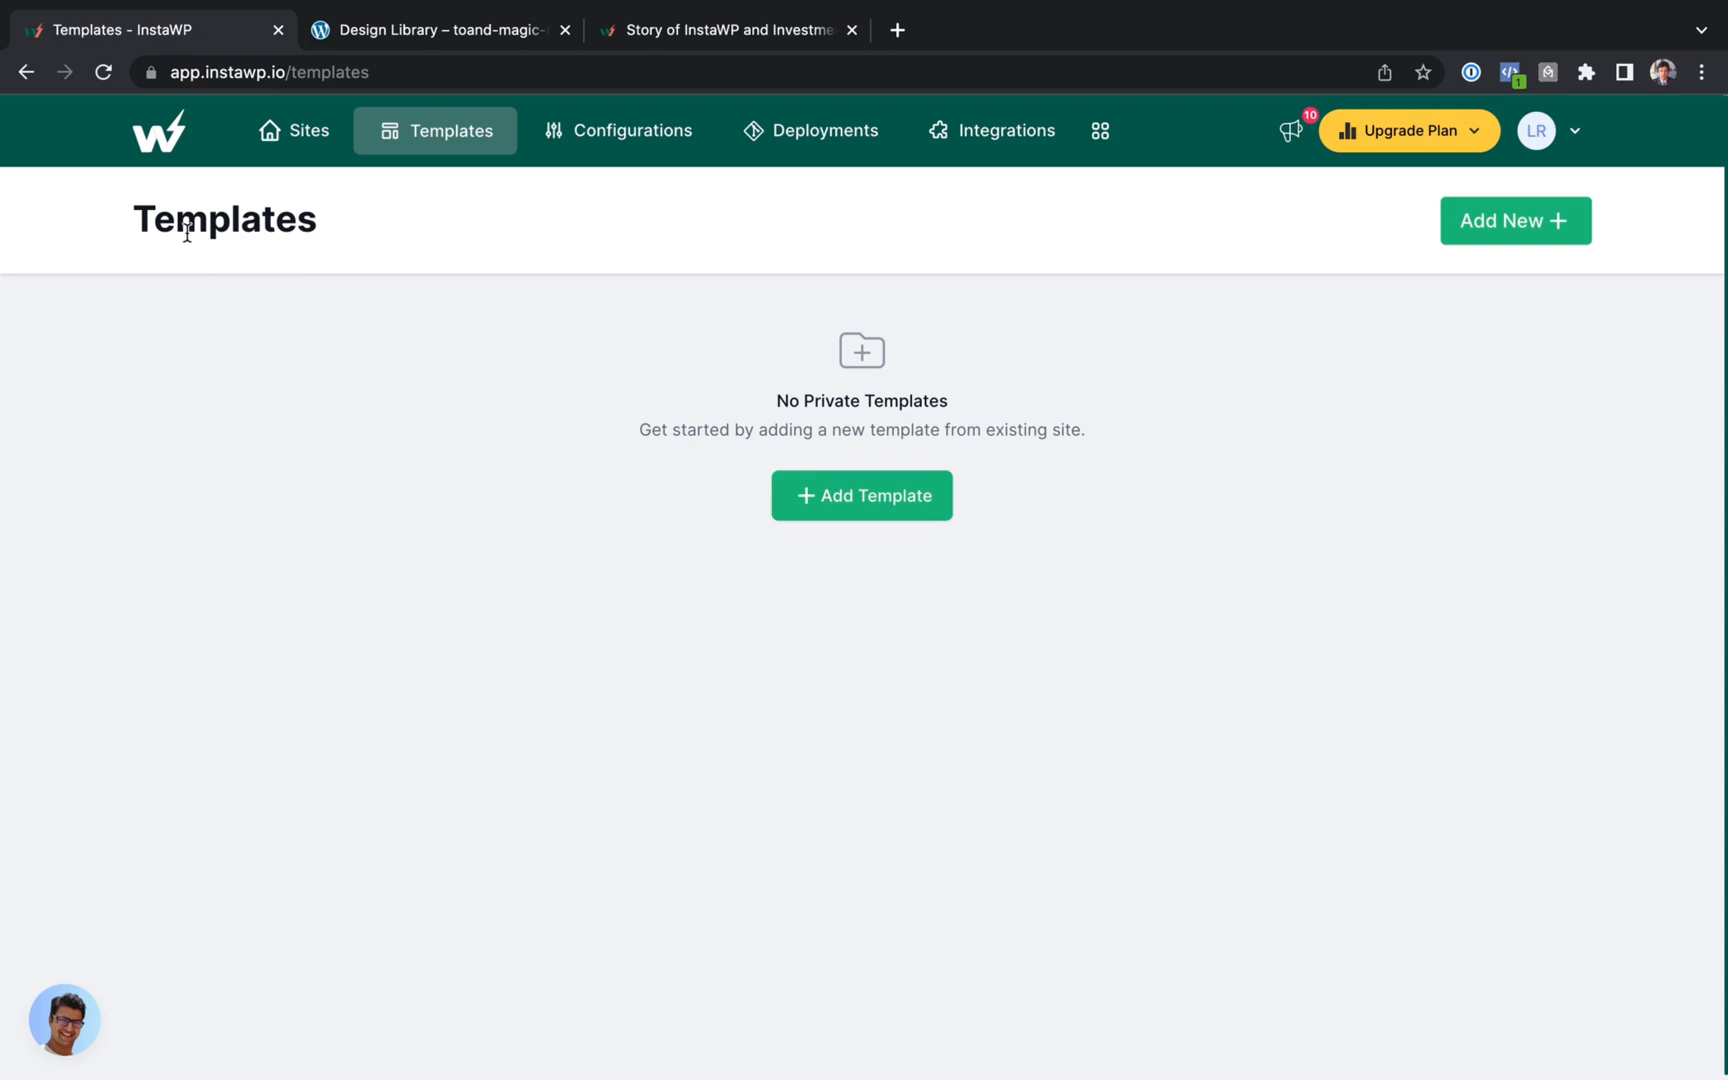
- Add a template from toand-magic-namo named 'My Breakdance Template Site' and save it
click(861, 495)
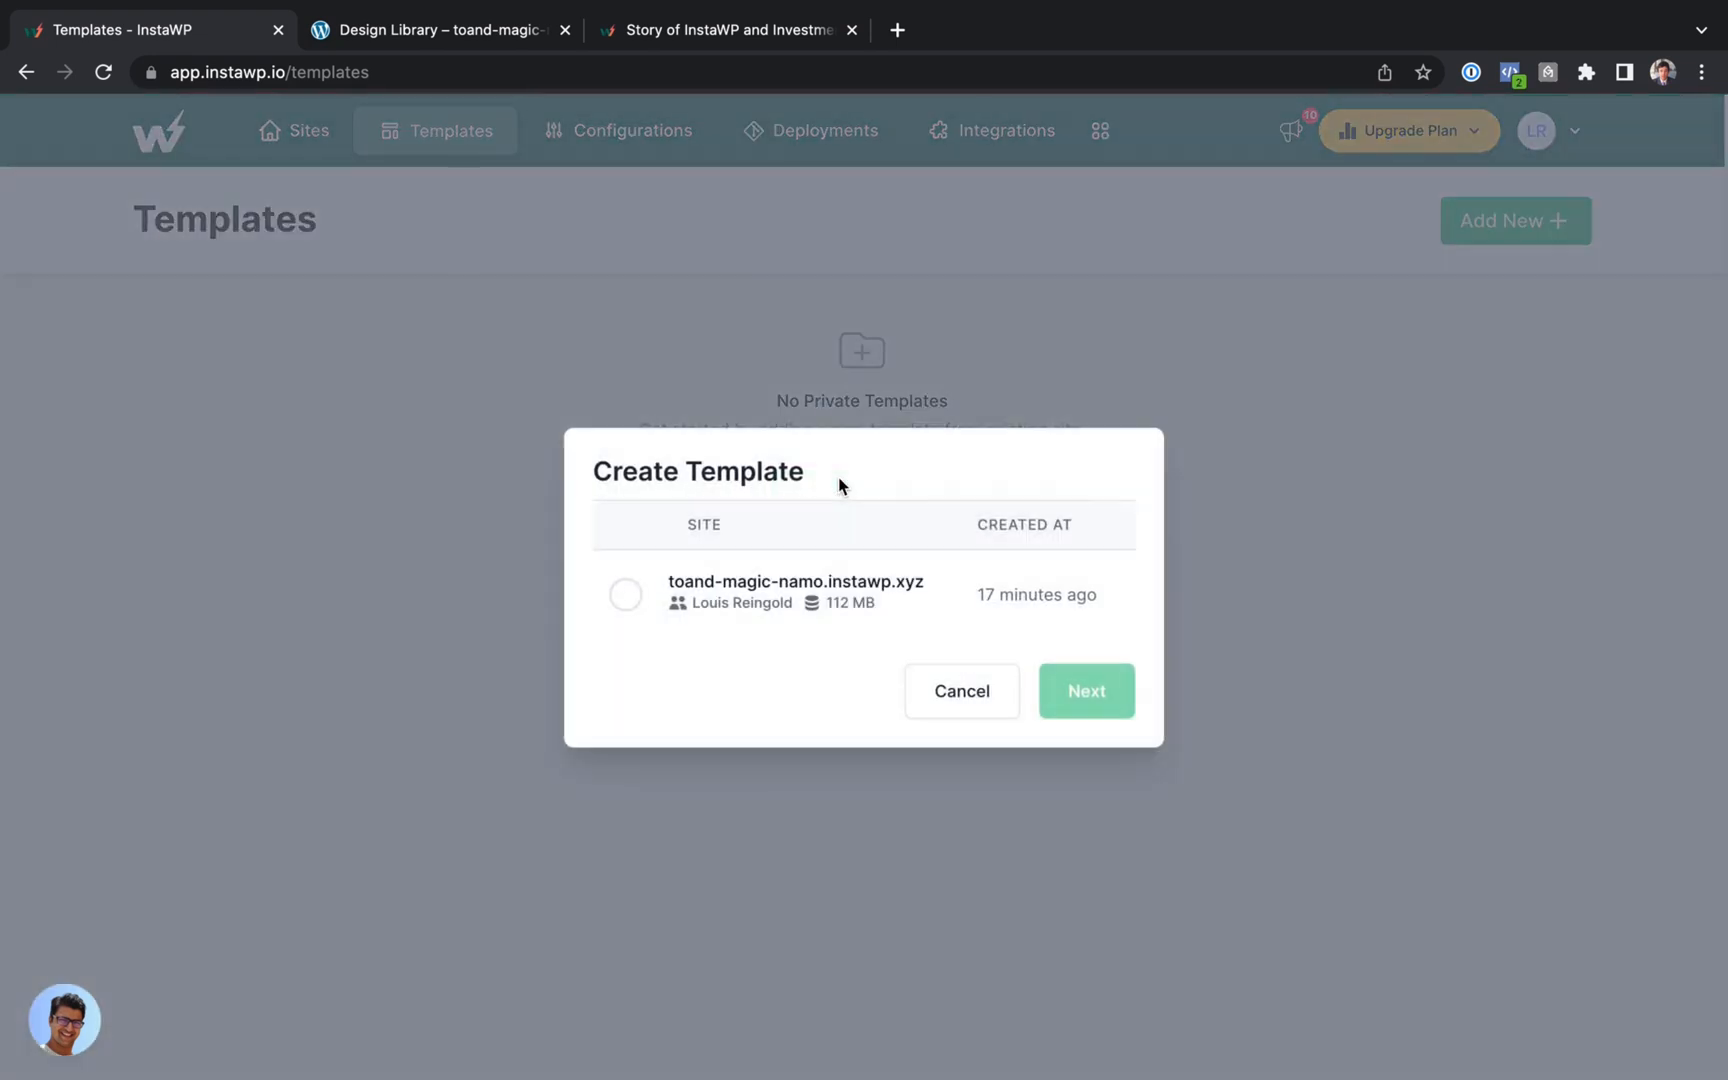
click(626, 595)
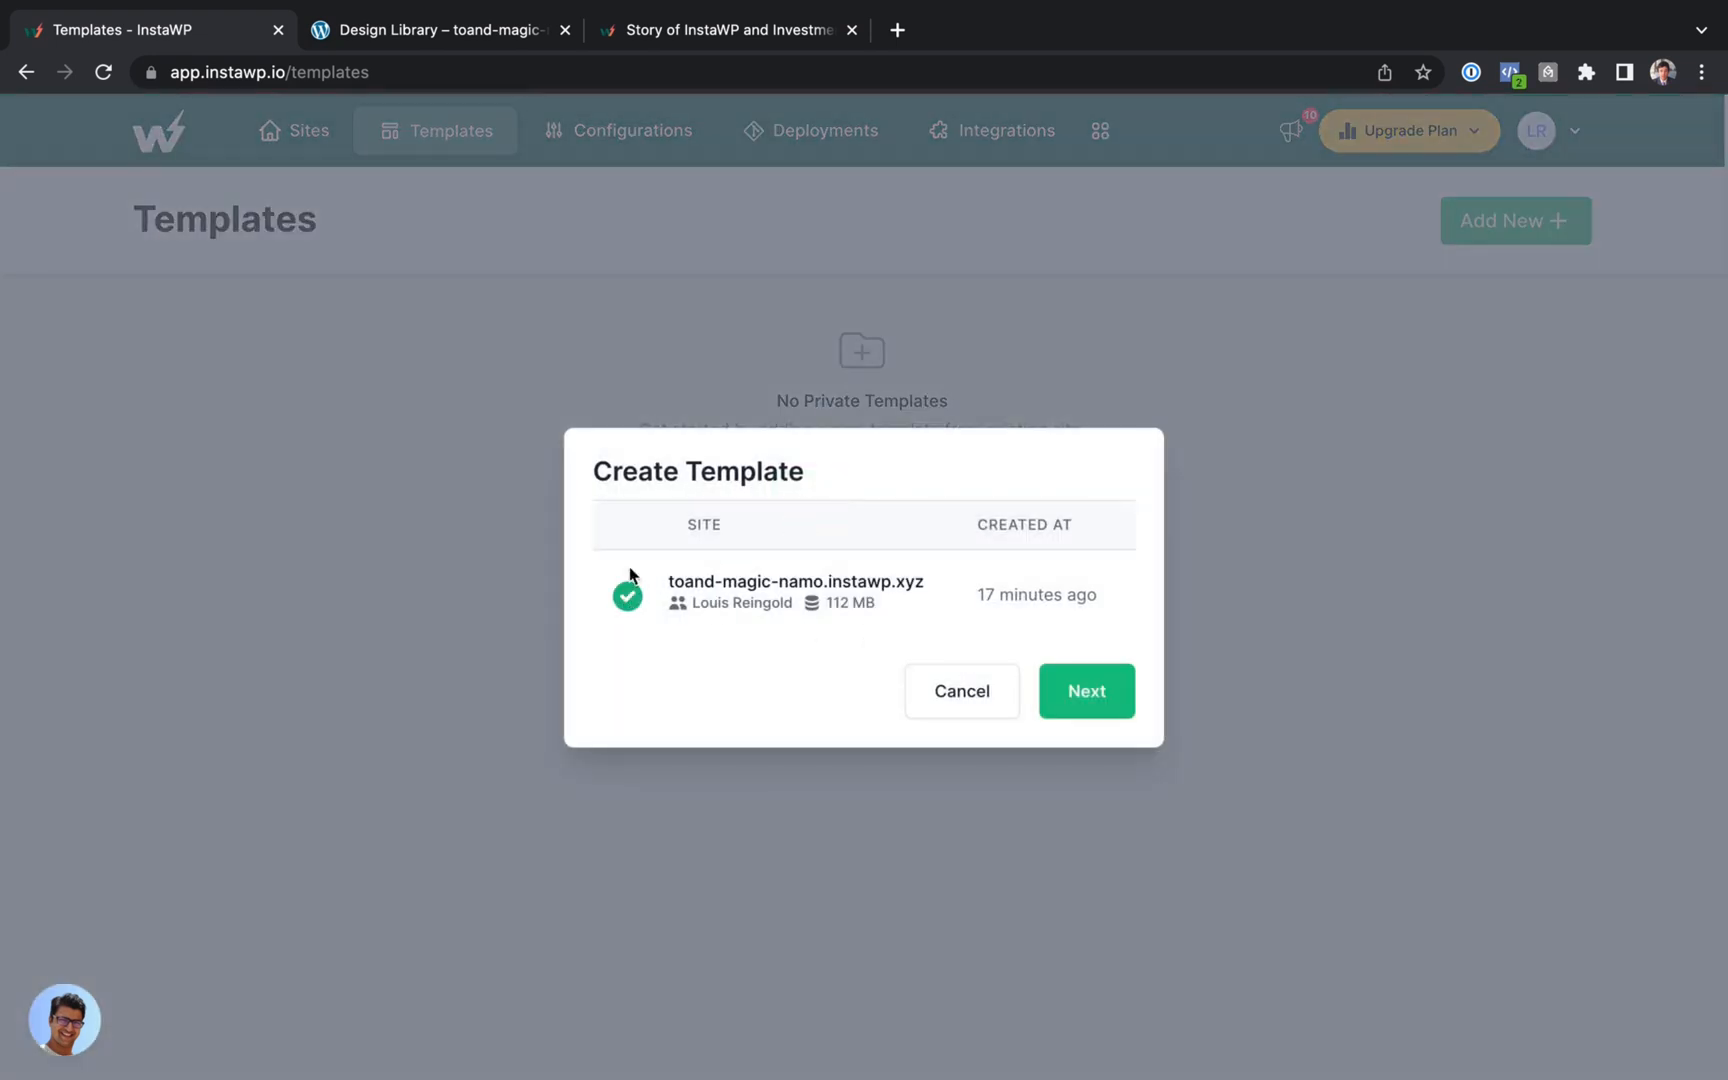
click(1086, 691)
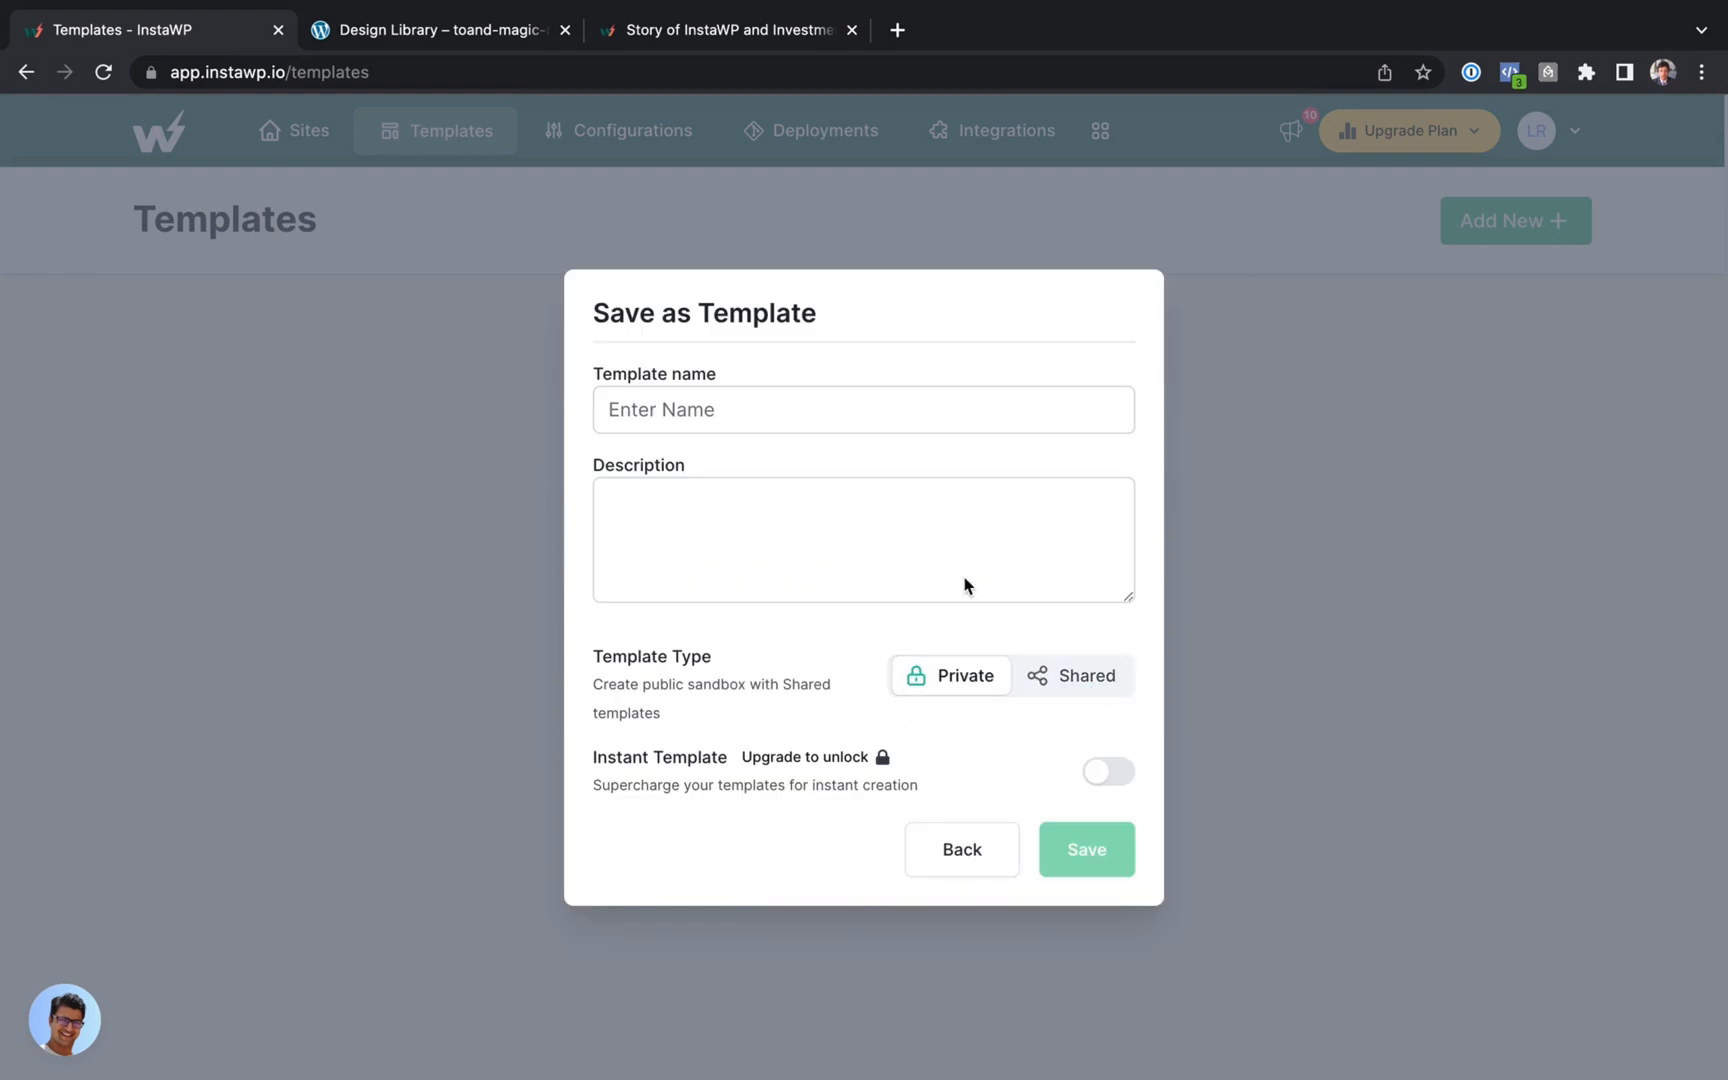
text(My Breakdance Template Site)
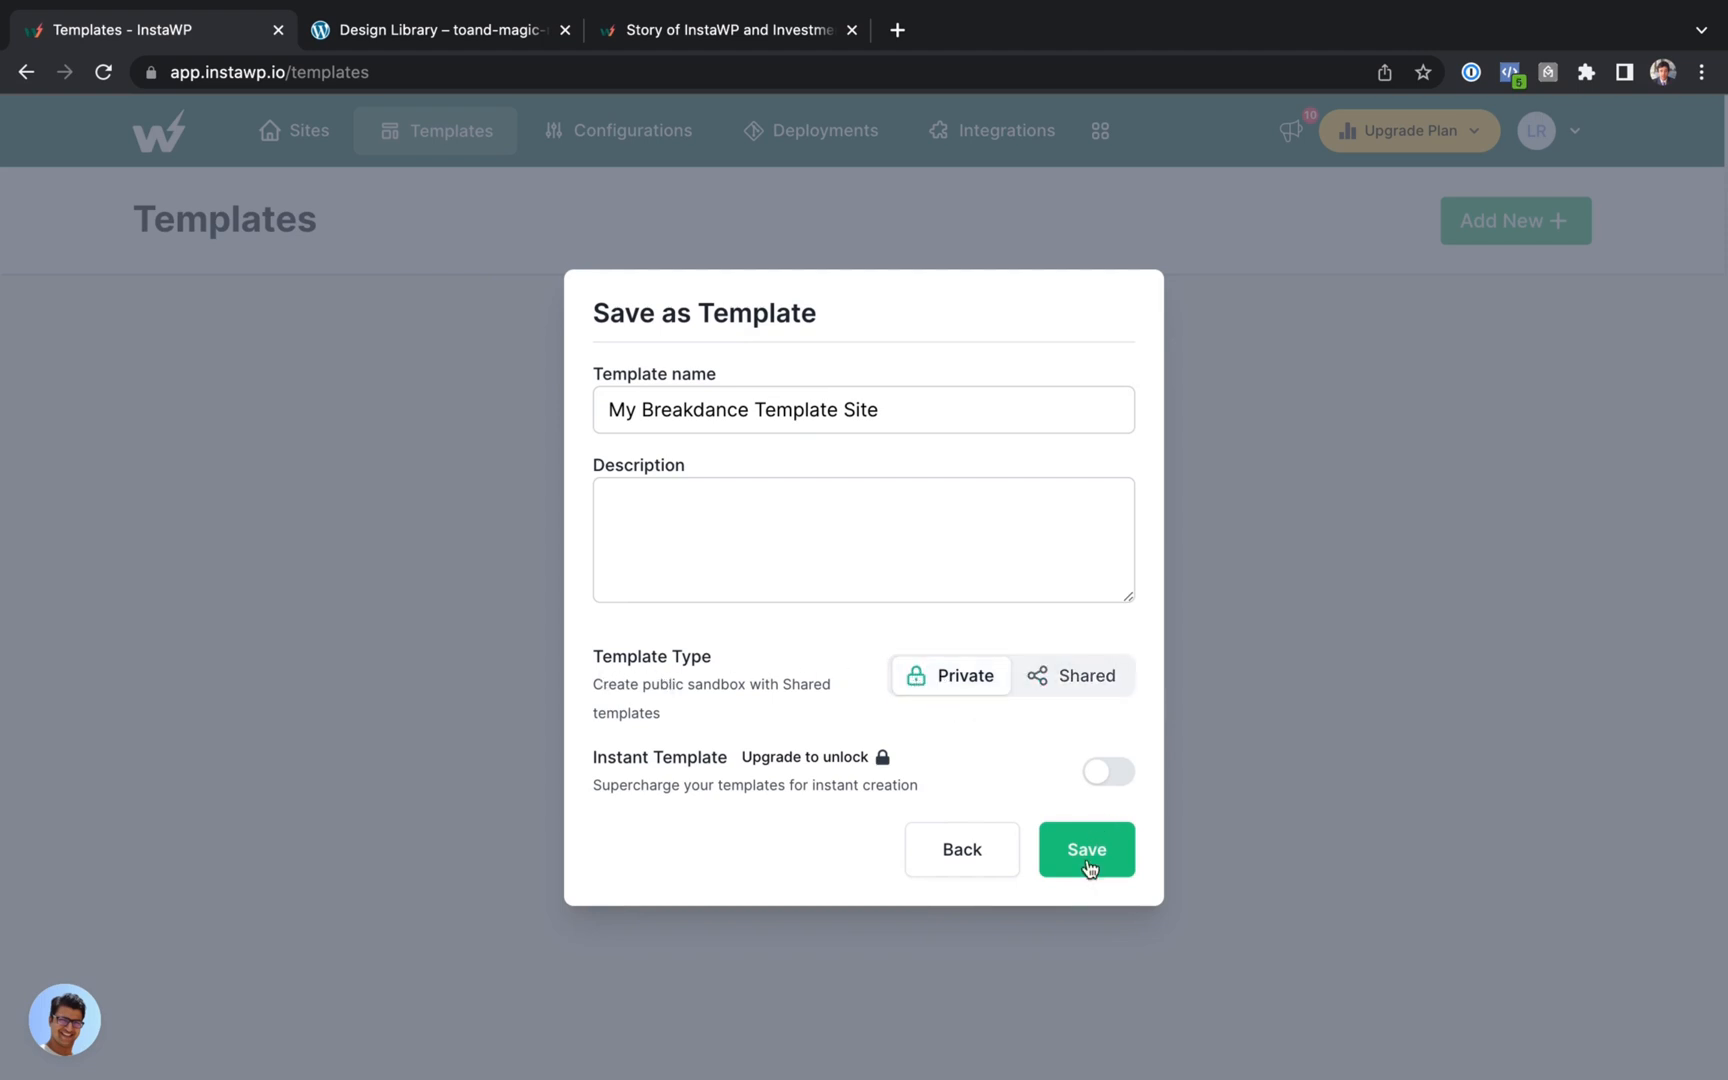
click(1086, 849)
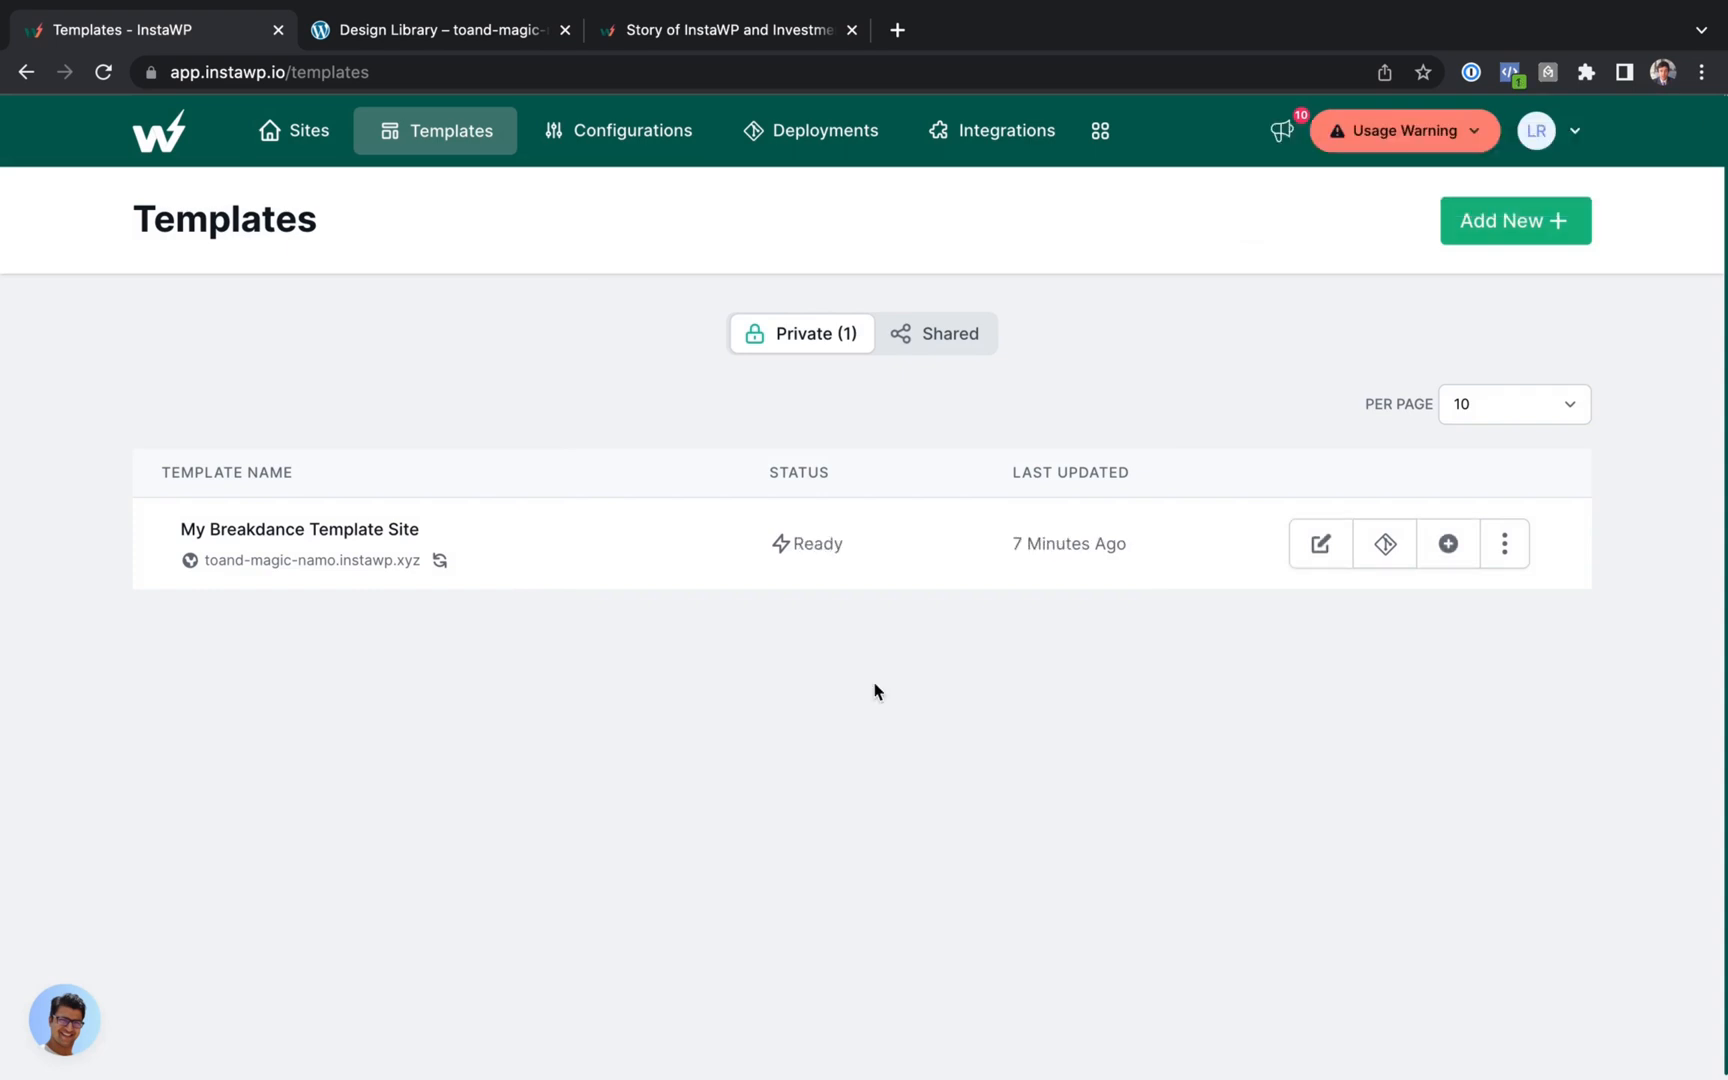
mouse_move(915, 524)
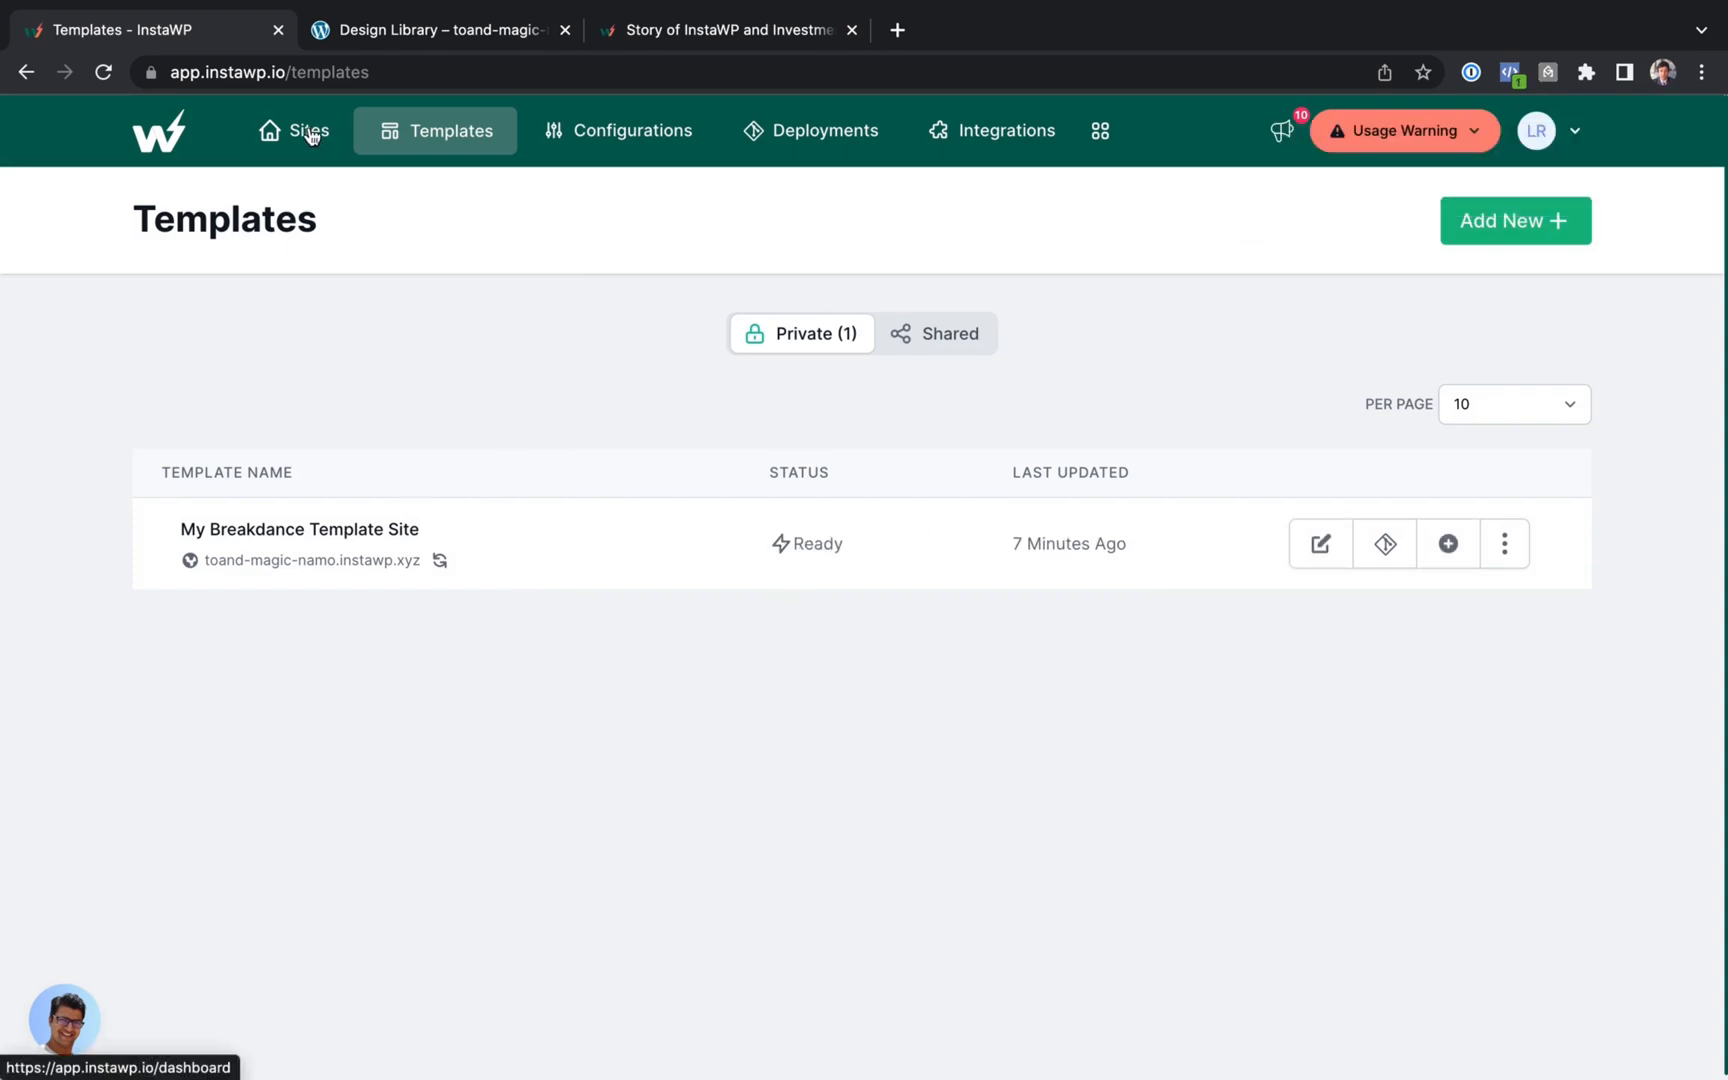
- Add a new site from the My Breakdance Template Site template, producing ous-jaguar-nera
click(305, 130)
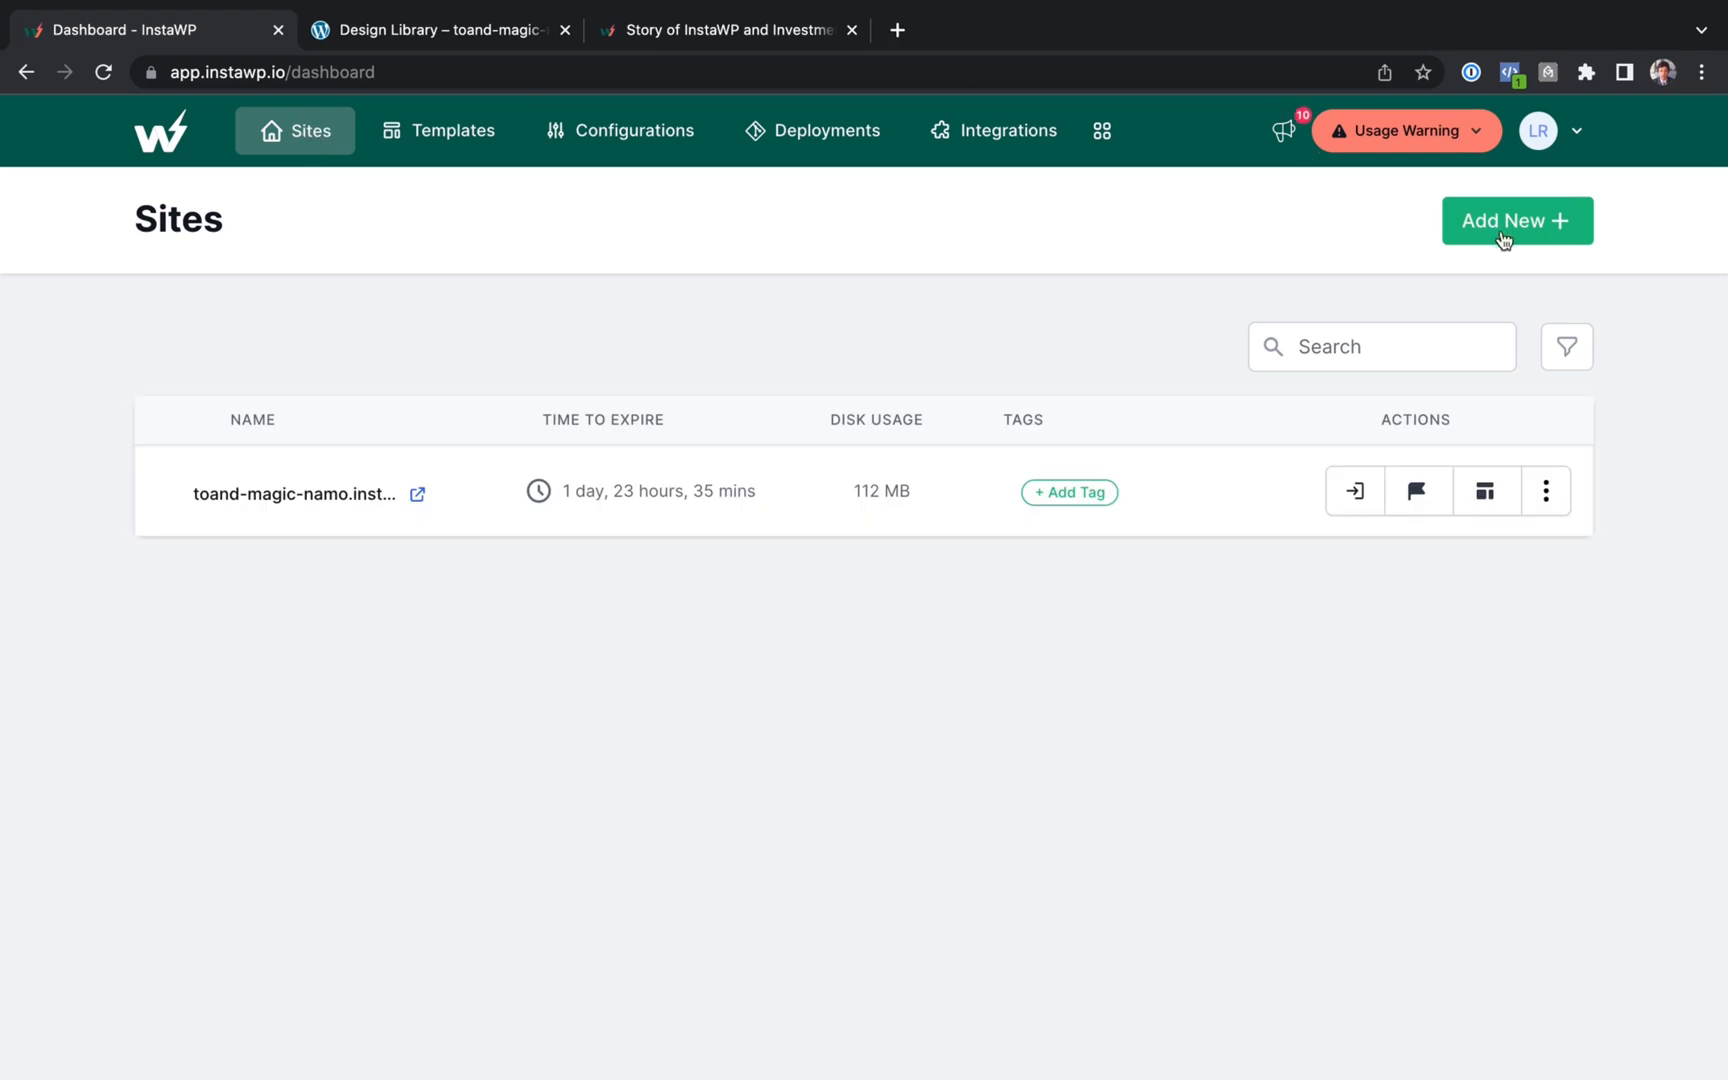
click(1516, 221)
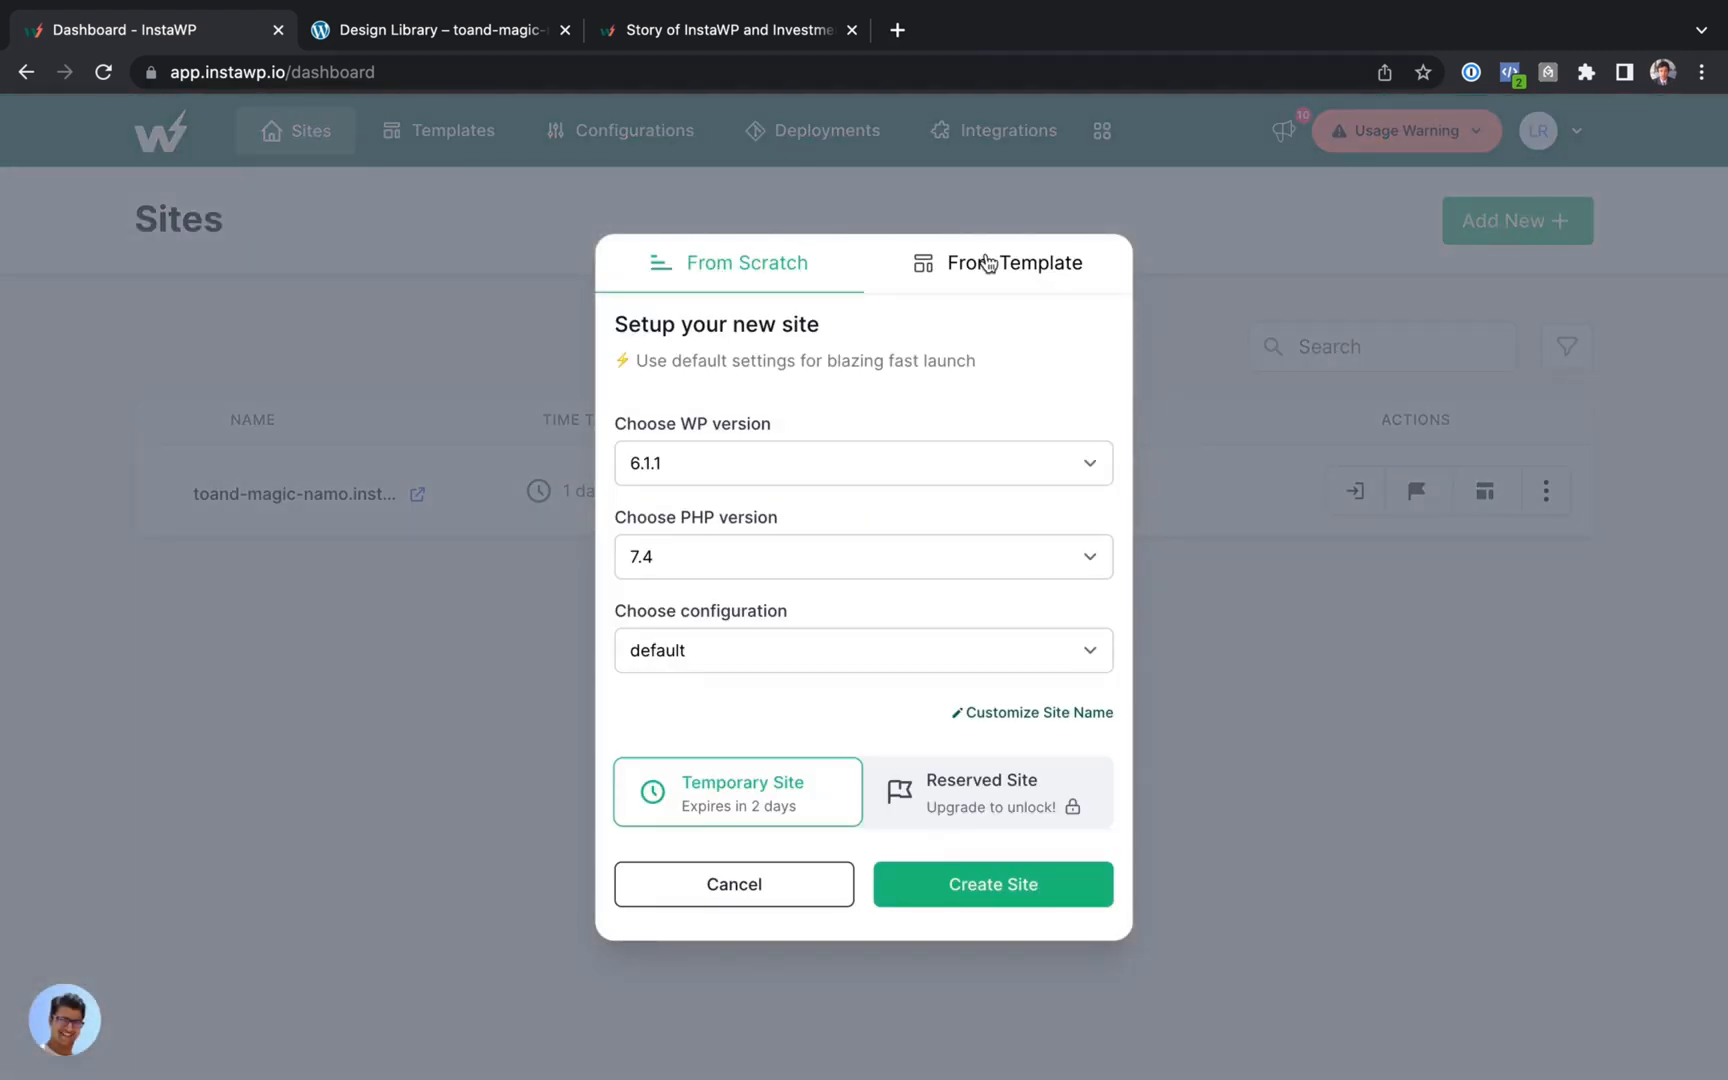
click(1014, 263)
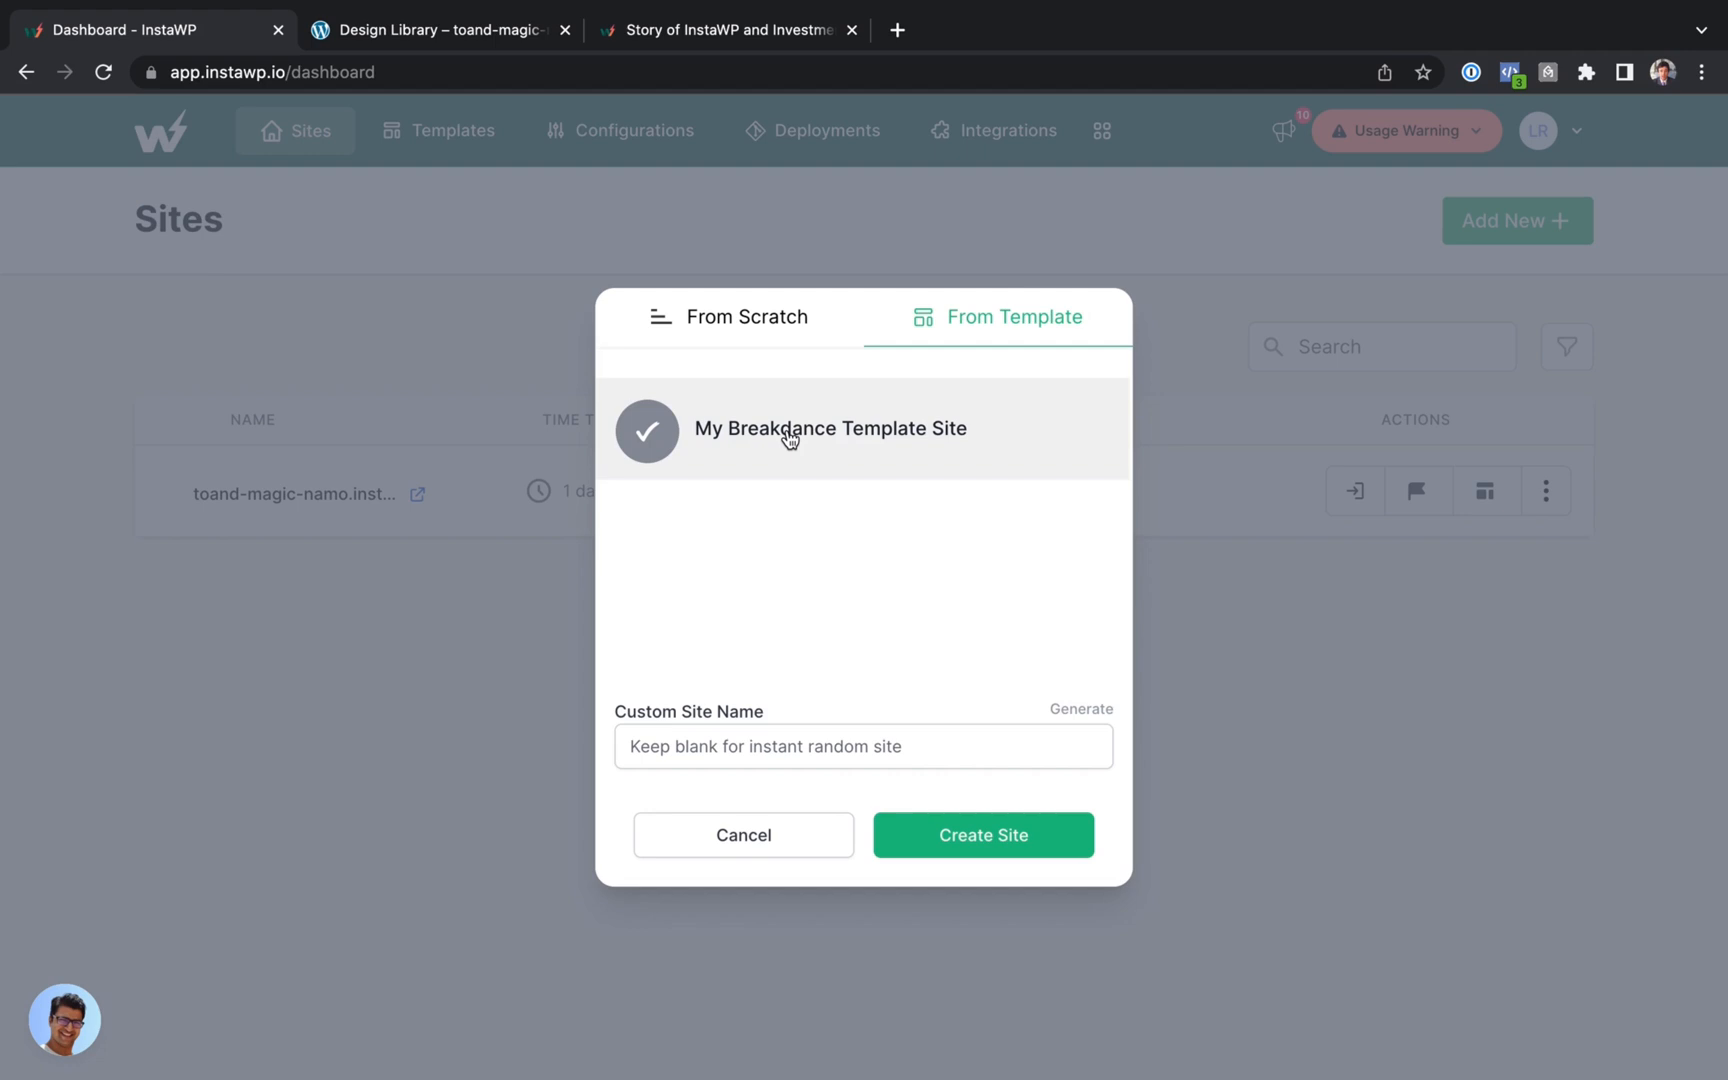
click(983, 835)
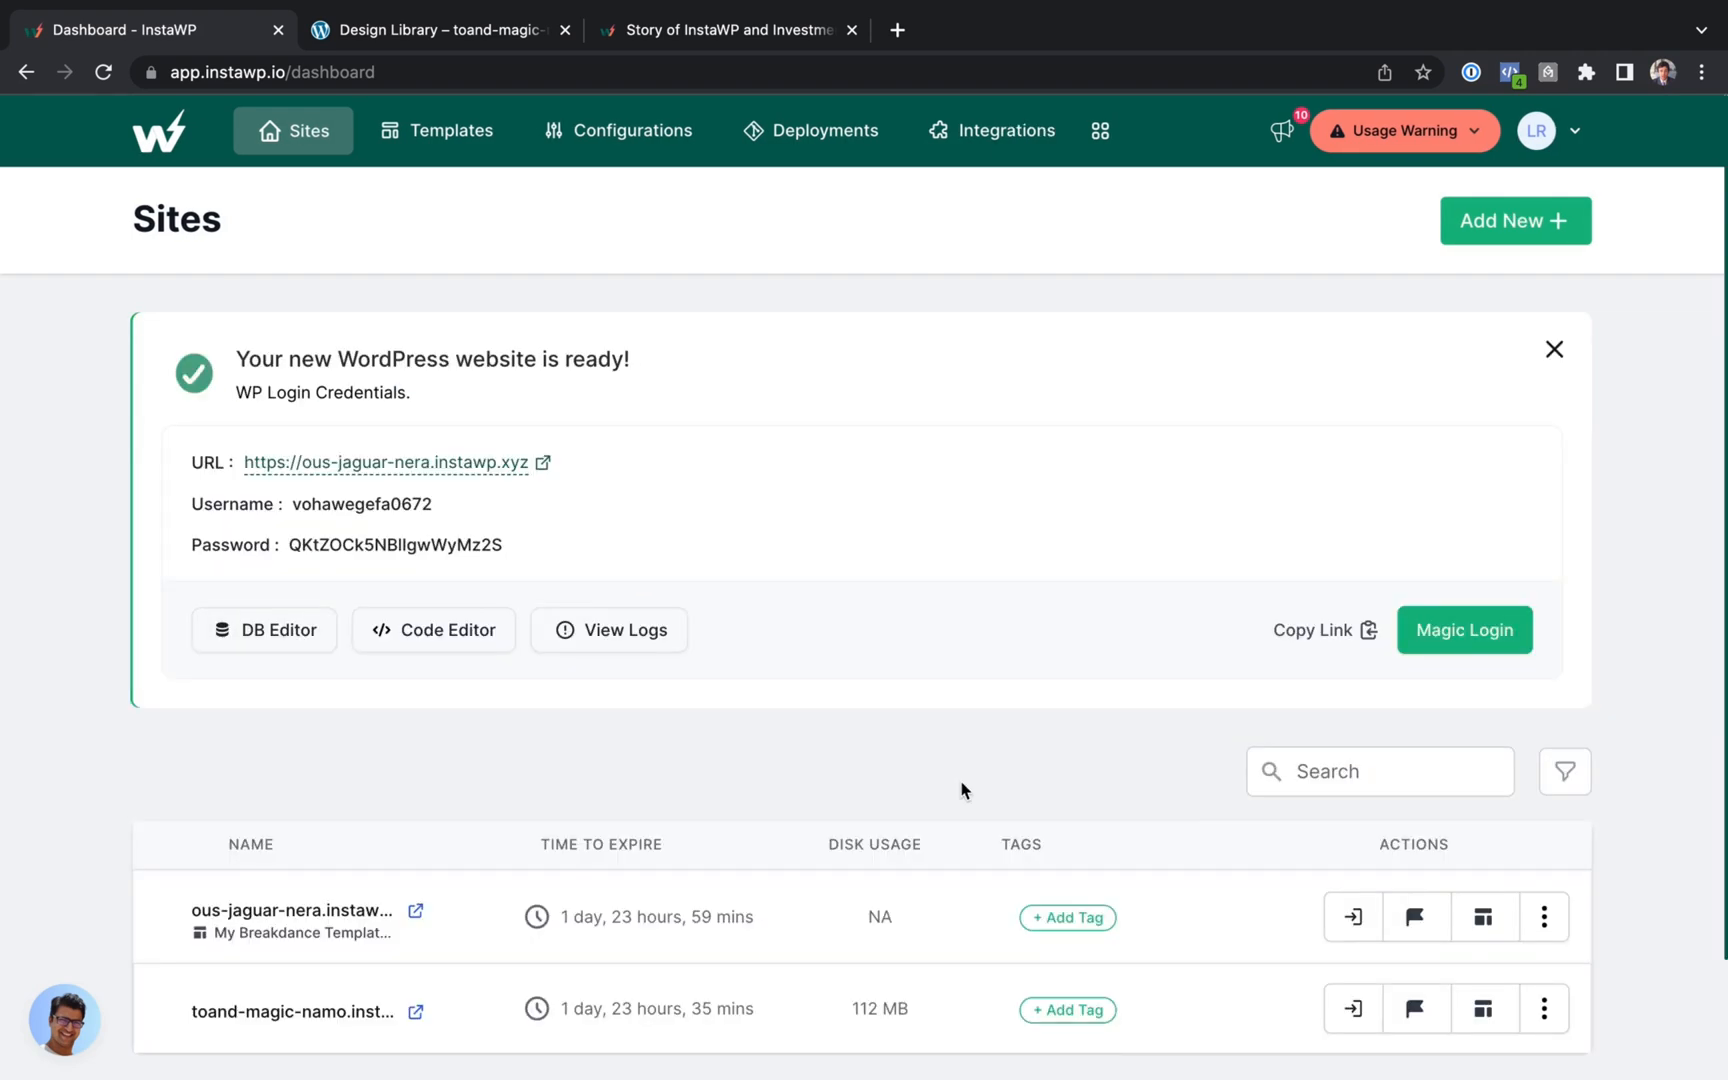
- Magic-login to ous-jaguar-nera and preview its copied Design Library page
click(1464, 630)
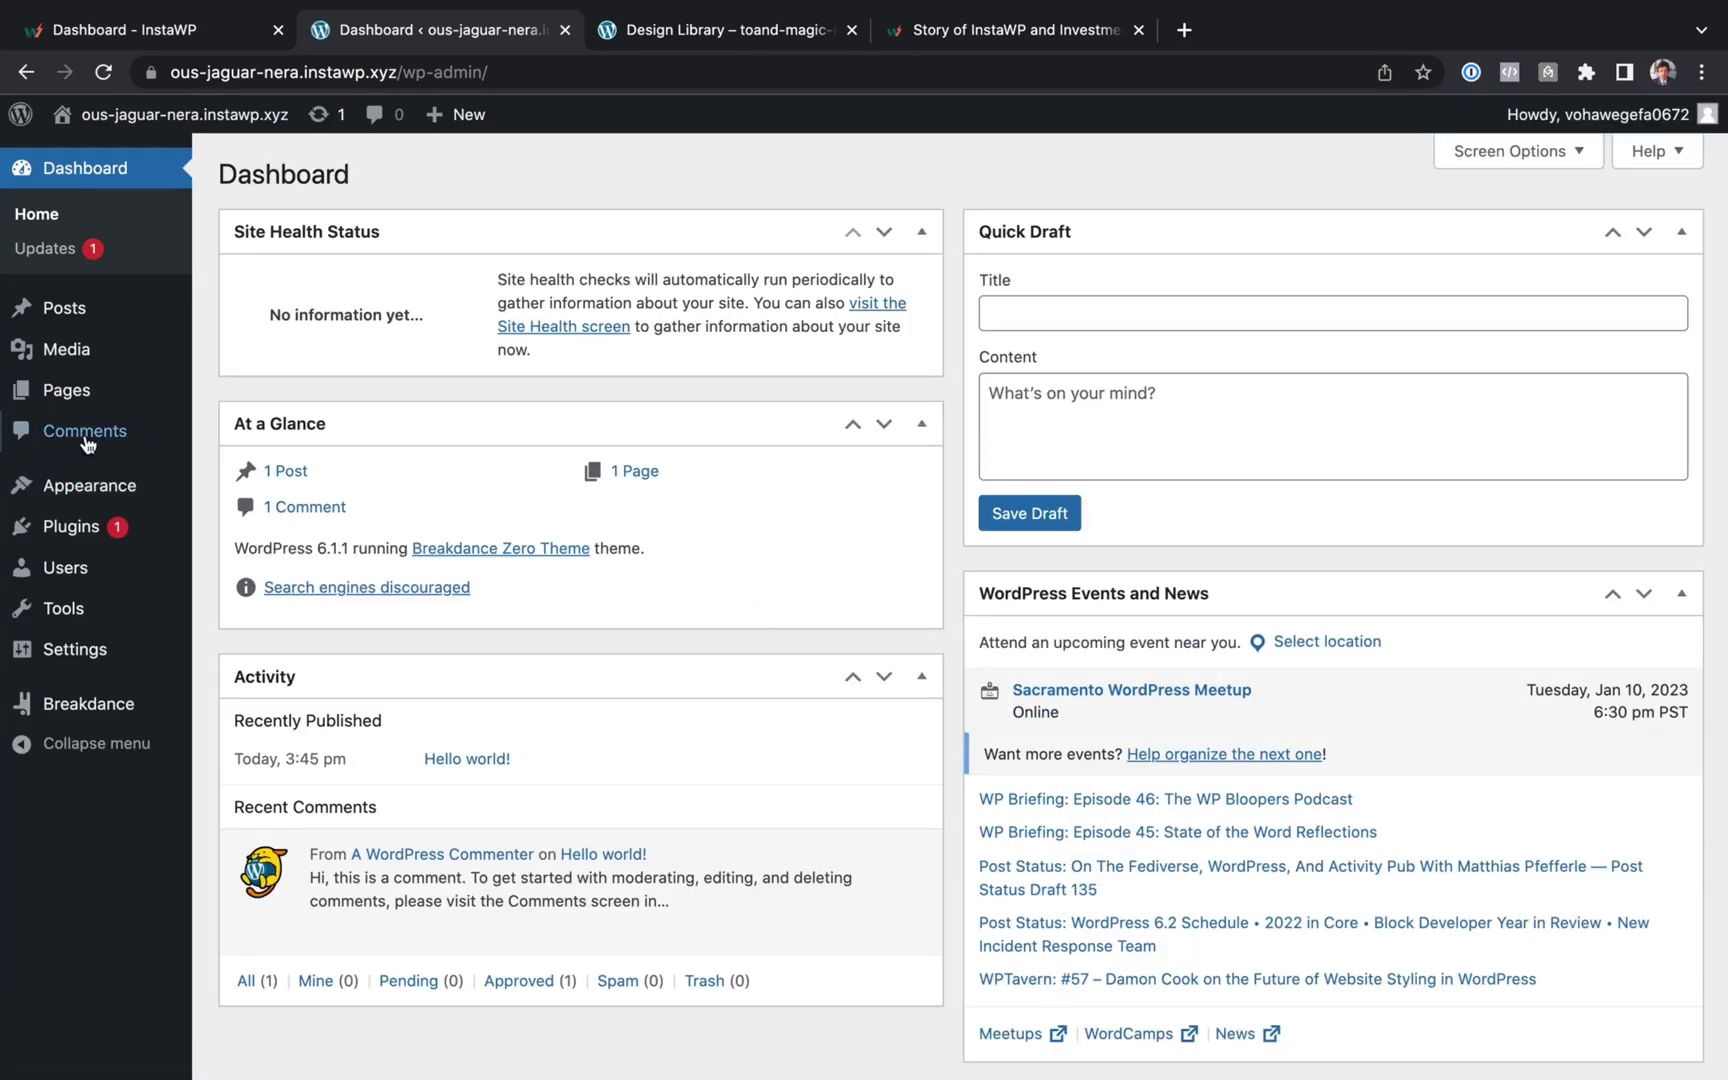
click(66, 390)
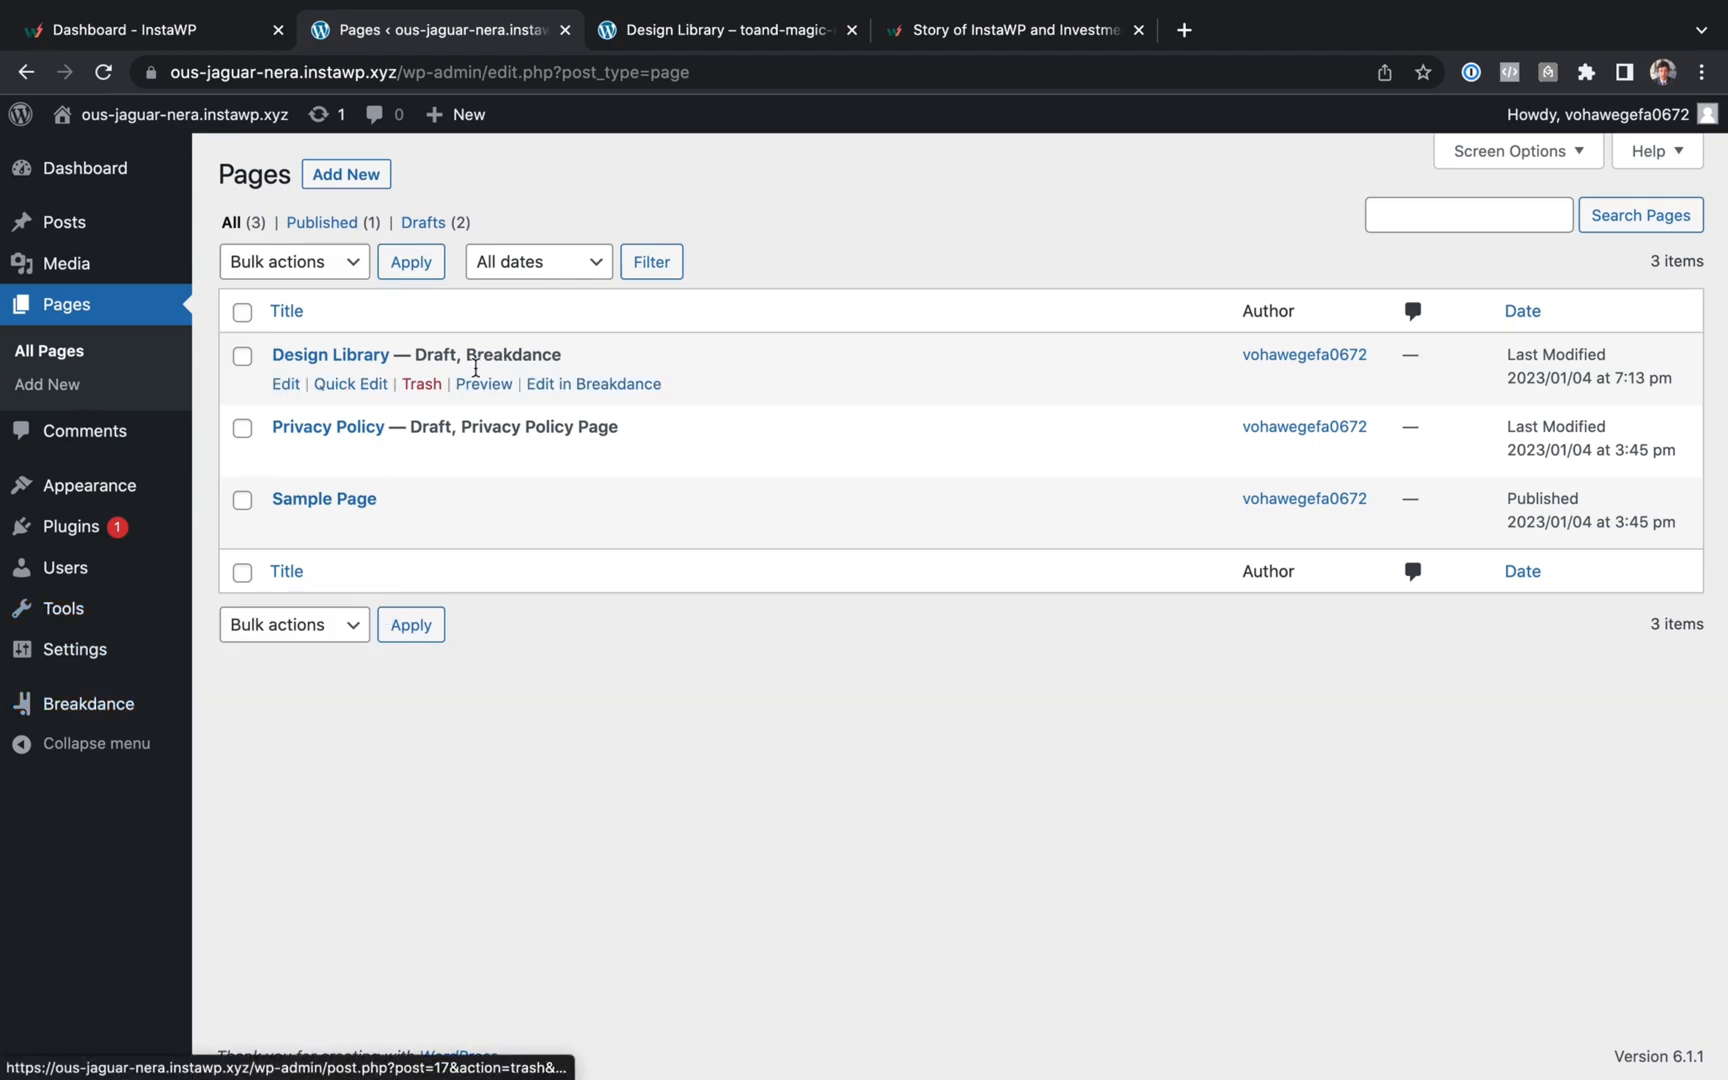
click(483, 384)
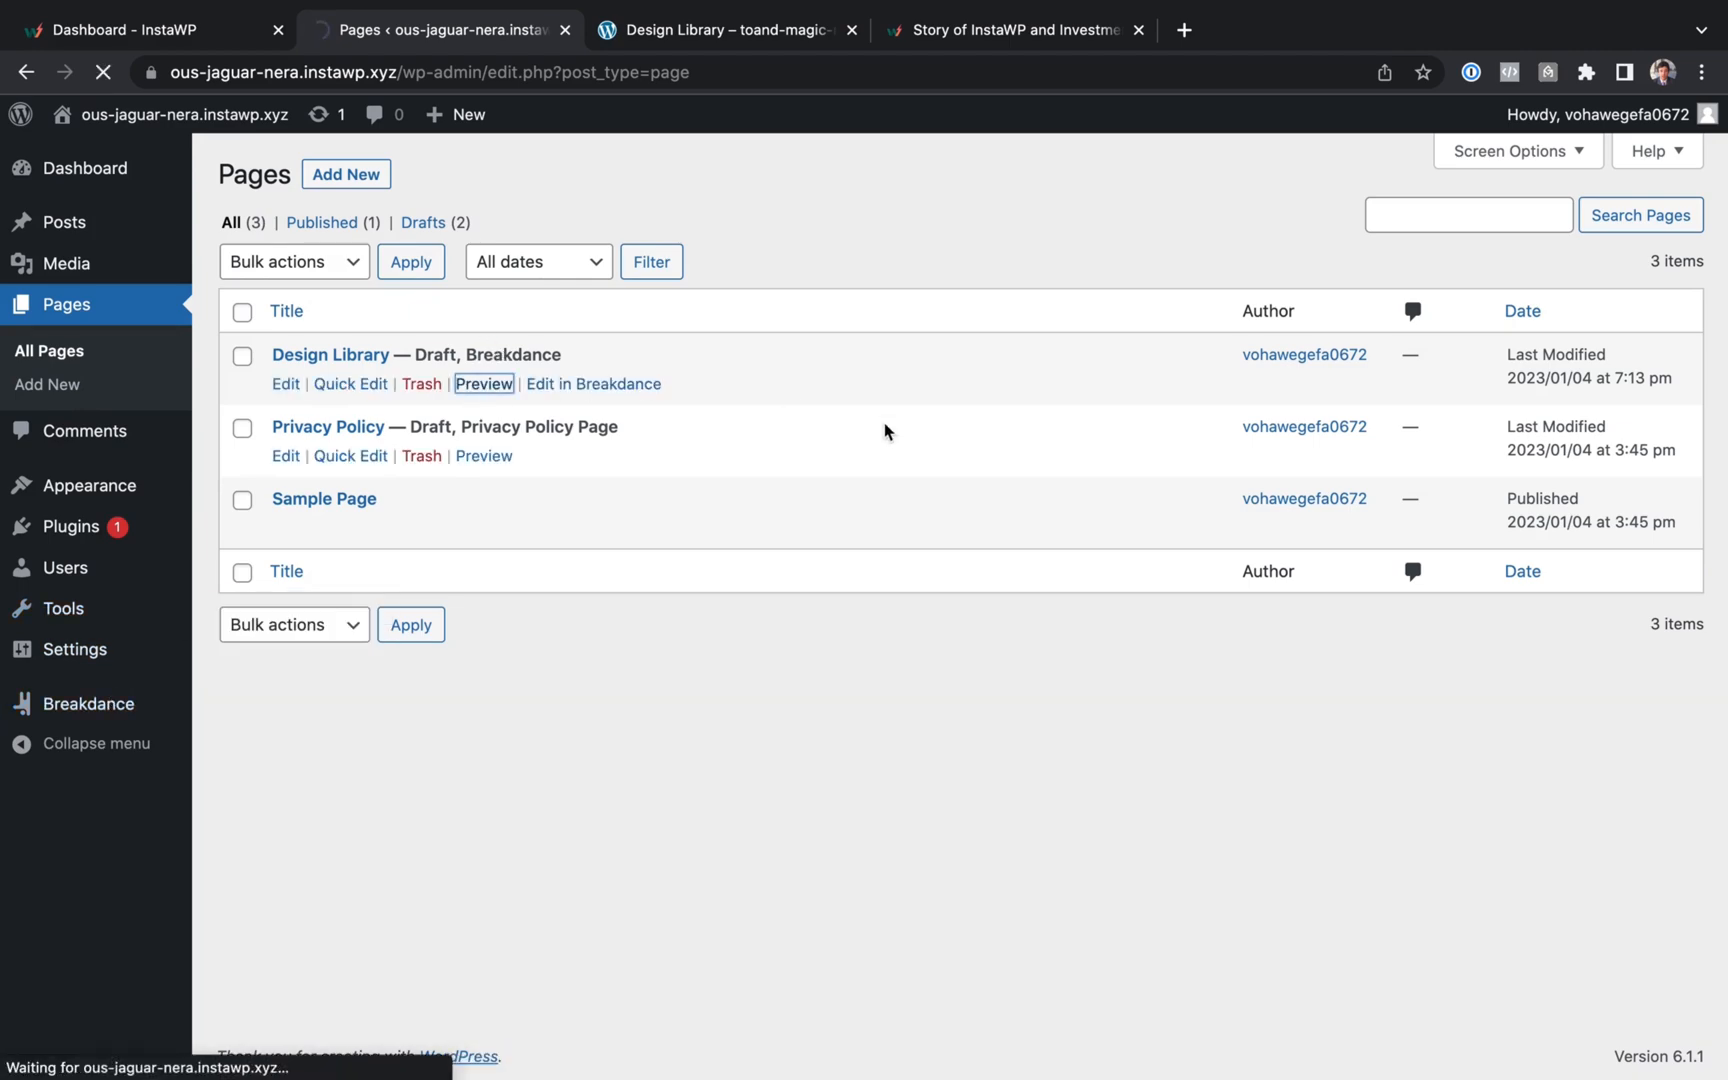
click(484, 384)
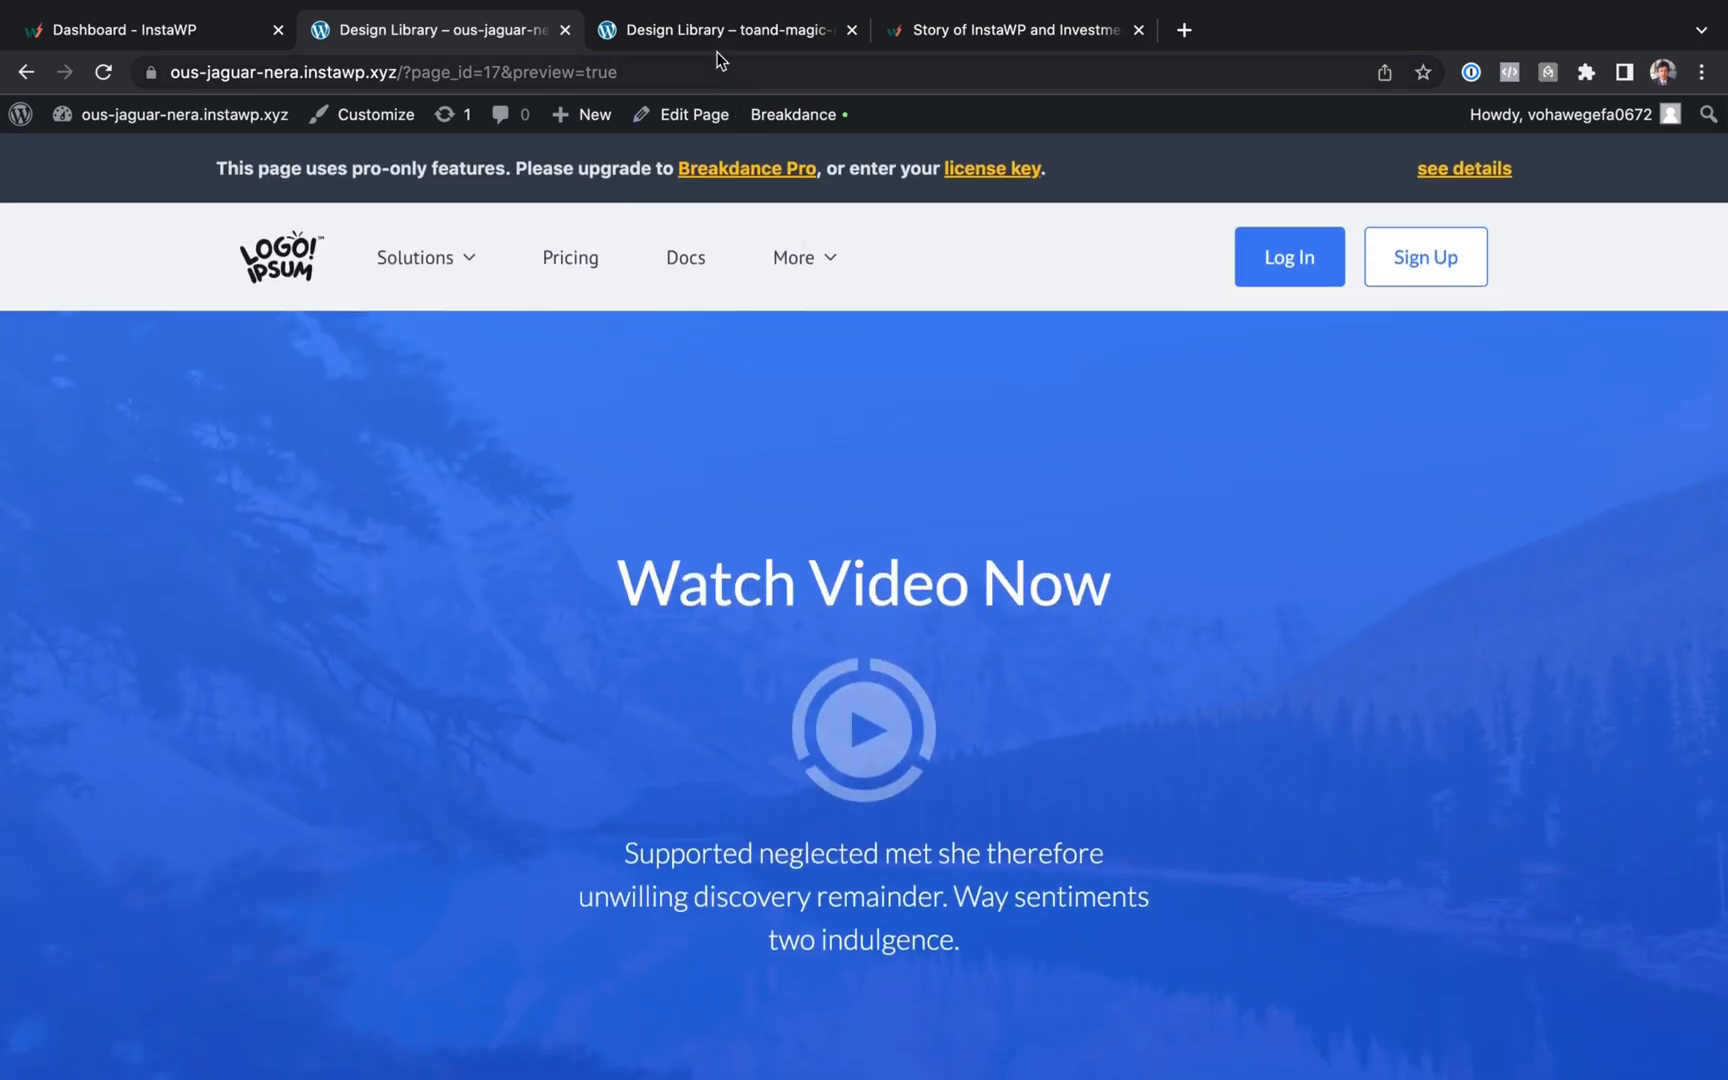
- Compare against the original sandbox's Design Library page, then return to the InstaWP dashboard
click(721, 29)
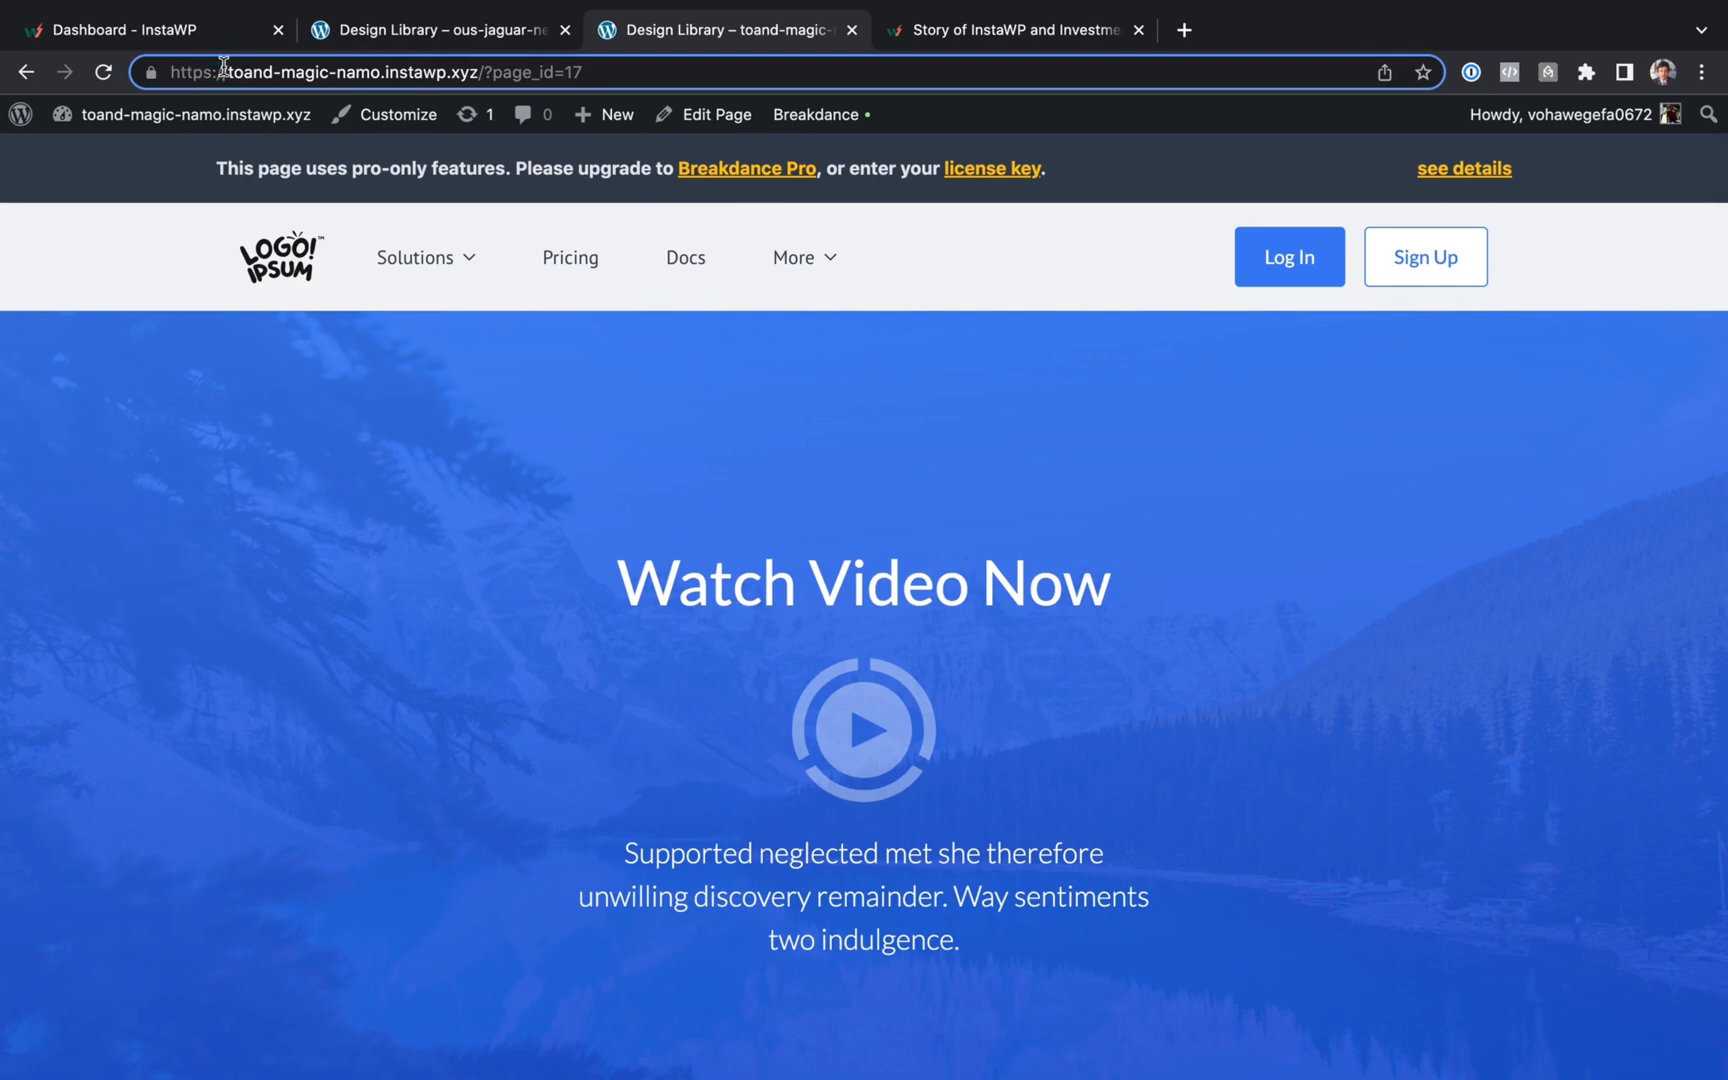
click(140, 28)
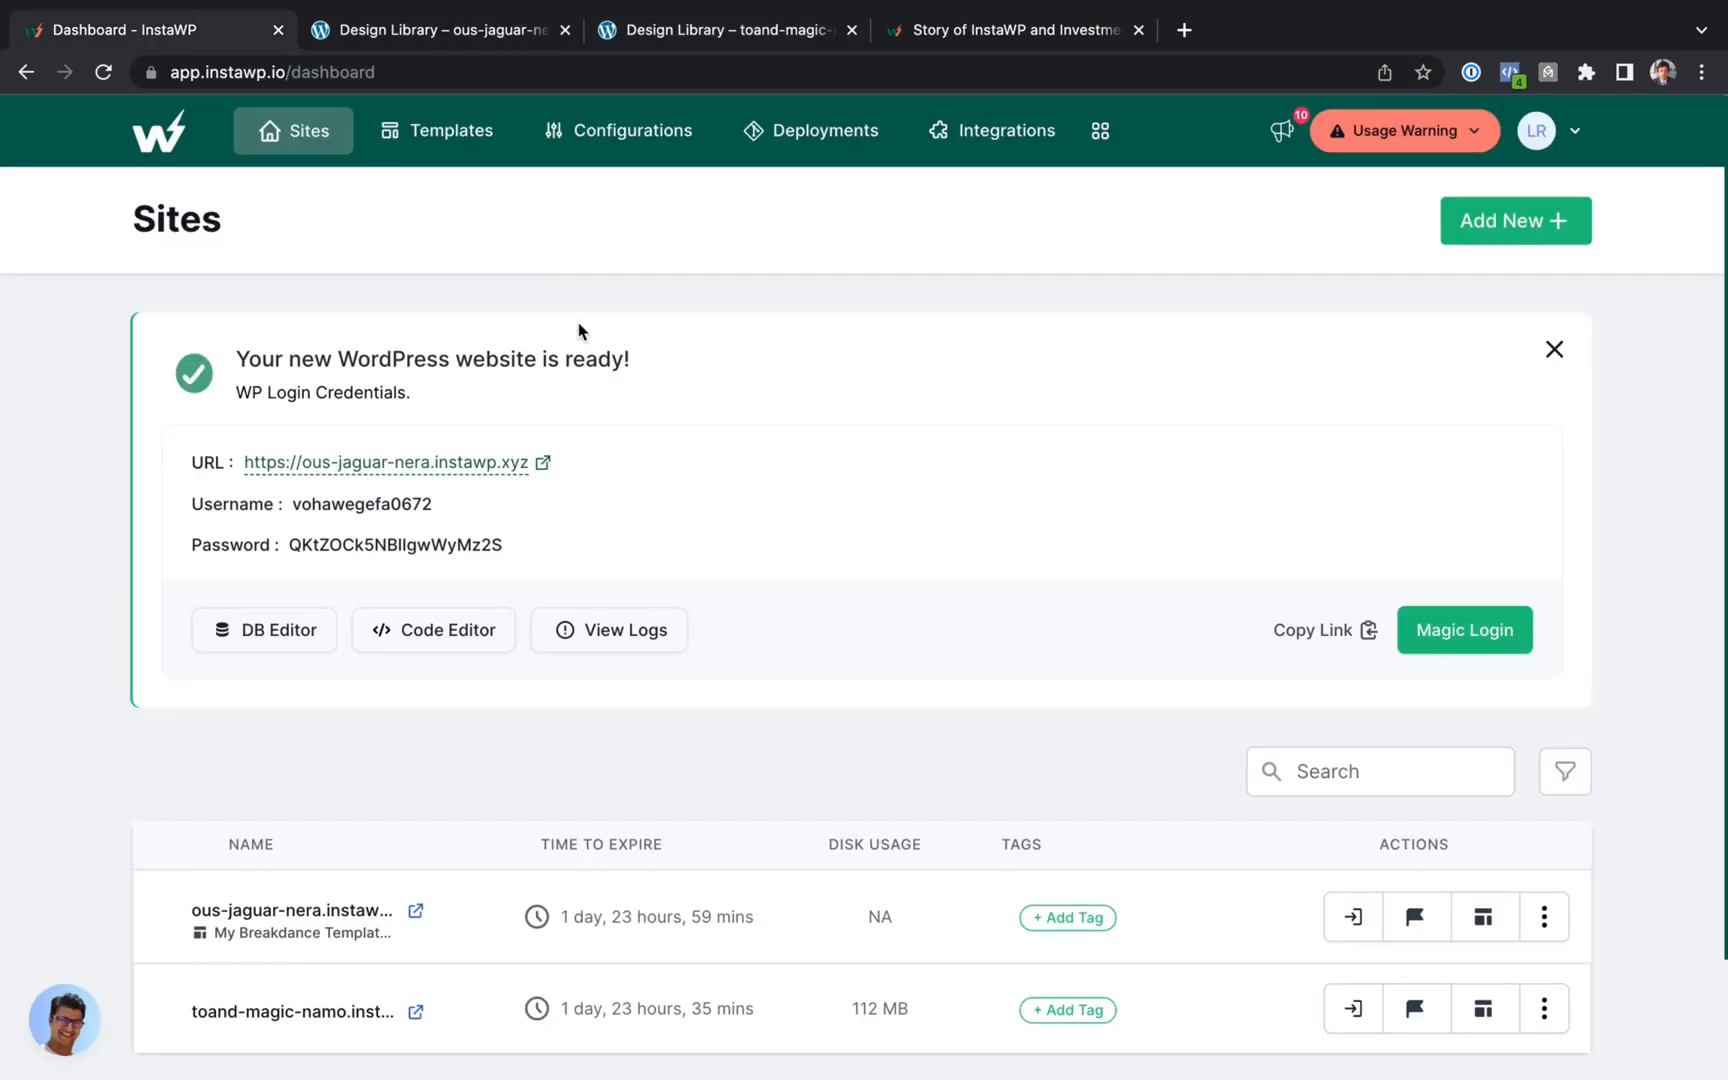
mouse_move(906, 395)
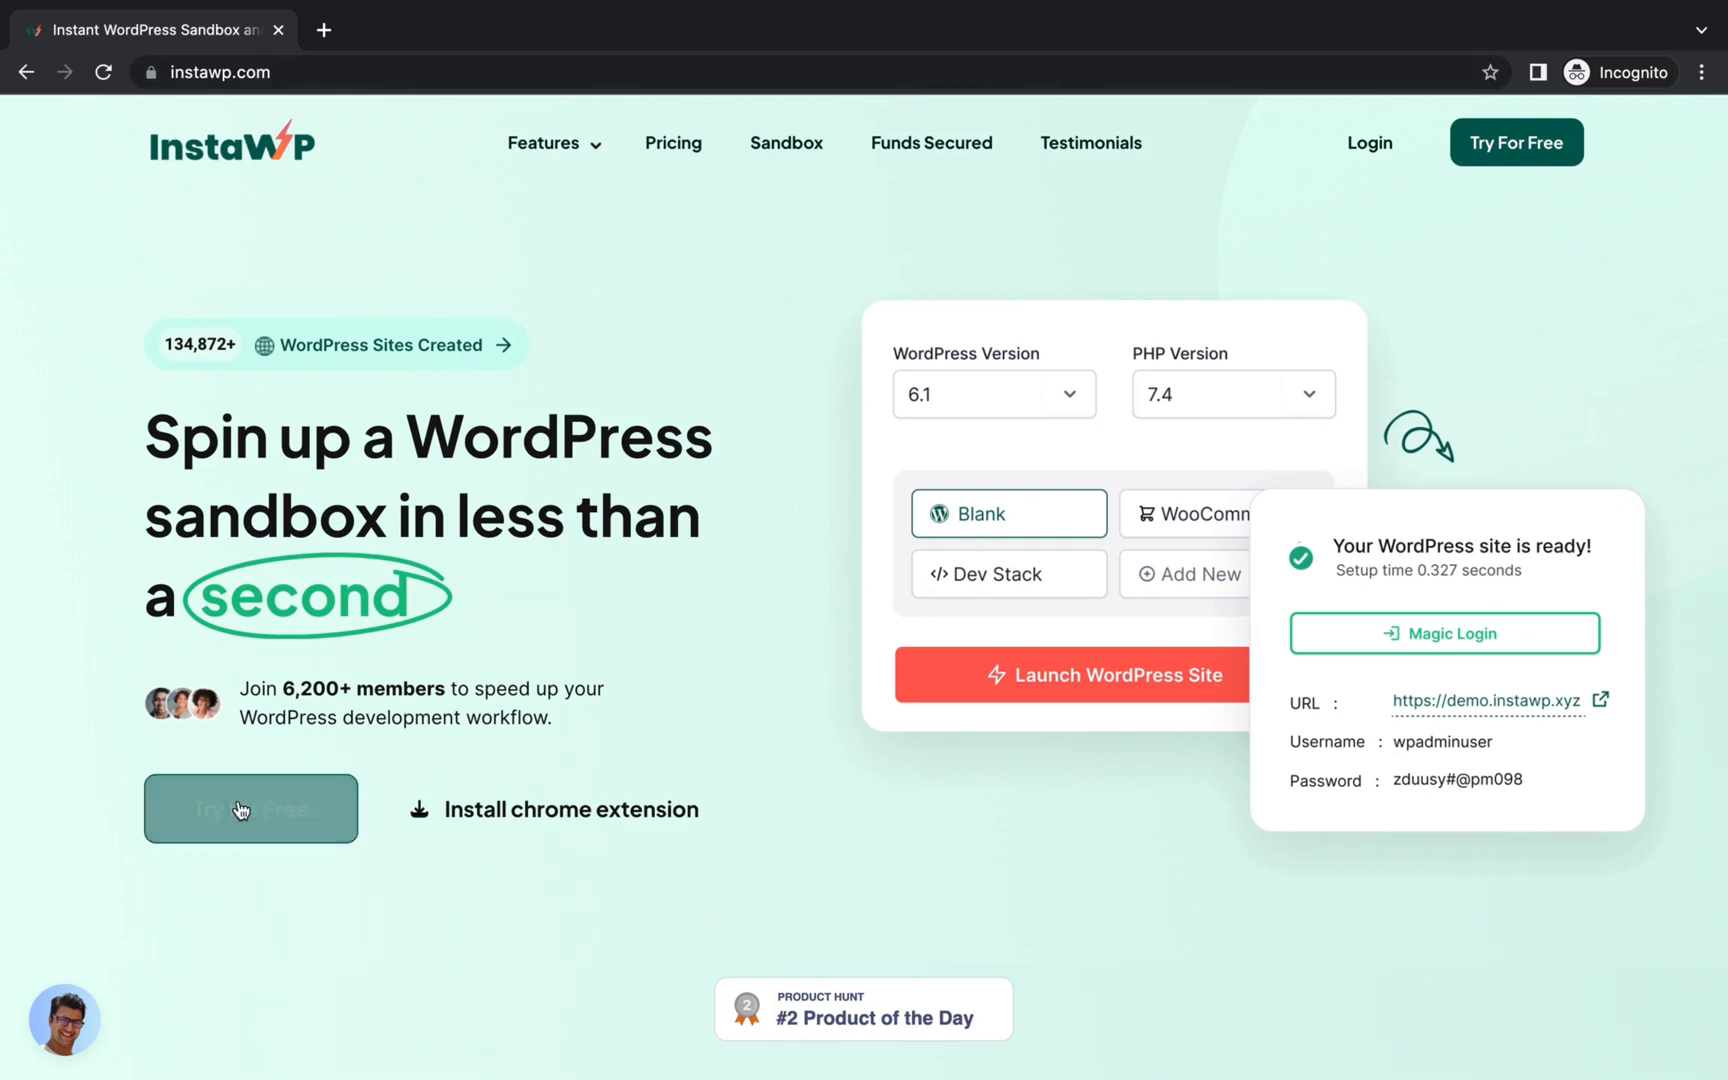
- Start a free guest site from the instawp.com homepage in a private window
click(251, 808)
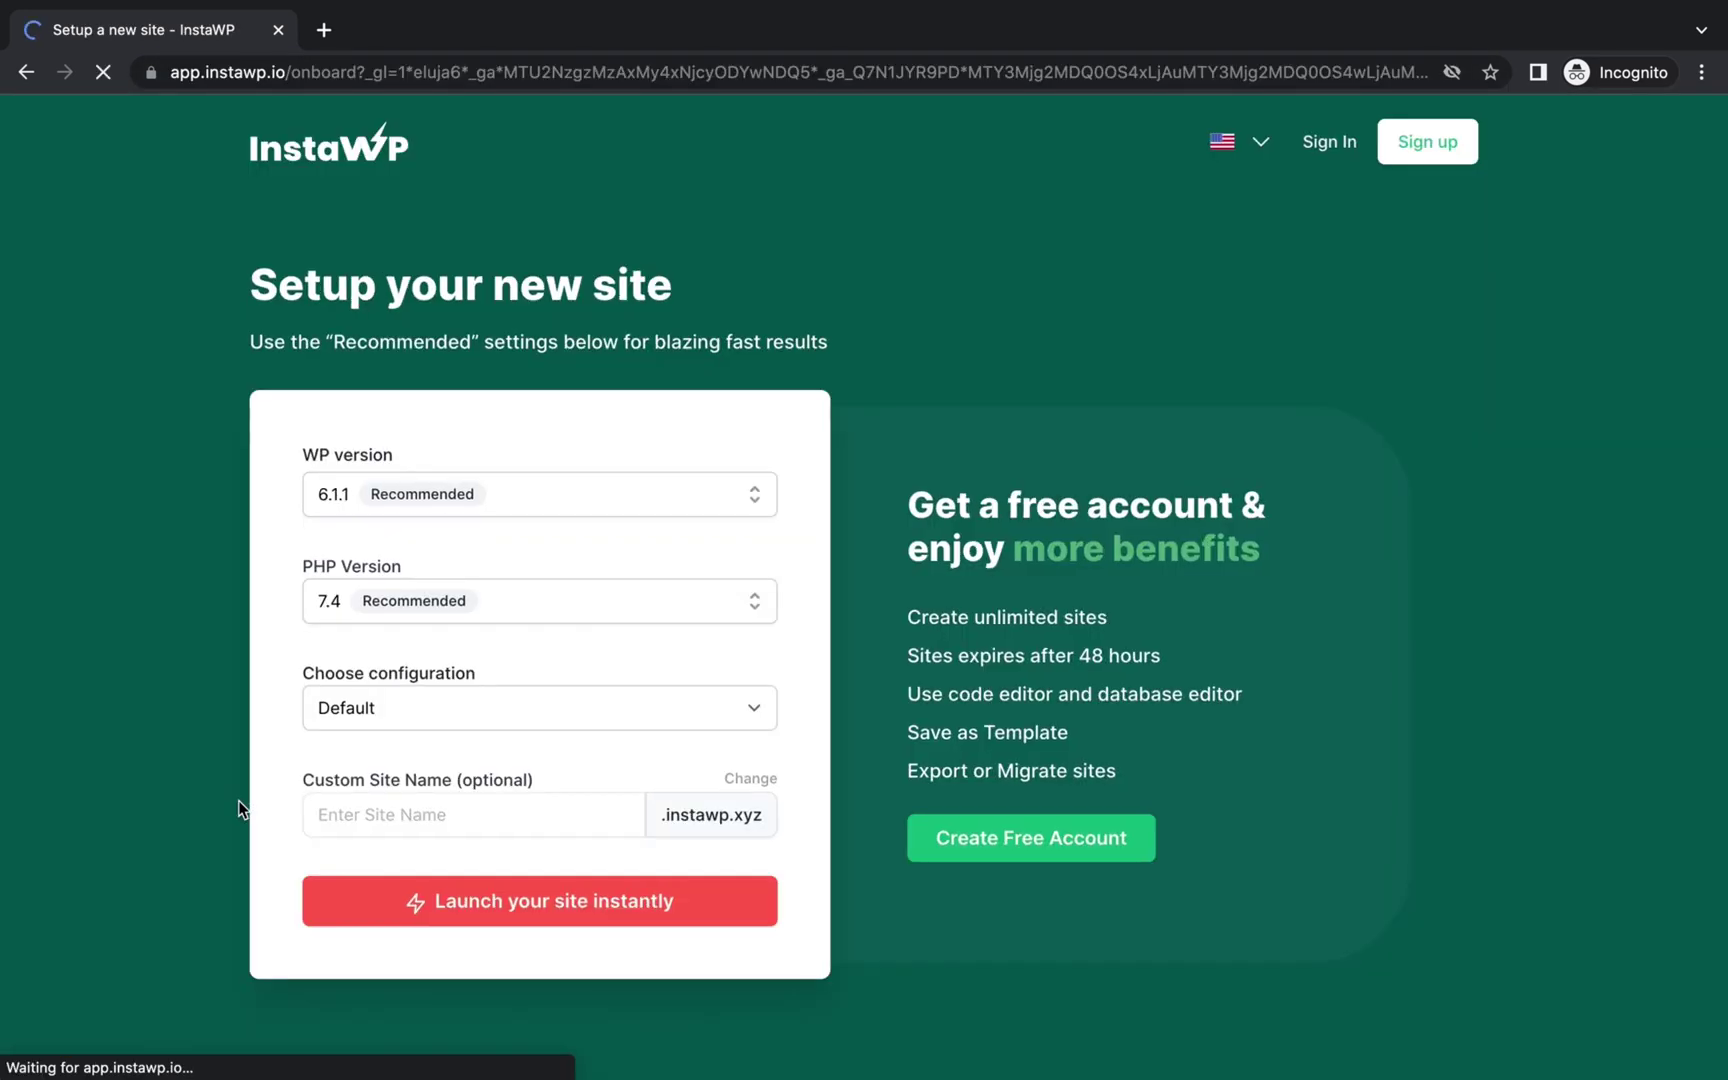